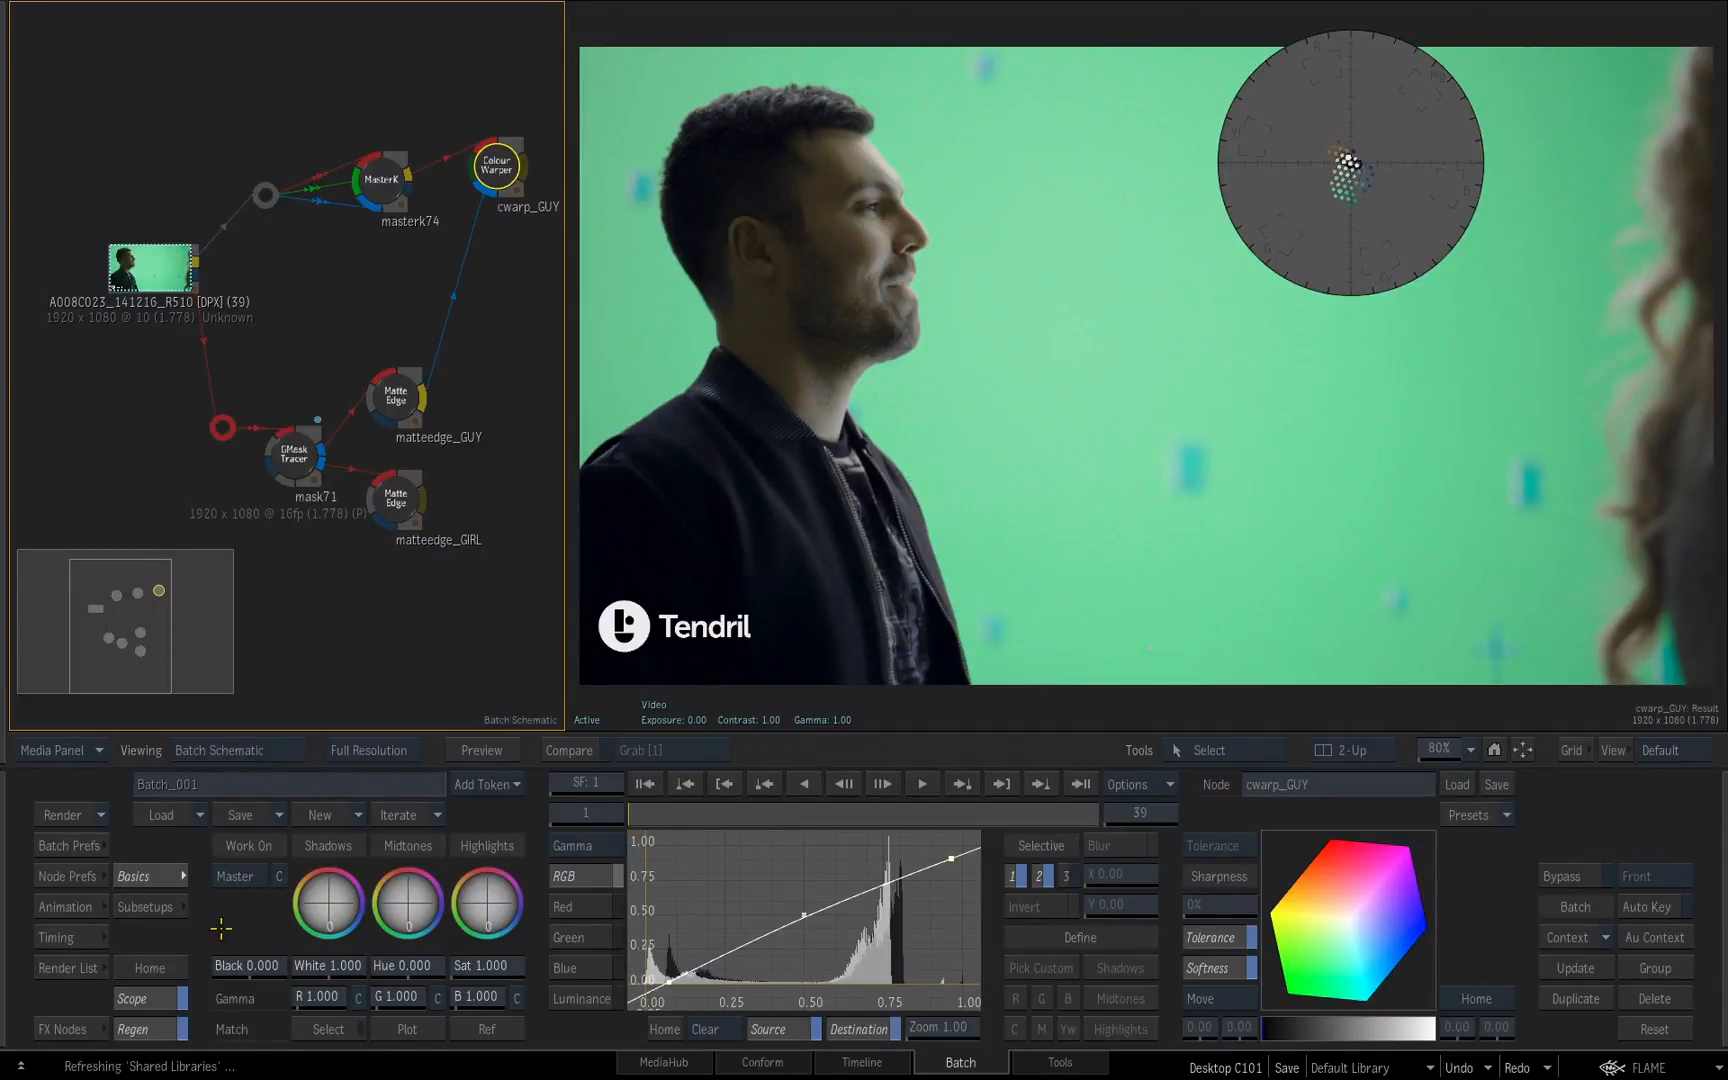
# Step: Add Colour Correct node cc78 from FX Nodes, fed by matteedge_GIRL, and show its grading controls
pyautogui.click(62, 1028)
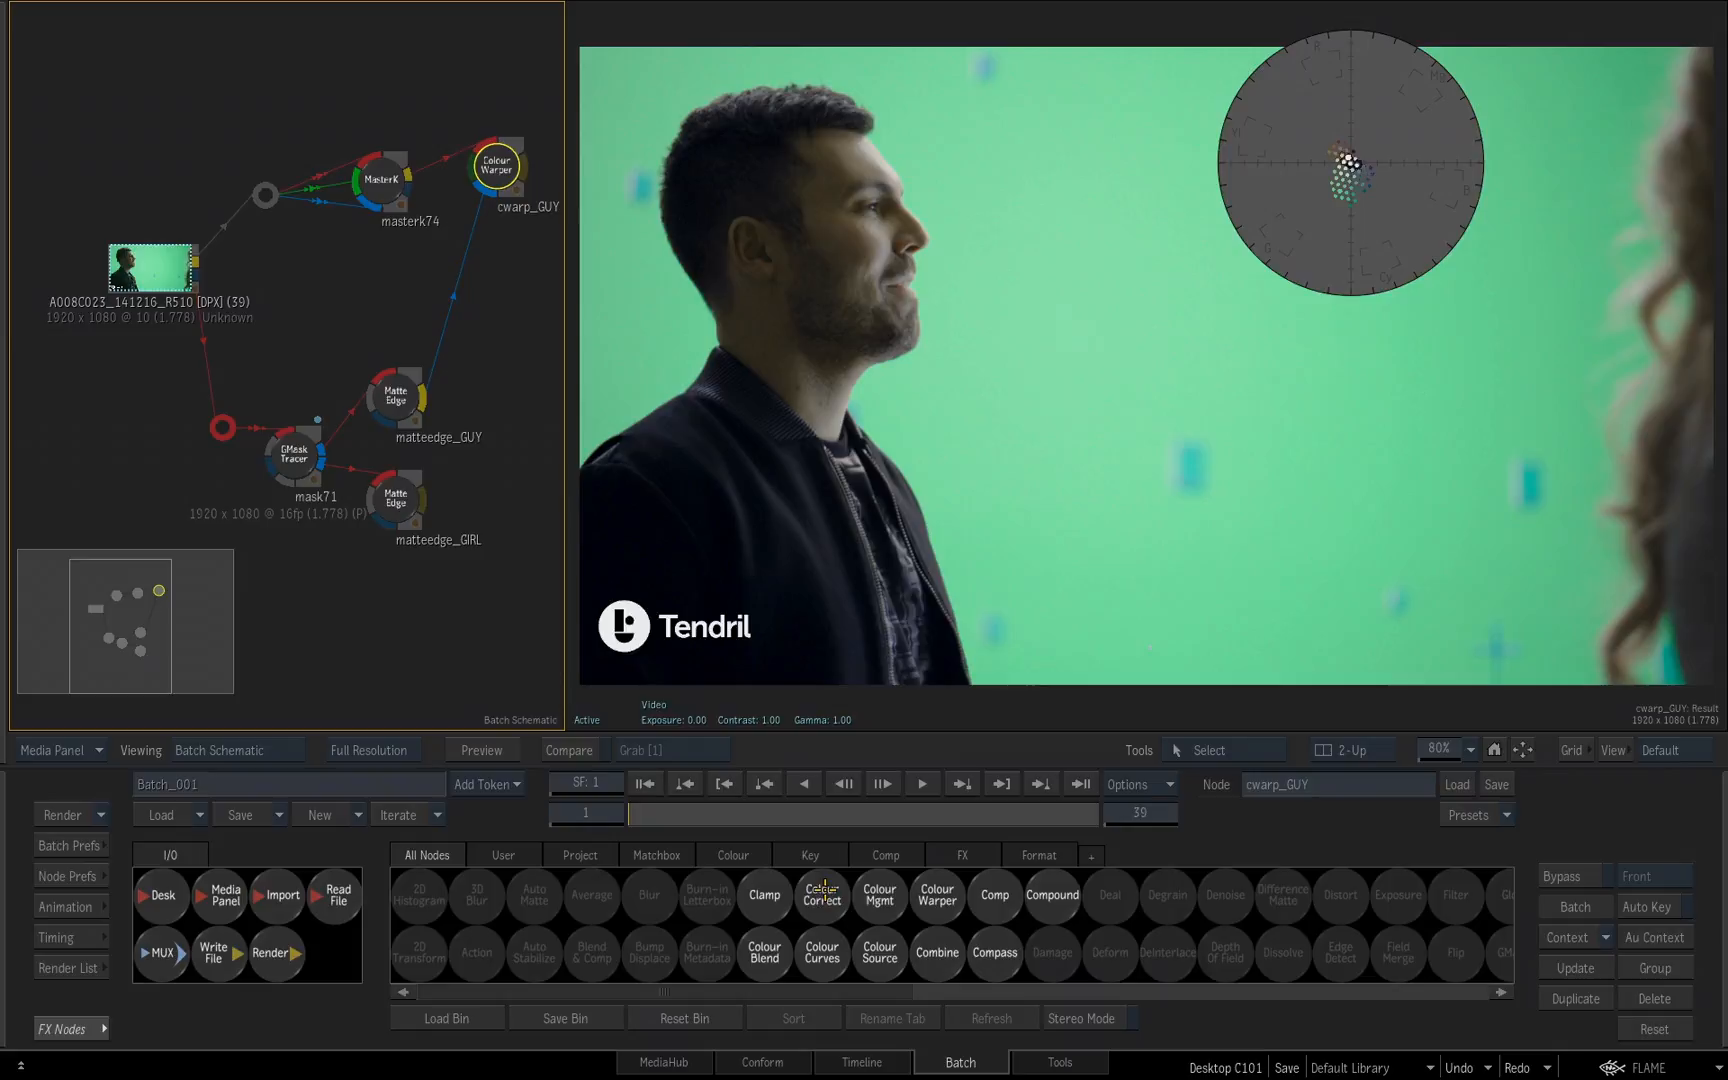
pyautogui.click(820, 894)
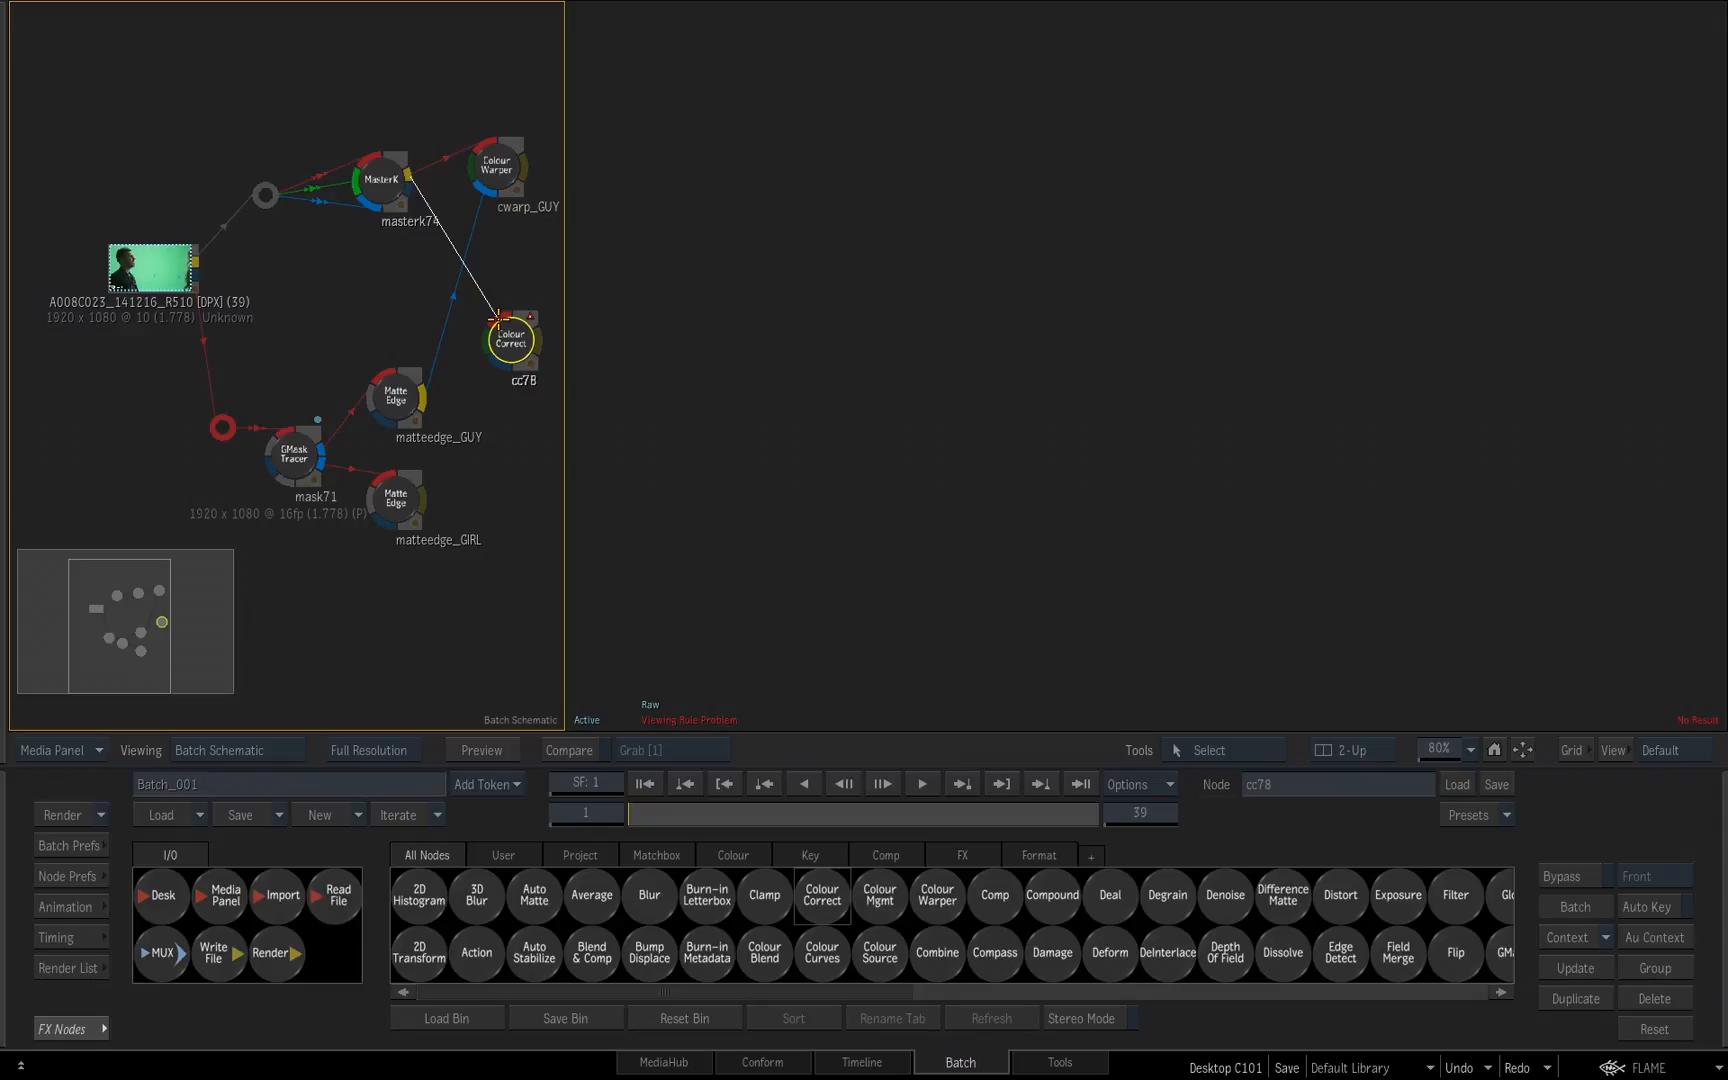
pyautogui.click(512, 312)
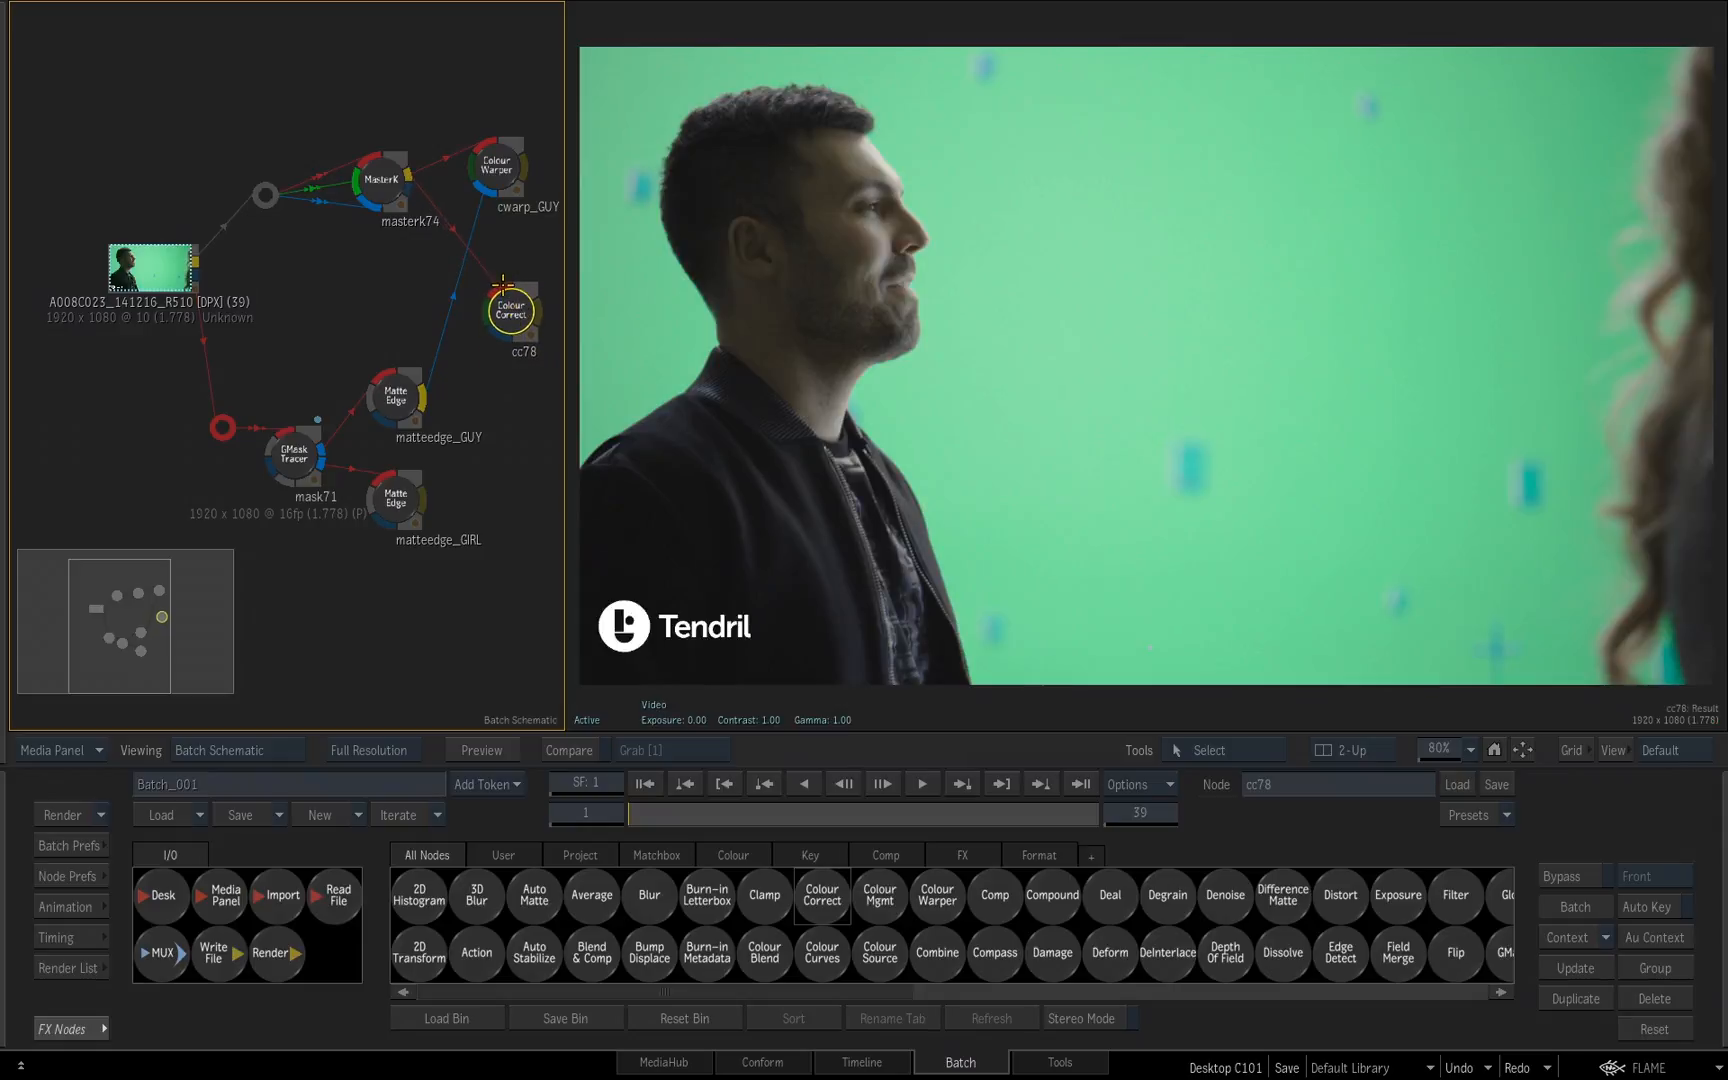
pyautogui.moveTo(424, 502)
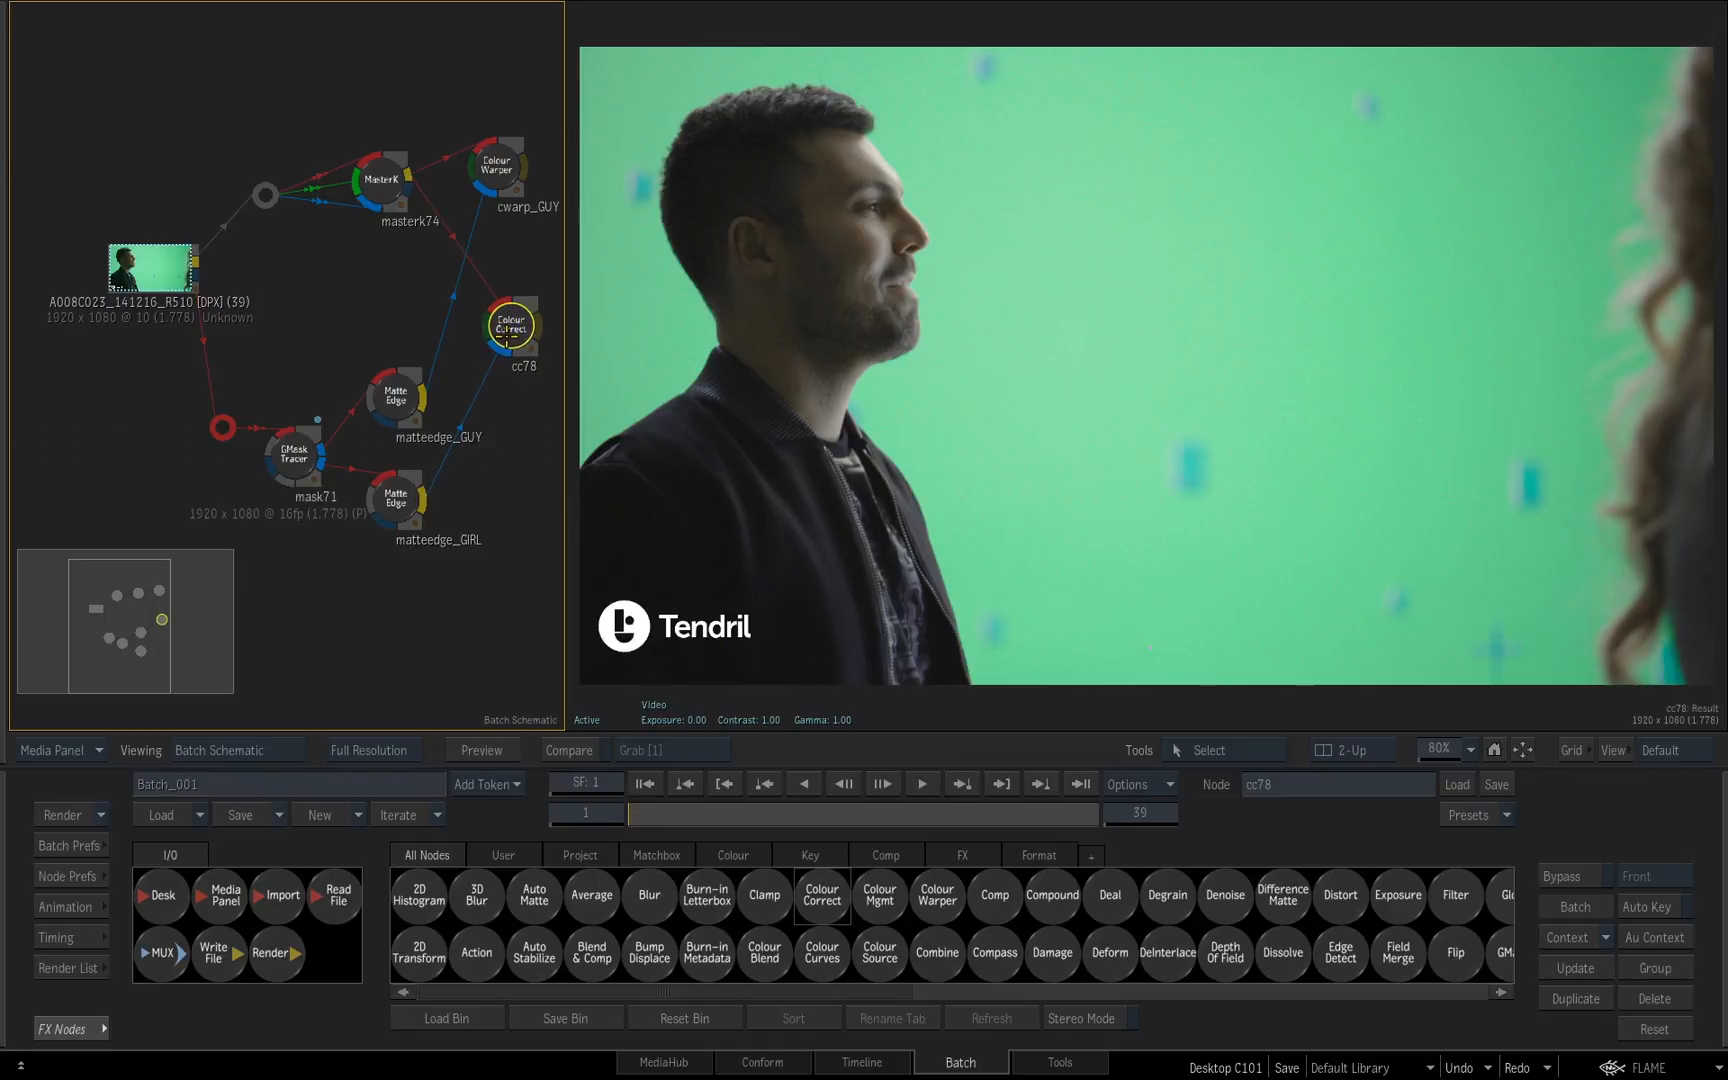
pyautogui.doubleClick(512, 328)
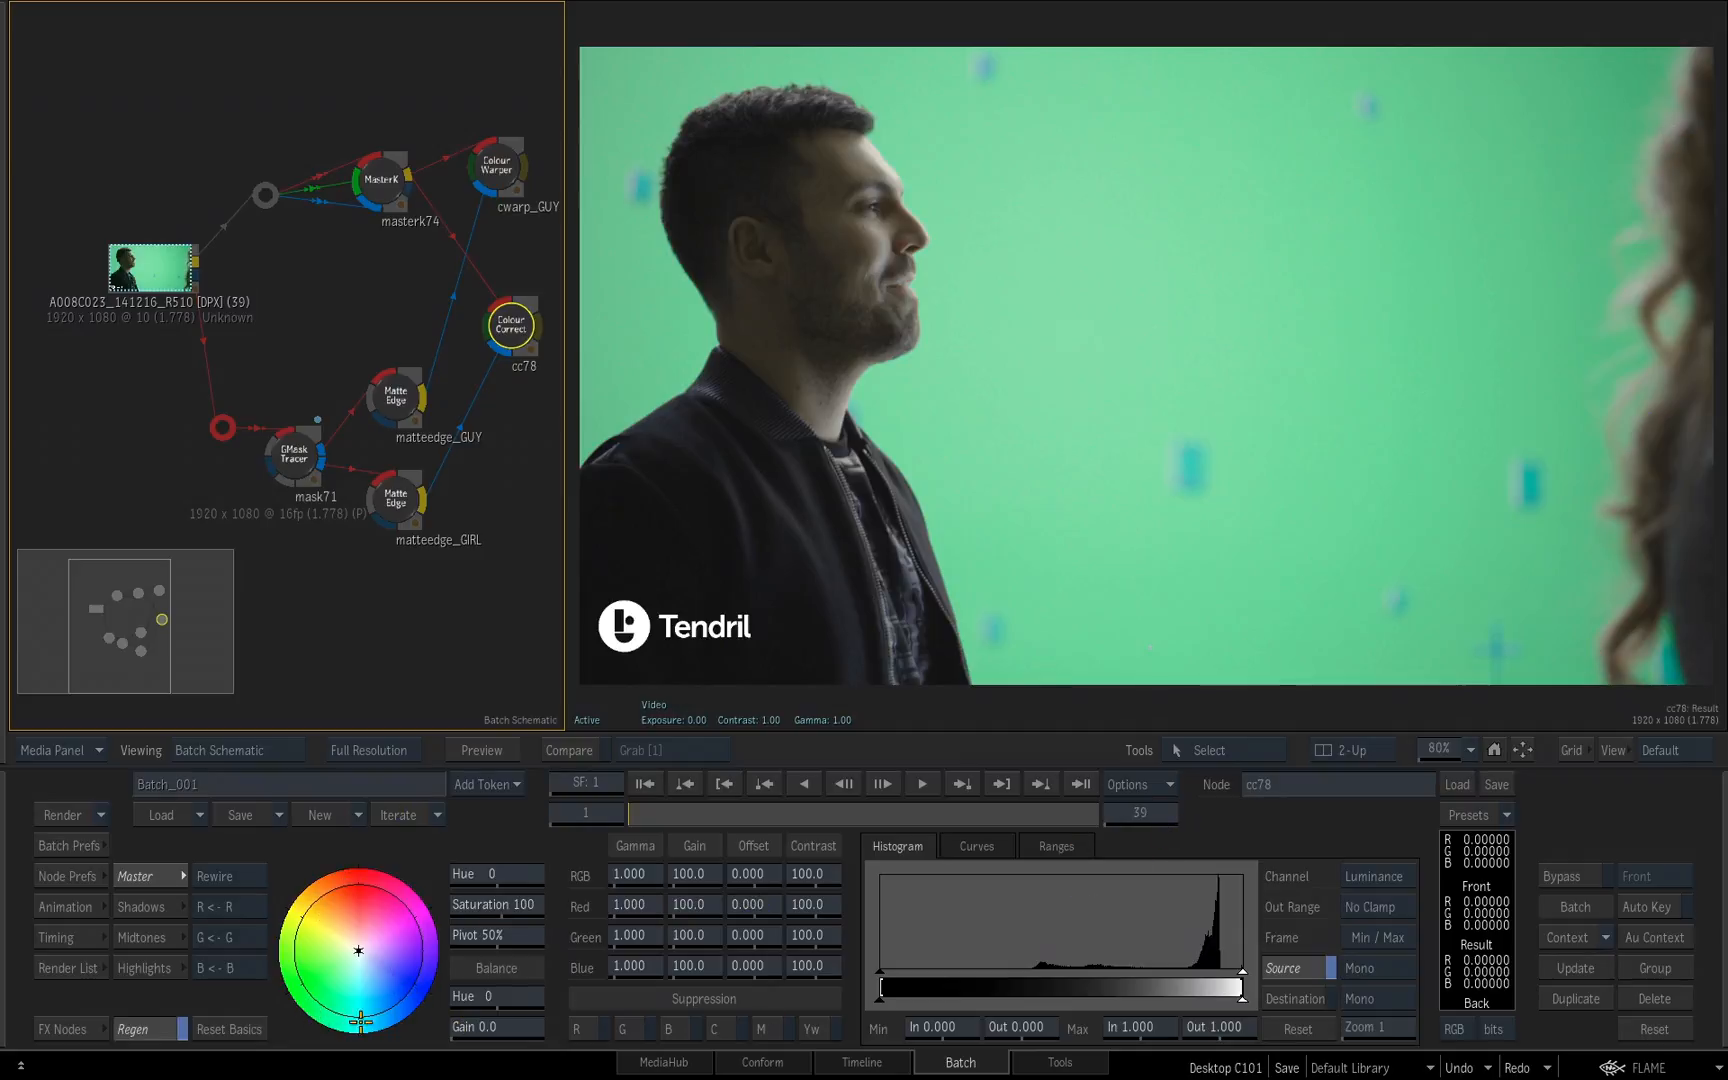
# Step: Review the Ranges view and return to Histogram for red gamma 0.740, saturation 113, Max In 0.810
pyautogui.click(148, 906)
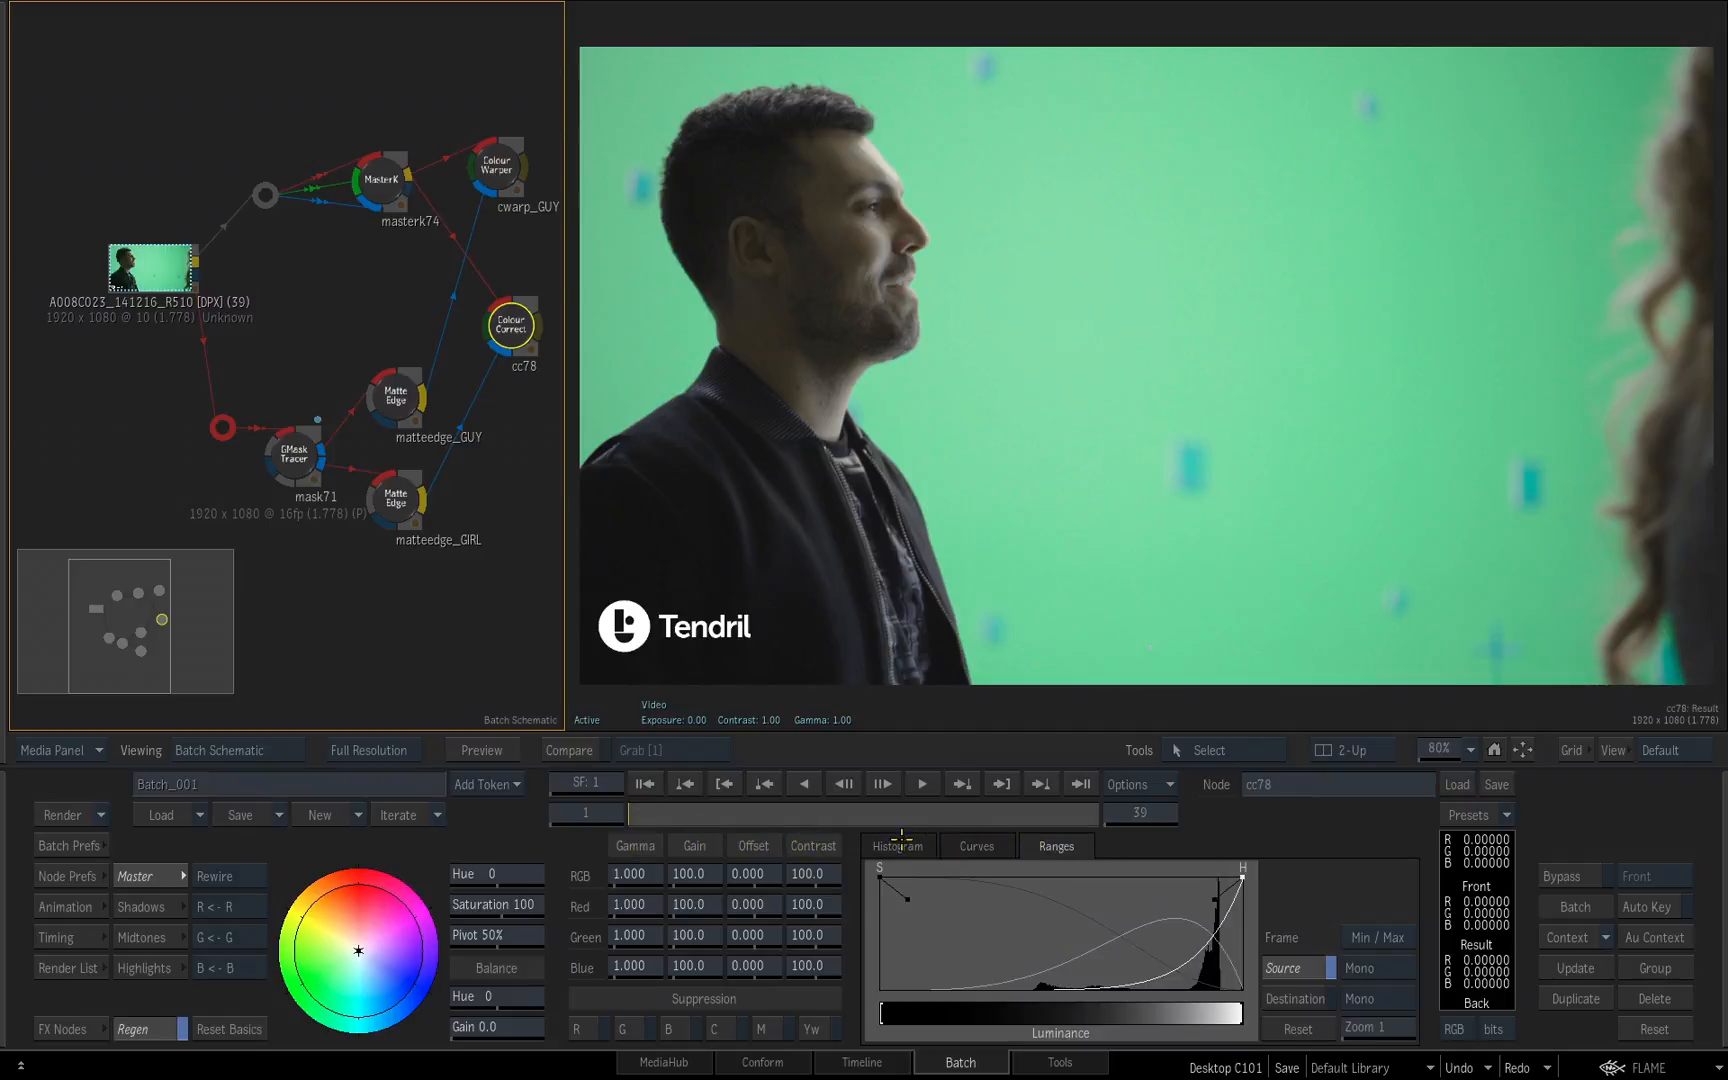
pyautogui.click(896, 846)
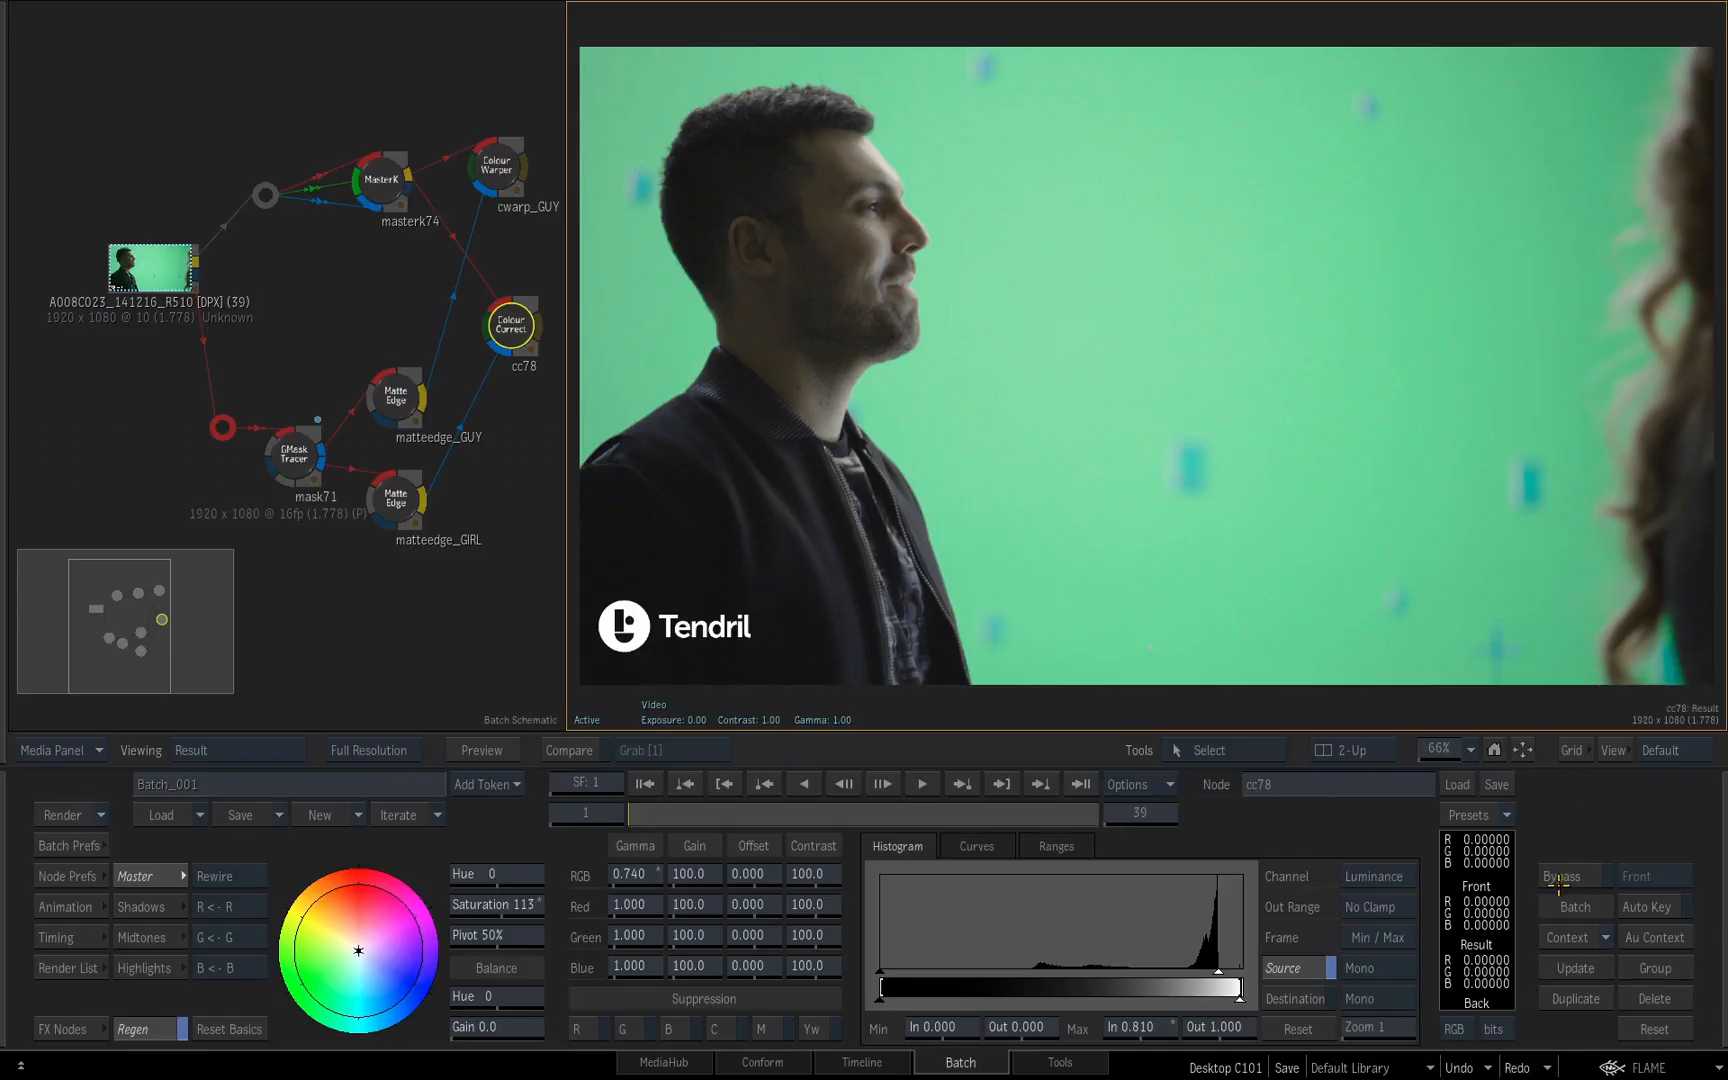
# Step: Toggle Bypass off and on to compare the grade, leaving cc_GIRL's grade active
pyautogui.click(1558, 874)
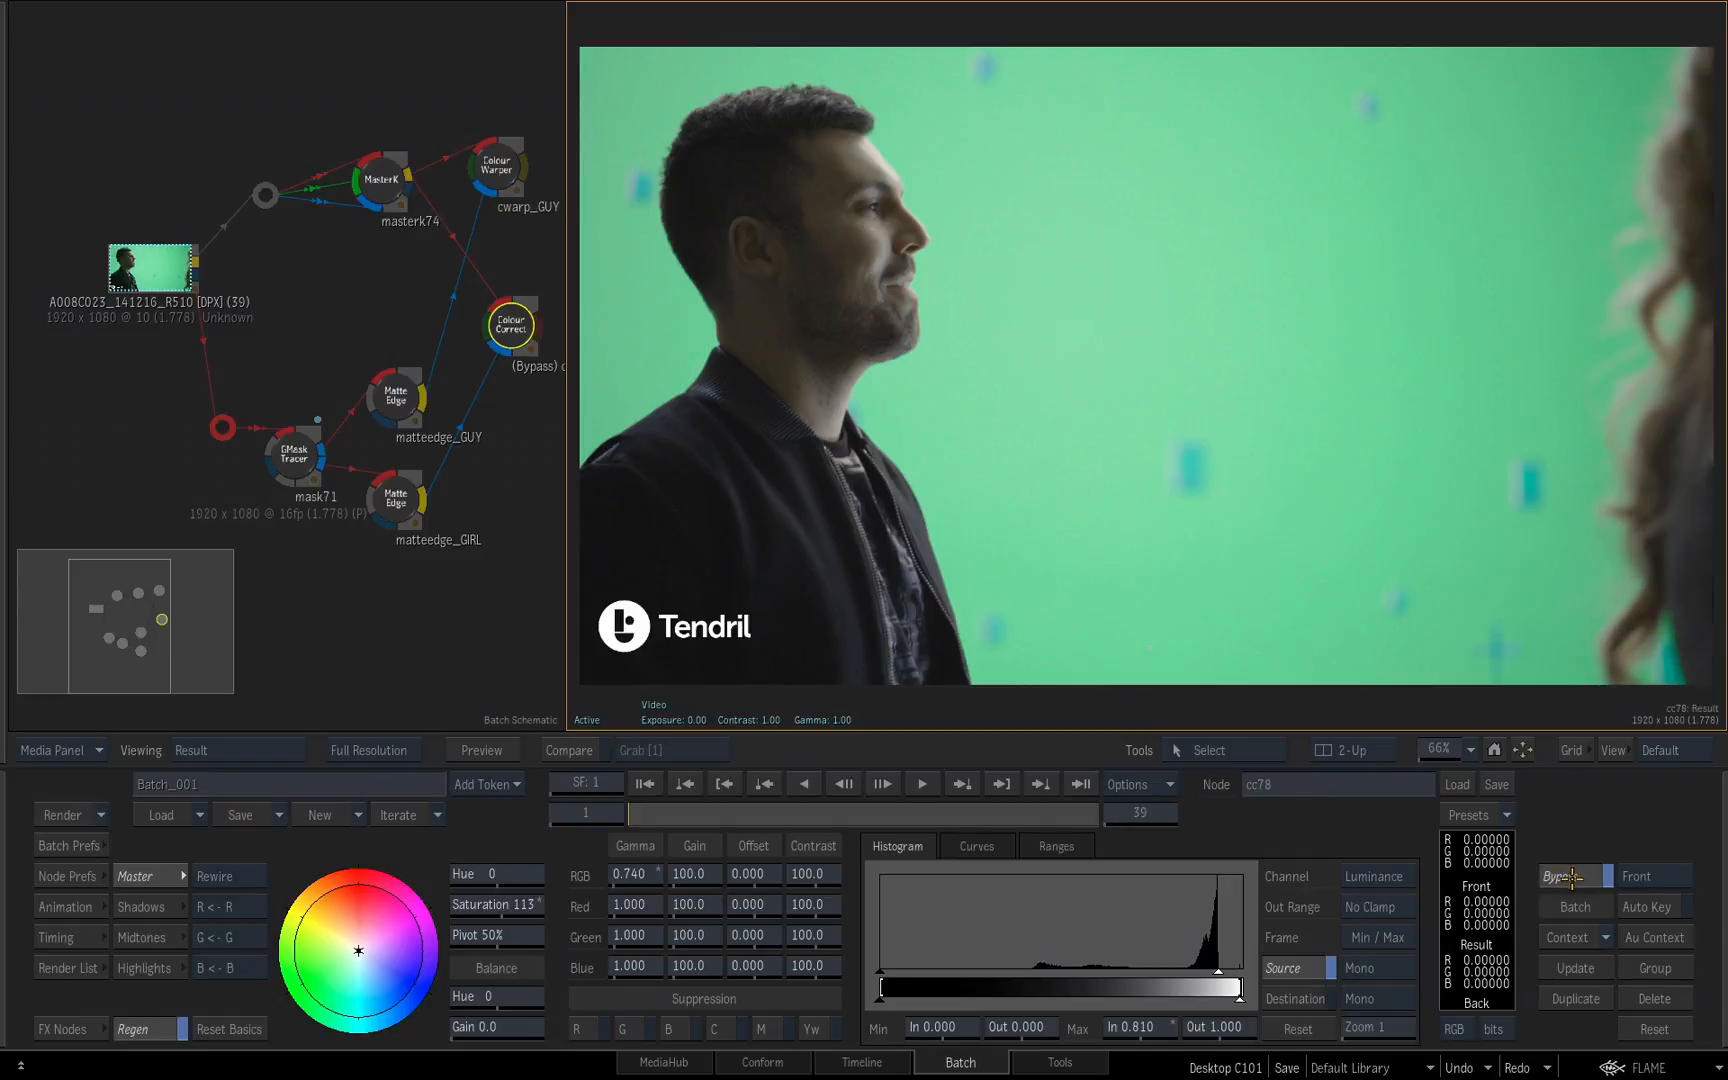
pyautogui.click(1556, 876)
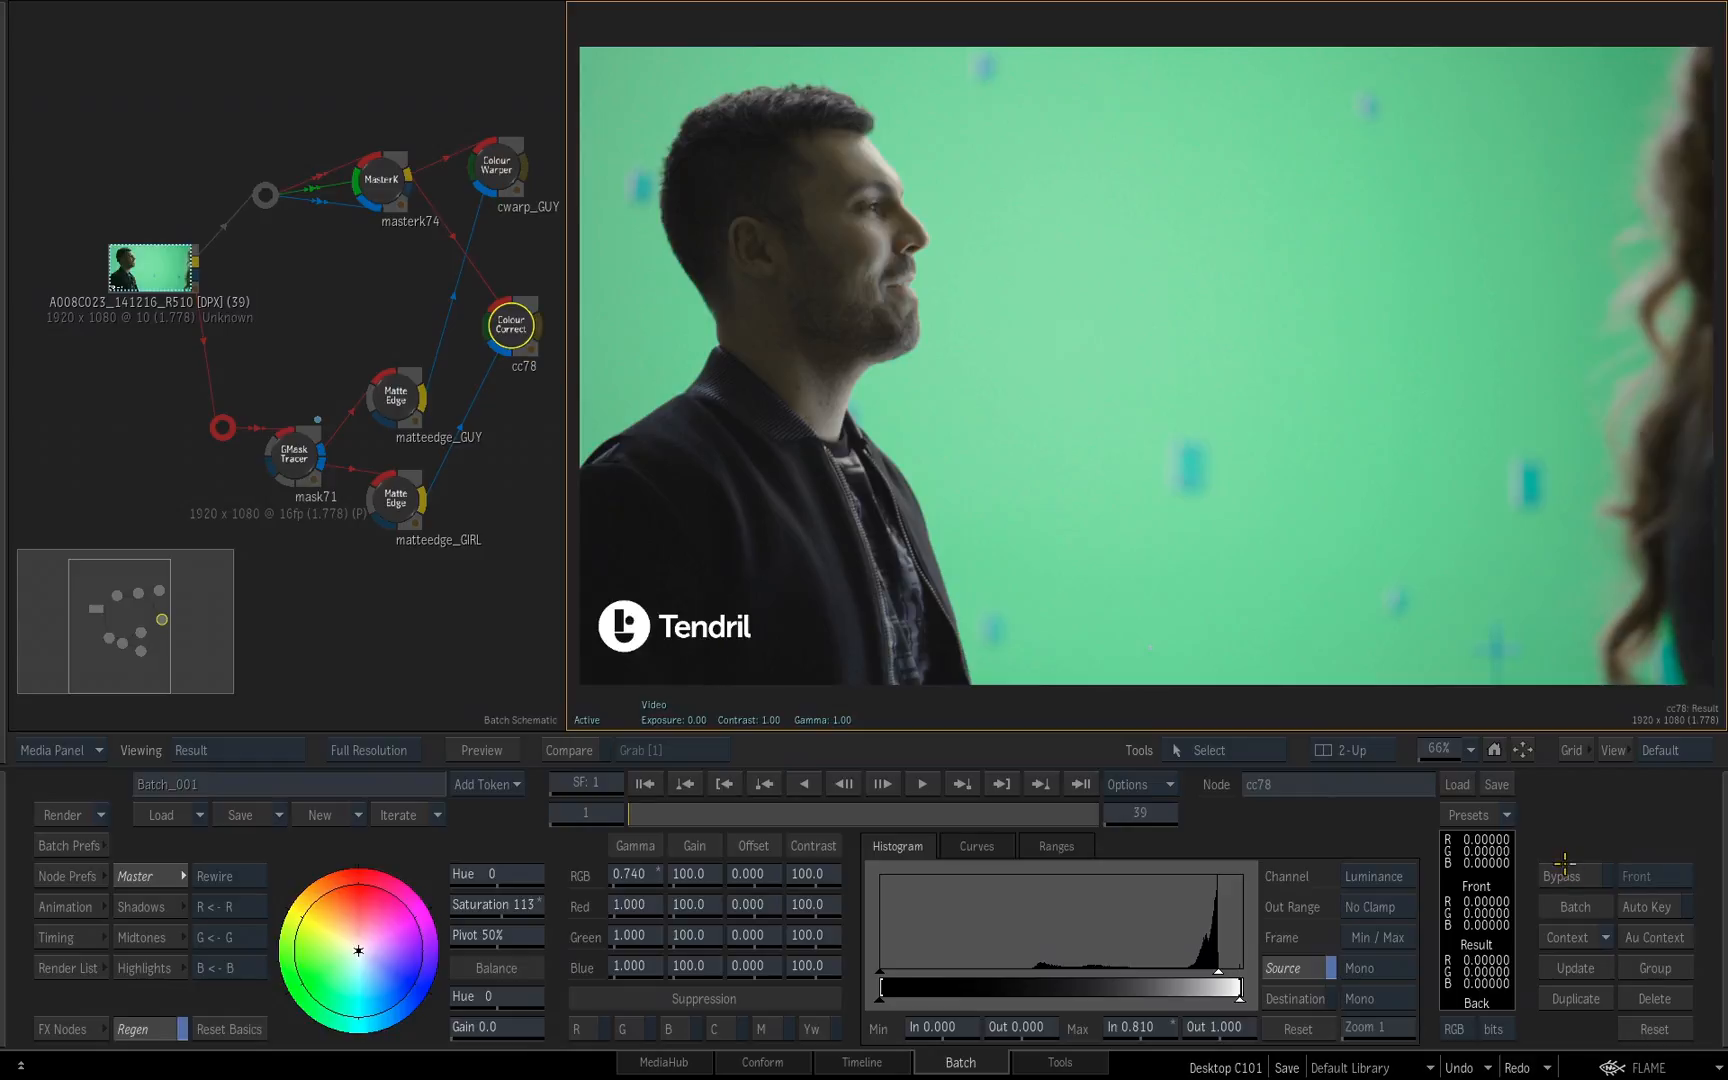
pyautogui.moveTo(1410, 374)
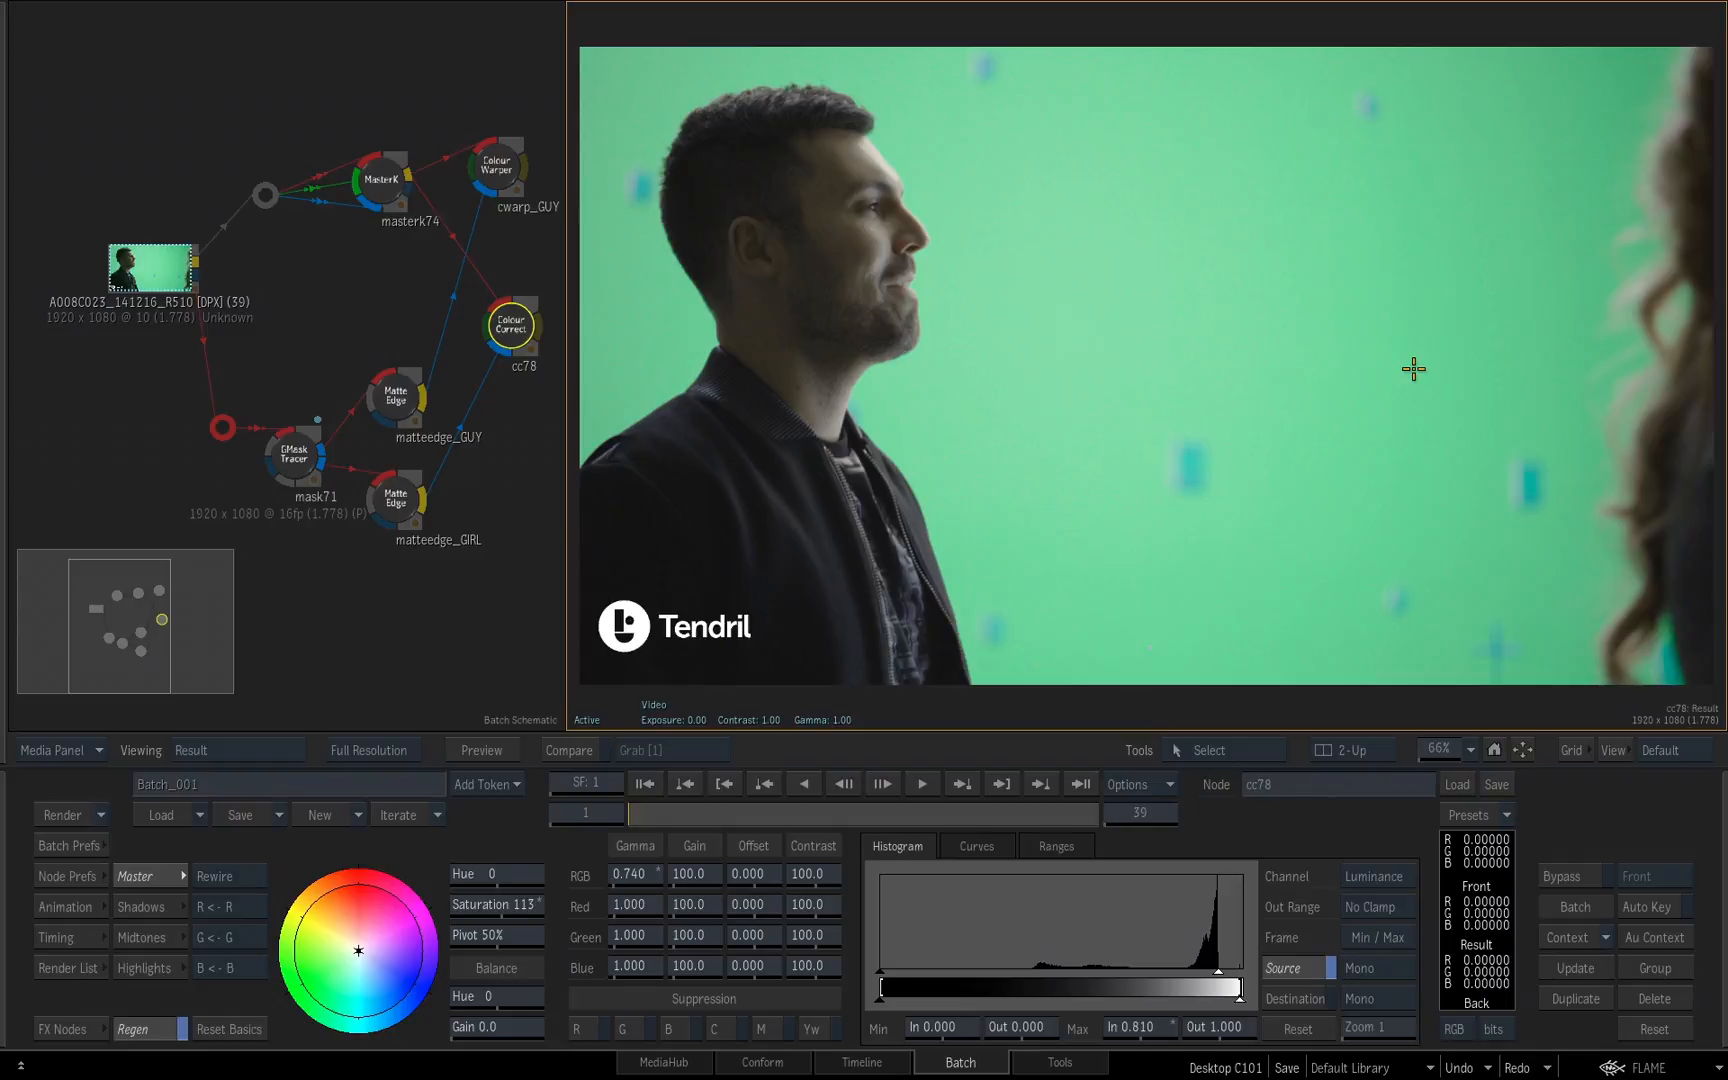
pyautogui.moveTo(1414, 342)
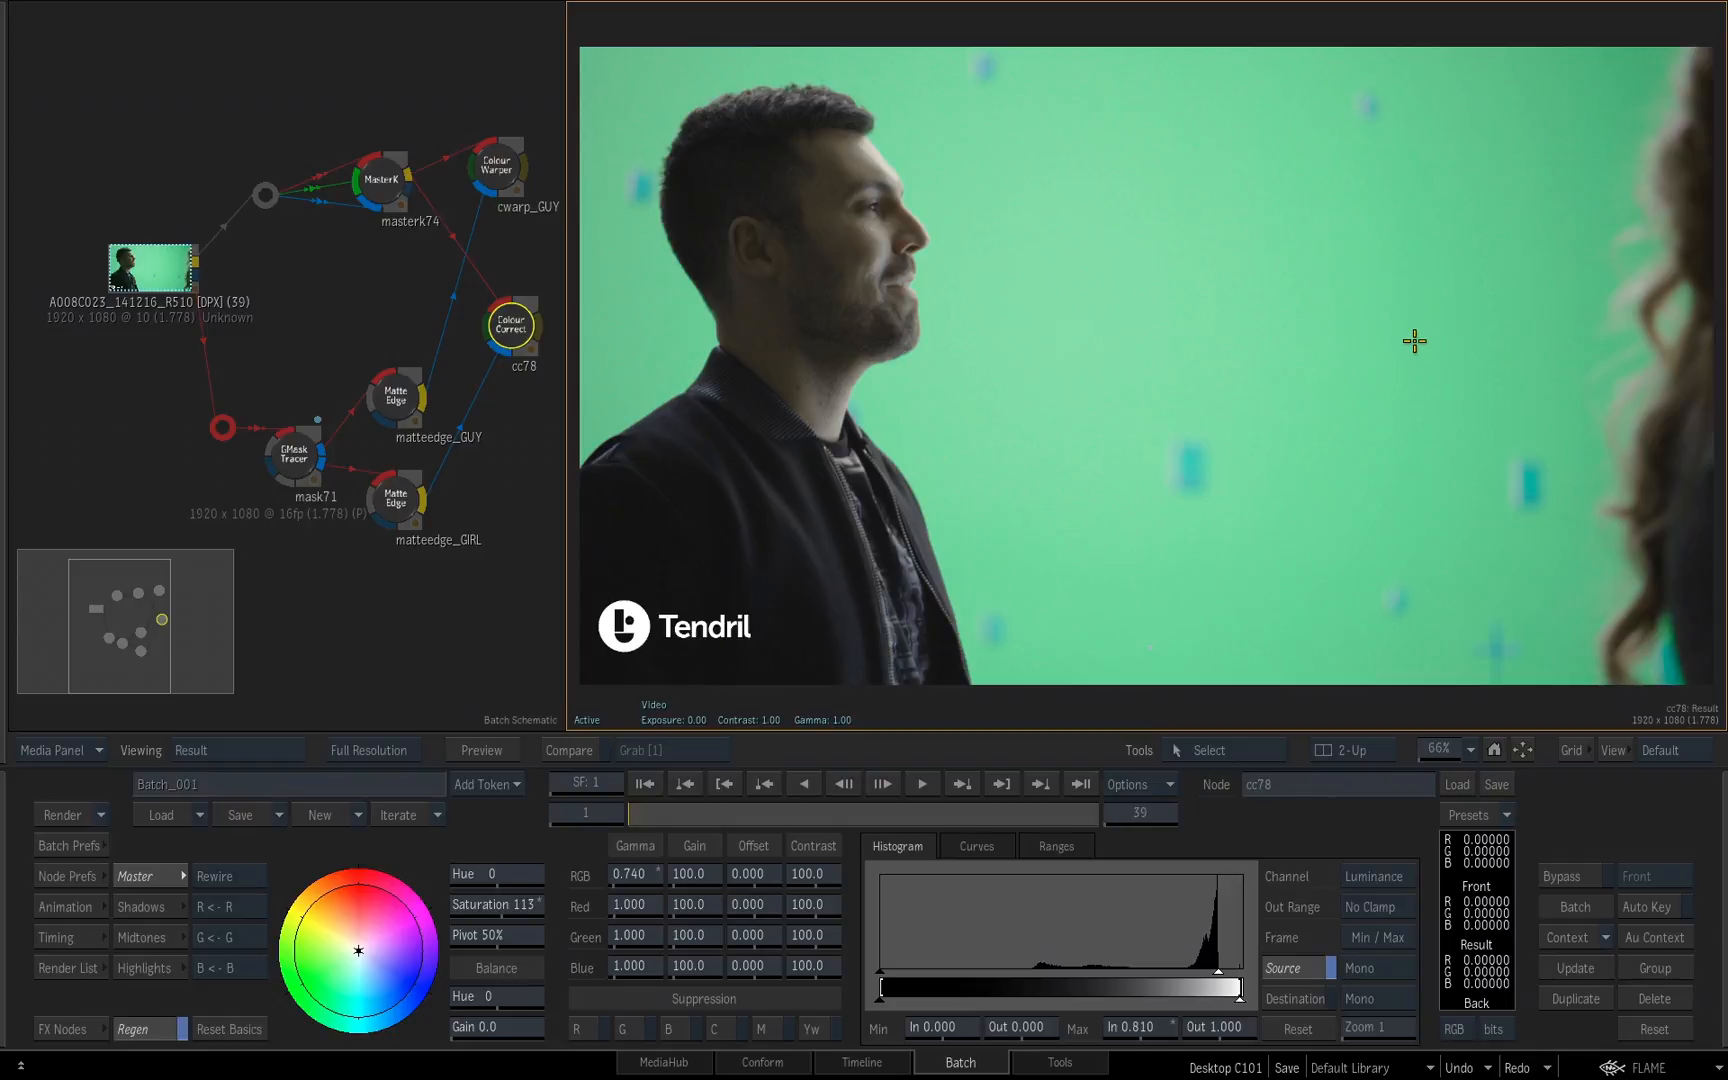
pyautogui.moveTo(1414, 306)
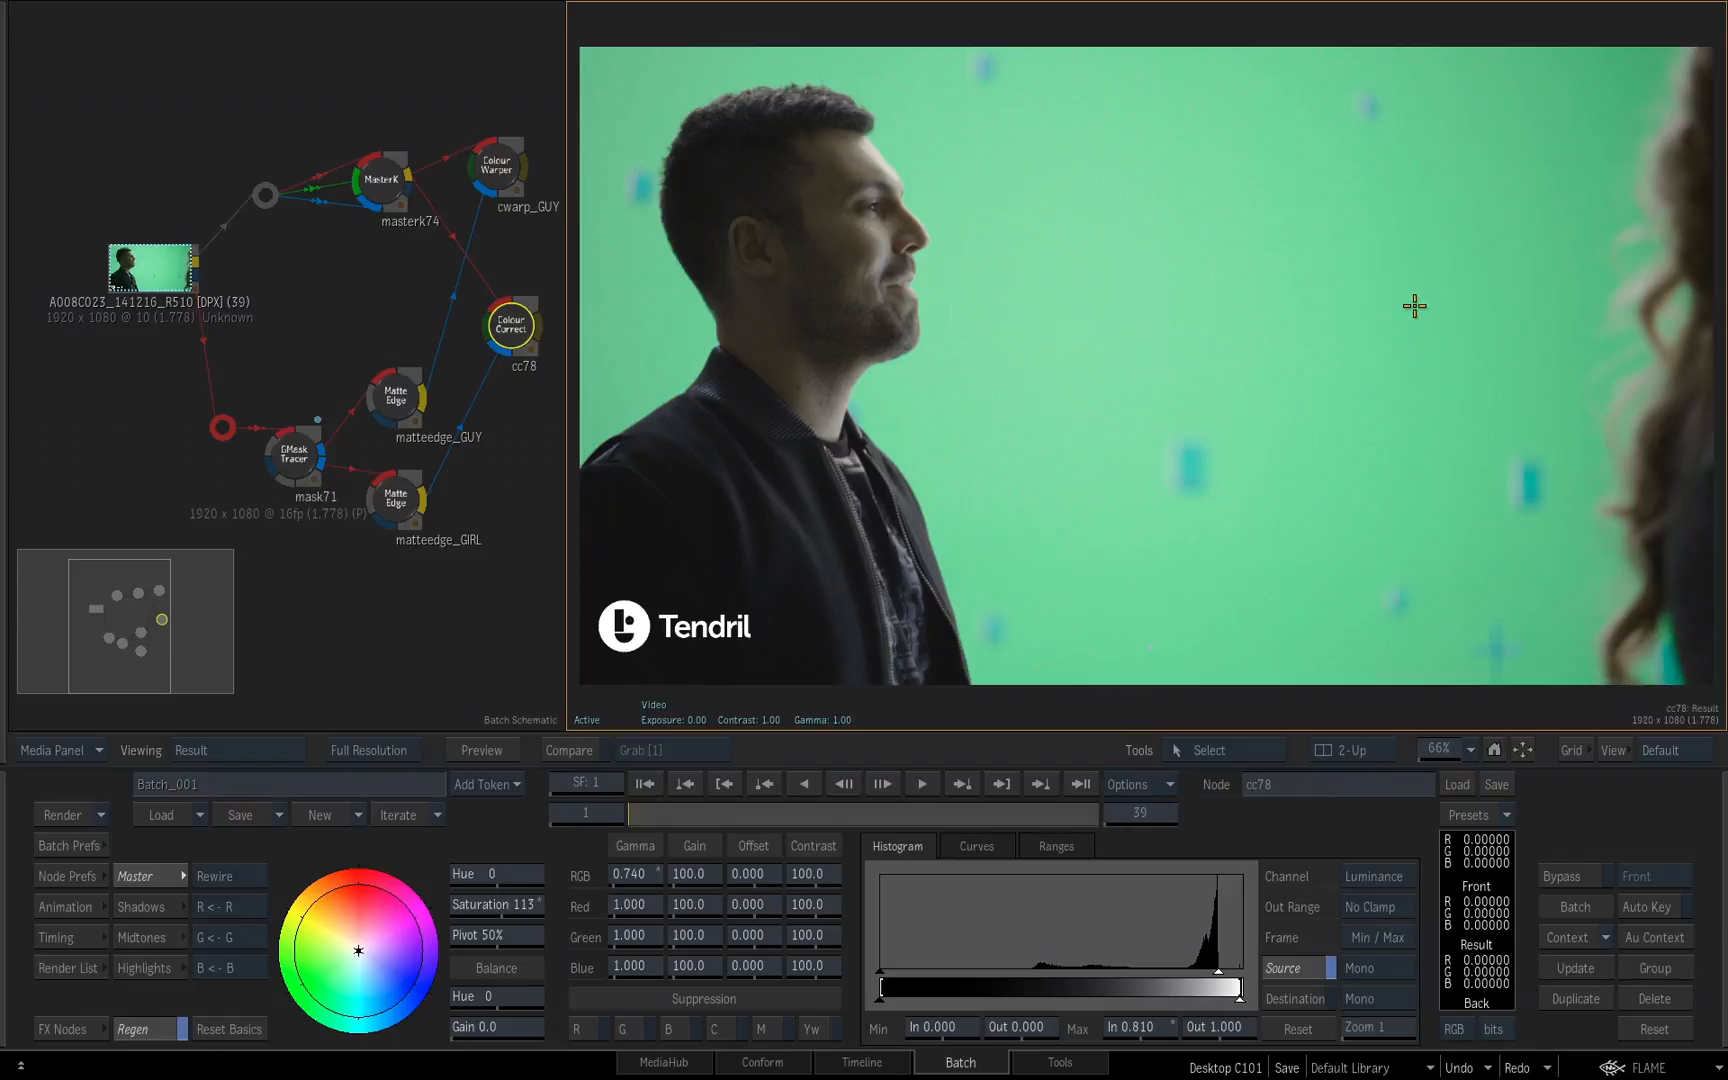
pyautogui.moveTo(384, 356)
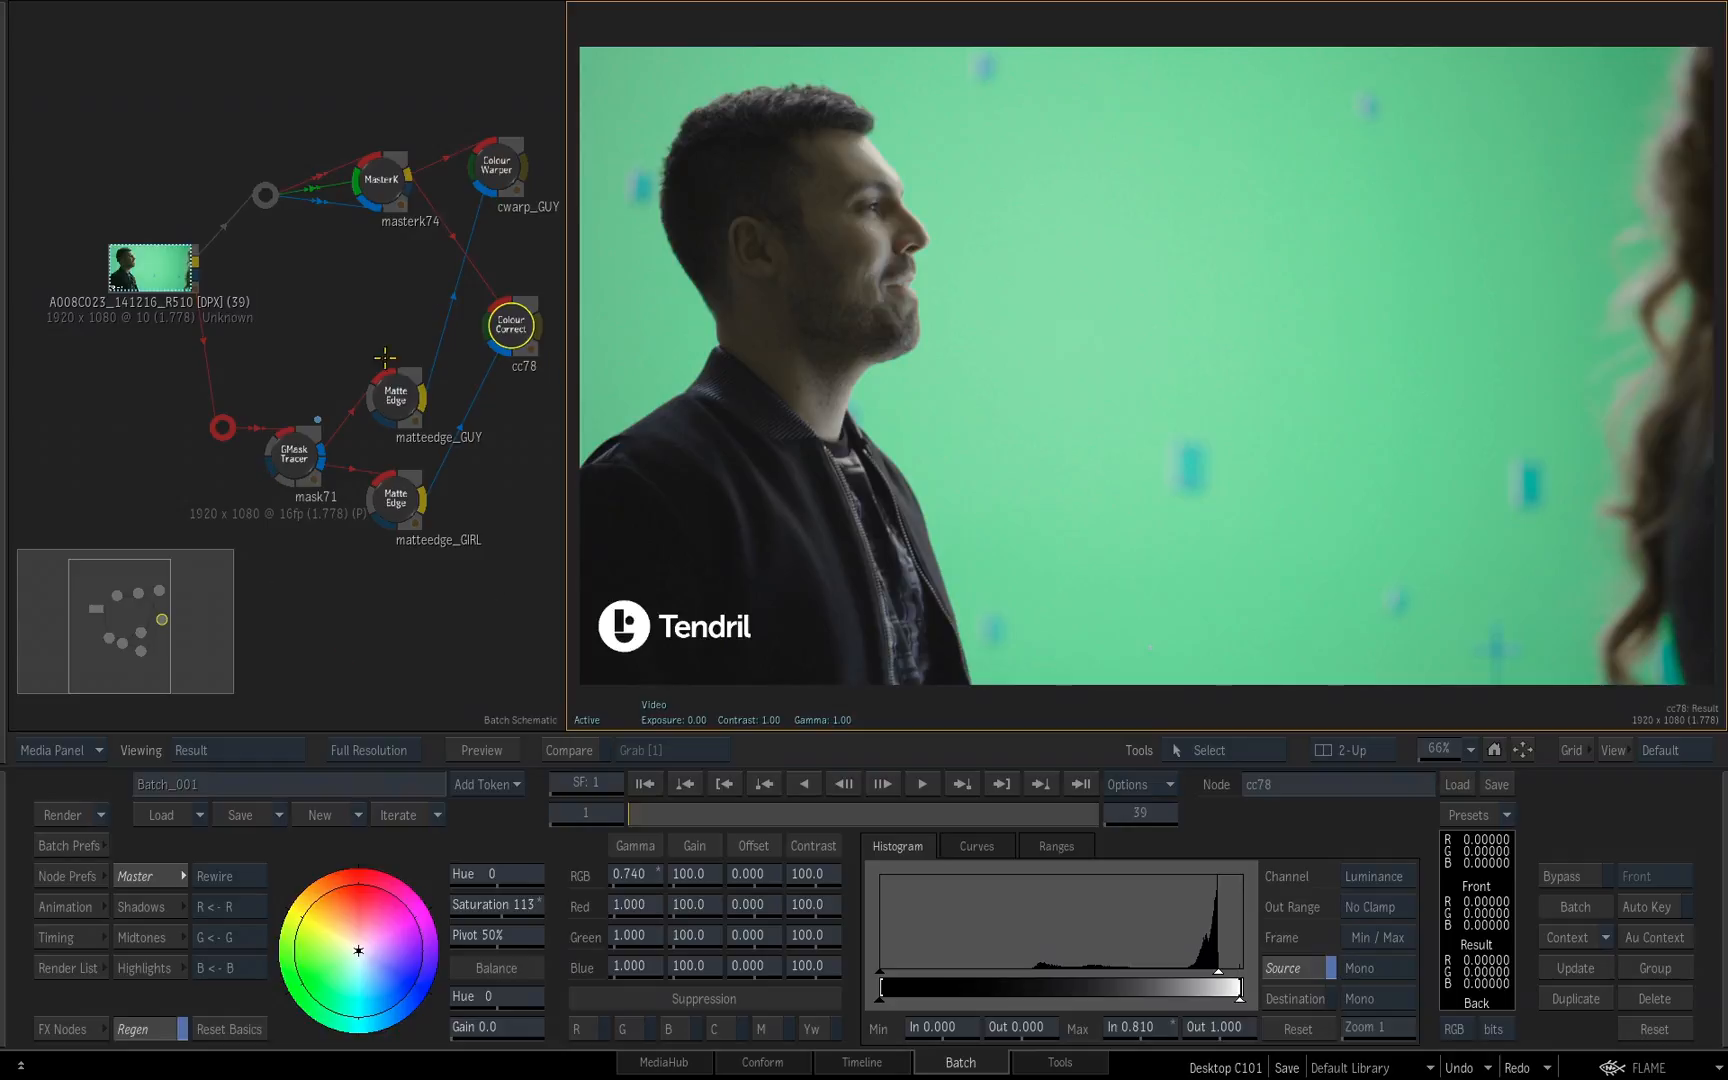
pyautogui.click(1574, 876)
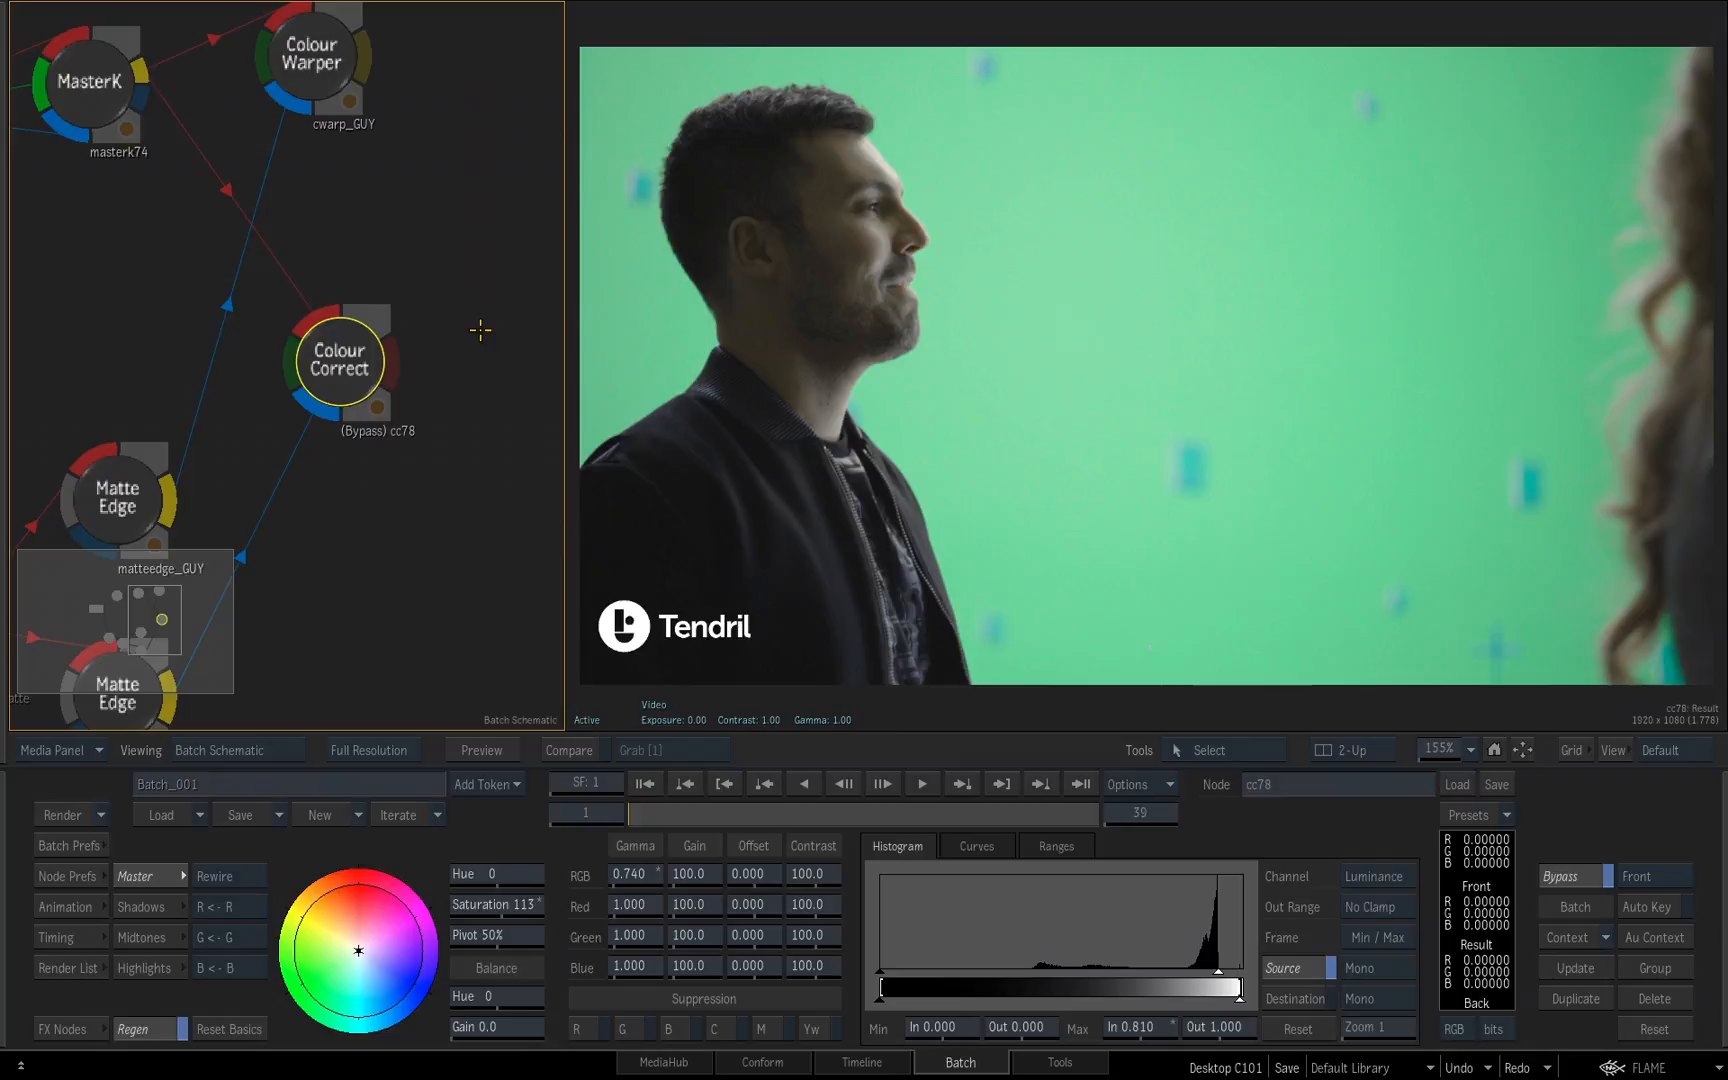
pyautogui.moveTo(418, 286)
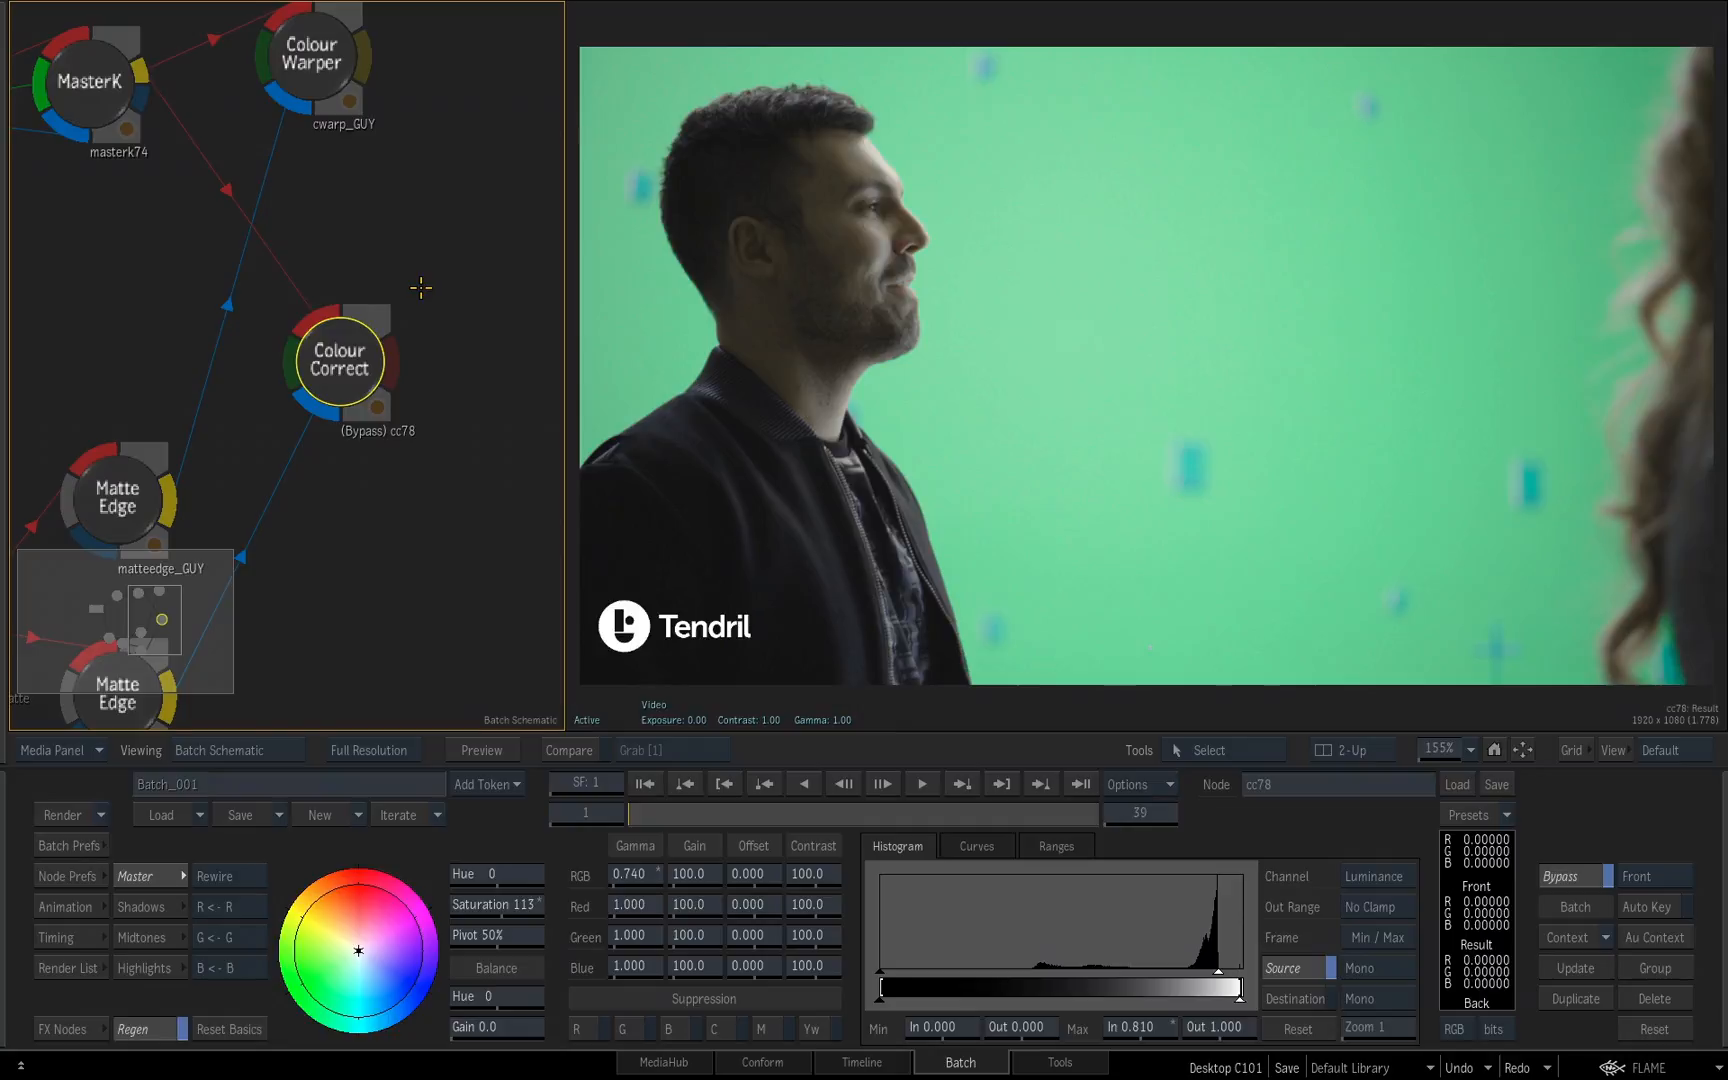
pyautogui.moveTo(798, 612)
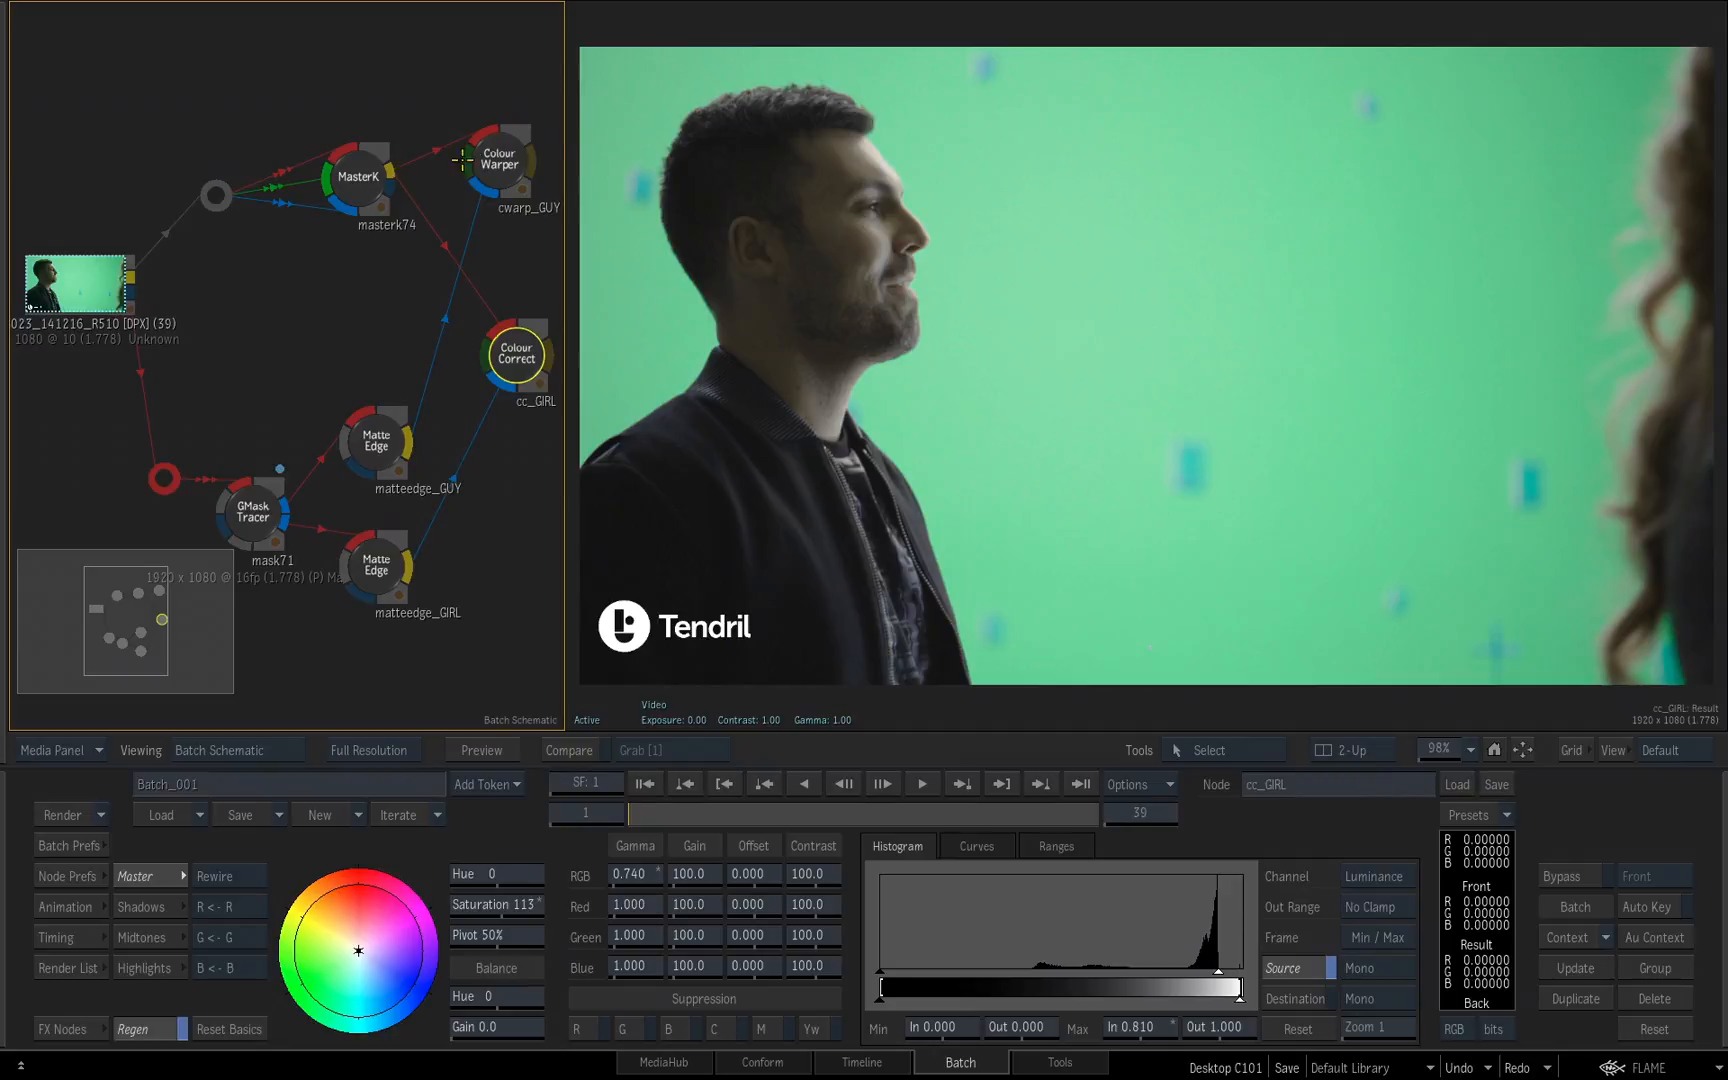
# Step: Step through cwarp_GUY, cc_GIRL, masterk74 and matteedge_GUY to inspect each node
pyautogui.click(514, 158)
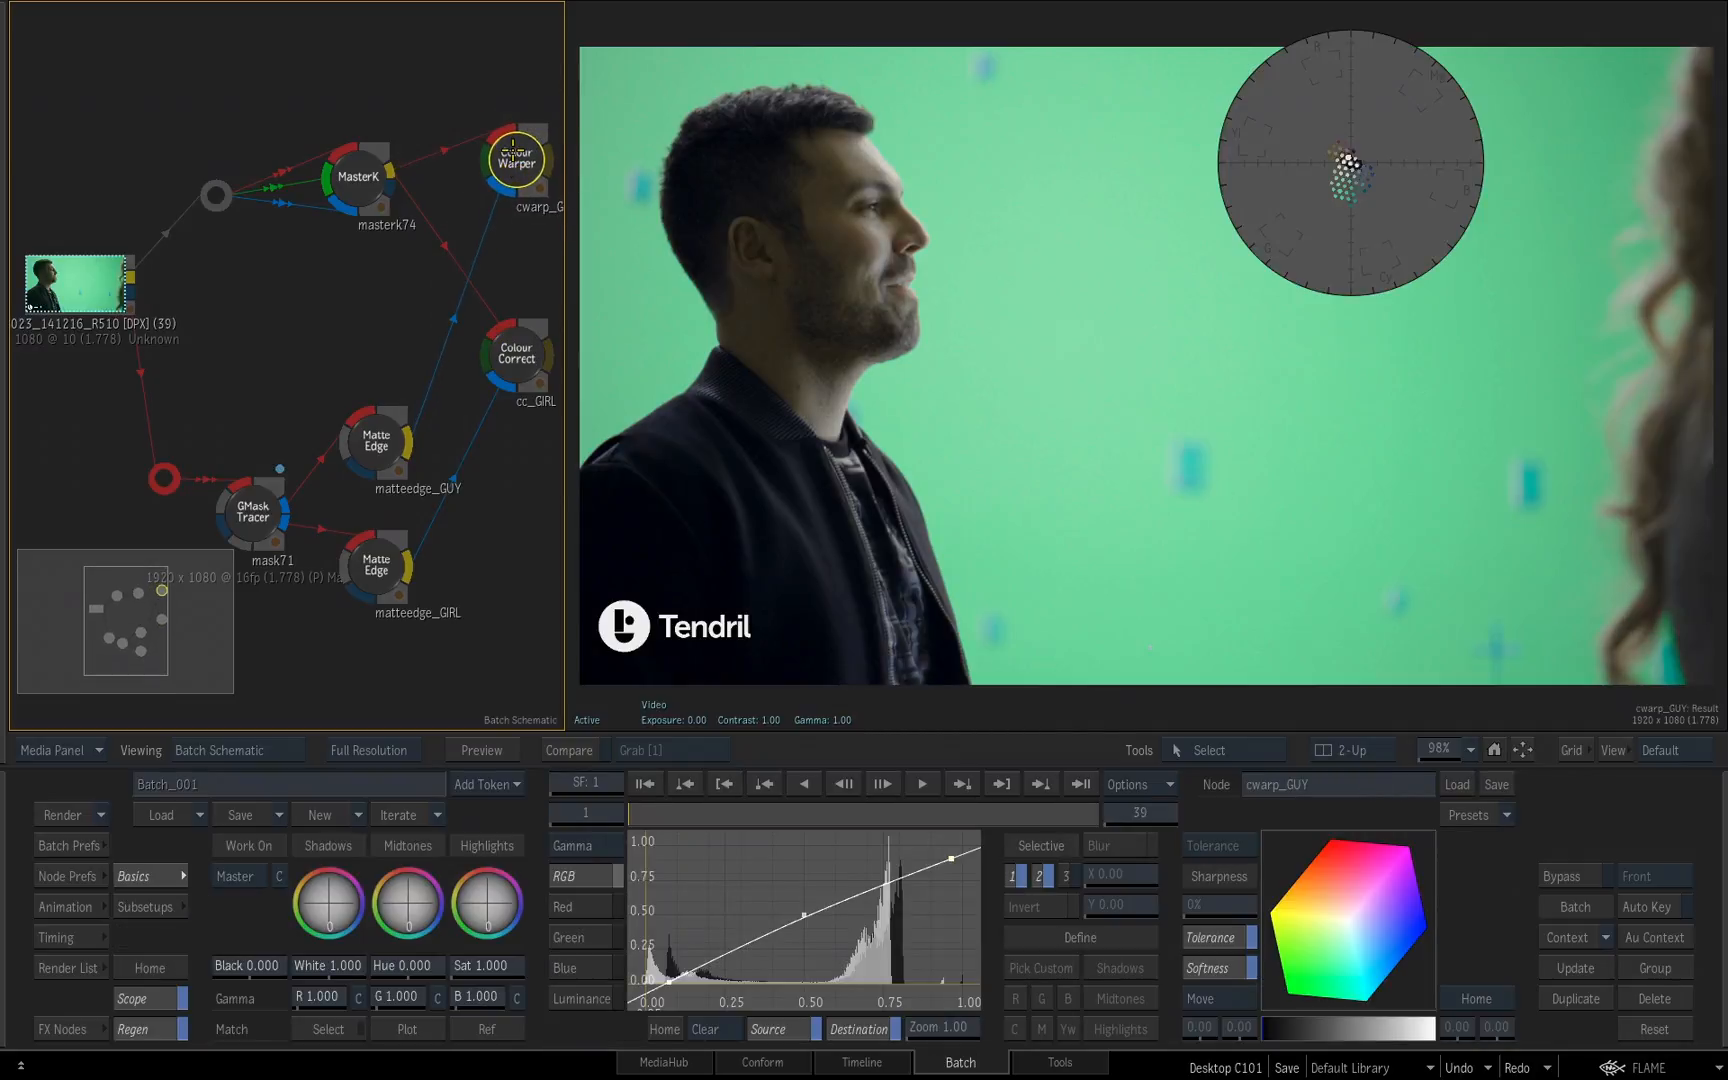
pyautogui.click(516, 336)
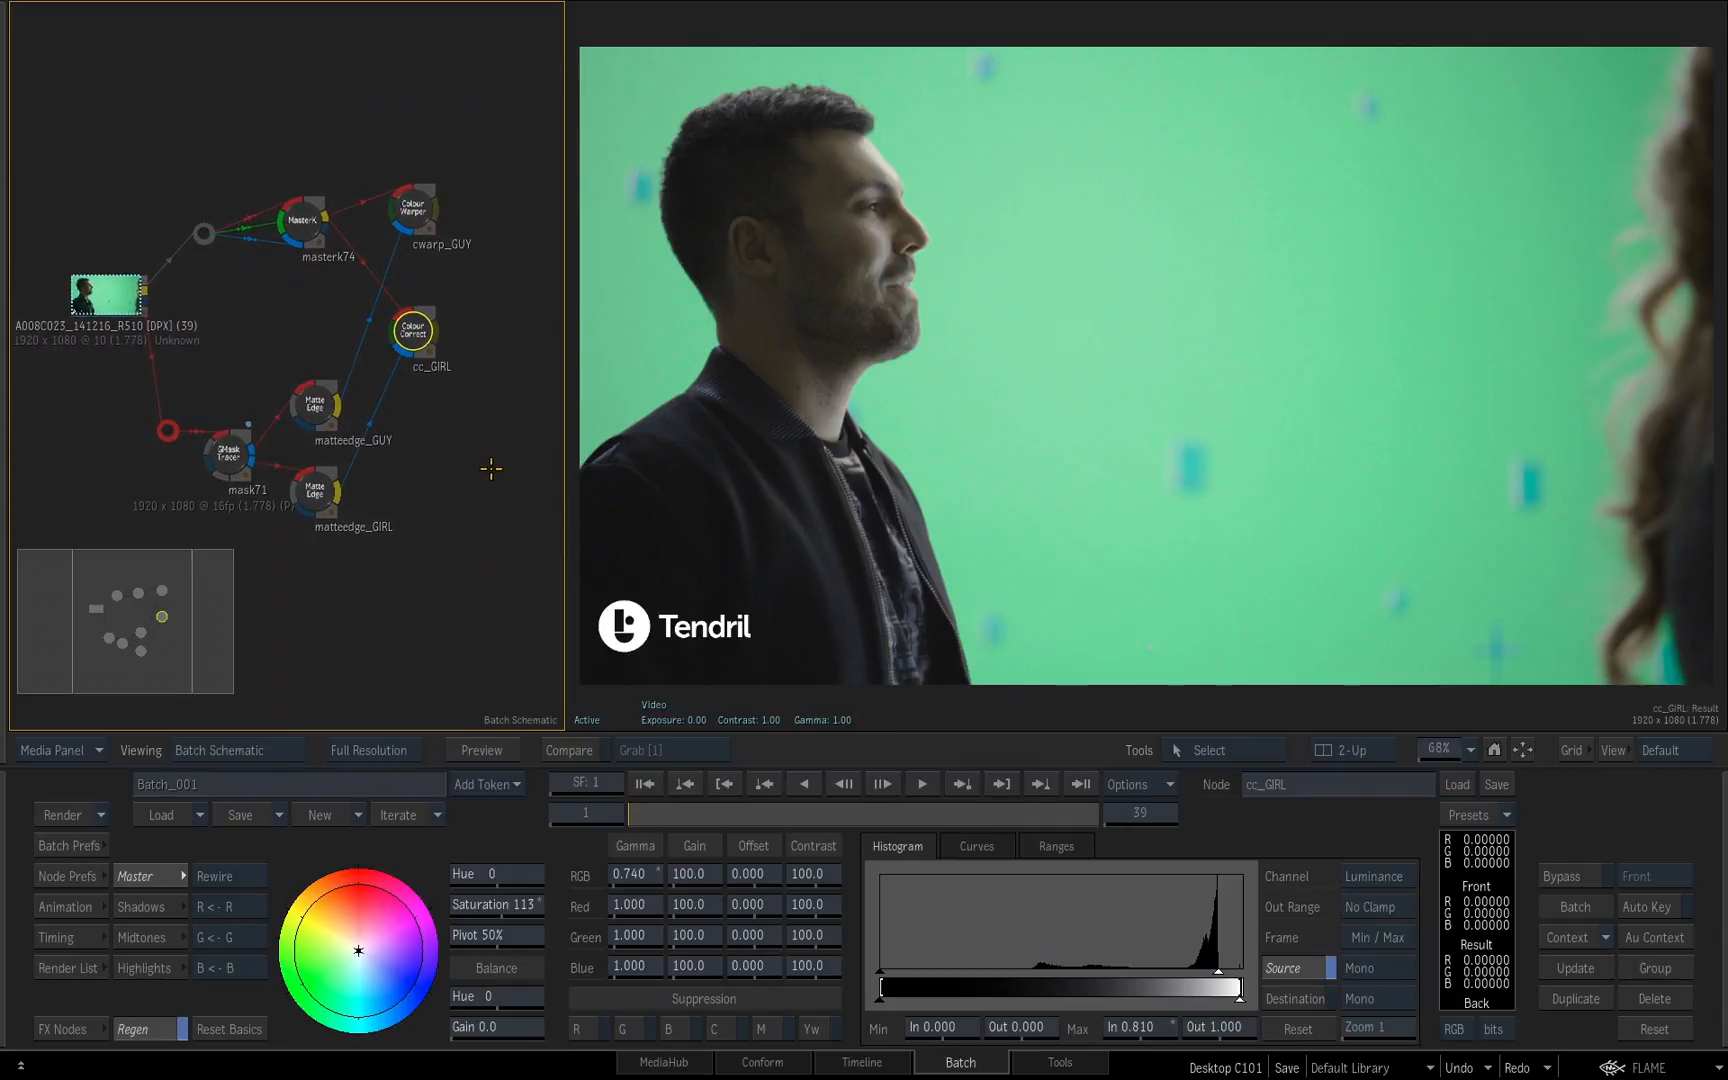
pyautogui.click(276, 234)
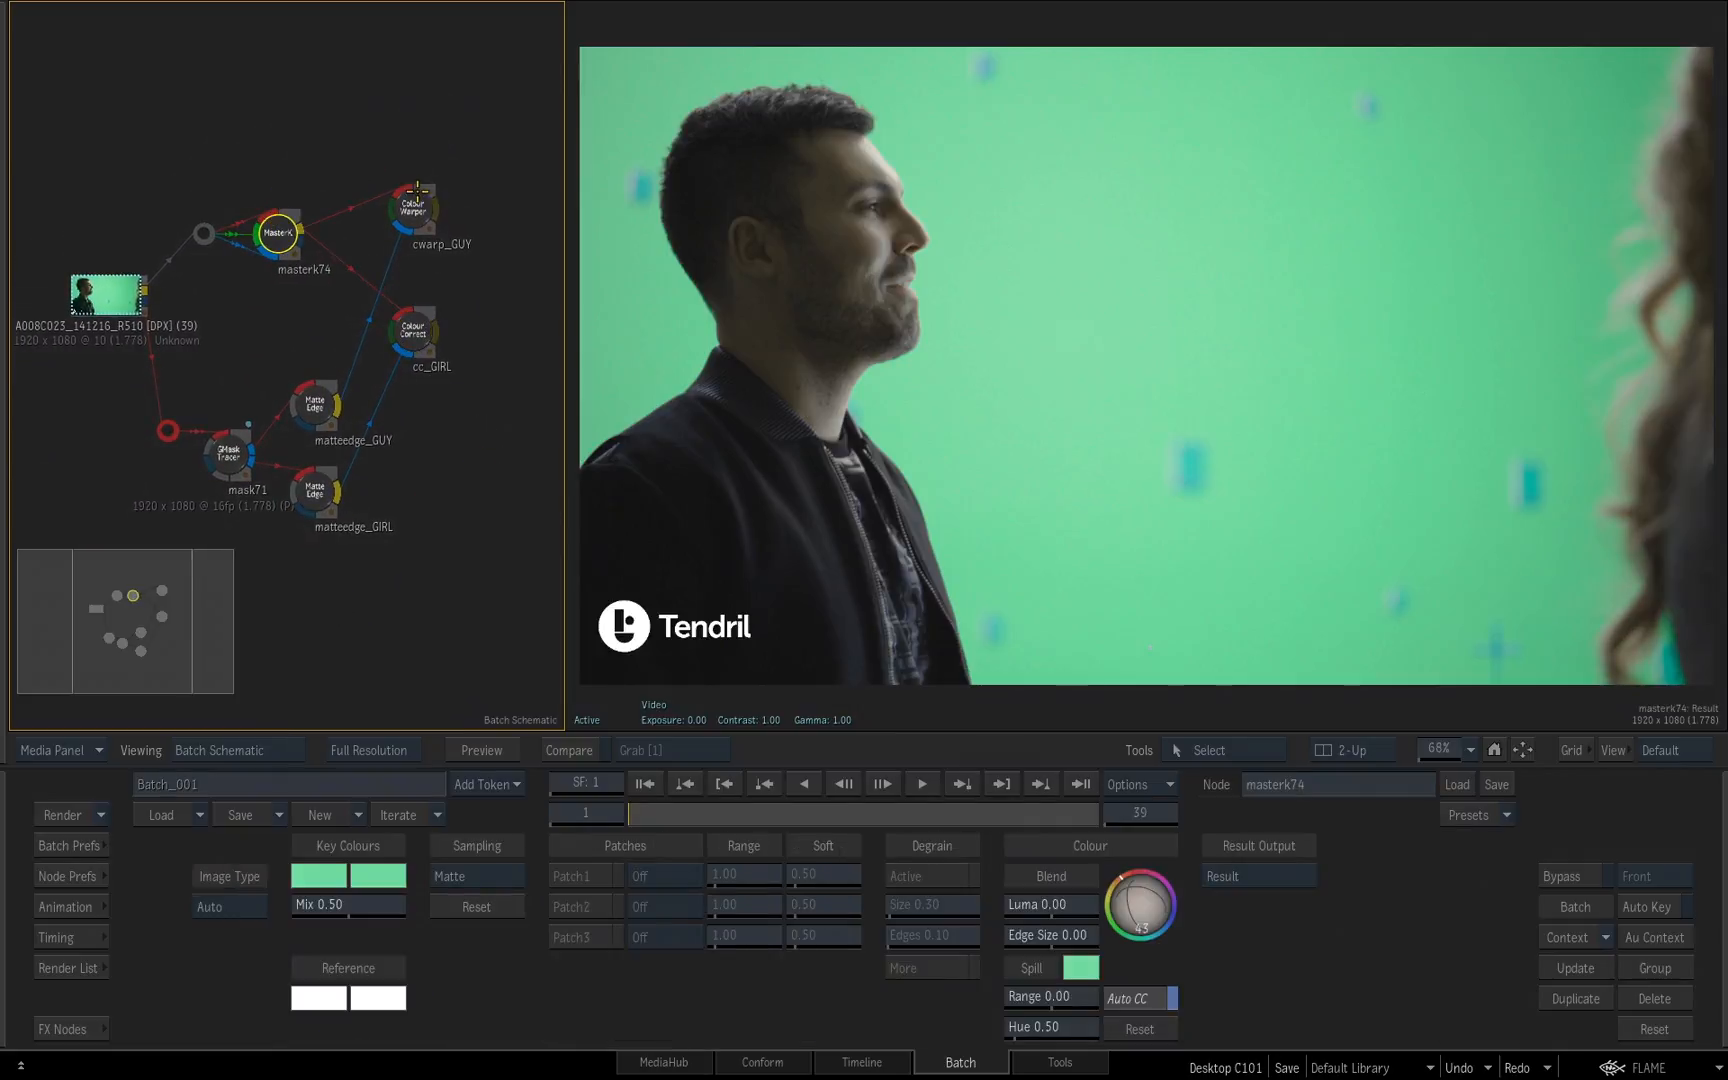
pyautogui.click(424, 174)
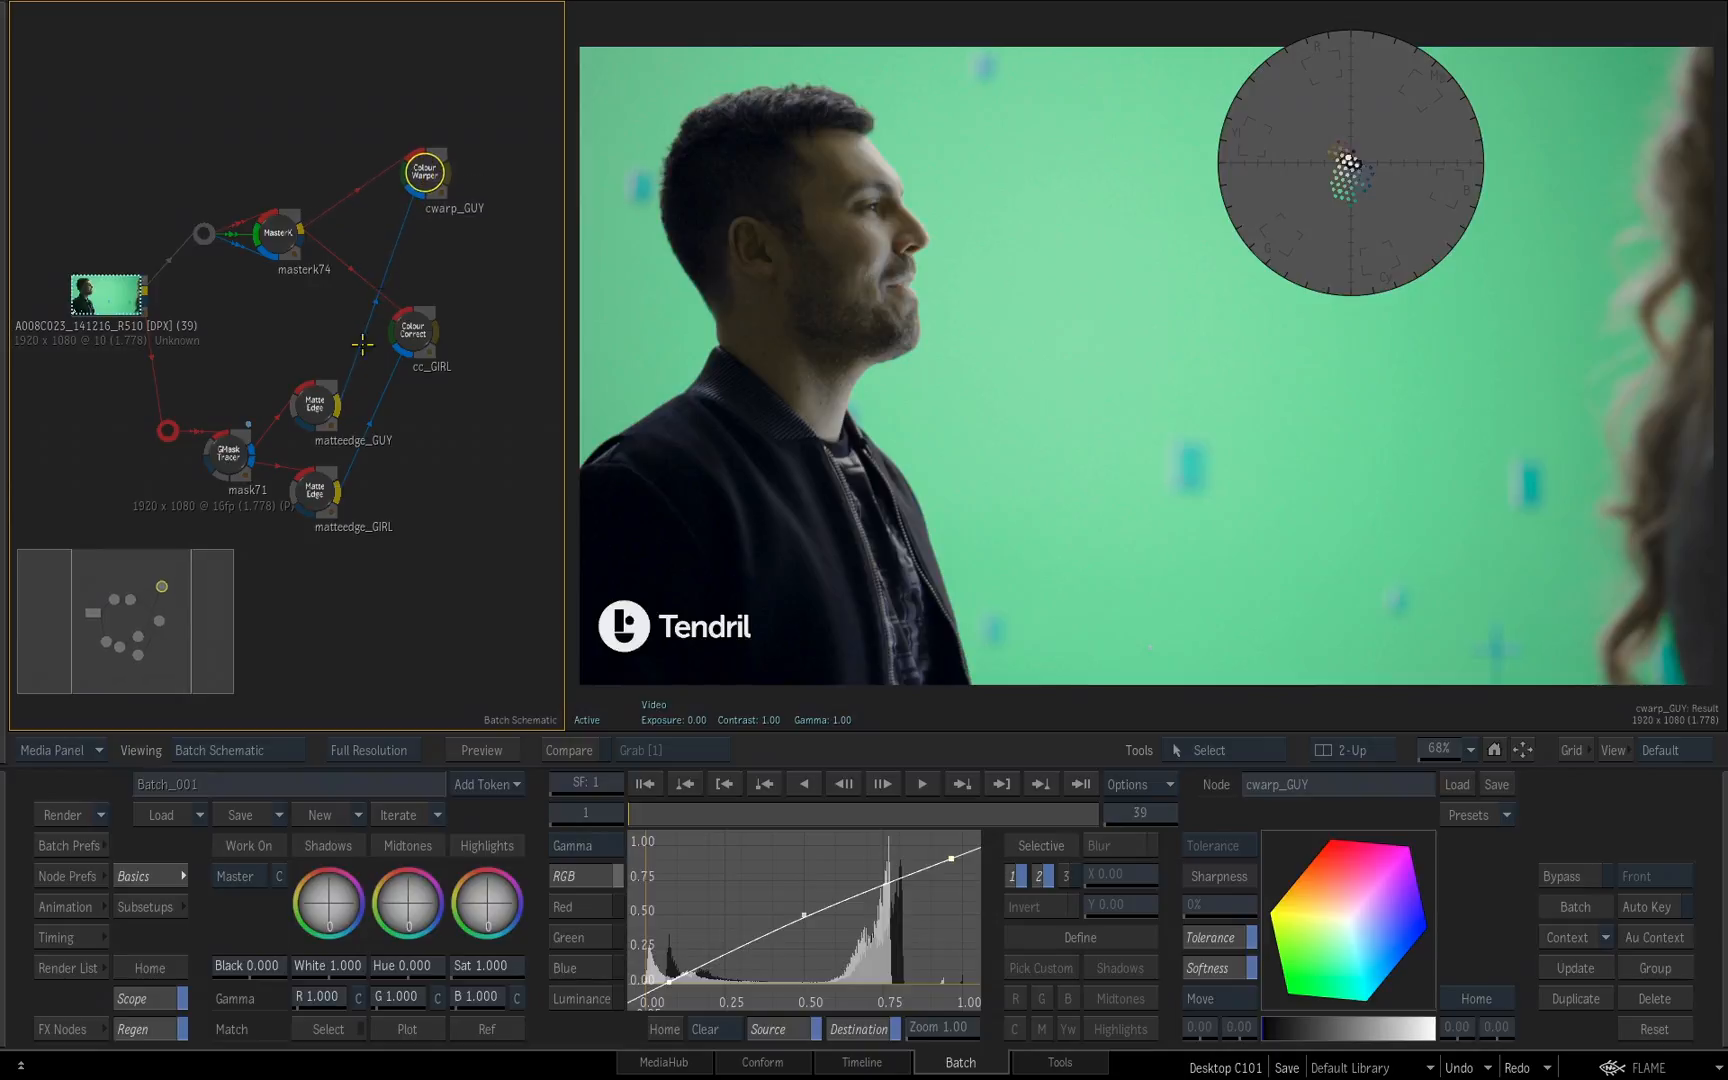
pyautogui.click(414, 262)
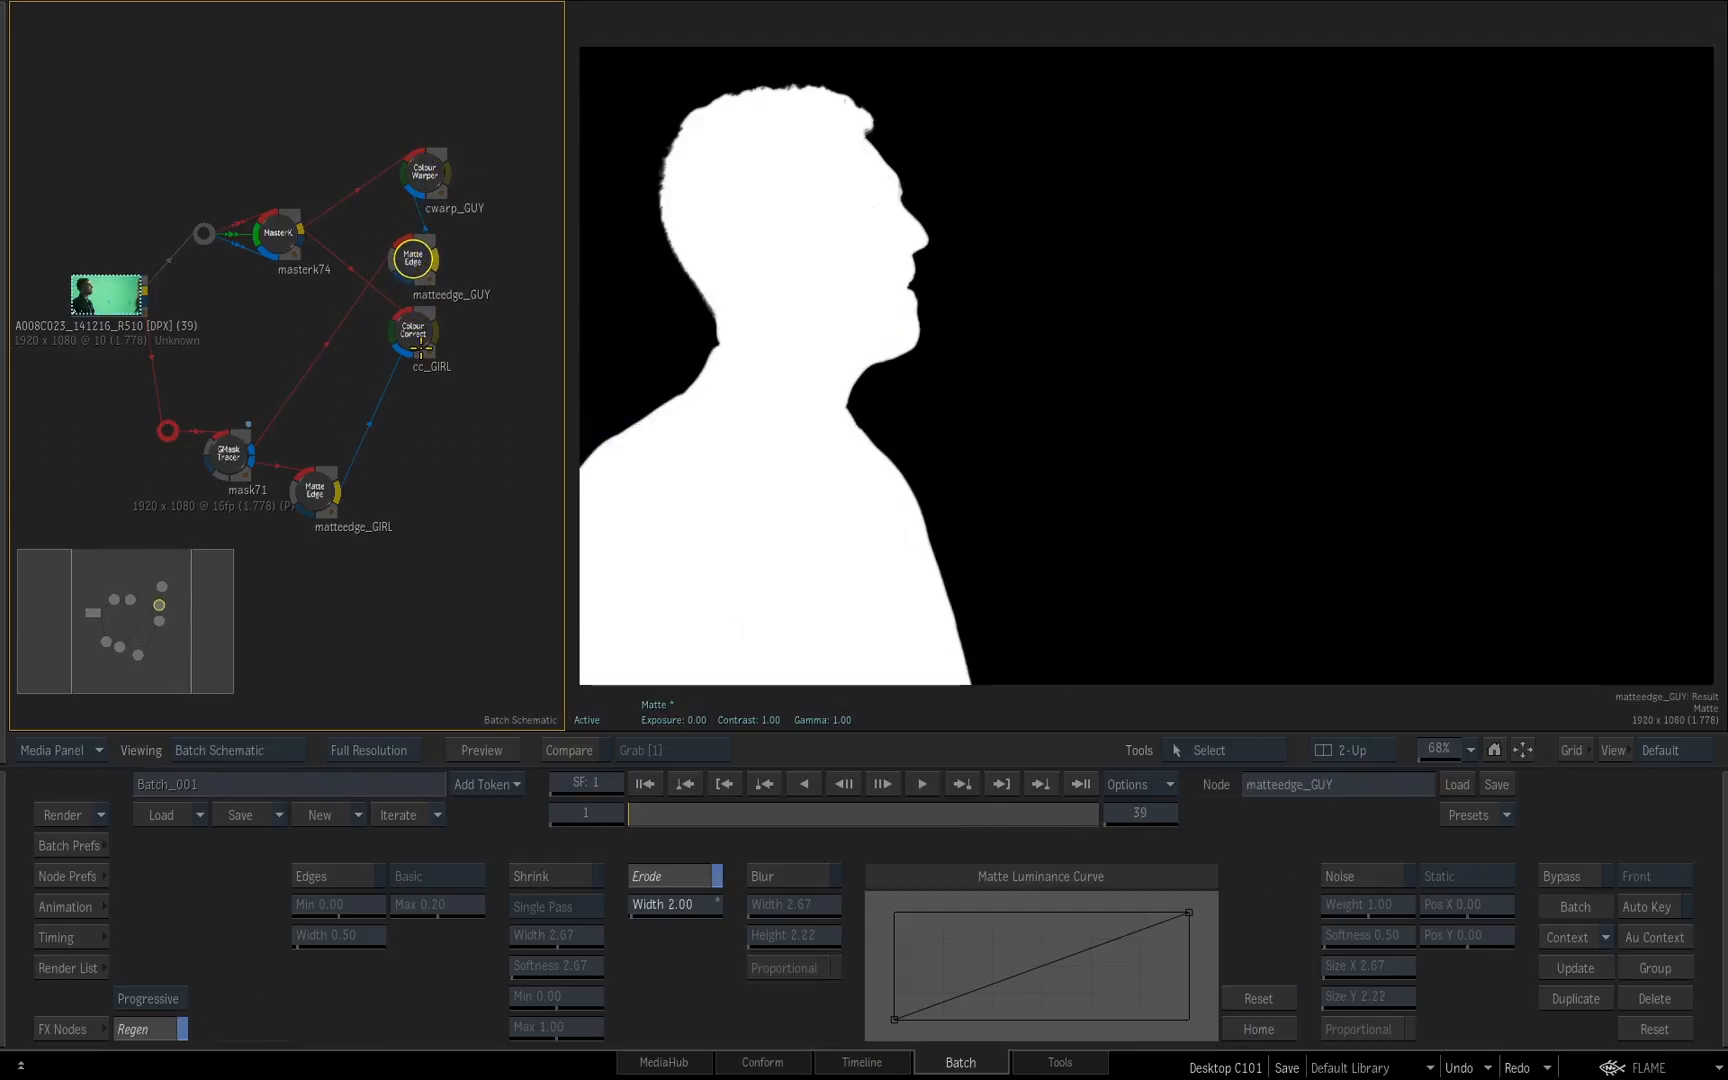
# Step: Compare the girl and guy edge mattes, ending on matteedge_GUY's white silhouette in the viewer
pyautogui.click(400, 506)
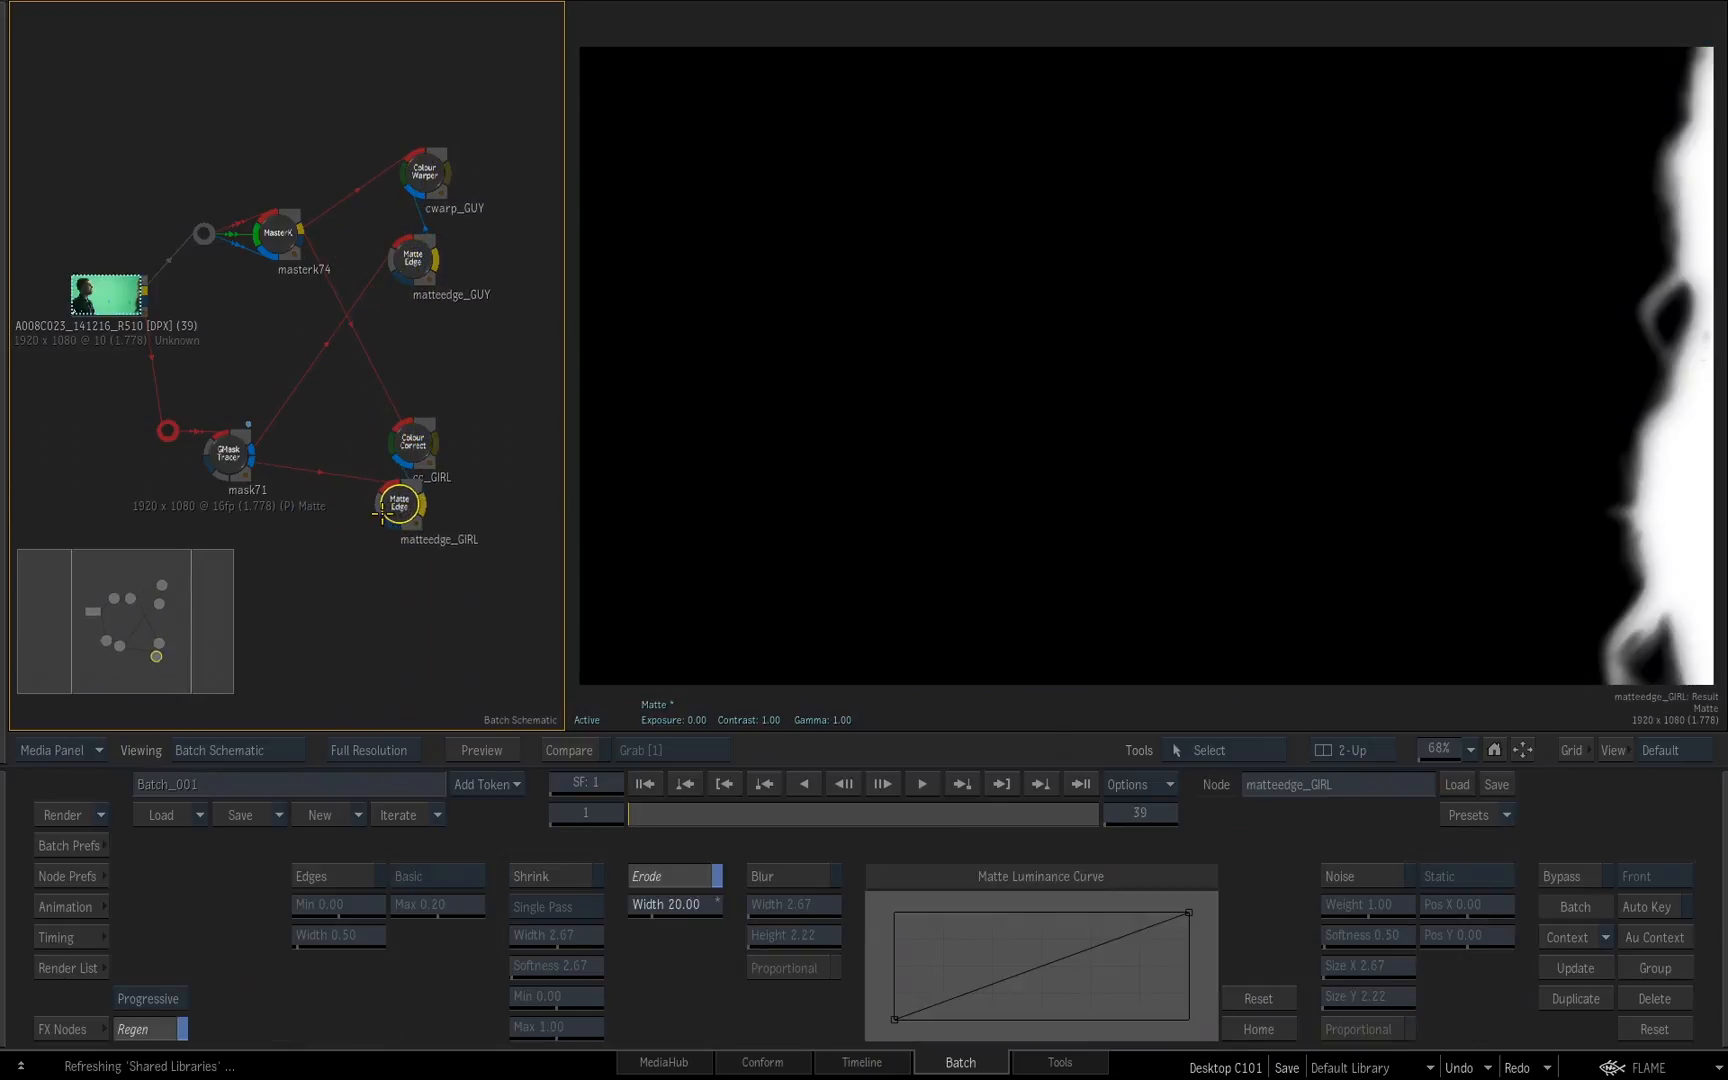
pyautogui.click(398, 258)
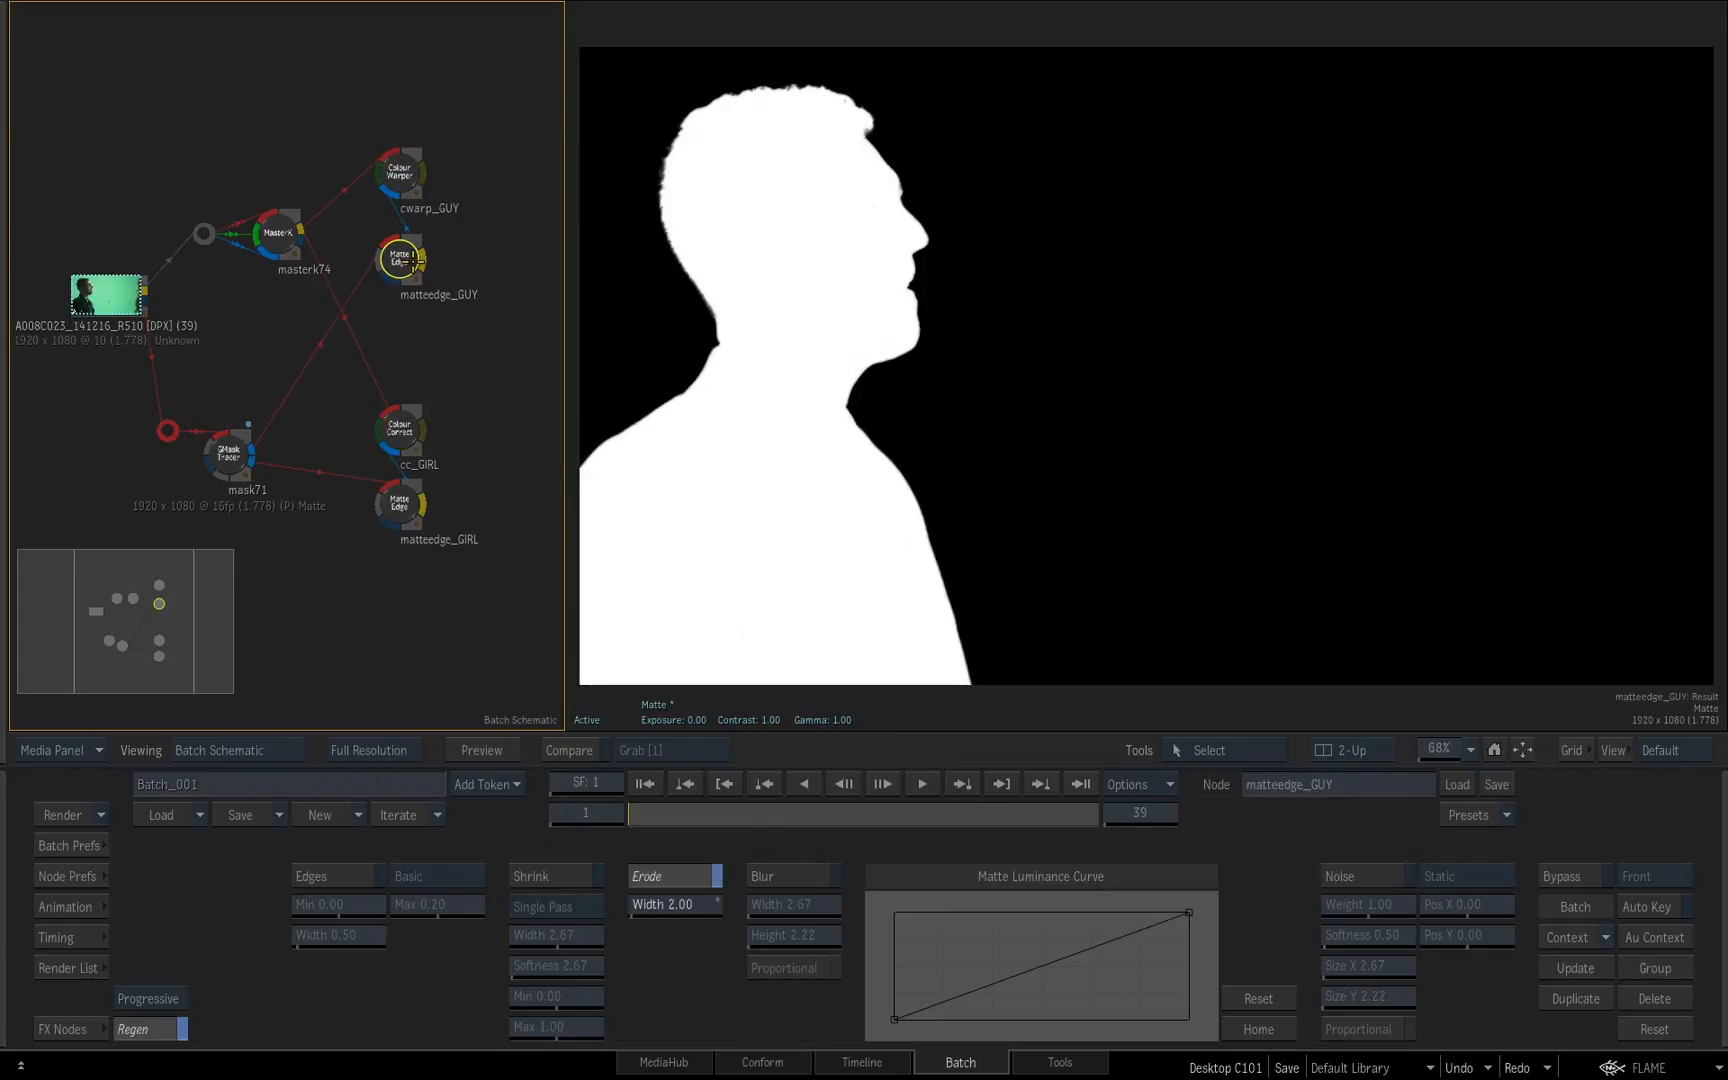
pyautogui.click(400, 180)
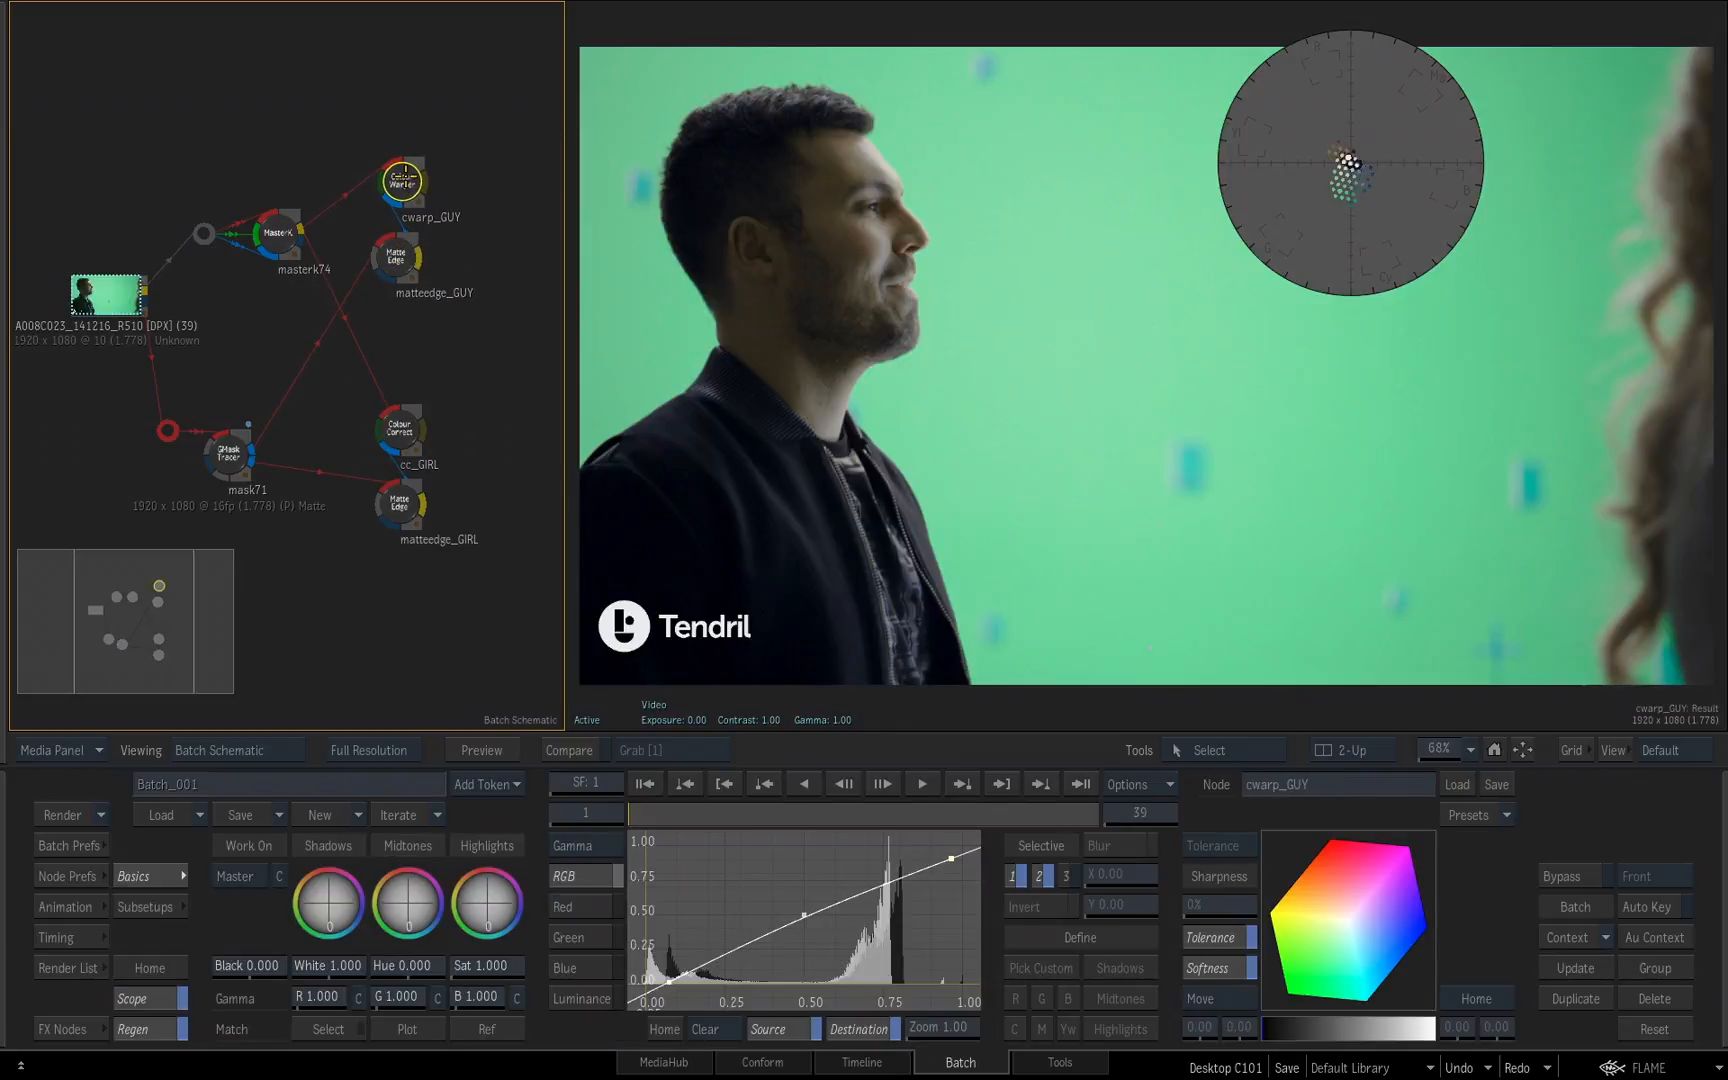
pyautogui.click(398, 492)
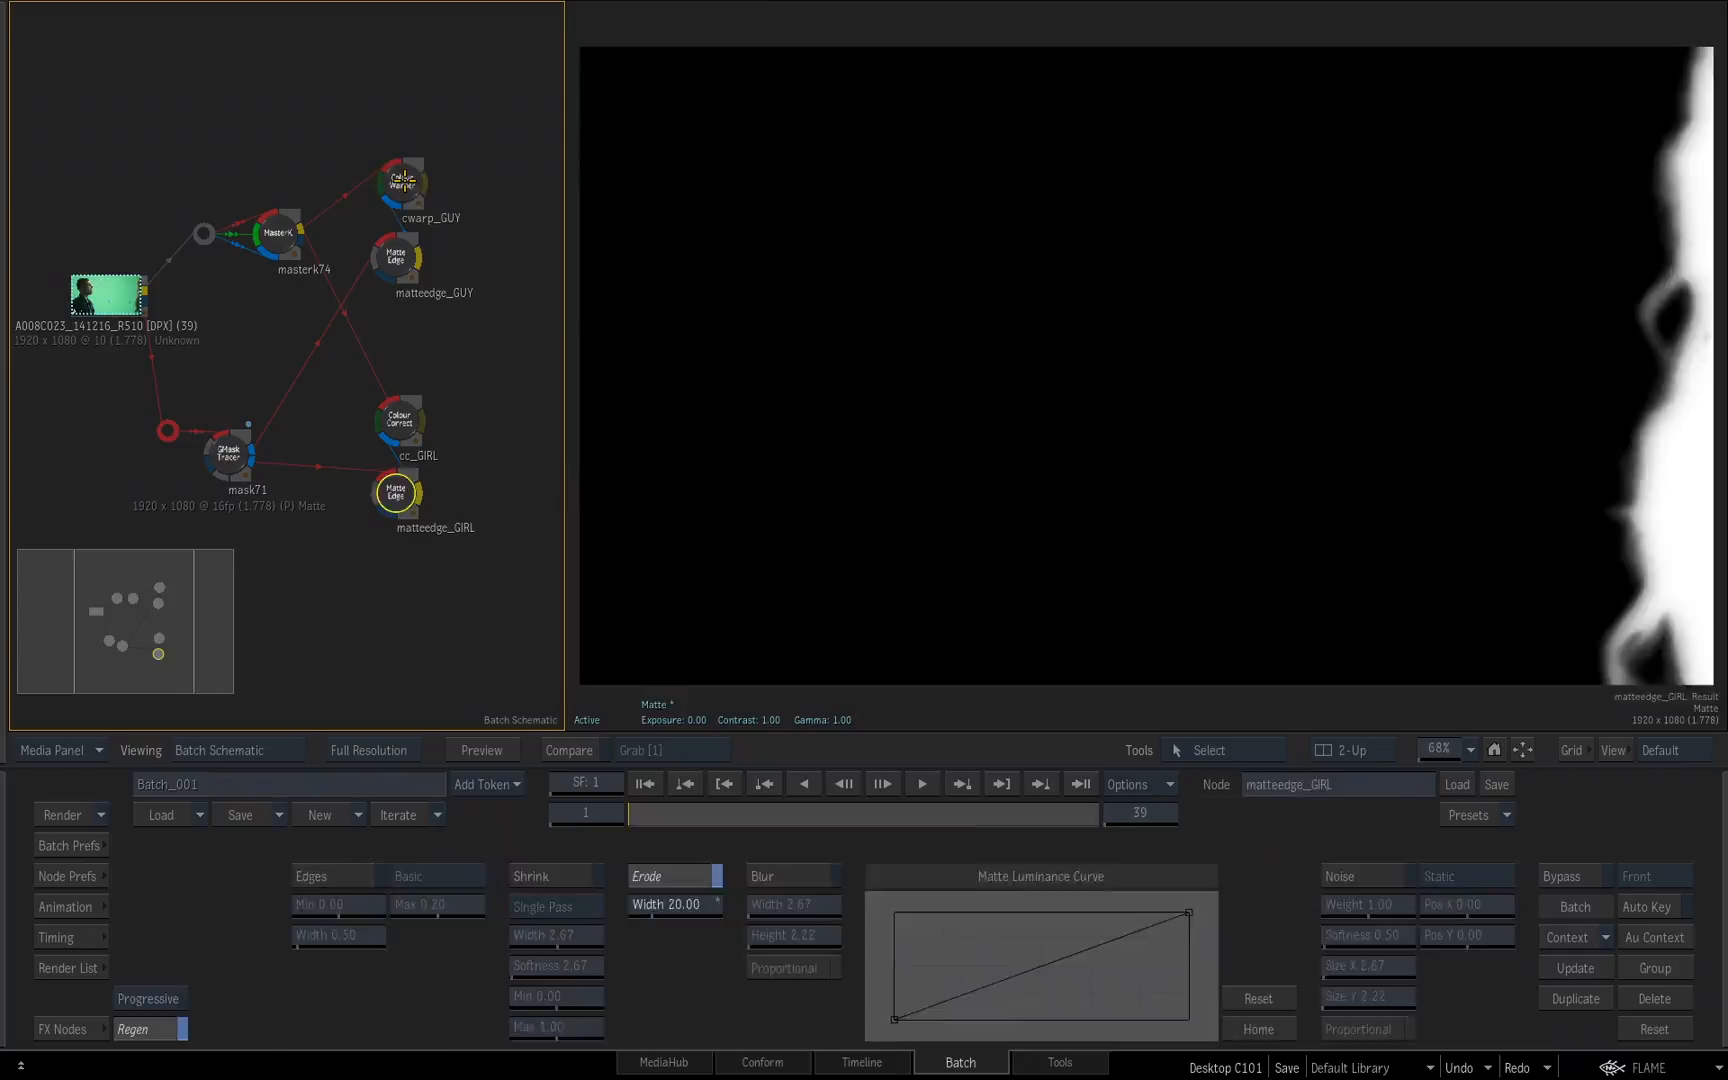
pyautogui.click(398, 176)
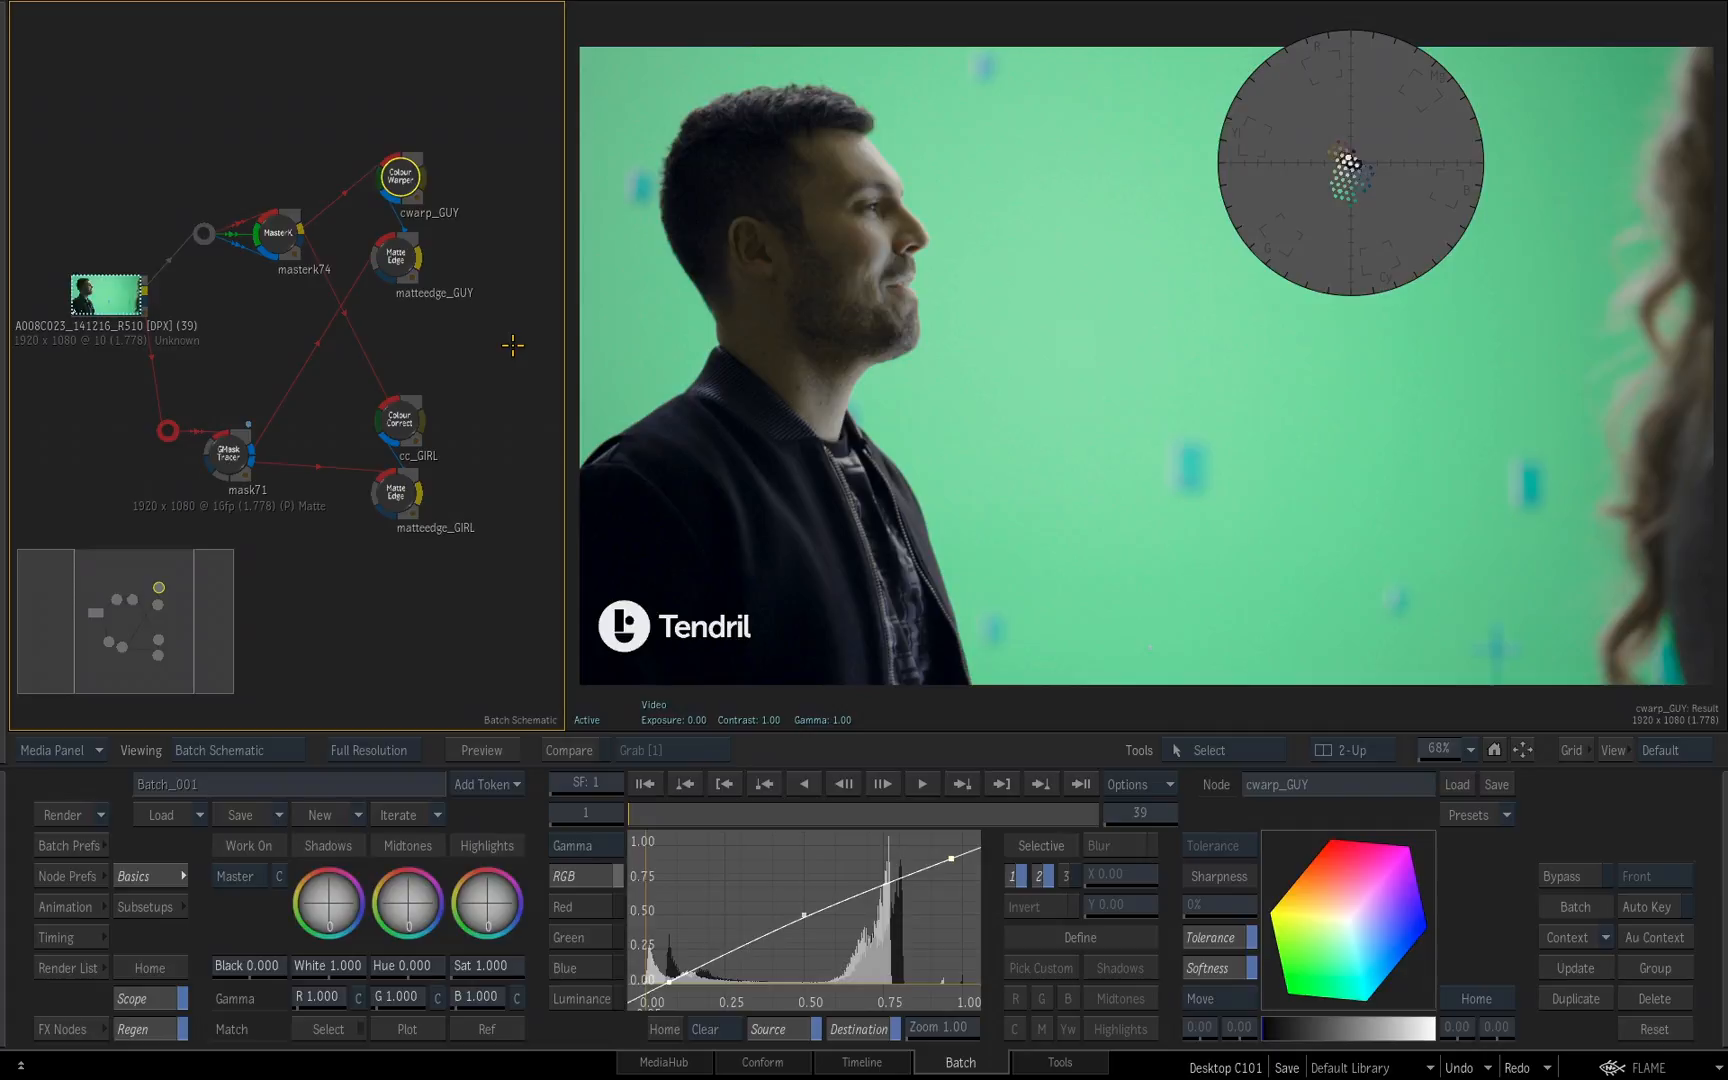
pyautogui.moveTo(758, 258)
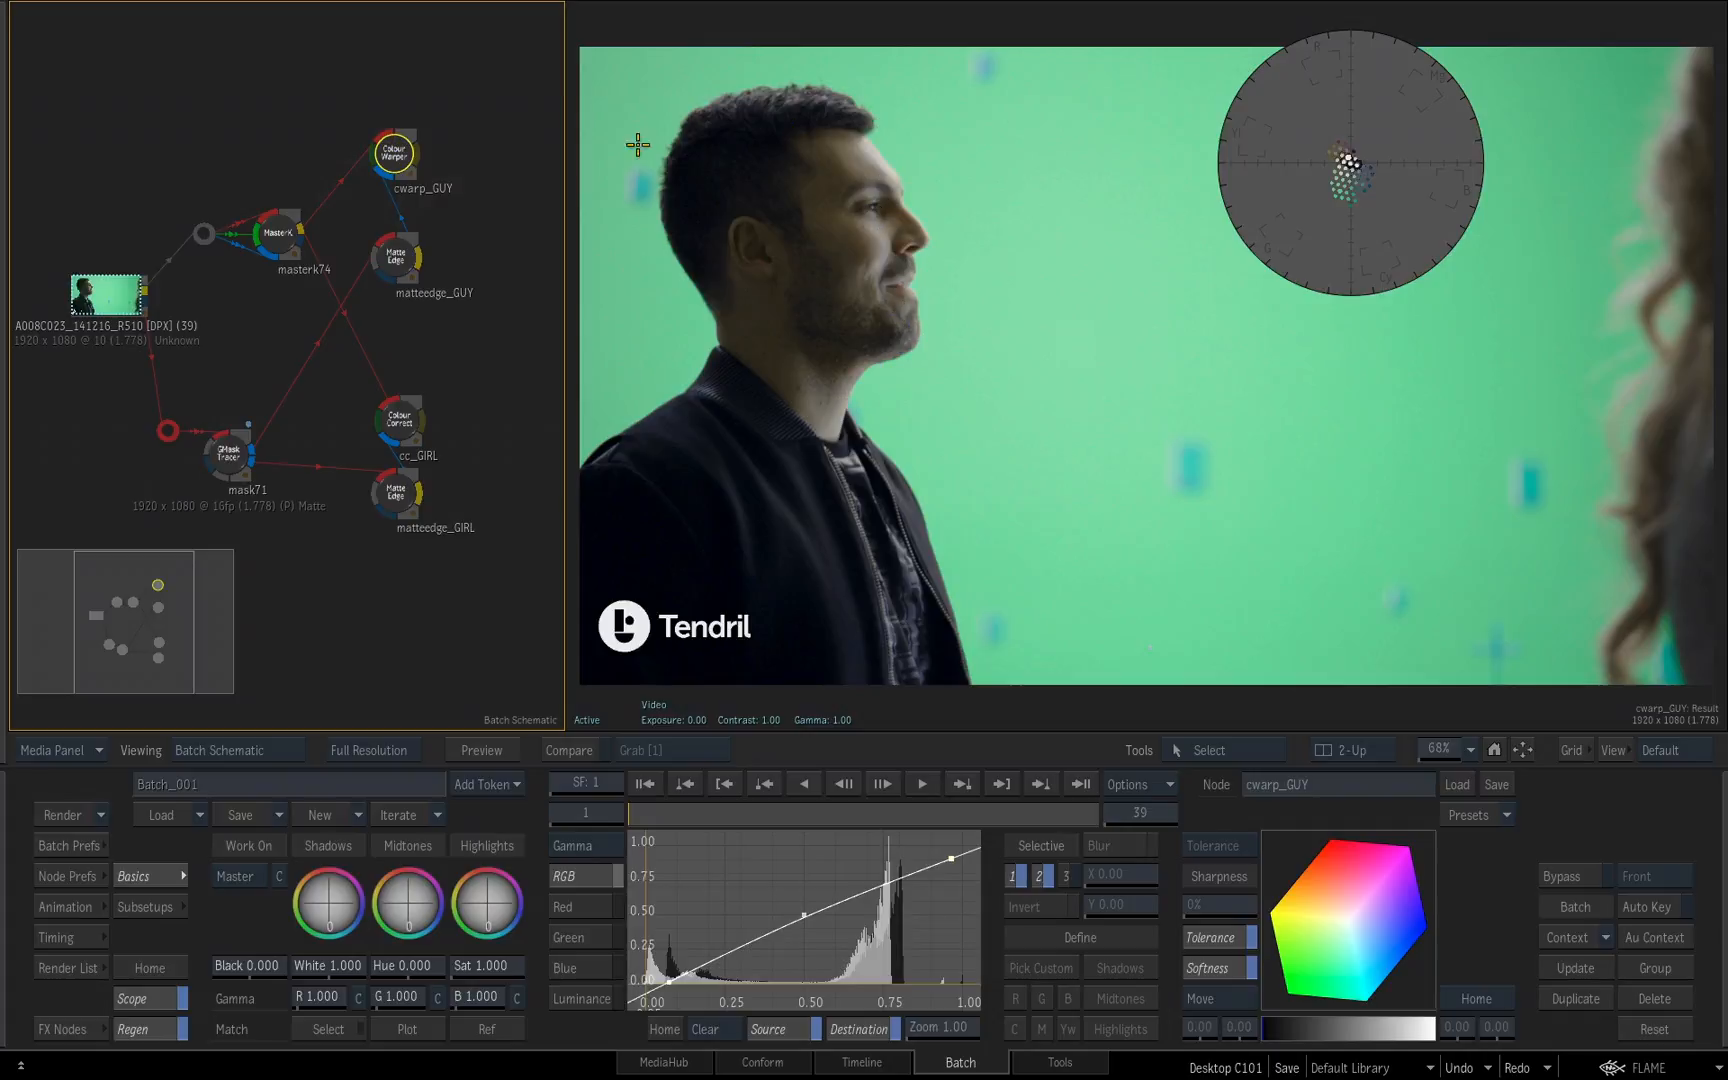
pyautogui.moveTo(350, 168)
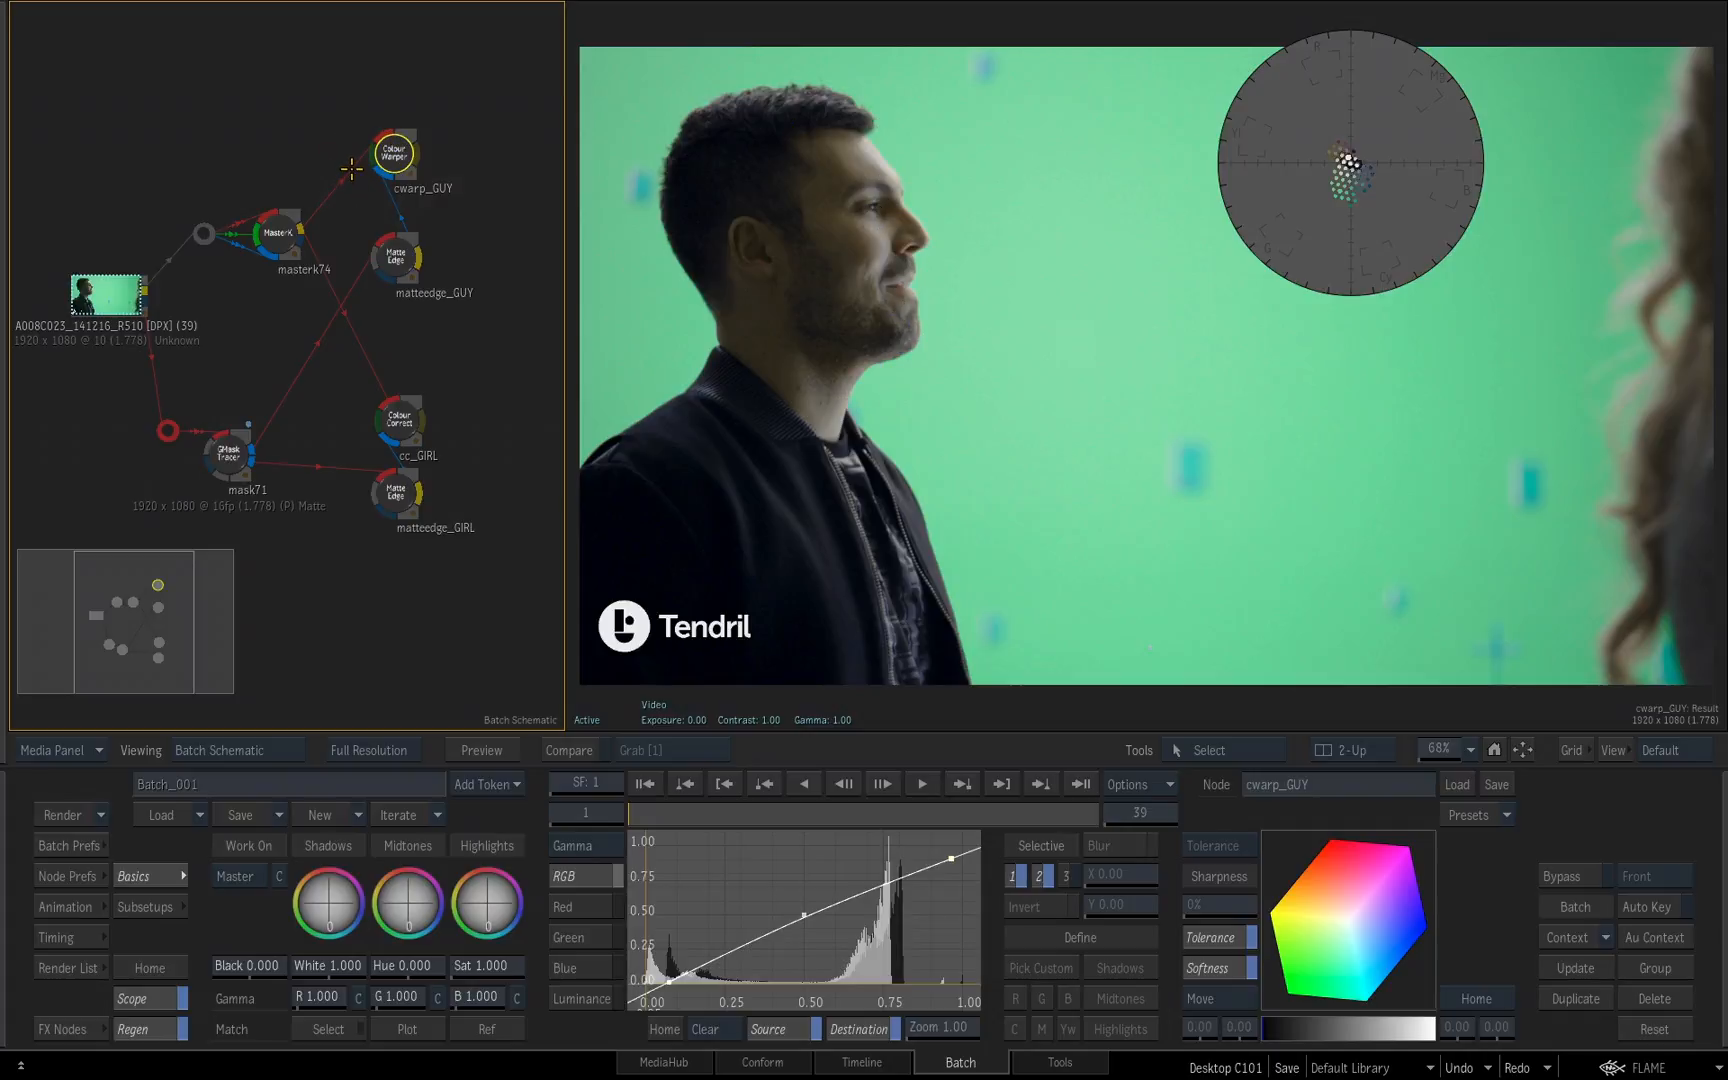
pyautogui.click(394, 258)
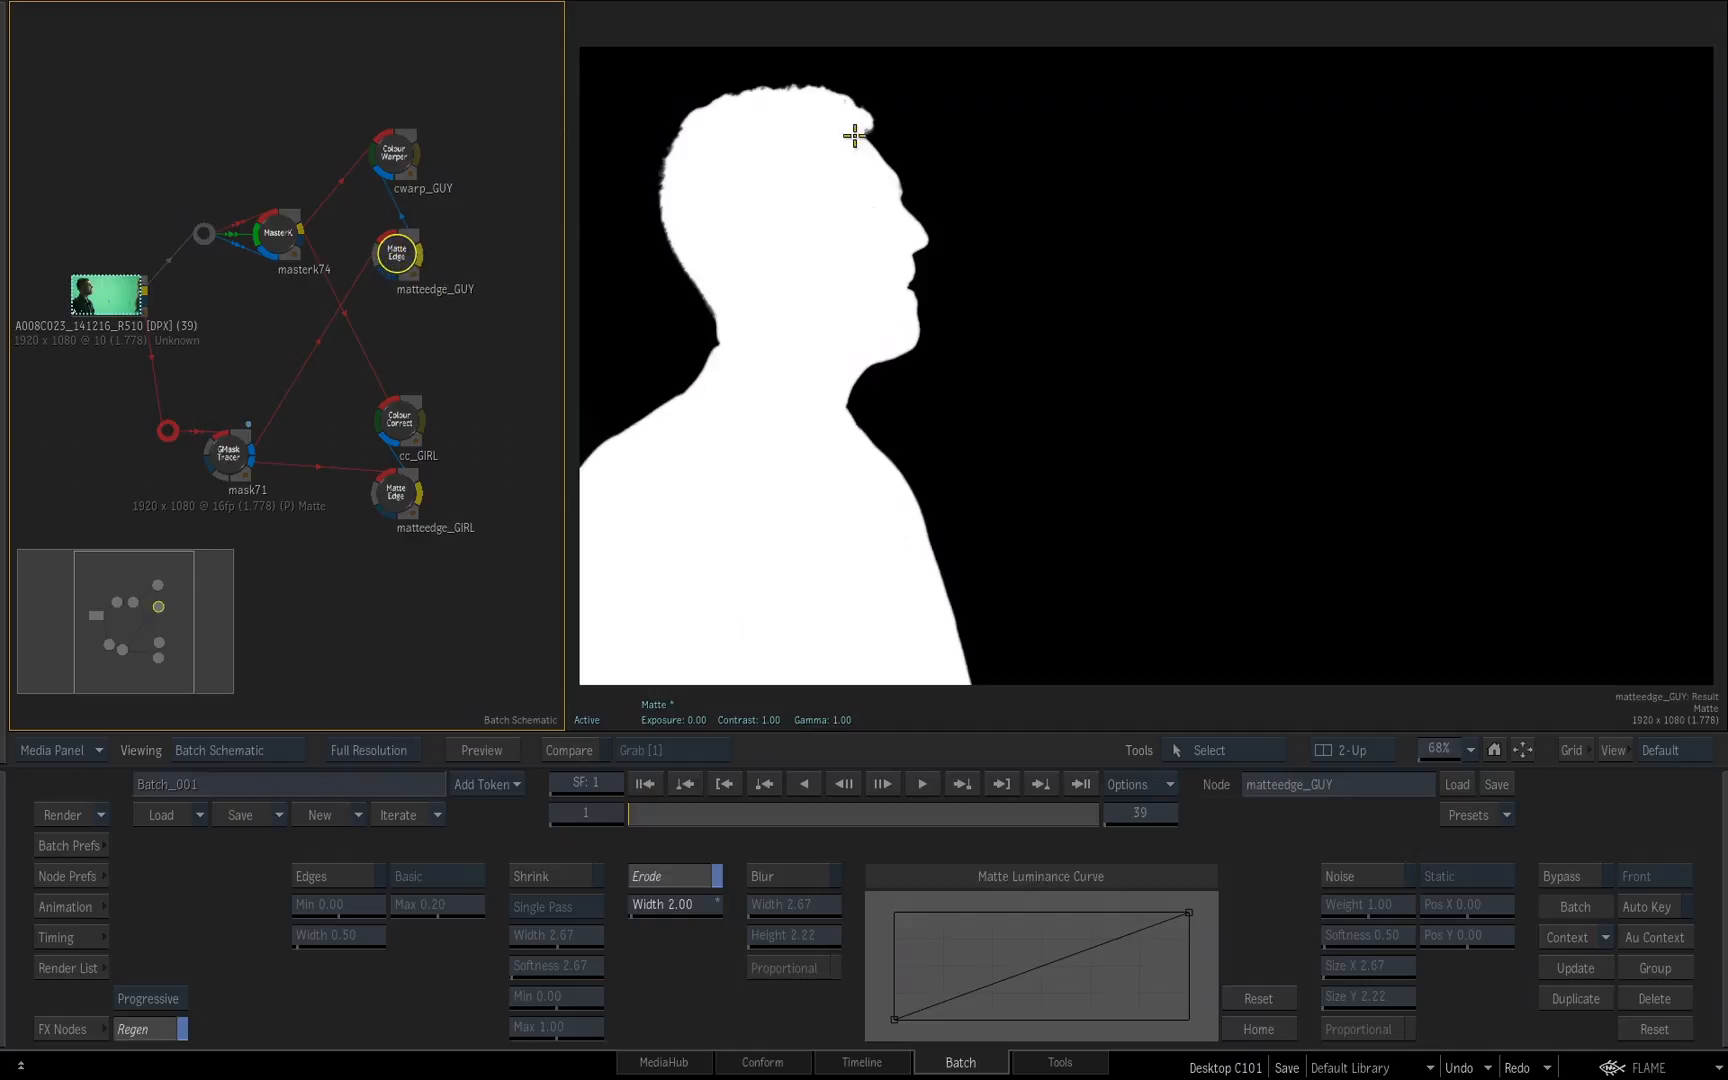
# Step: Add Pixel Spread node pixelspread79 fed by cwarp_GUY and matteedge_GUY and view its Result
pyautogui.click(394, 154)
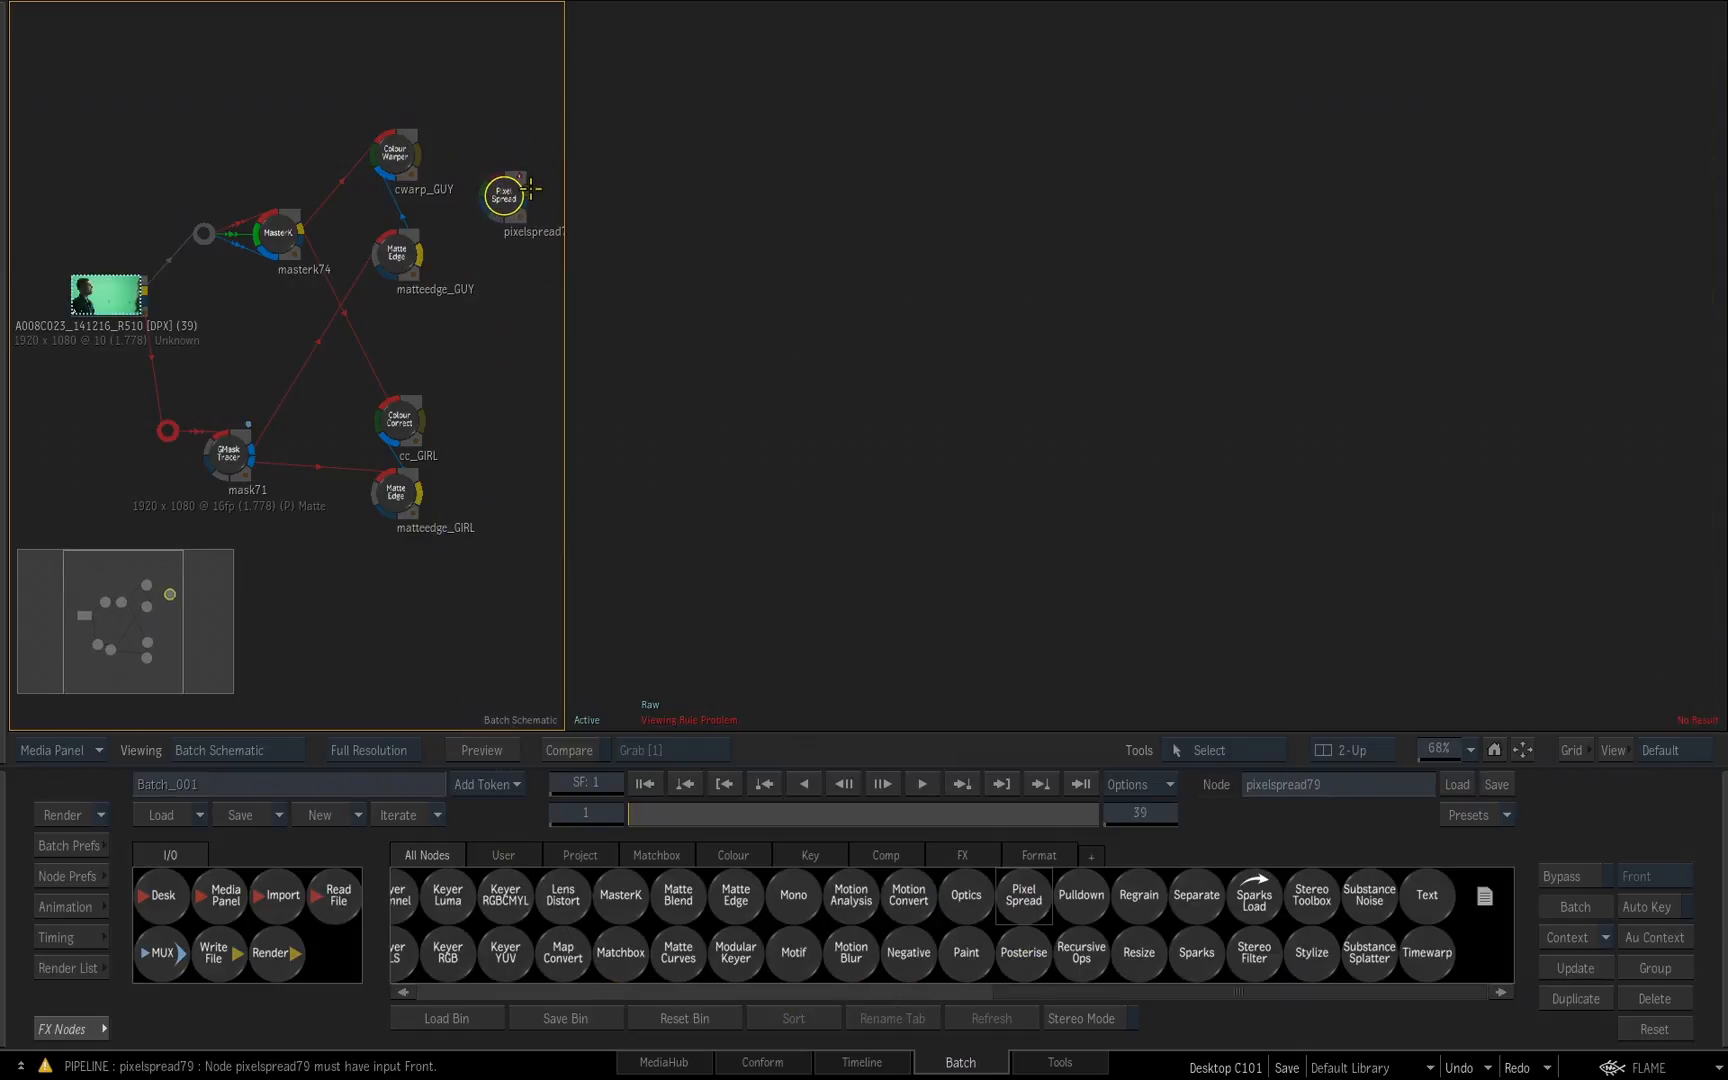
pyautogui.moveTo(384, 110)
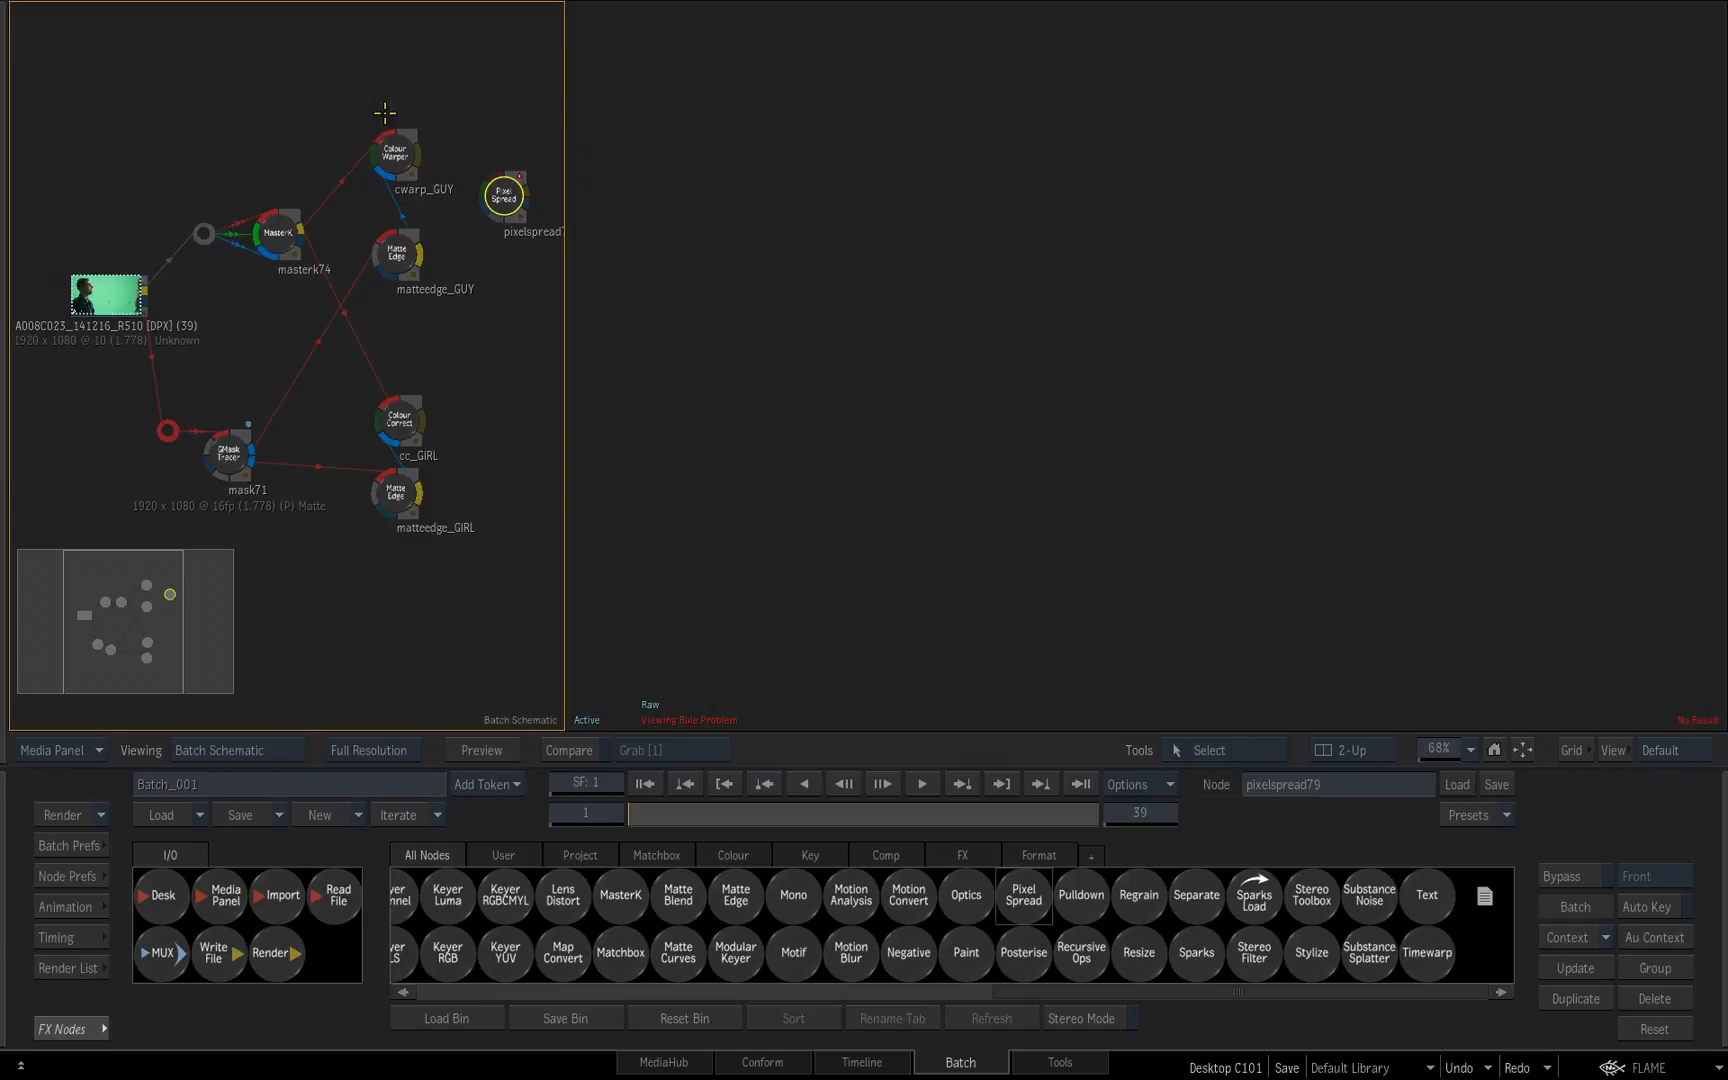
pyautogui.moveTo(478, 526)
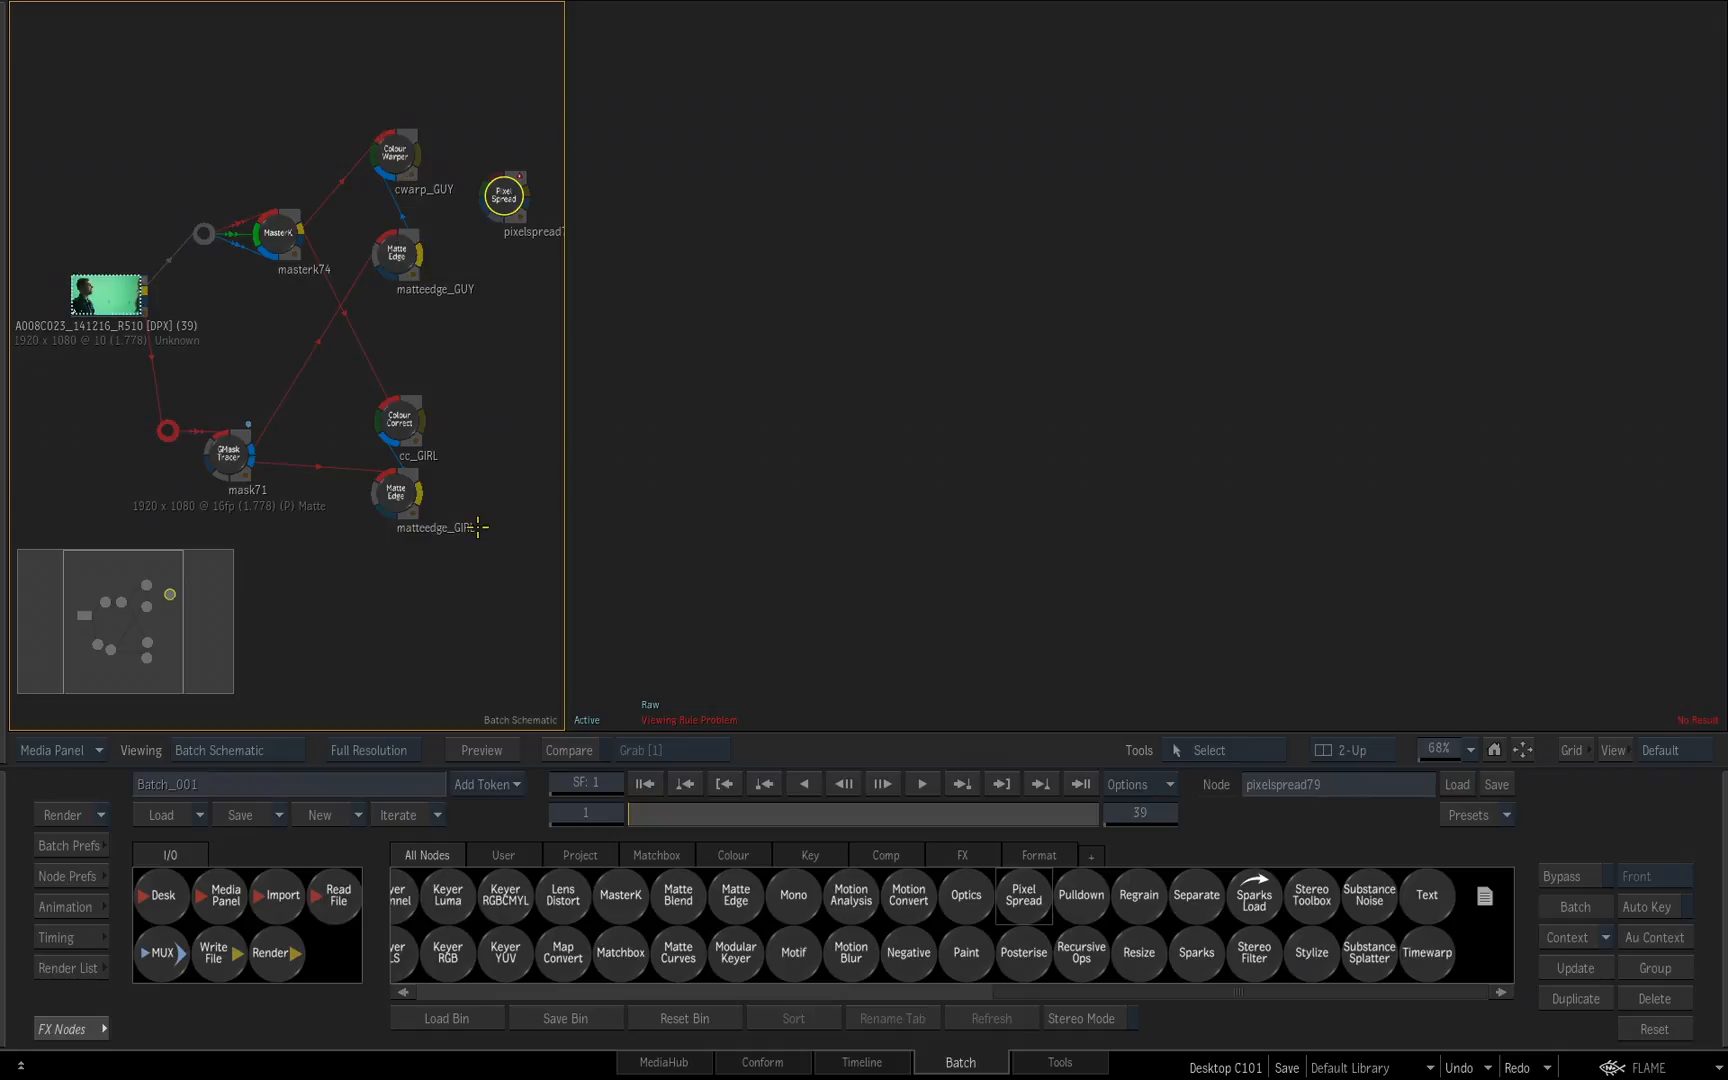
pyautogui.moveTo(502, 384)
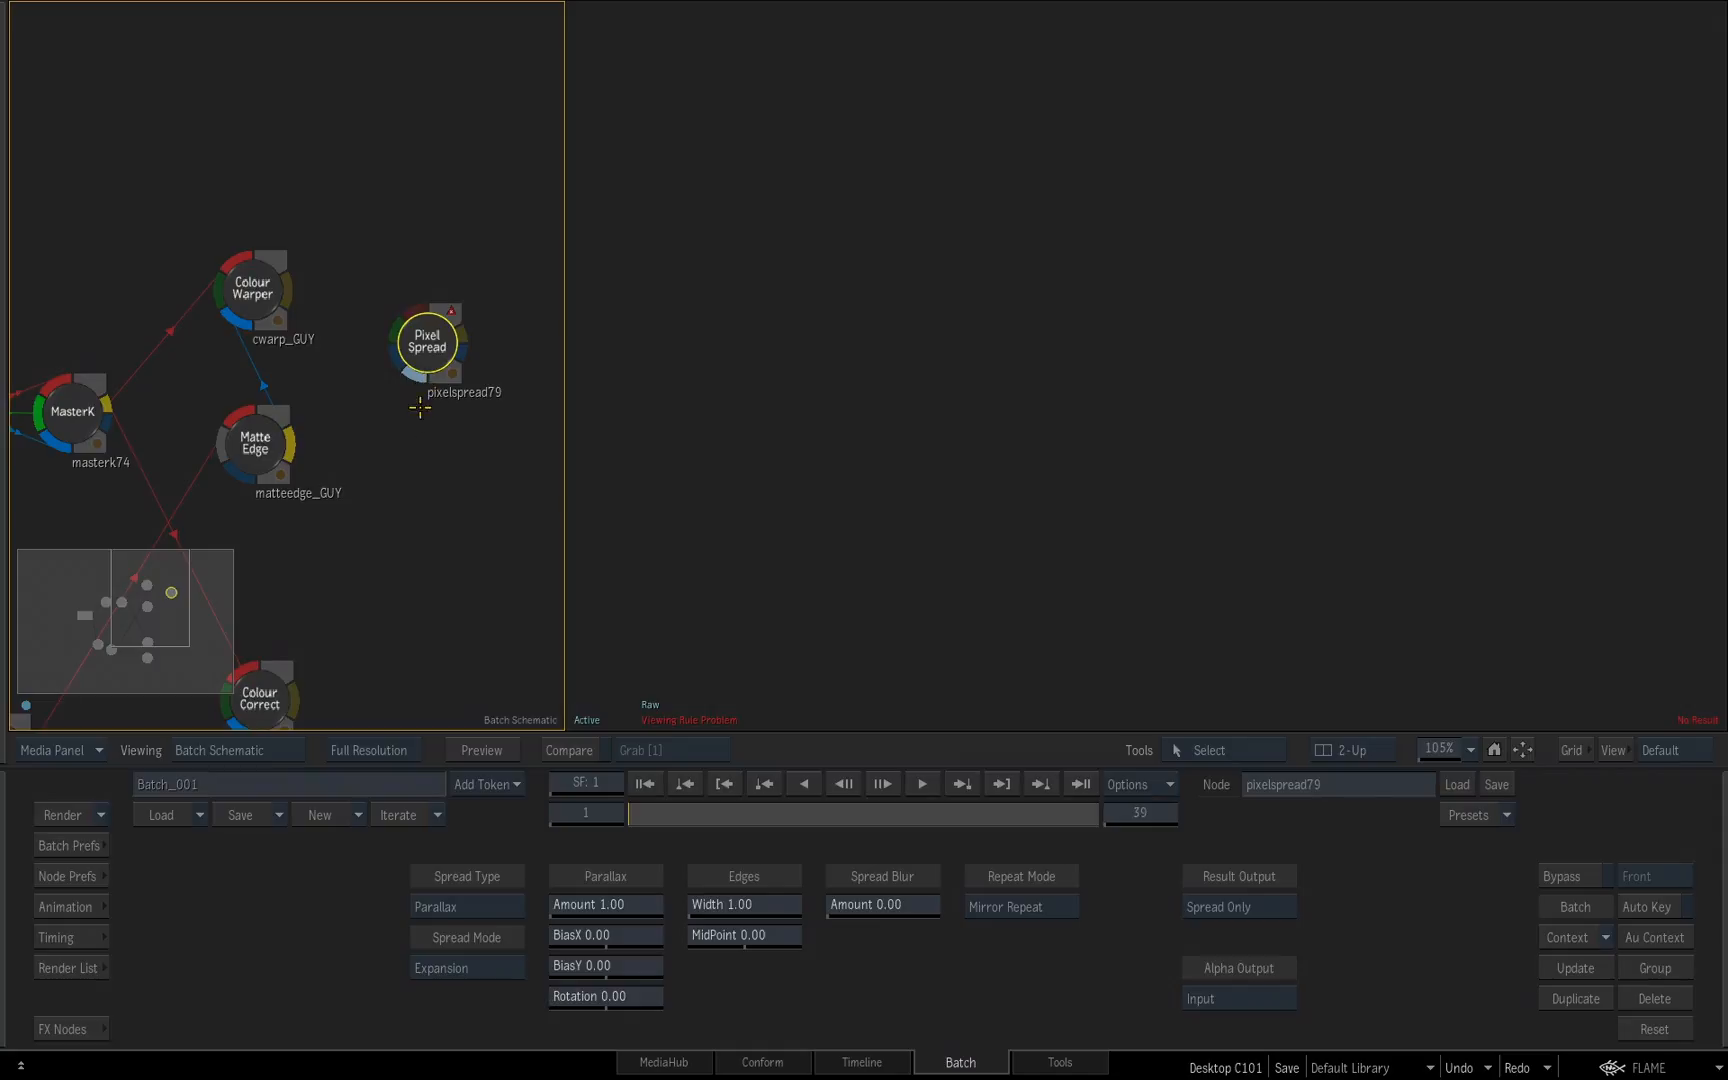
pyautogui.moveTo(292, 276)
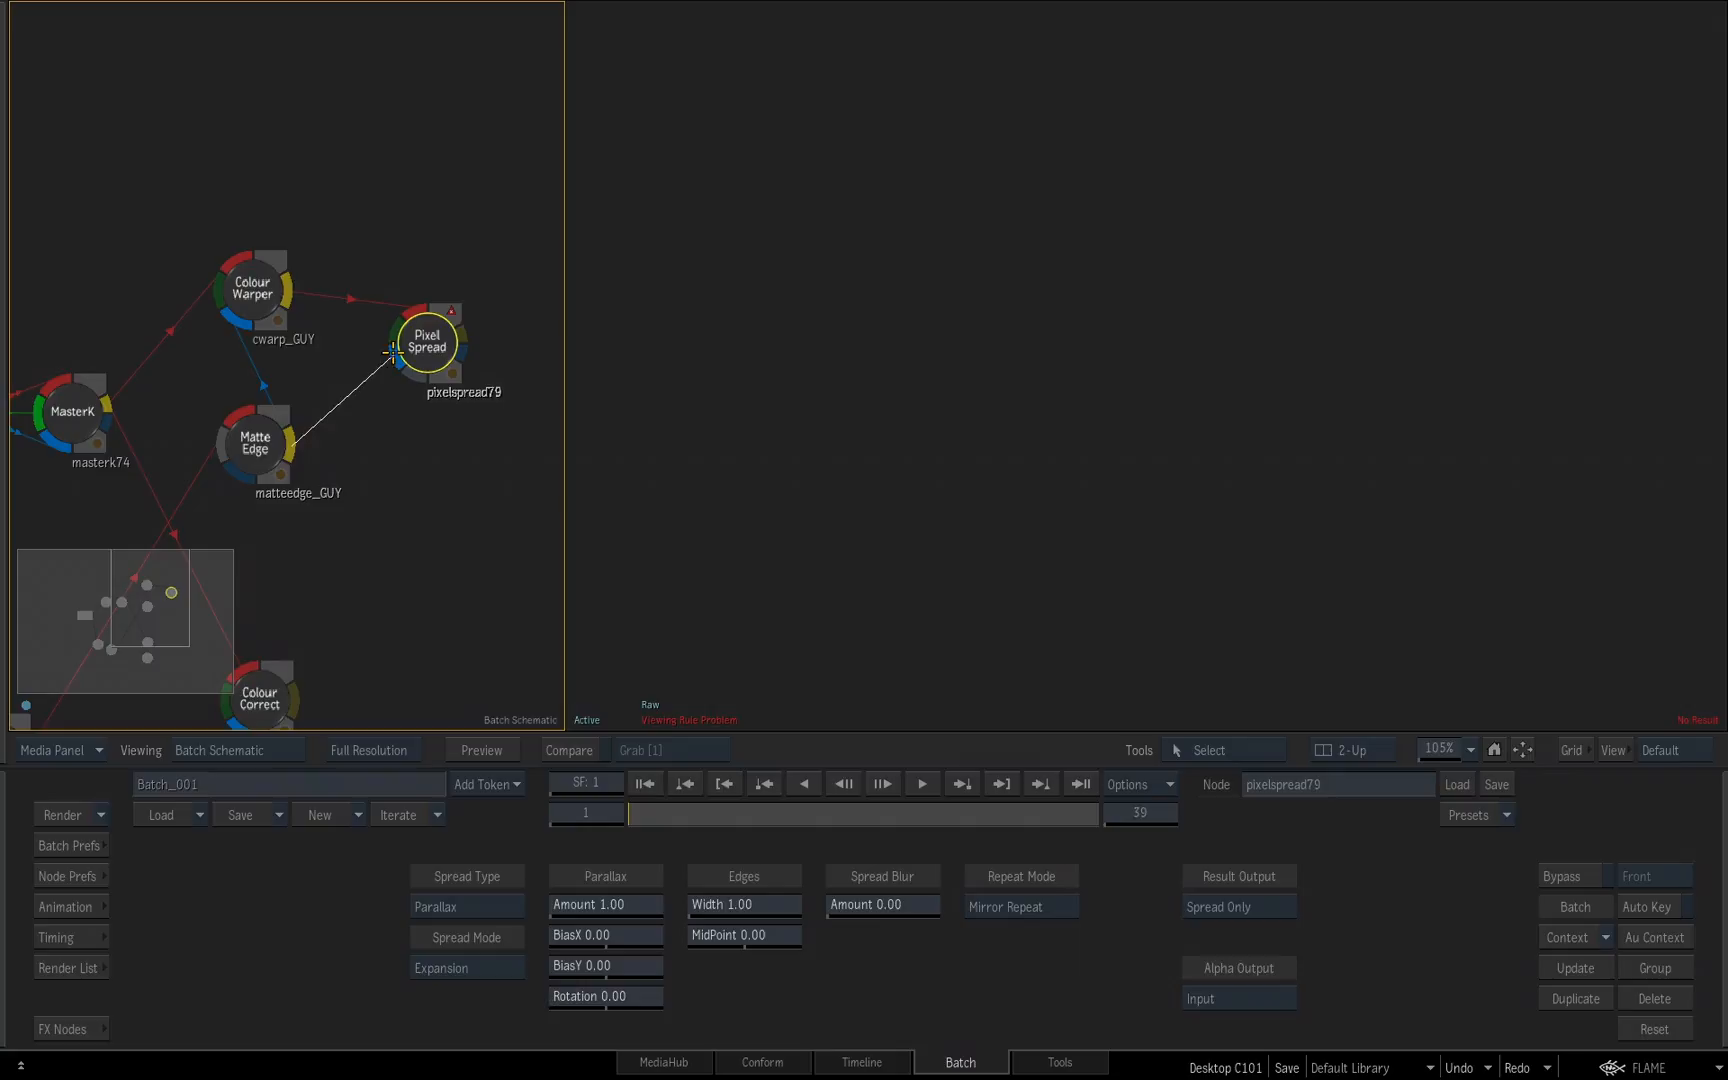
pyautogui.click(424, 342)
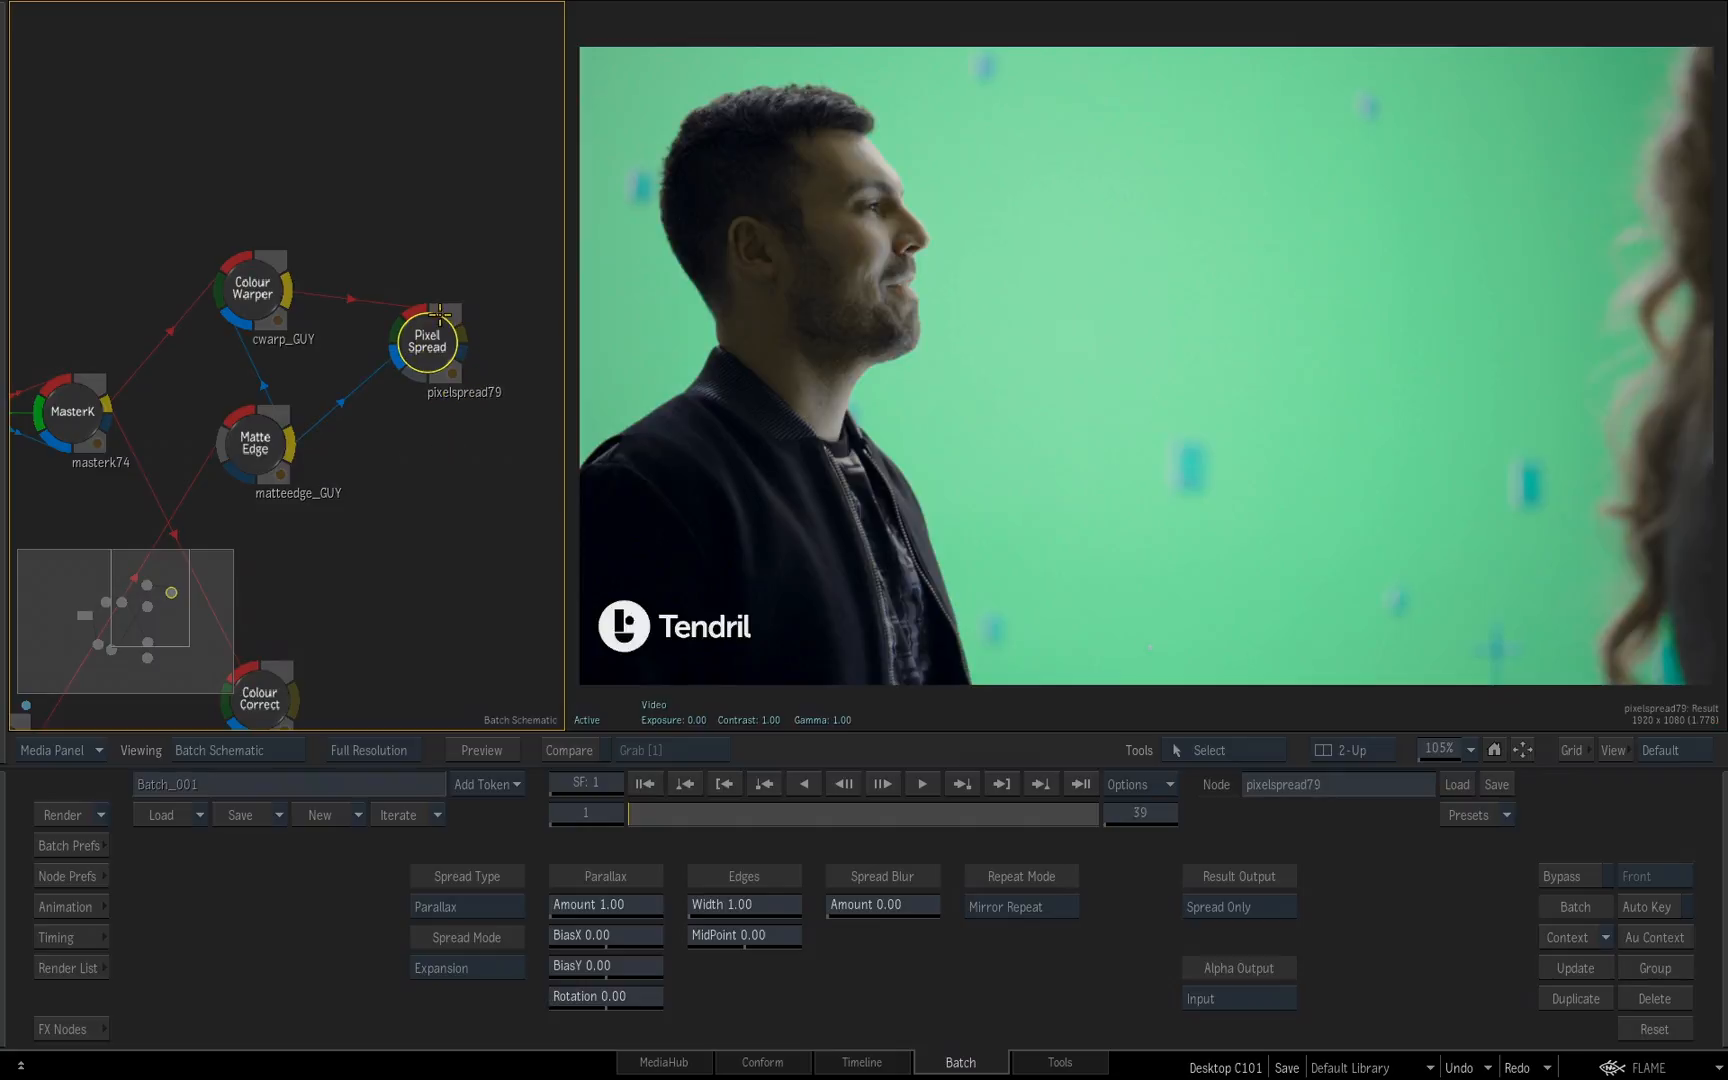
pyautogui.moveTo(822, 340)
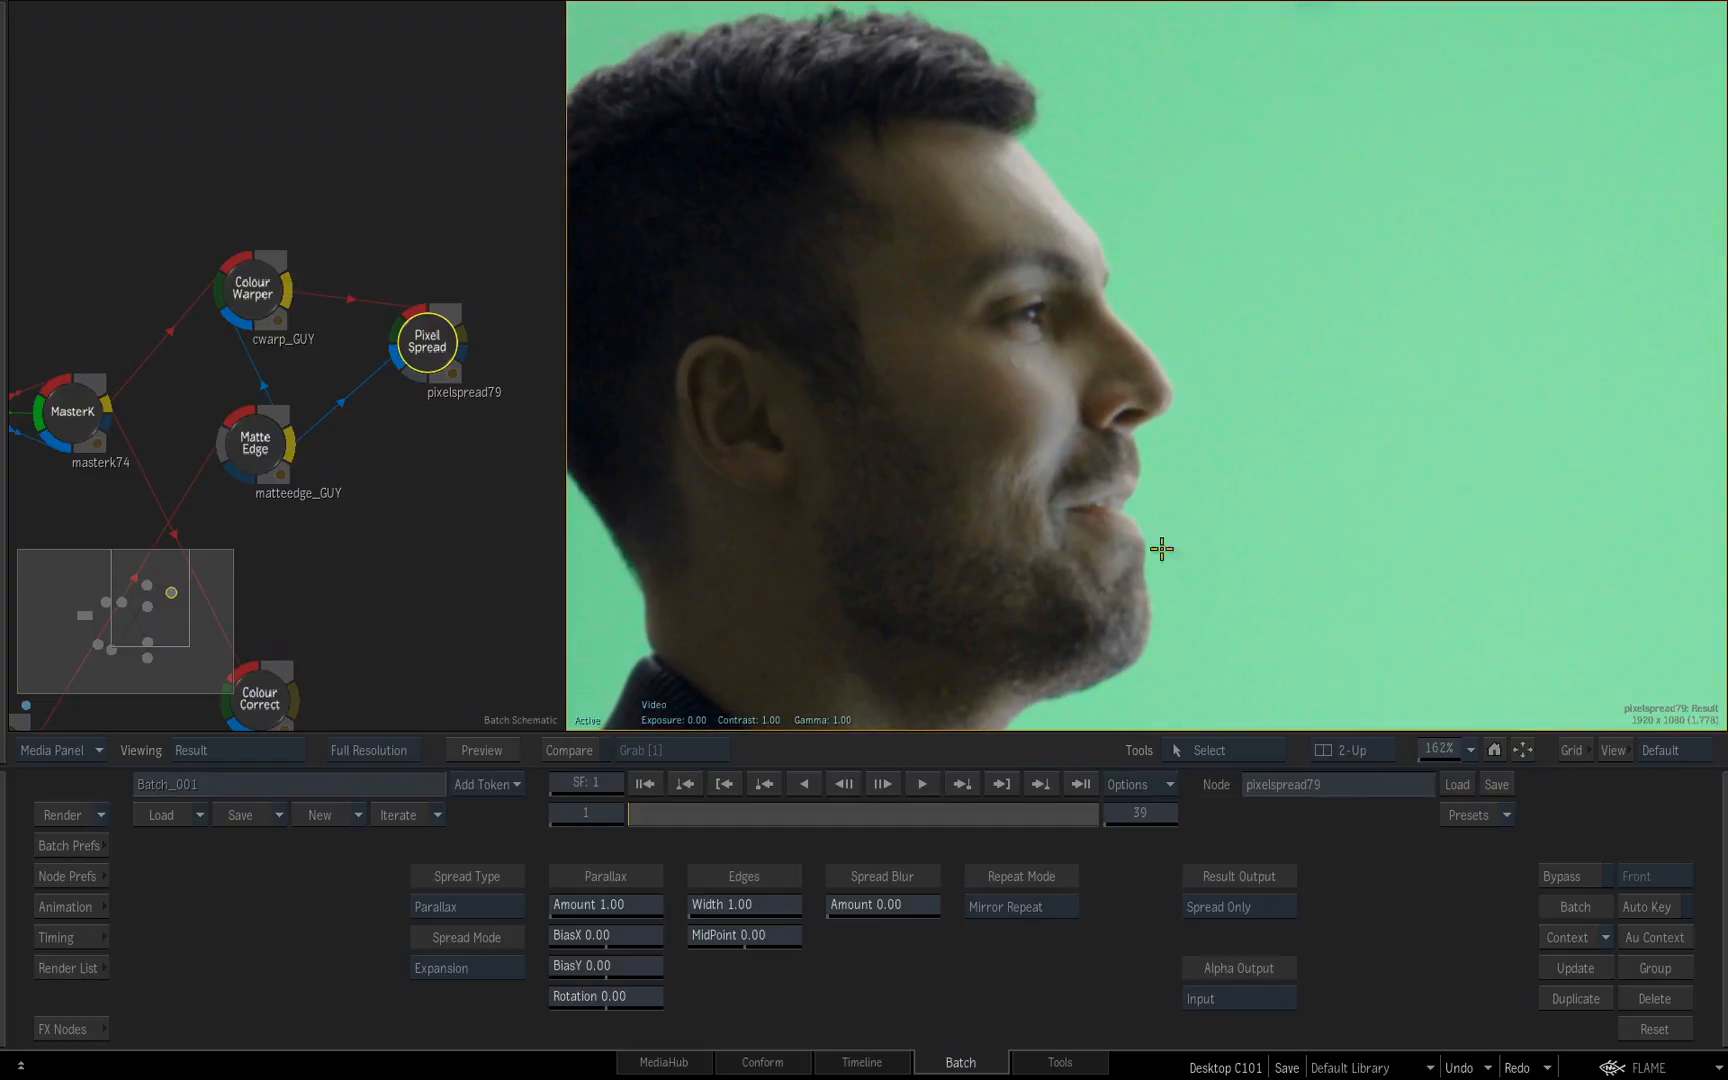
pyautogui.moveTo(970, 926)
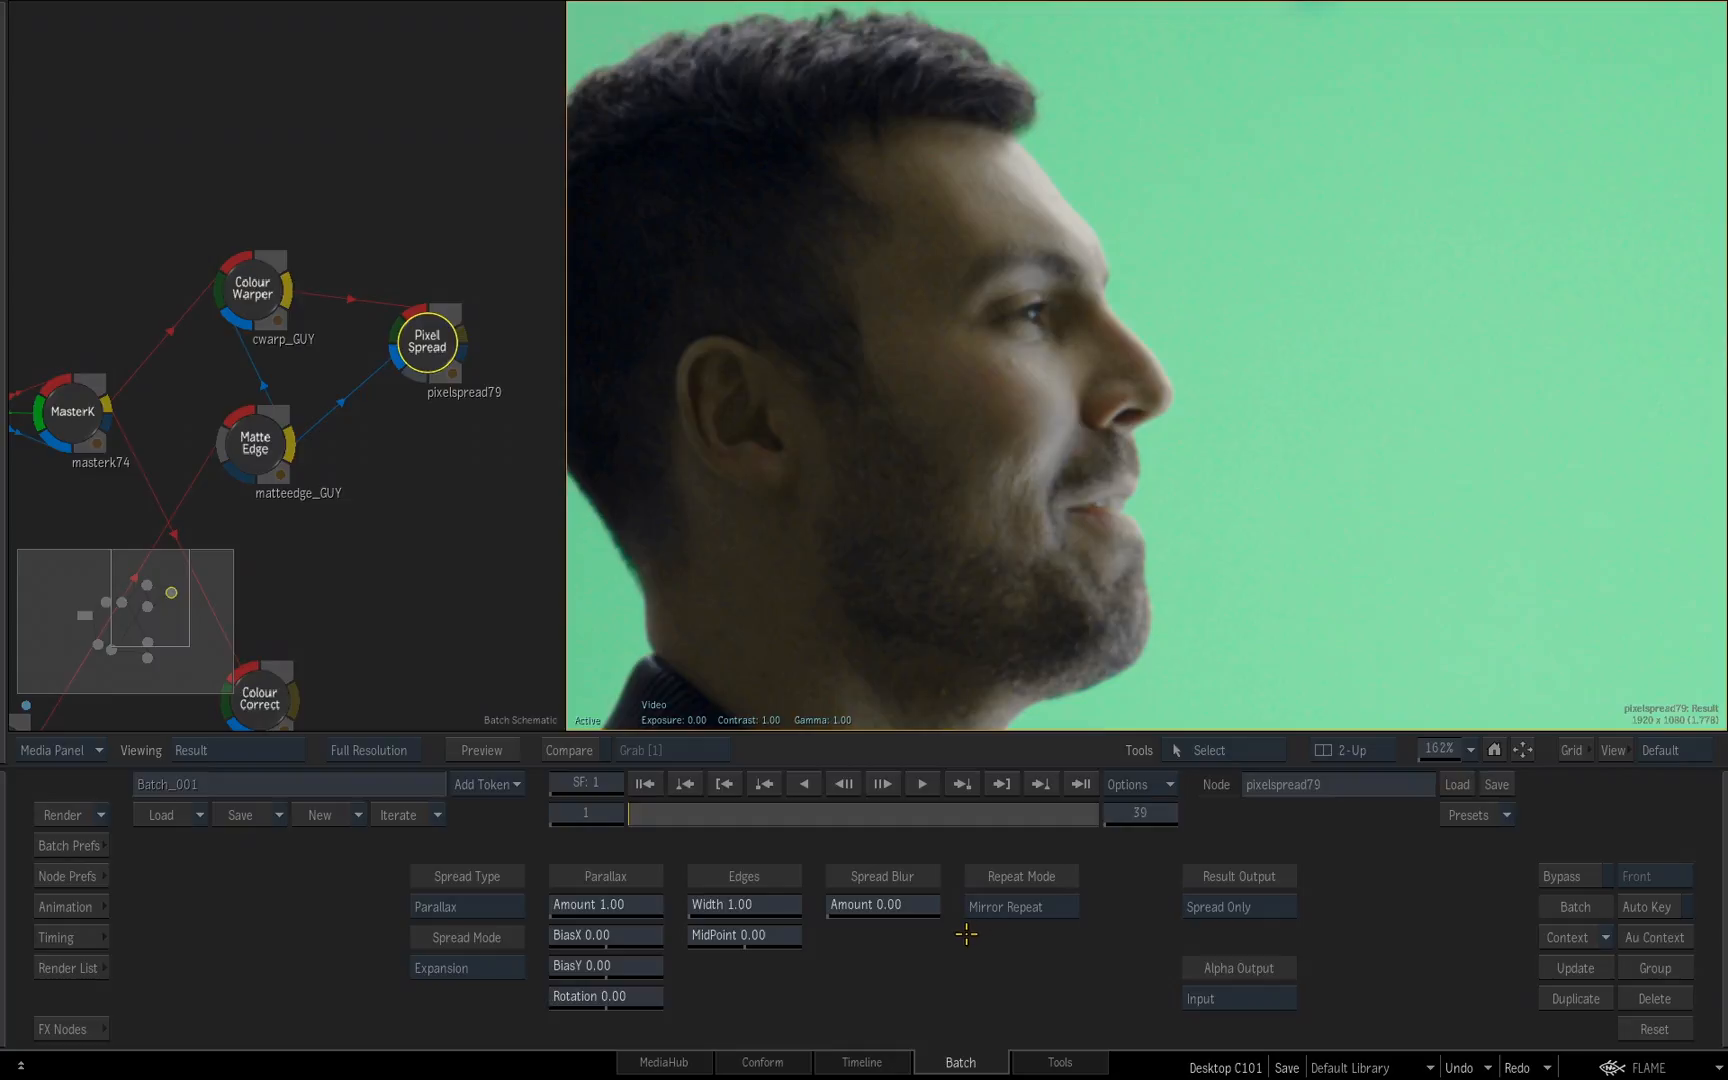
pyautogui.moveTo(444, 438)
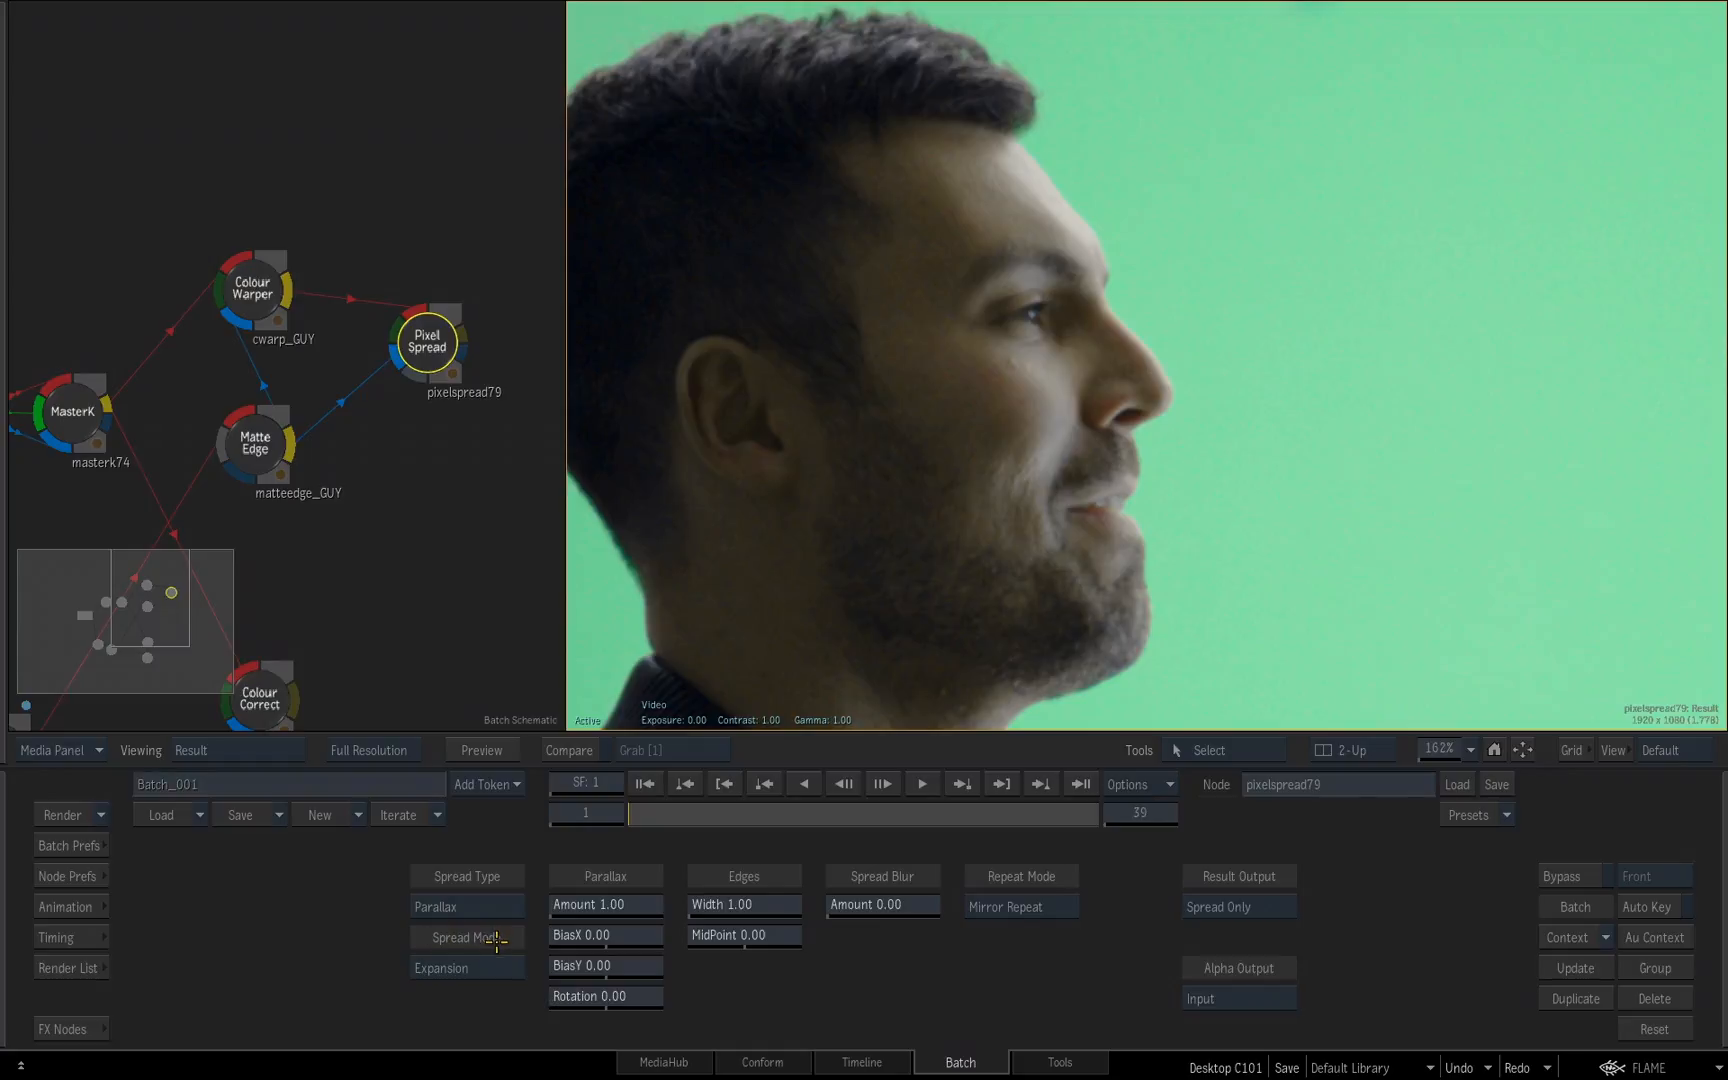
# Step: Try Contraction spread mode, return to Expansion, with Amount 2.00 on pixelspread79
pyautogui.click(466, 936)
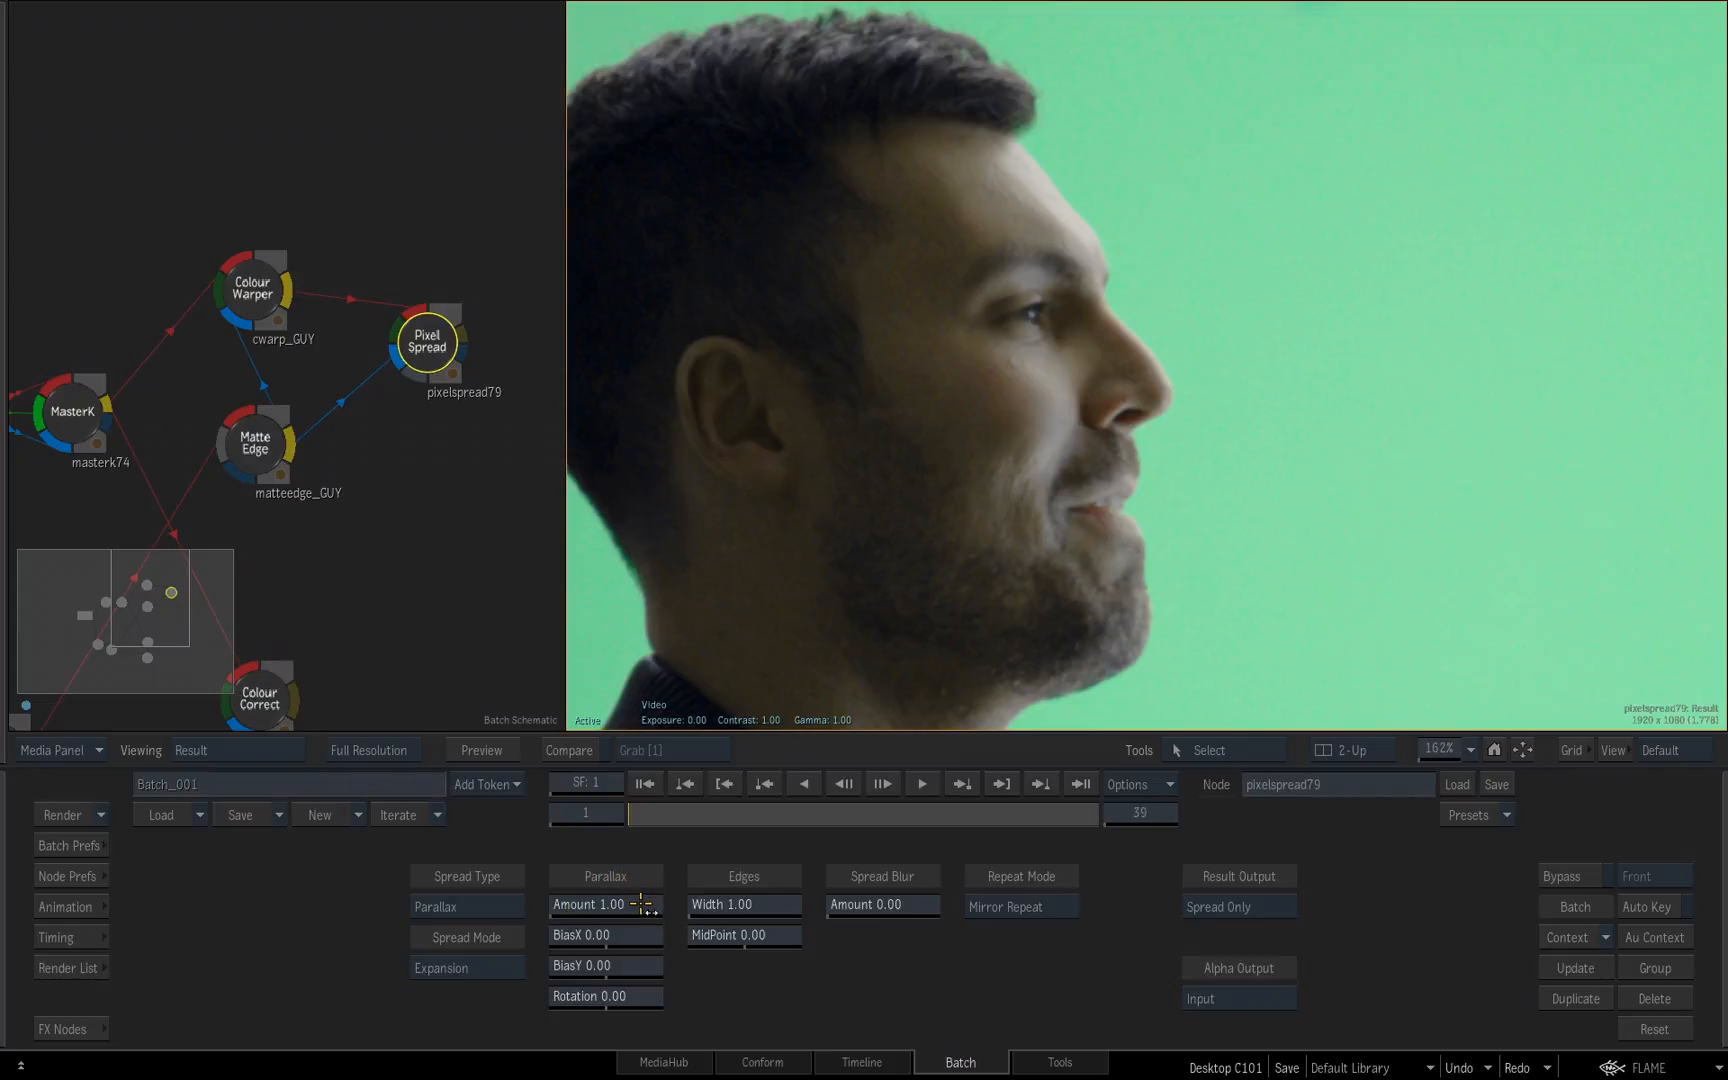
pyautogui.moveTo(788, 754)
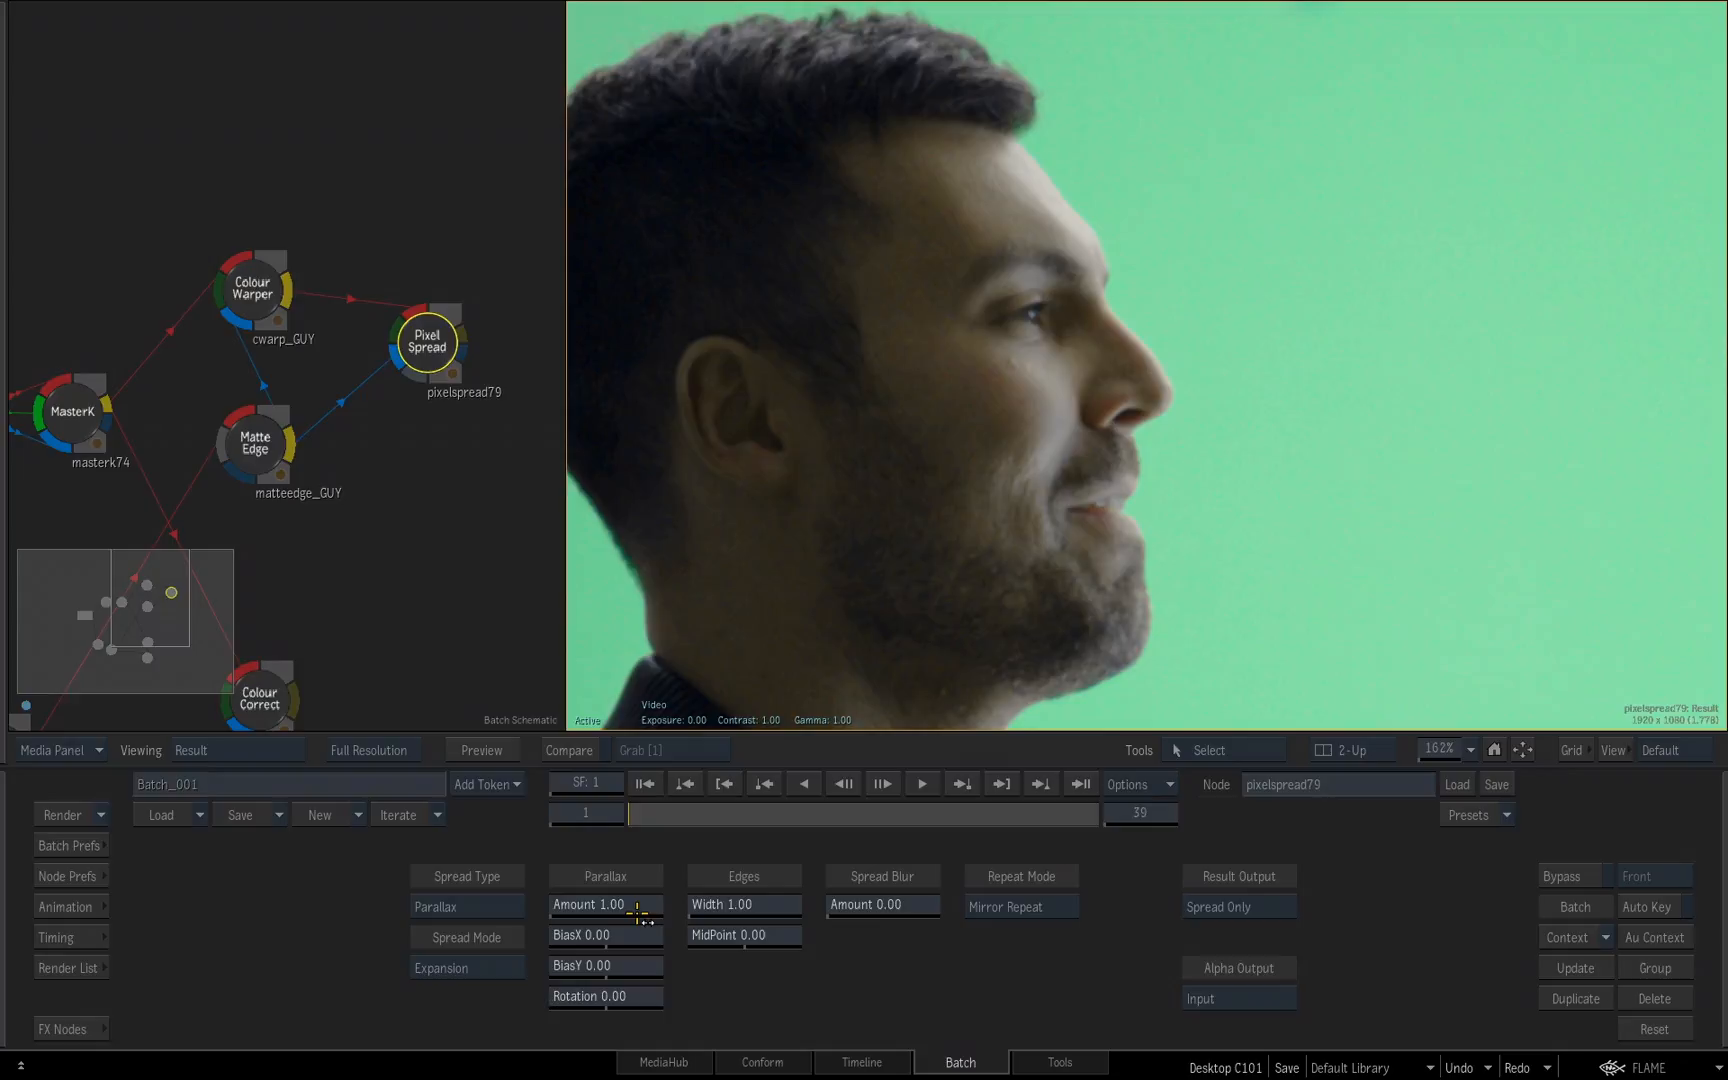
pyautogui.moveTo(1068, 696)
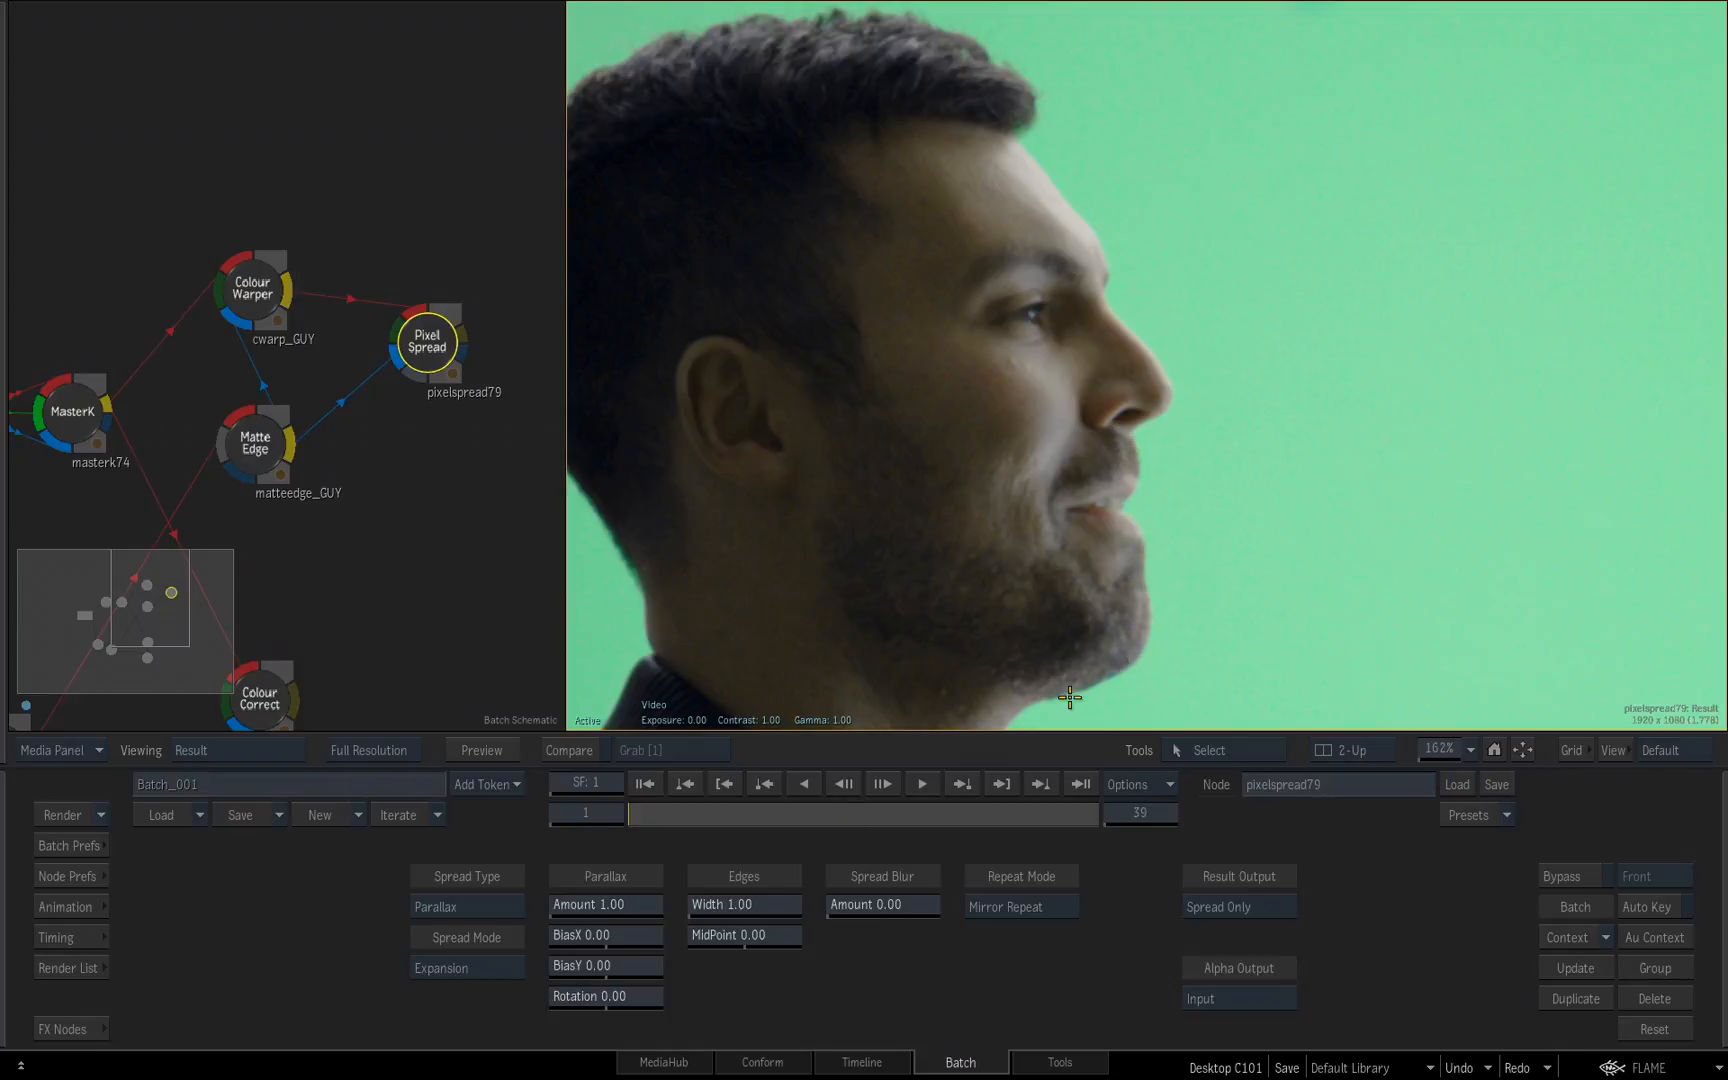
pyautogui.click(466, 968)
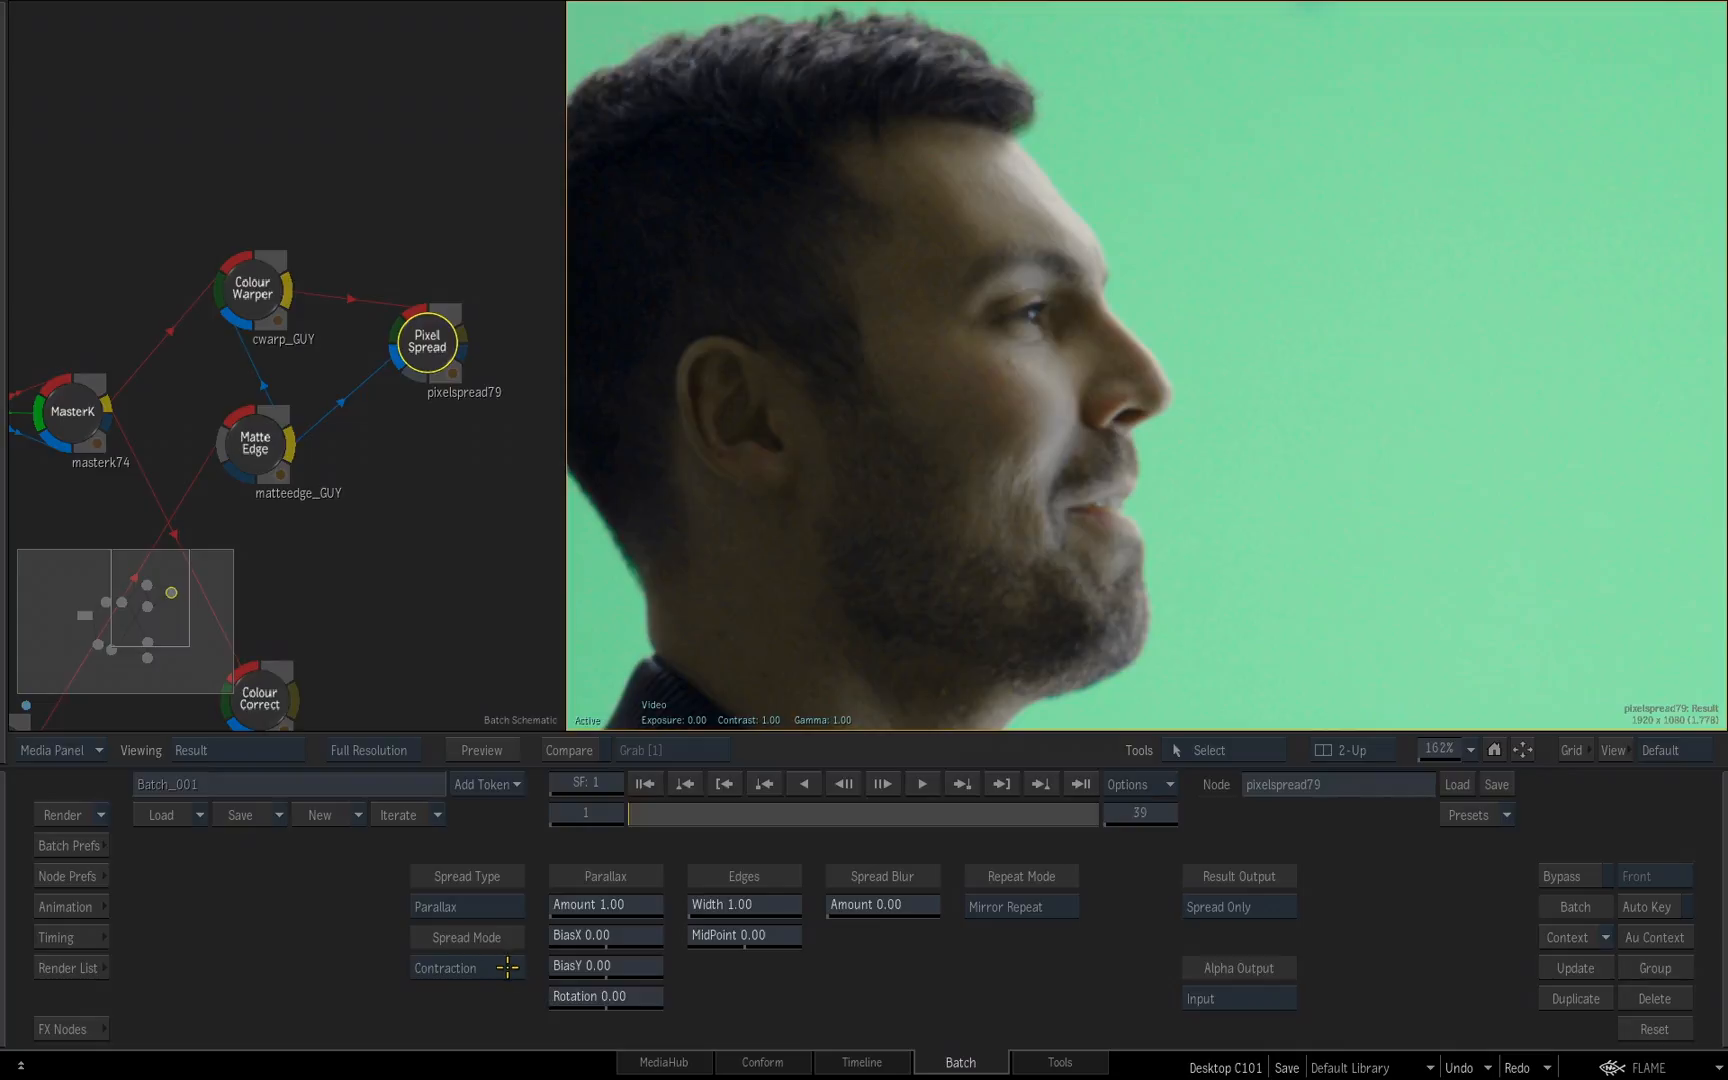
pyautogui.click(466, 968)
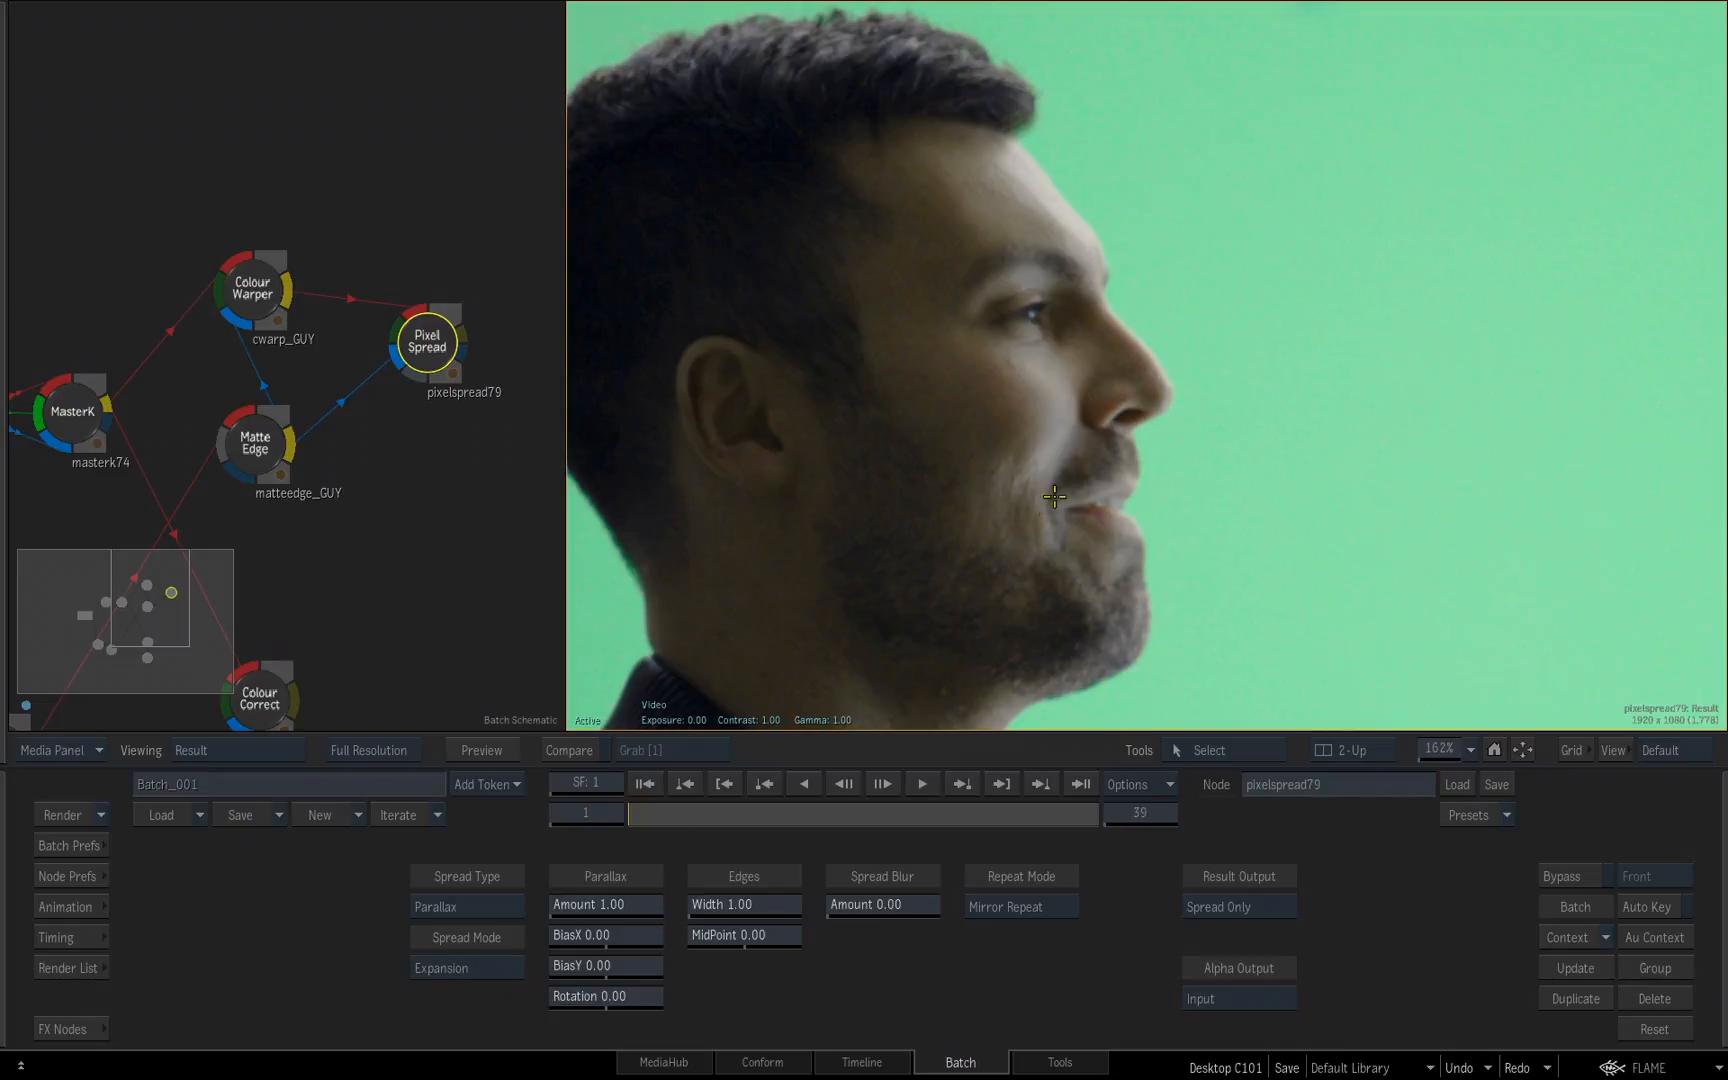
pyautogui.moveTo(1000, 966)
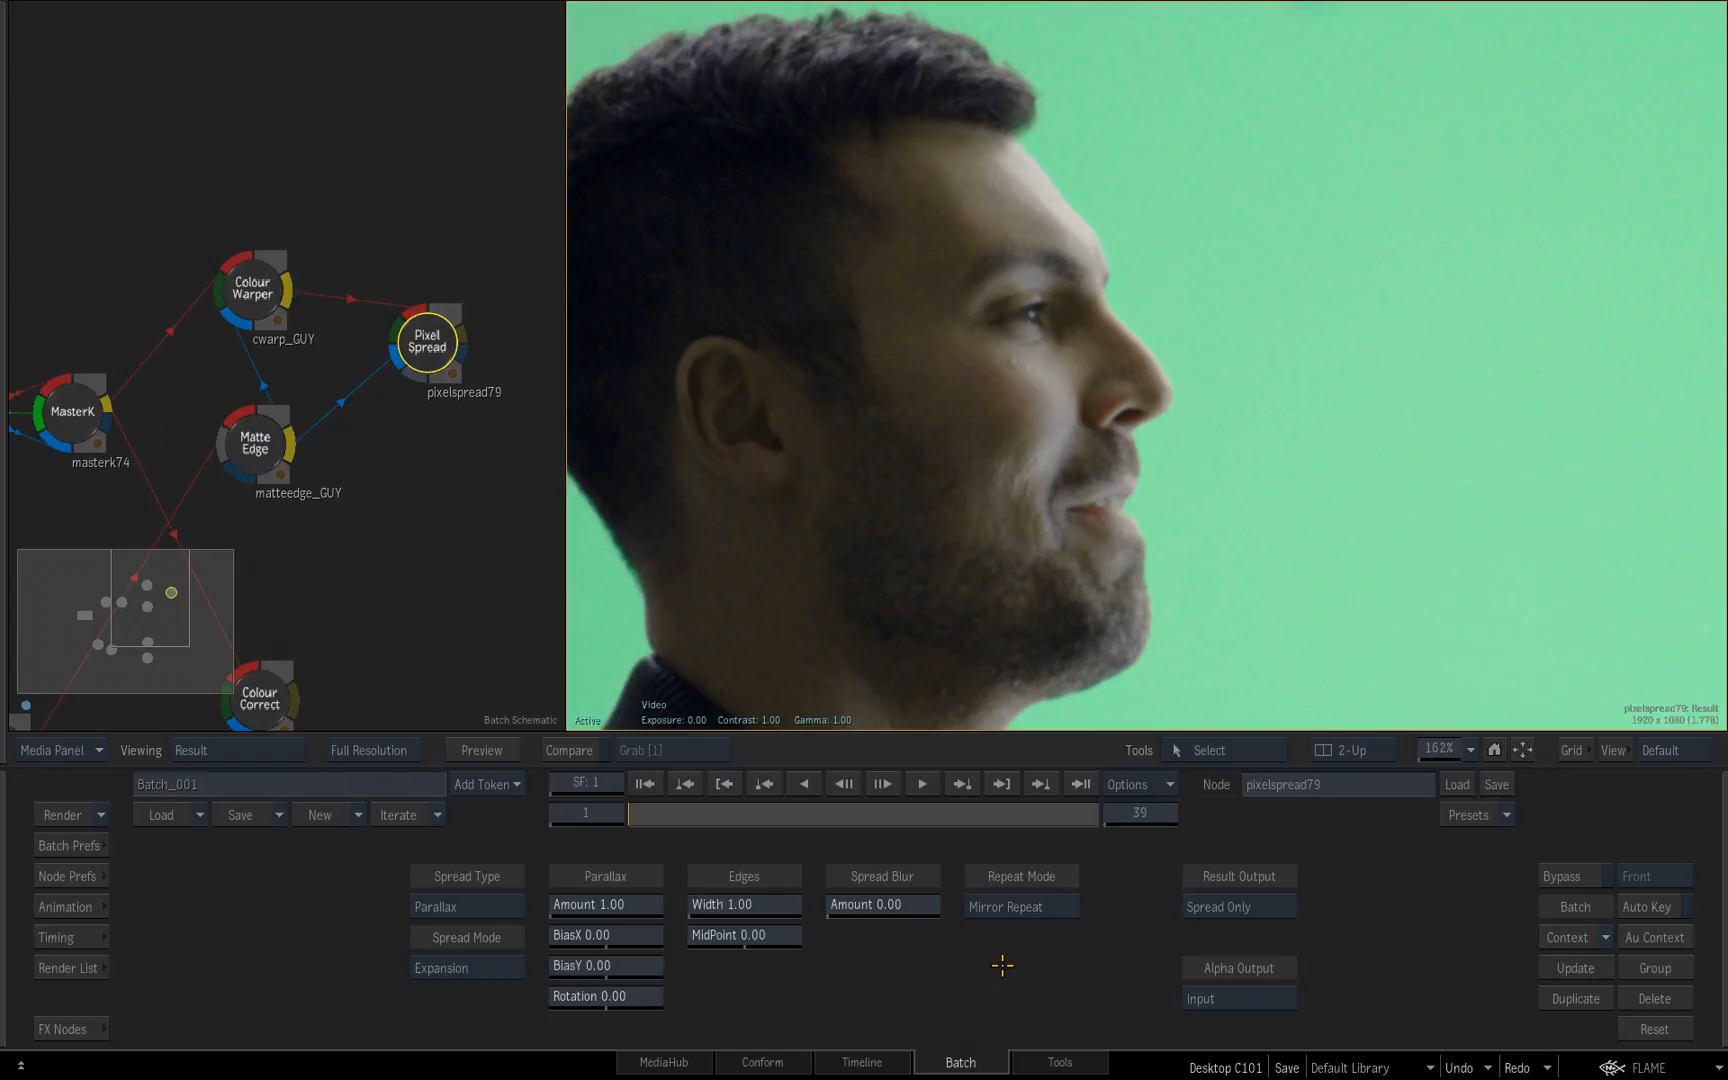
pyautogui.moveTo(876, 286)
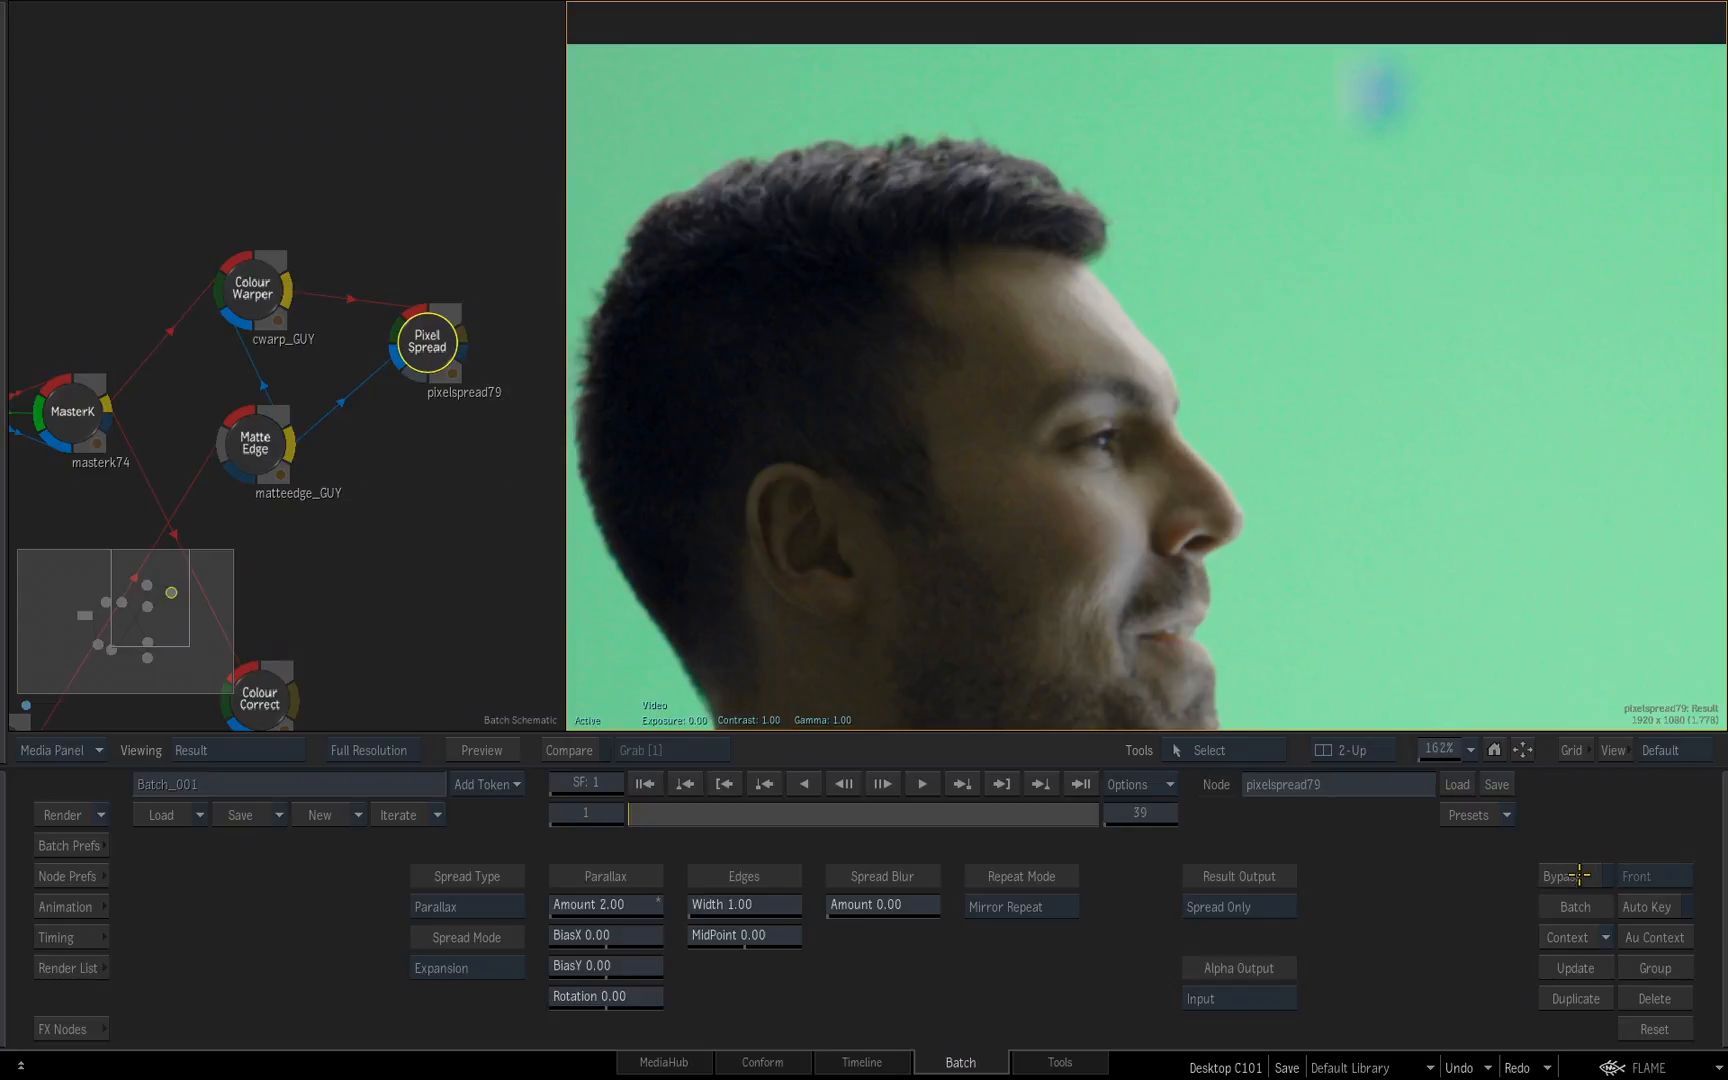
pyautogui.click(1568, 876)
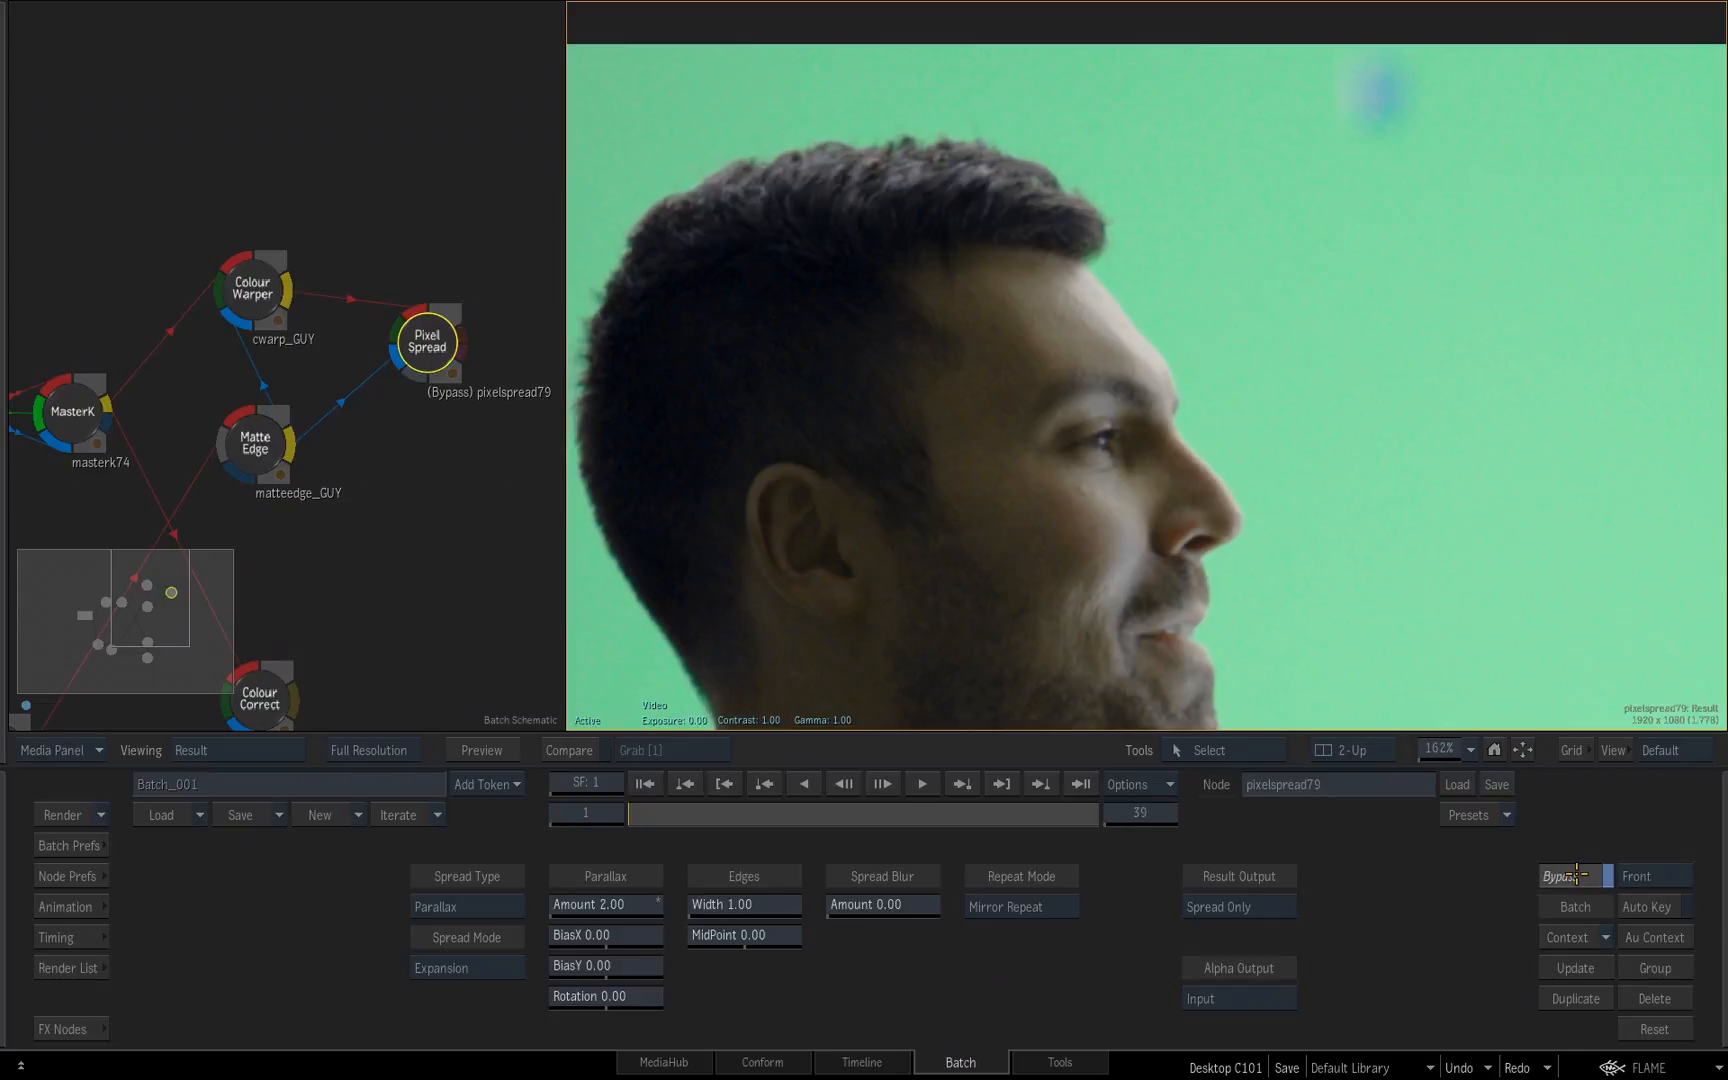
pyautogui.click(1564, 876)
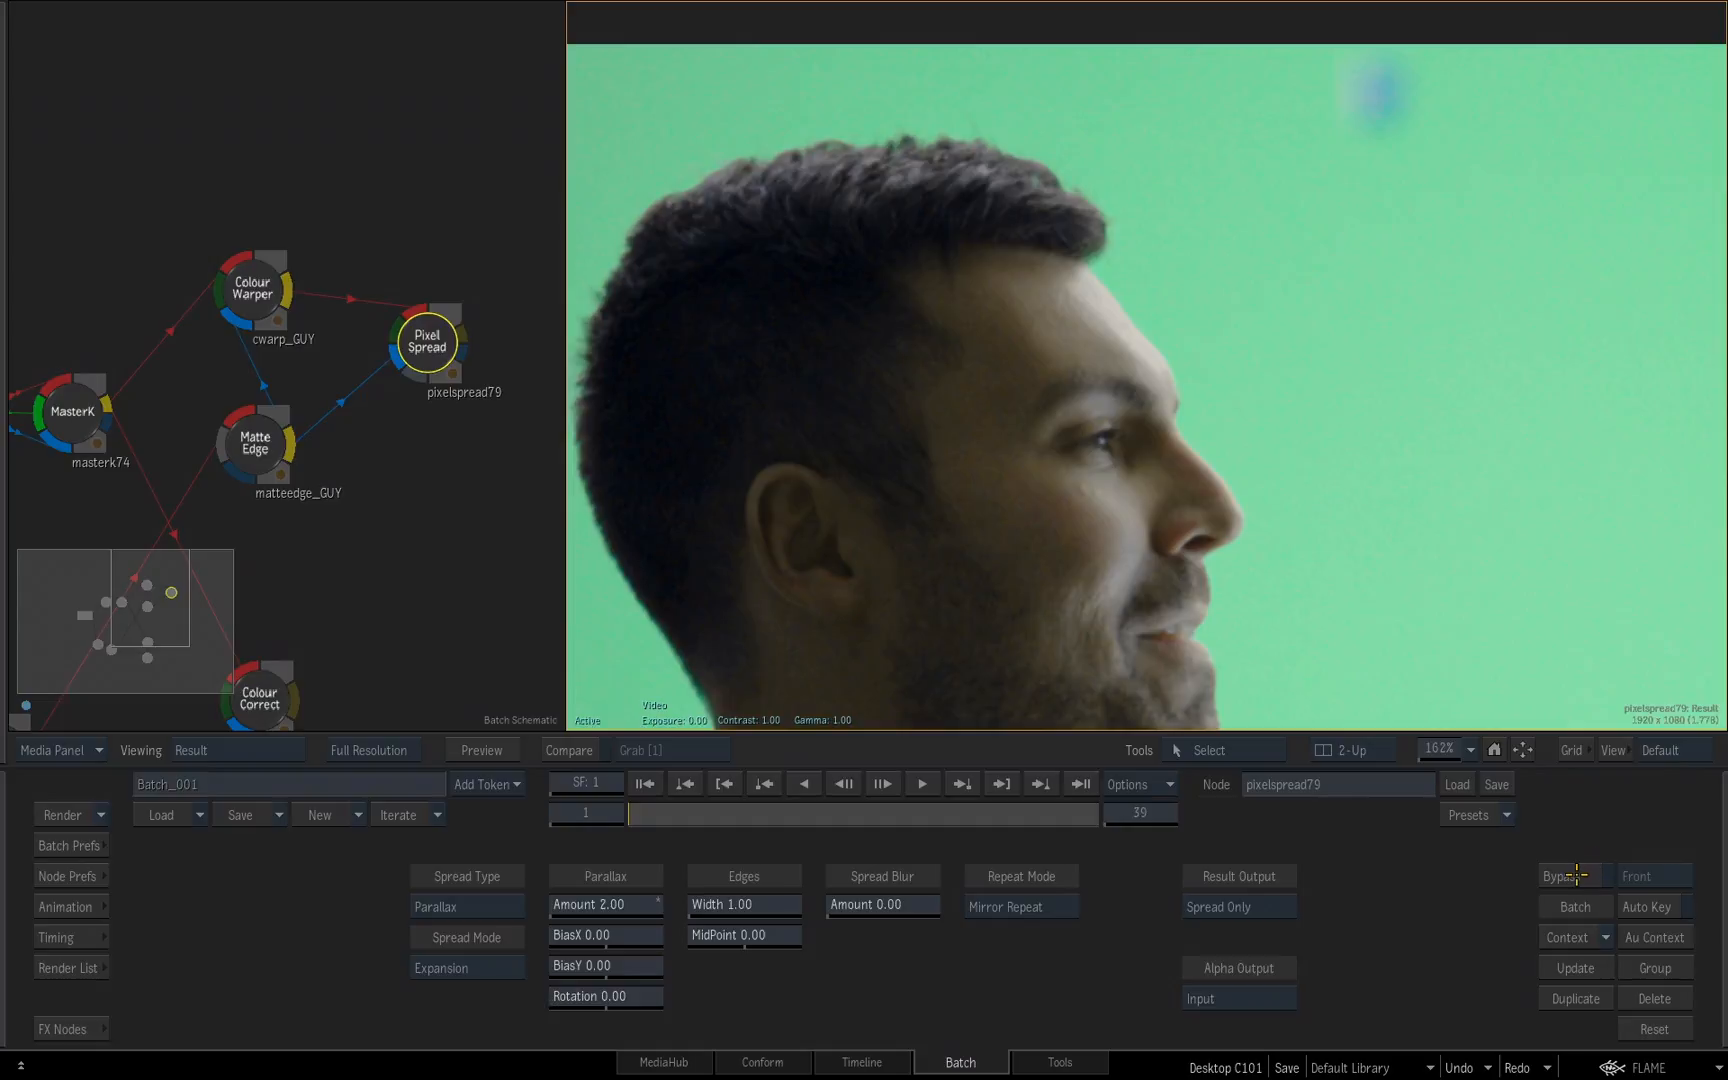
pyautogui.click(1572, 876)
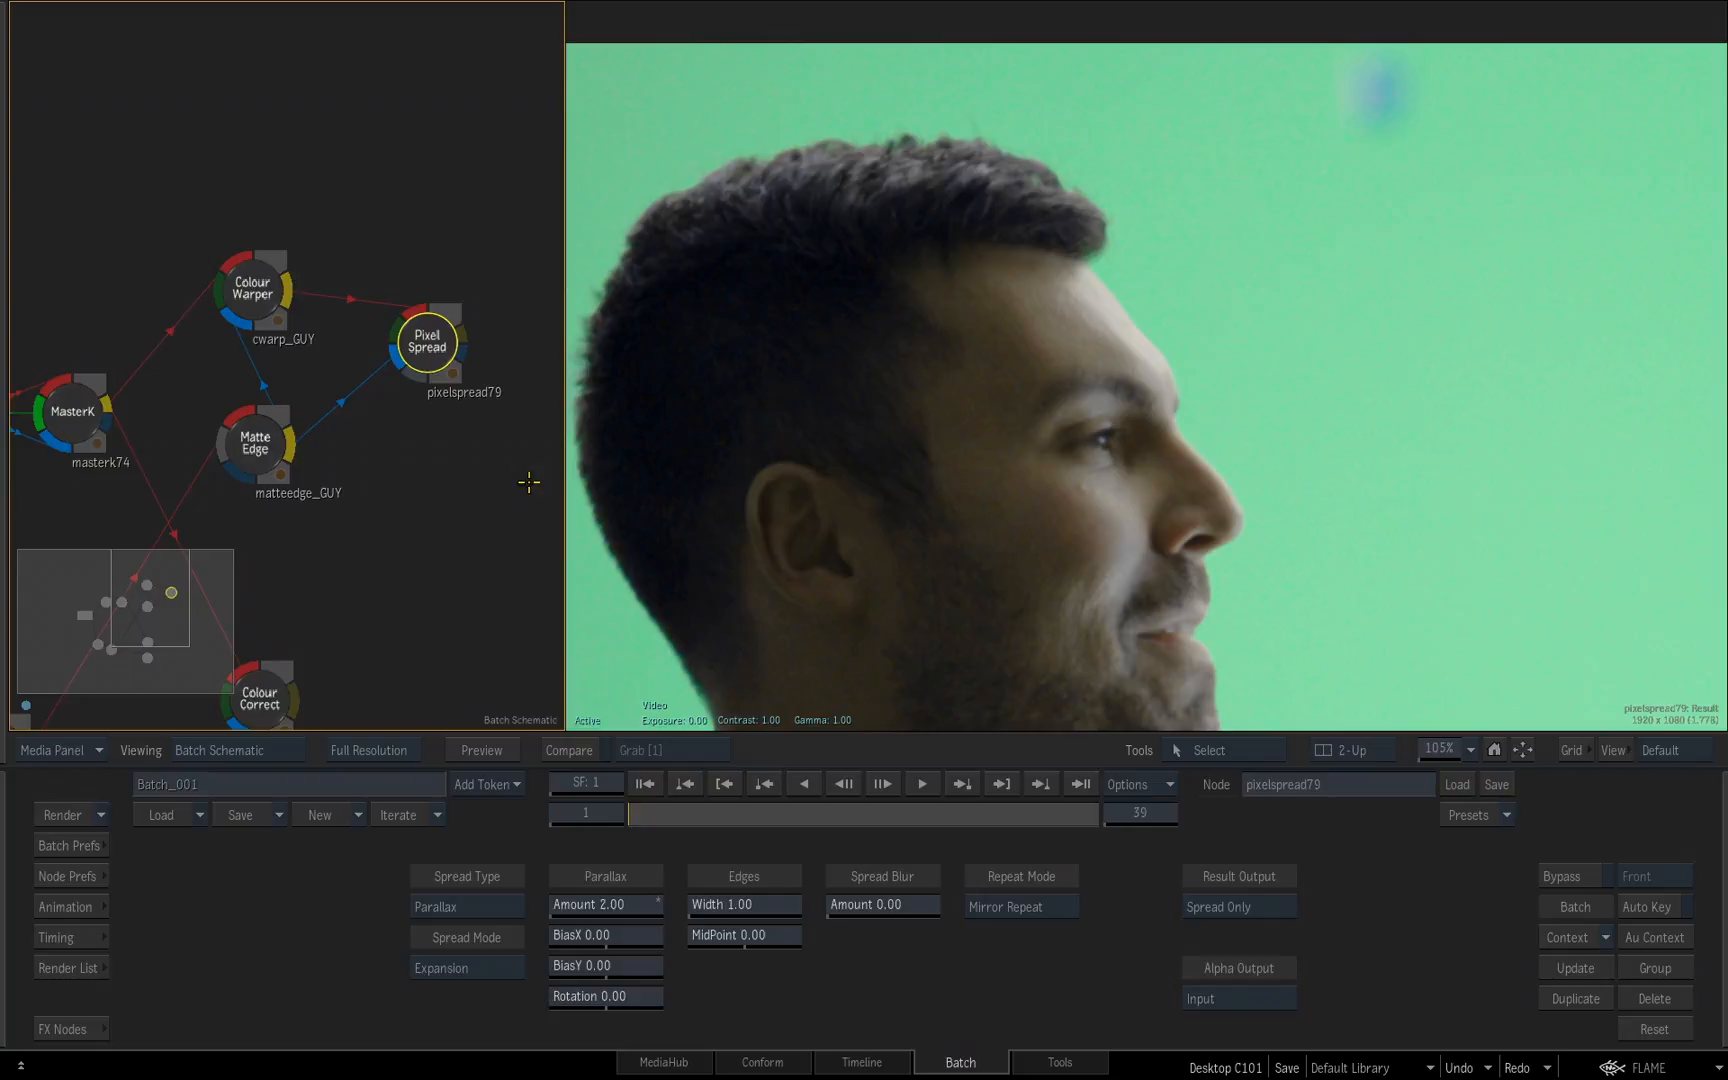
# Step: Paste a copied Pixel Spread as pixelspread81 onto the girl branch, fed by cc_GIRL and matteedge_GIRL
pyautogui.rightClick(426, 342)
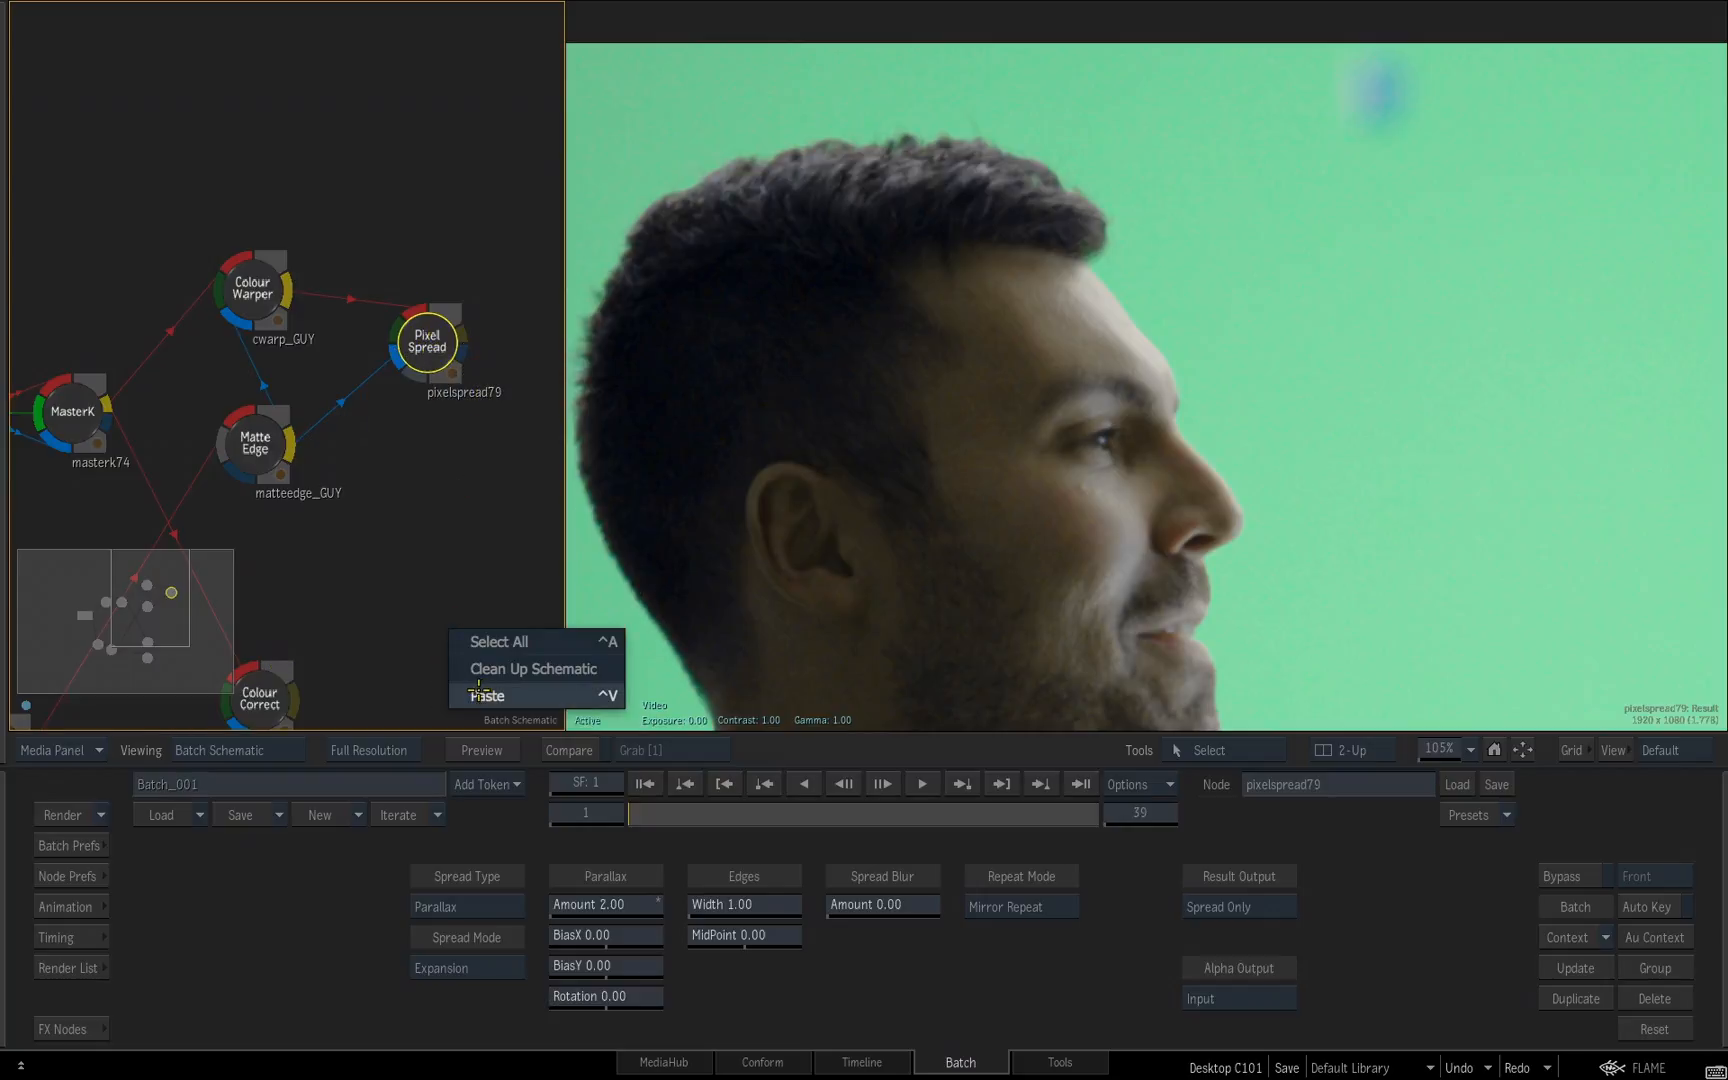
pyautogui.click(486, 696)
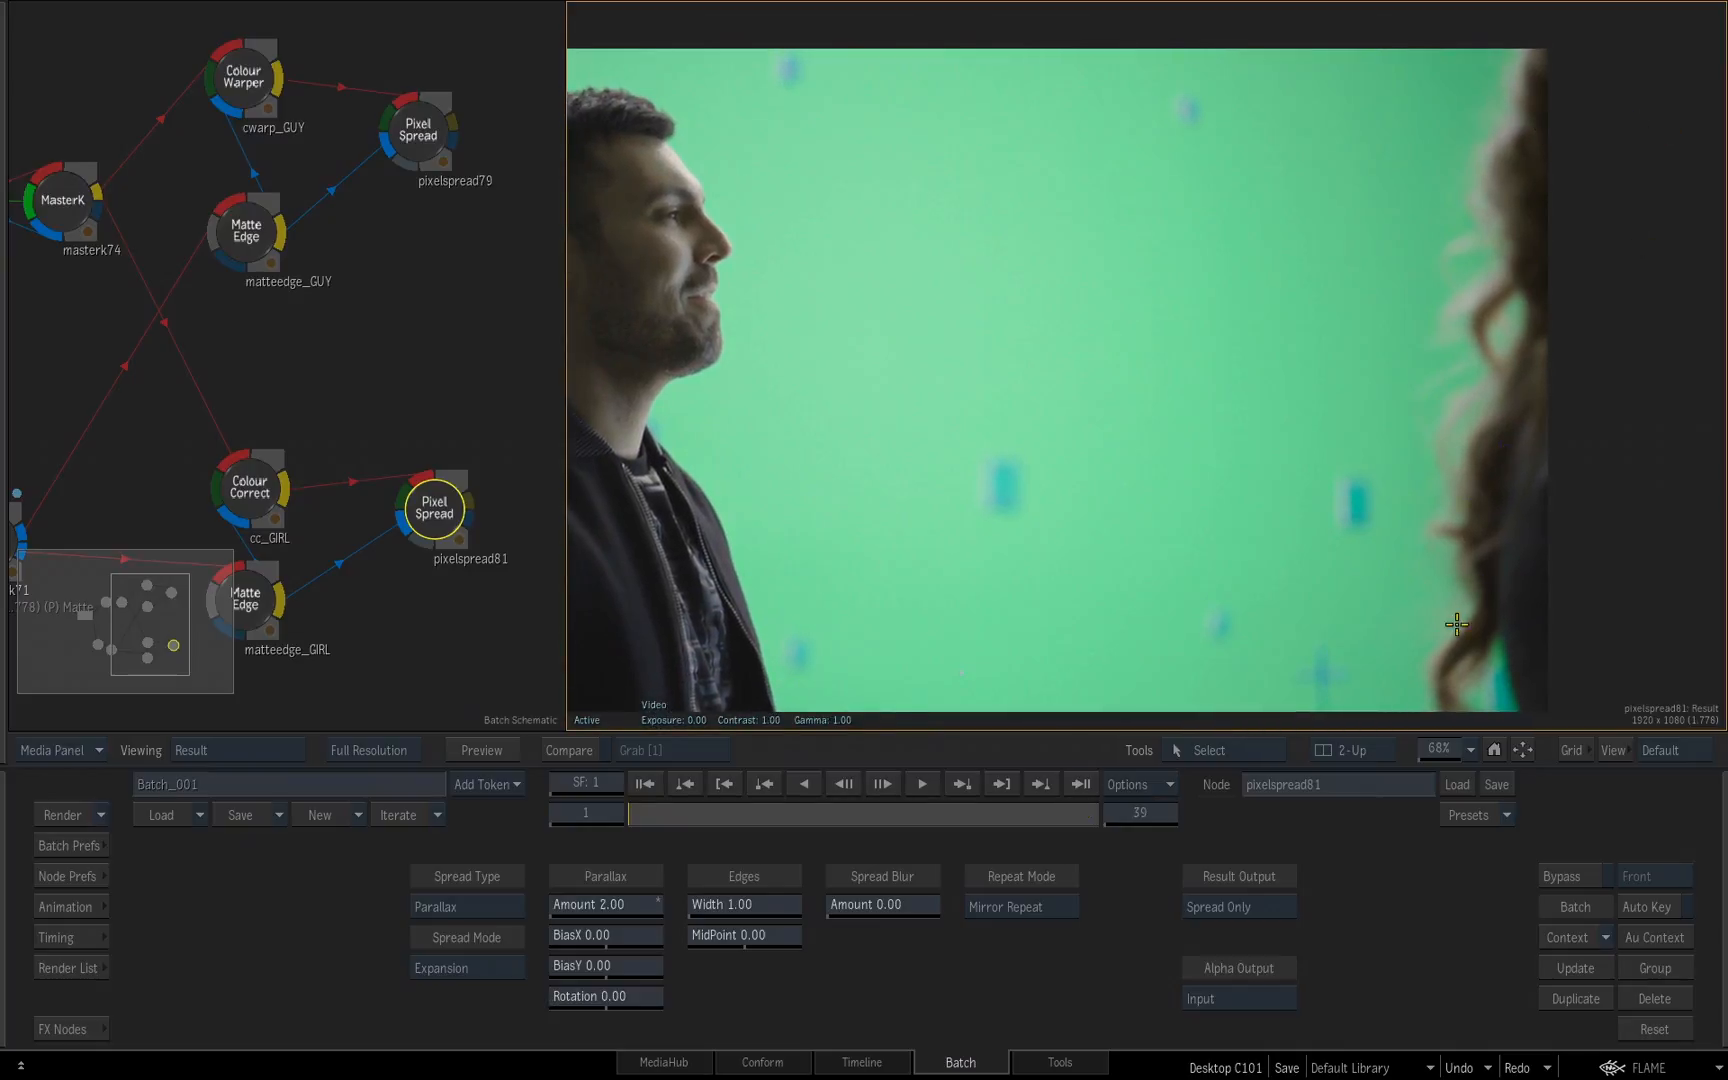
pyautogui.moveTo(1586, 442)
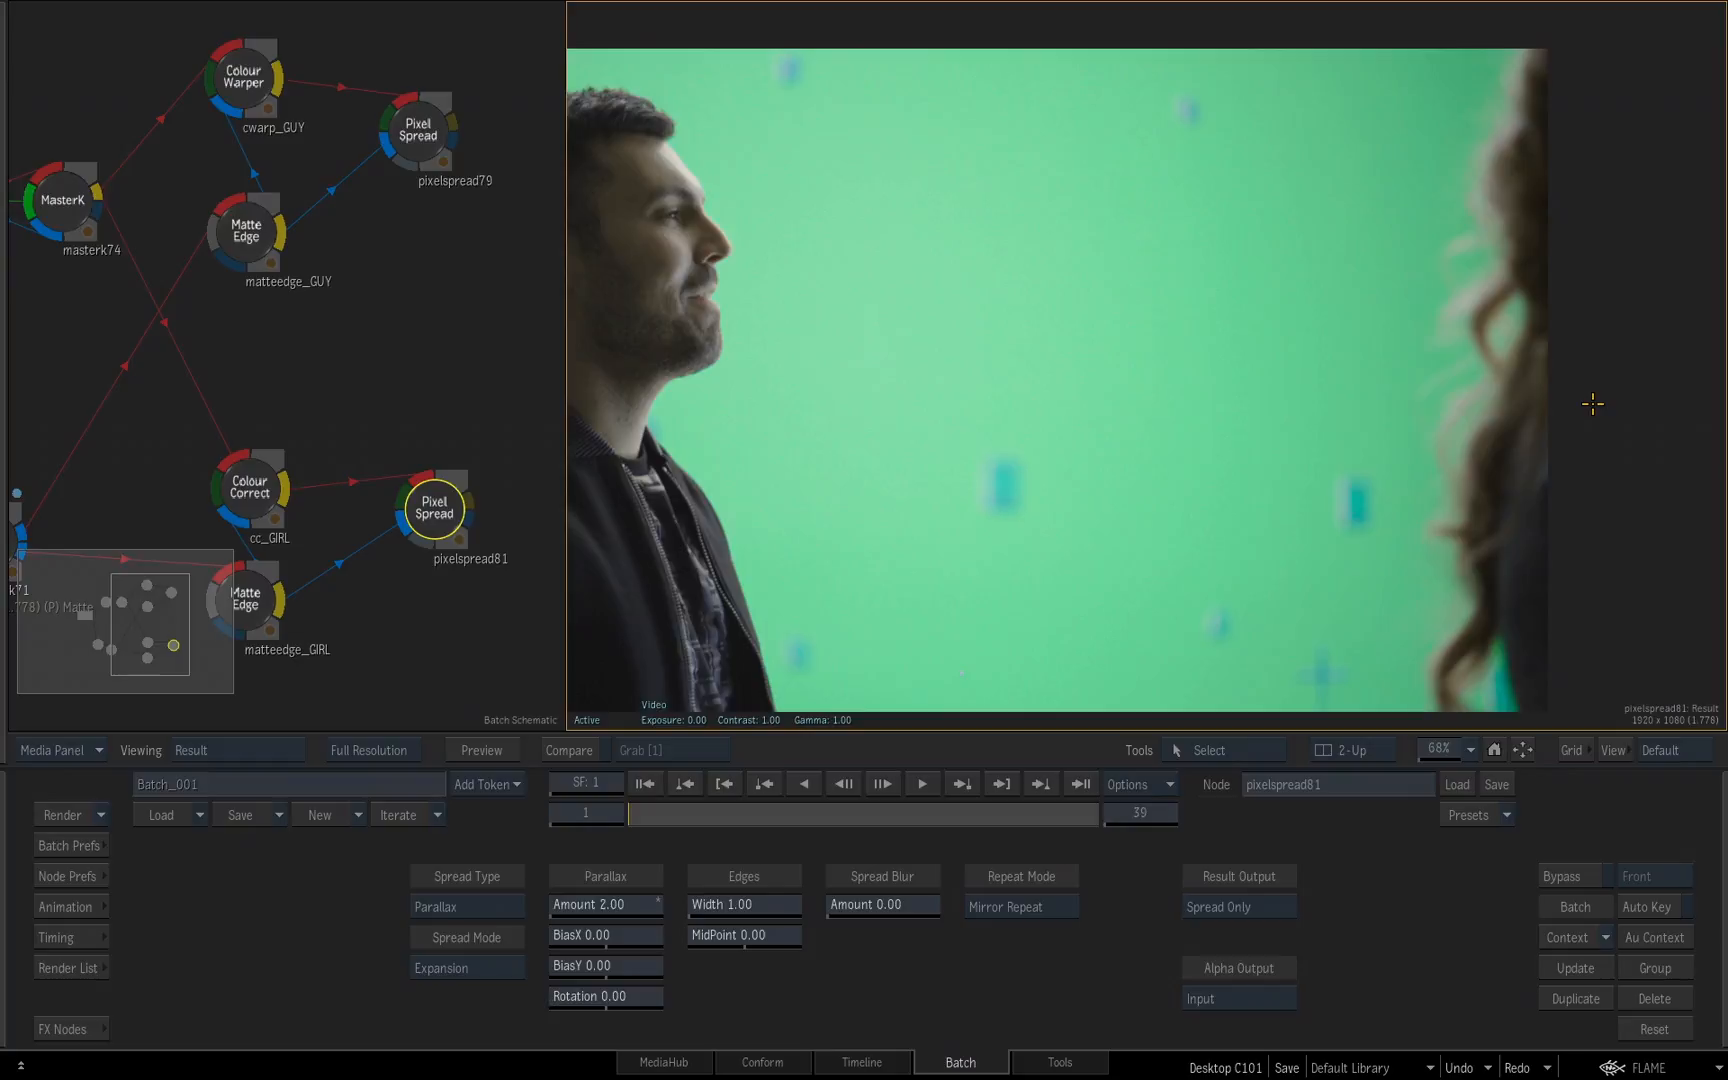
pyautogui.click(606, 904)
pyautogui.write('00')
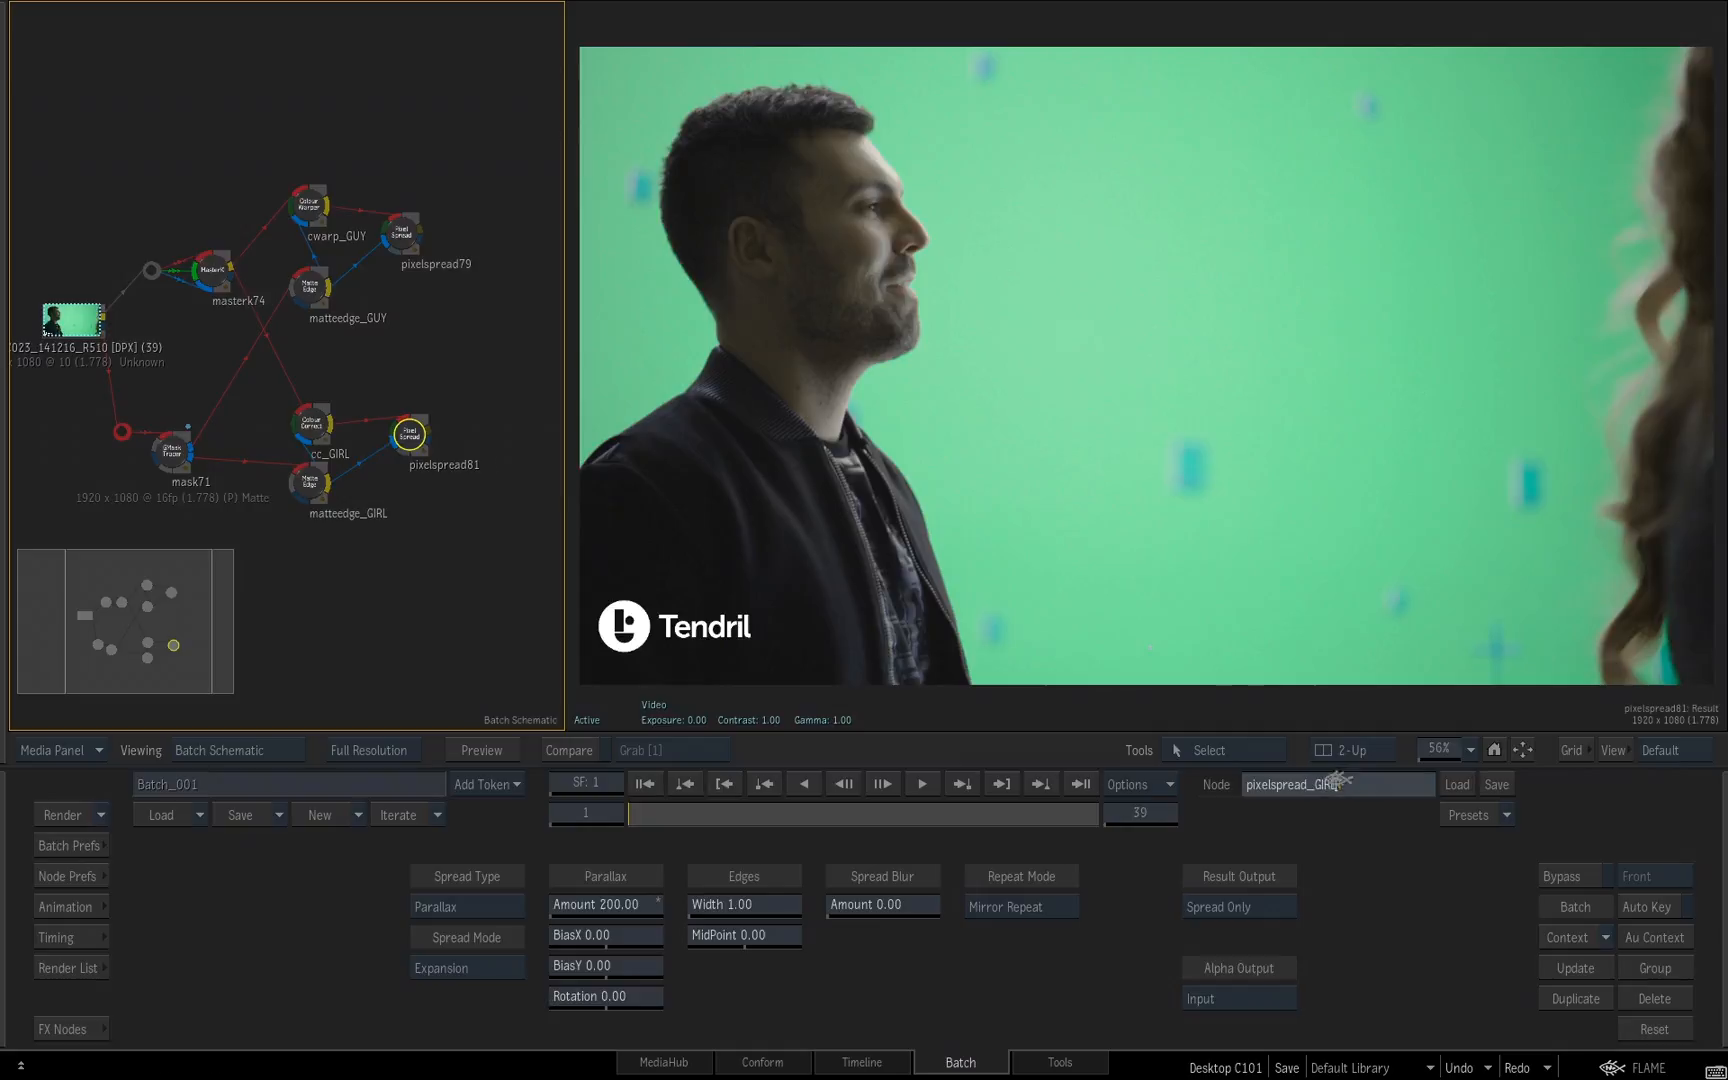
# Step: Rename the guy branch's Pixel Spread node to pixelspread_GUY
pyautogui.click(408, 232)
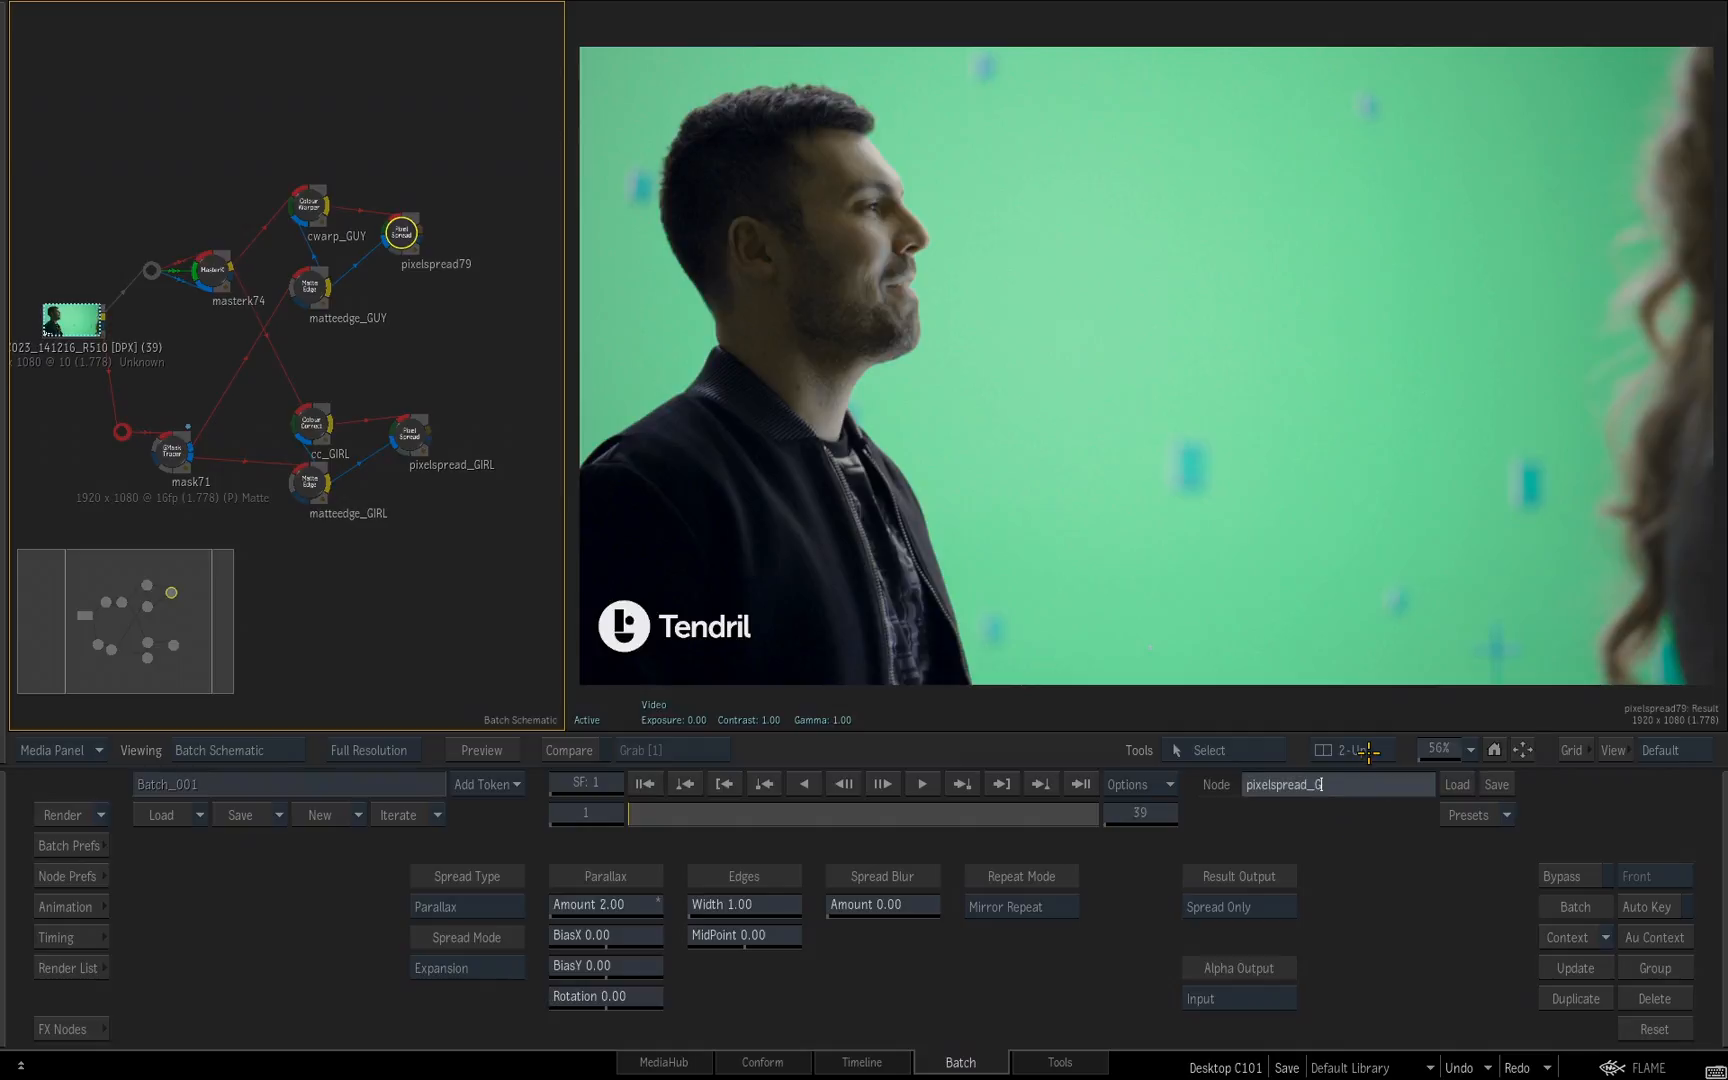
pyautogui.click(190, 248)
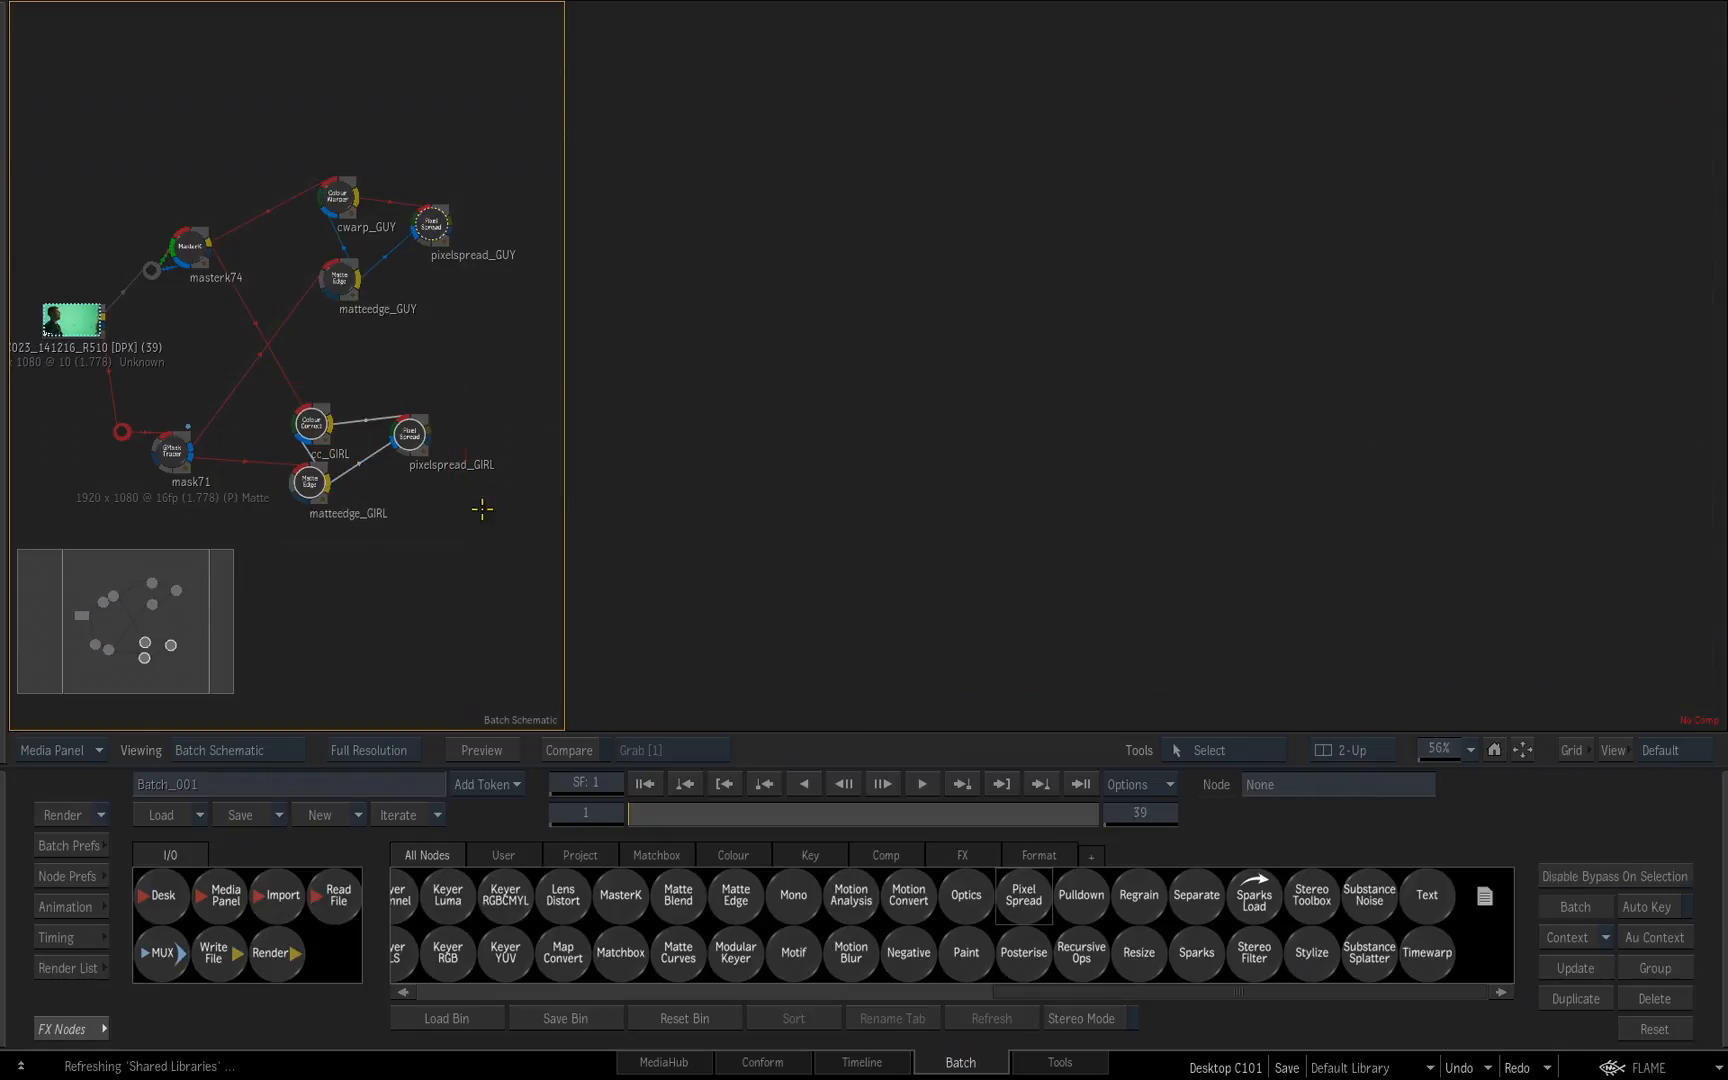
pyautogui.click(424, 460)
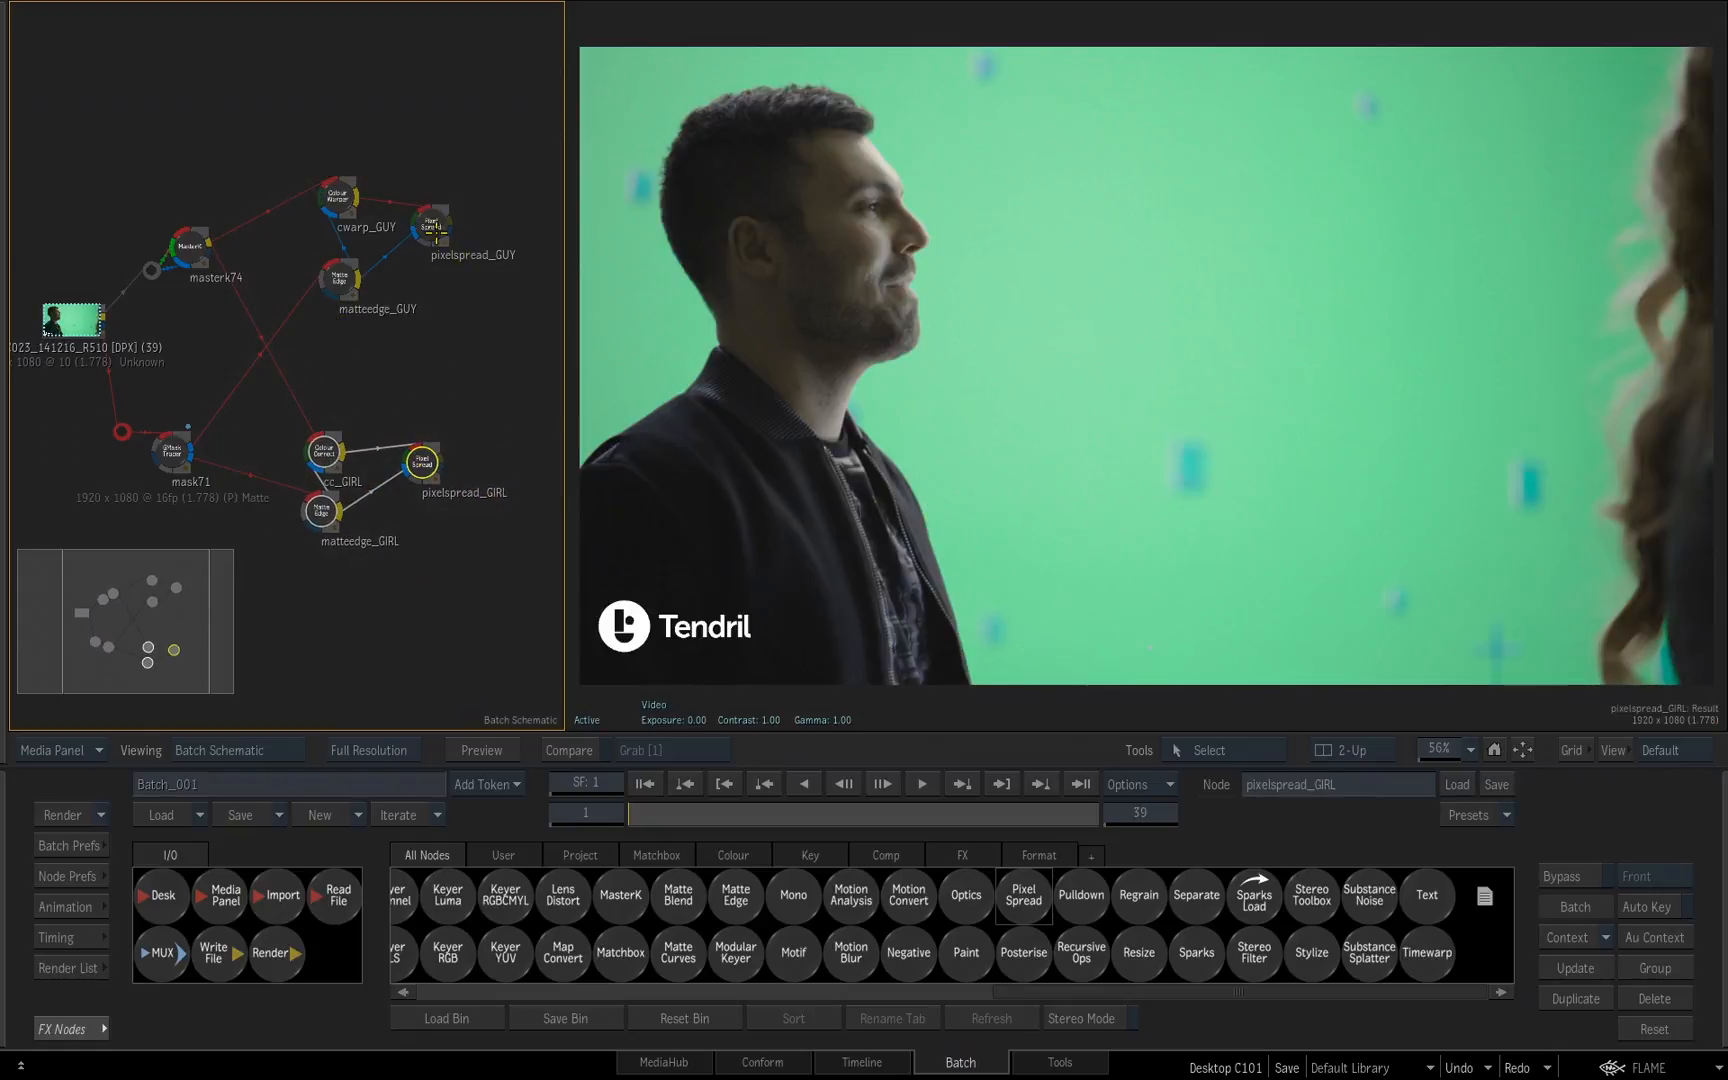
pyautogui.click(340, 270)
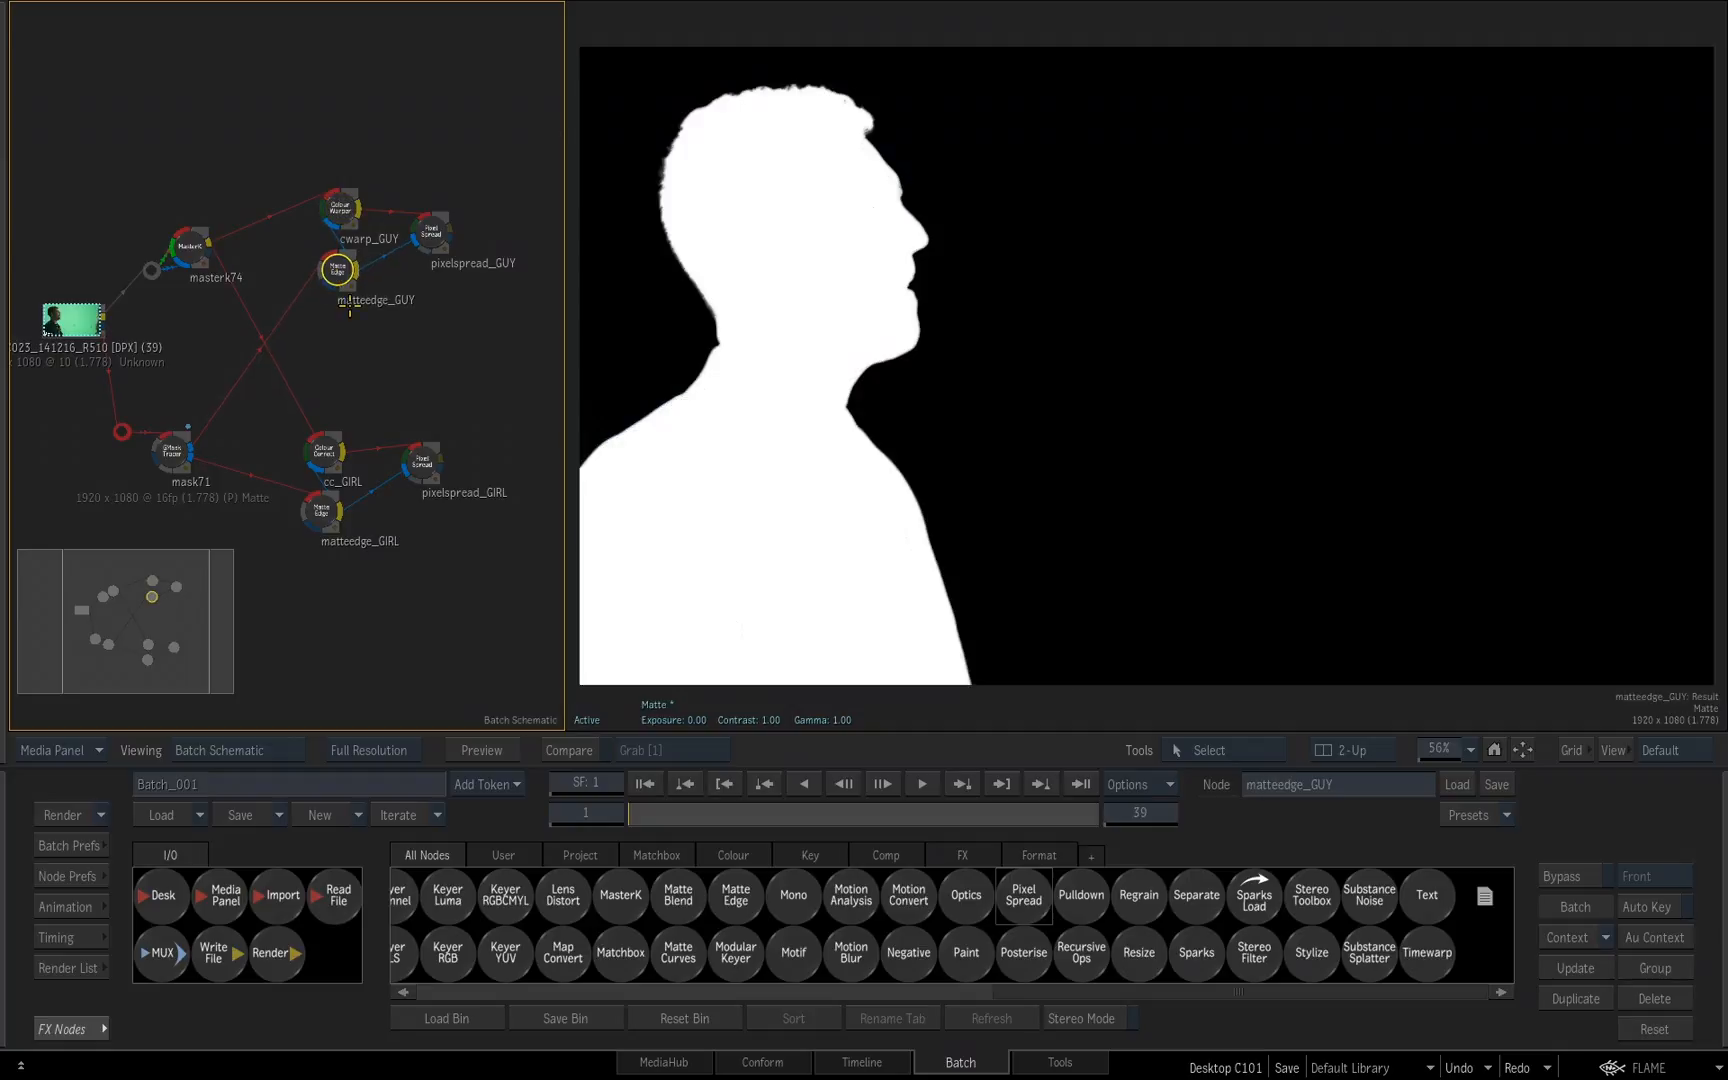
pyautogui.click(324, 450)
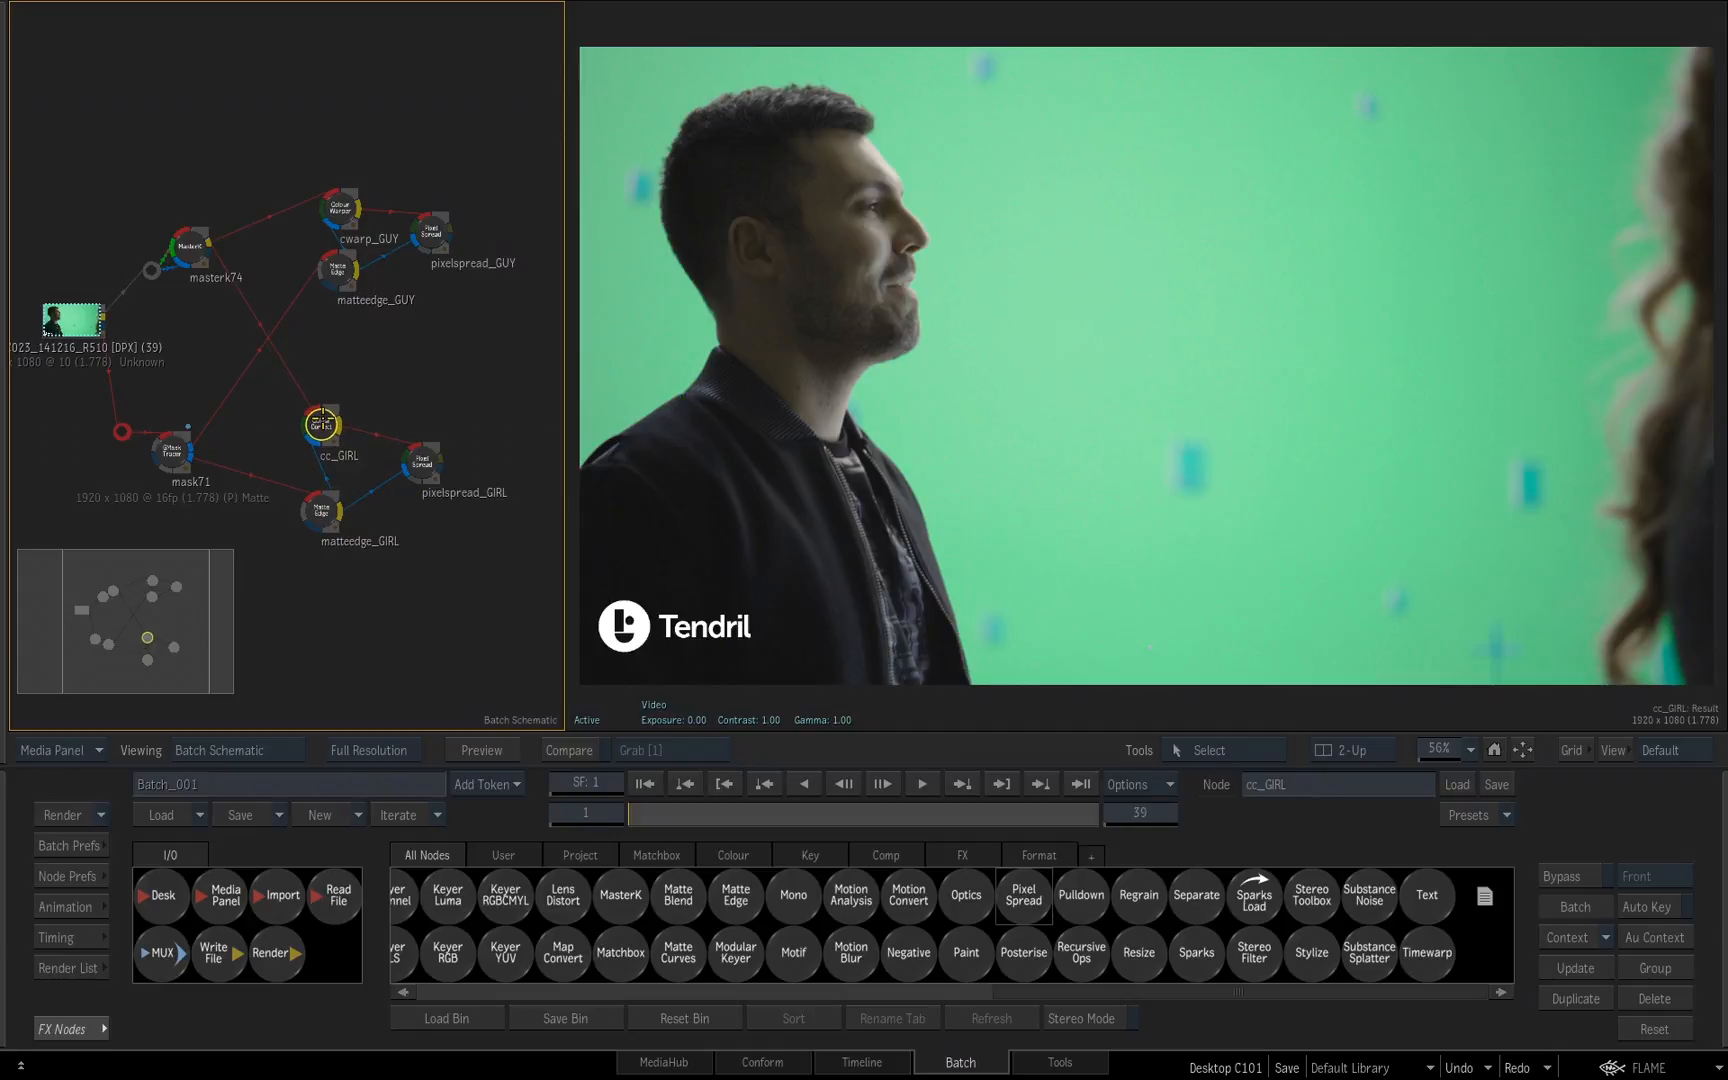
pyautogui.click(336, 204)
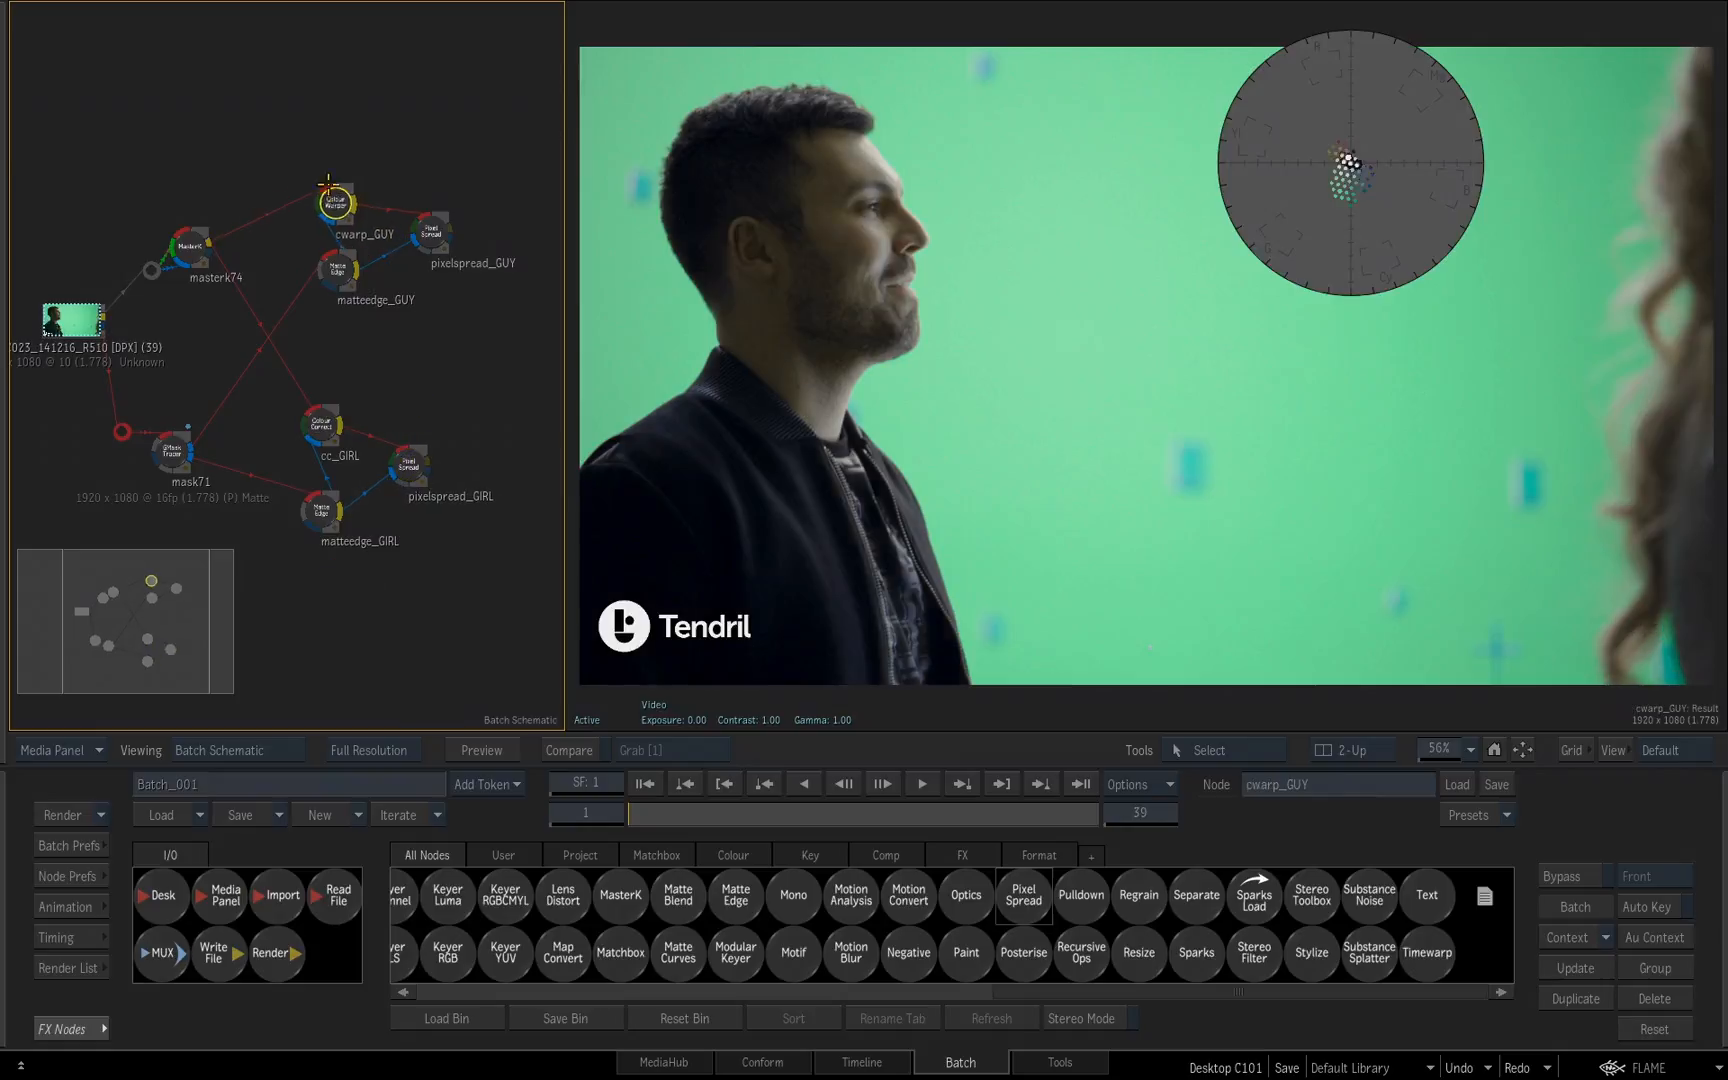
pyautogui.click(412, 220)
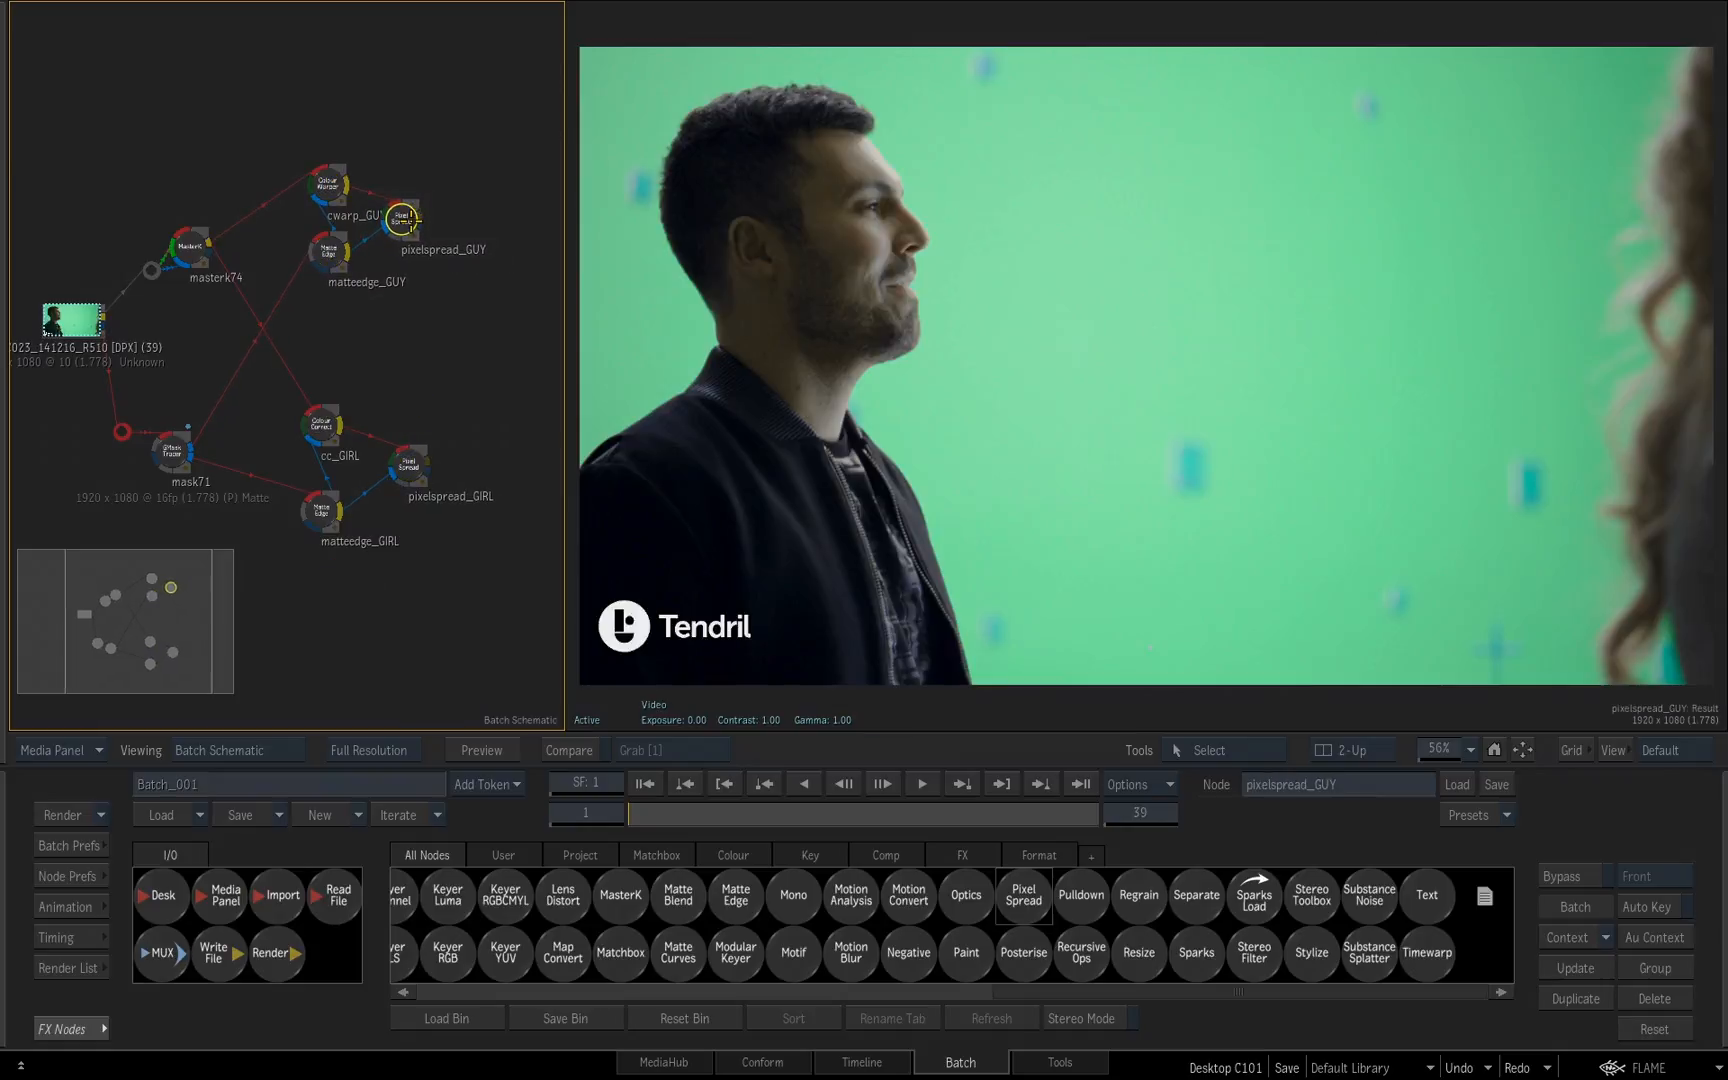
pyautogui.click(408, 464)
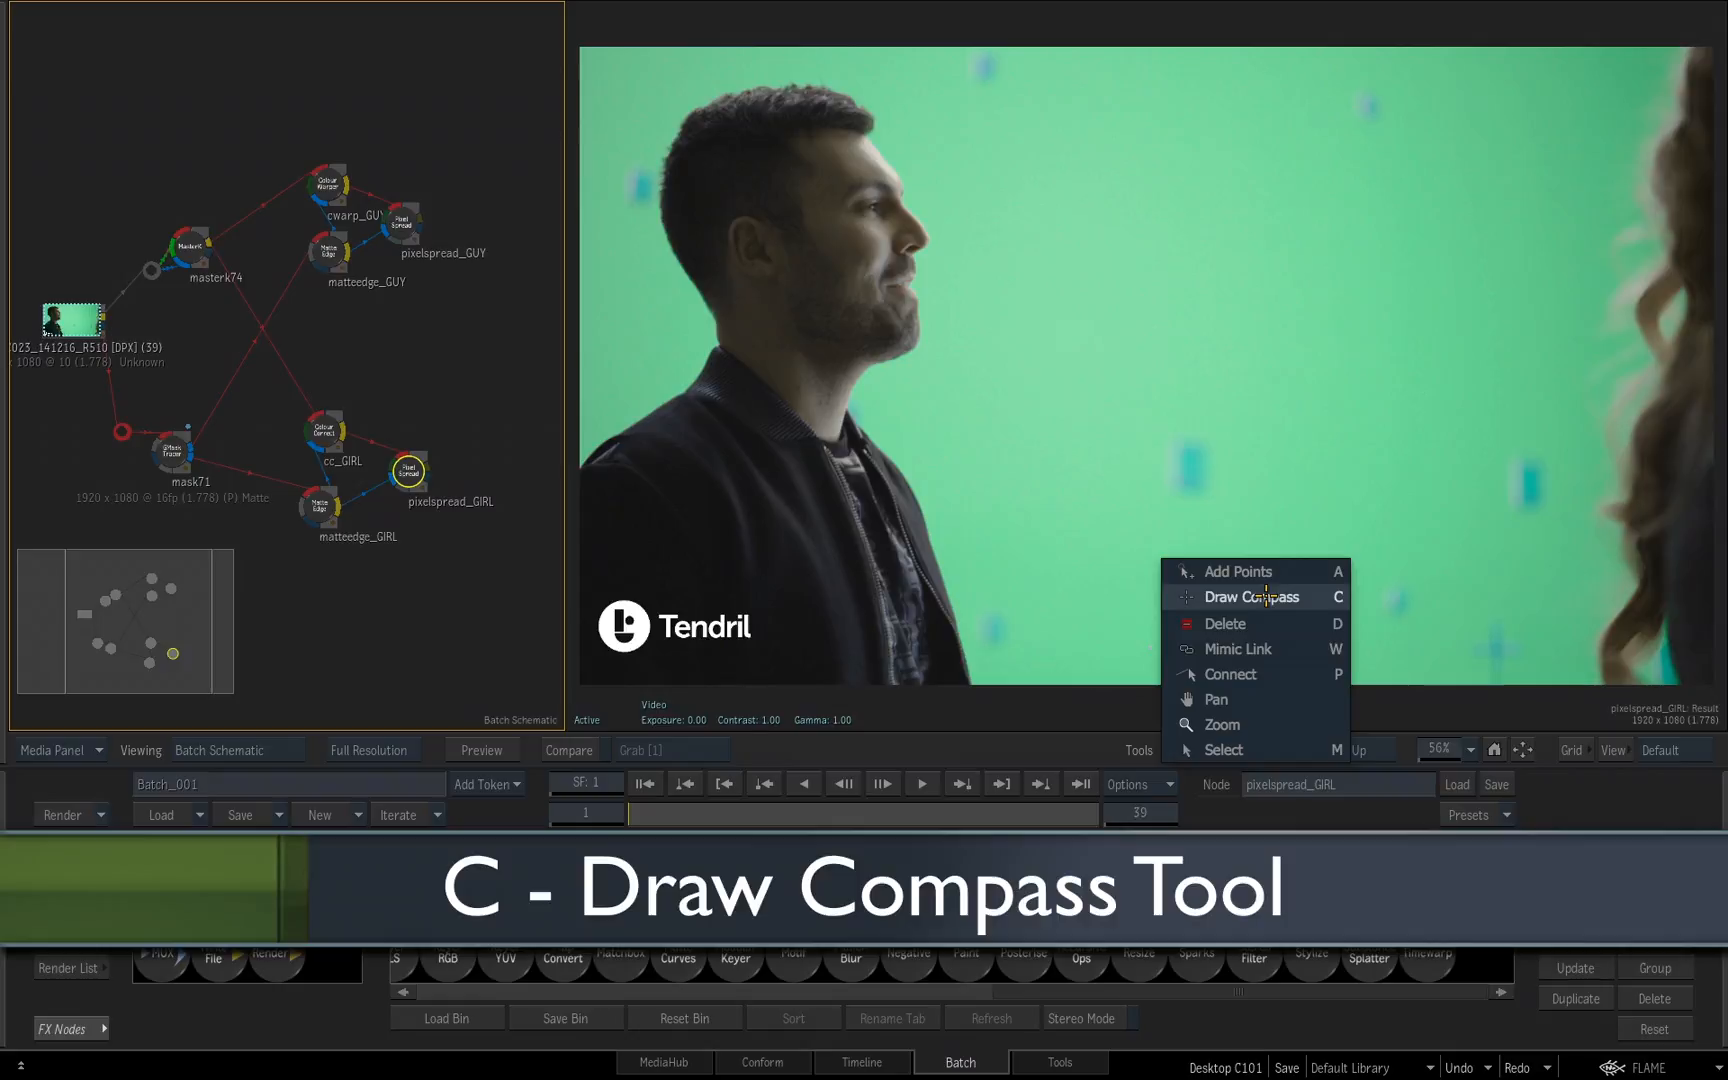
# Step: Draw compasses named GUY and GIRL around each branch's three nodes
pyautogui.click(1250, 596)
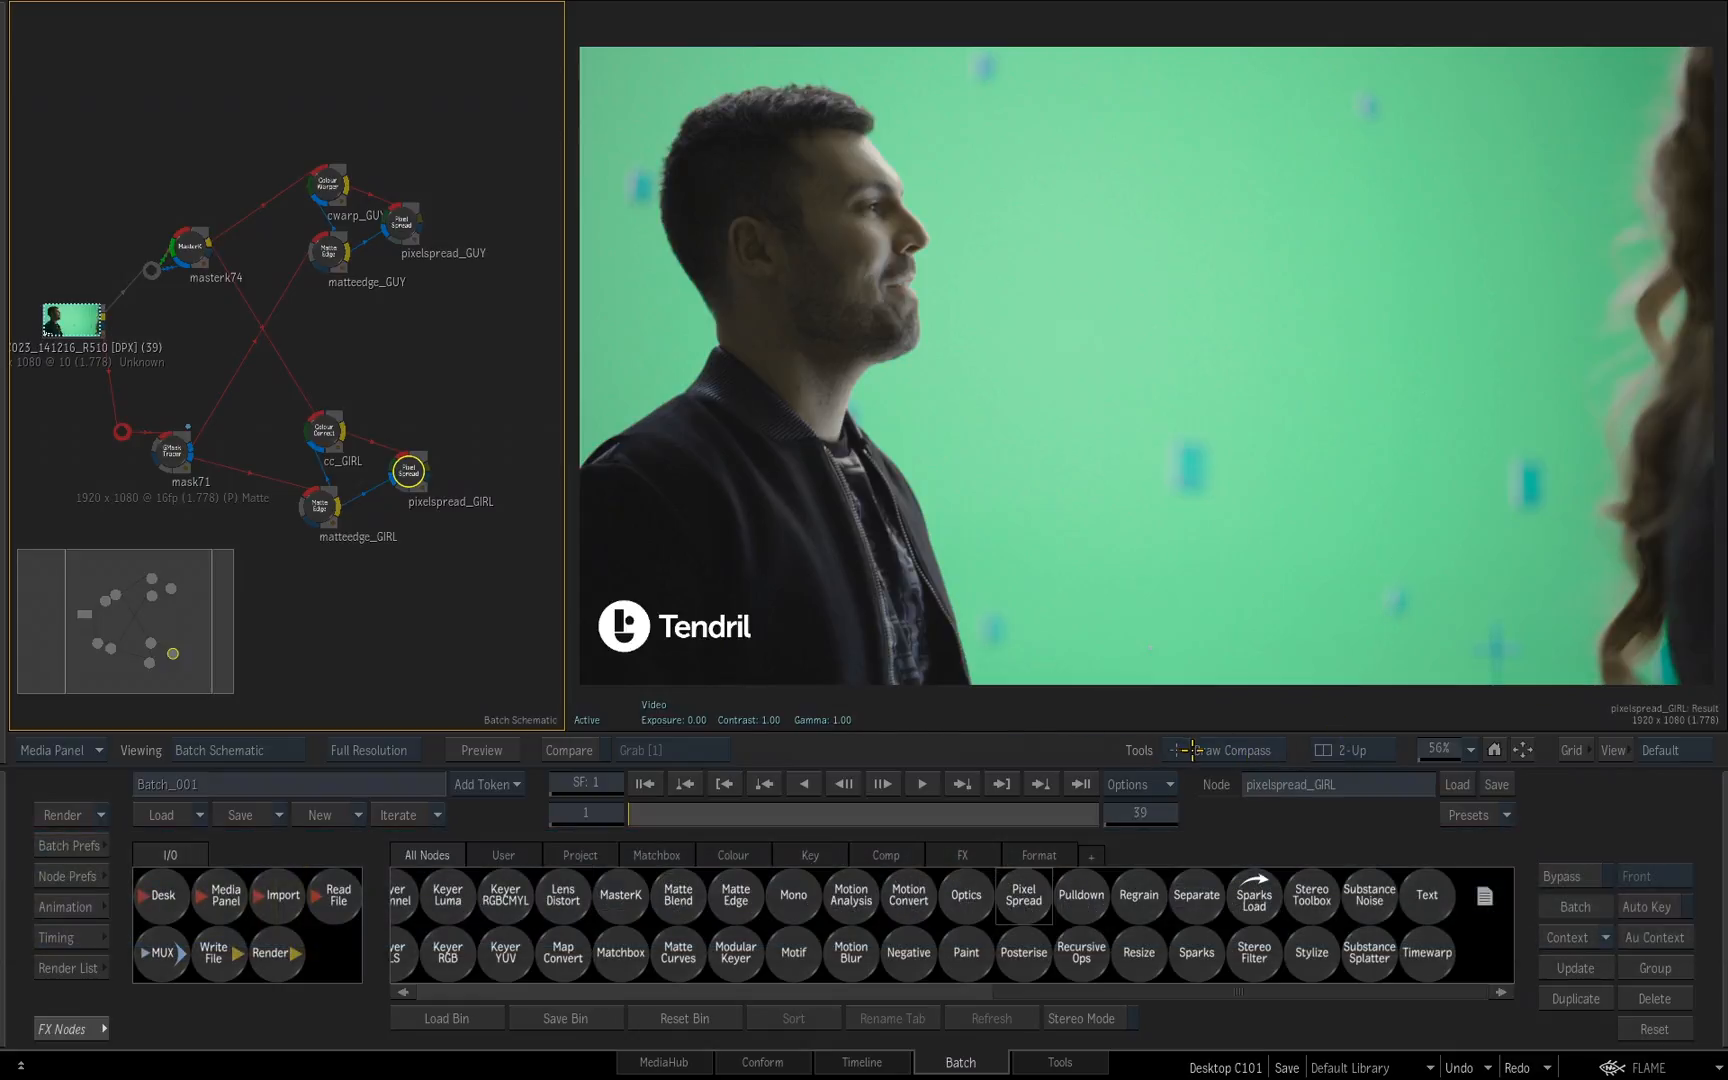
pyautogui.moveTo(512, 480)
pyautogui.write('GIRL')
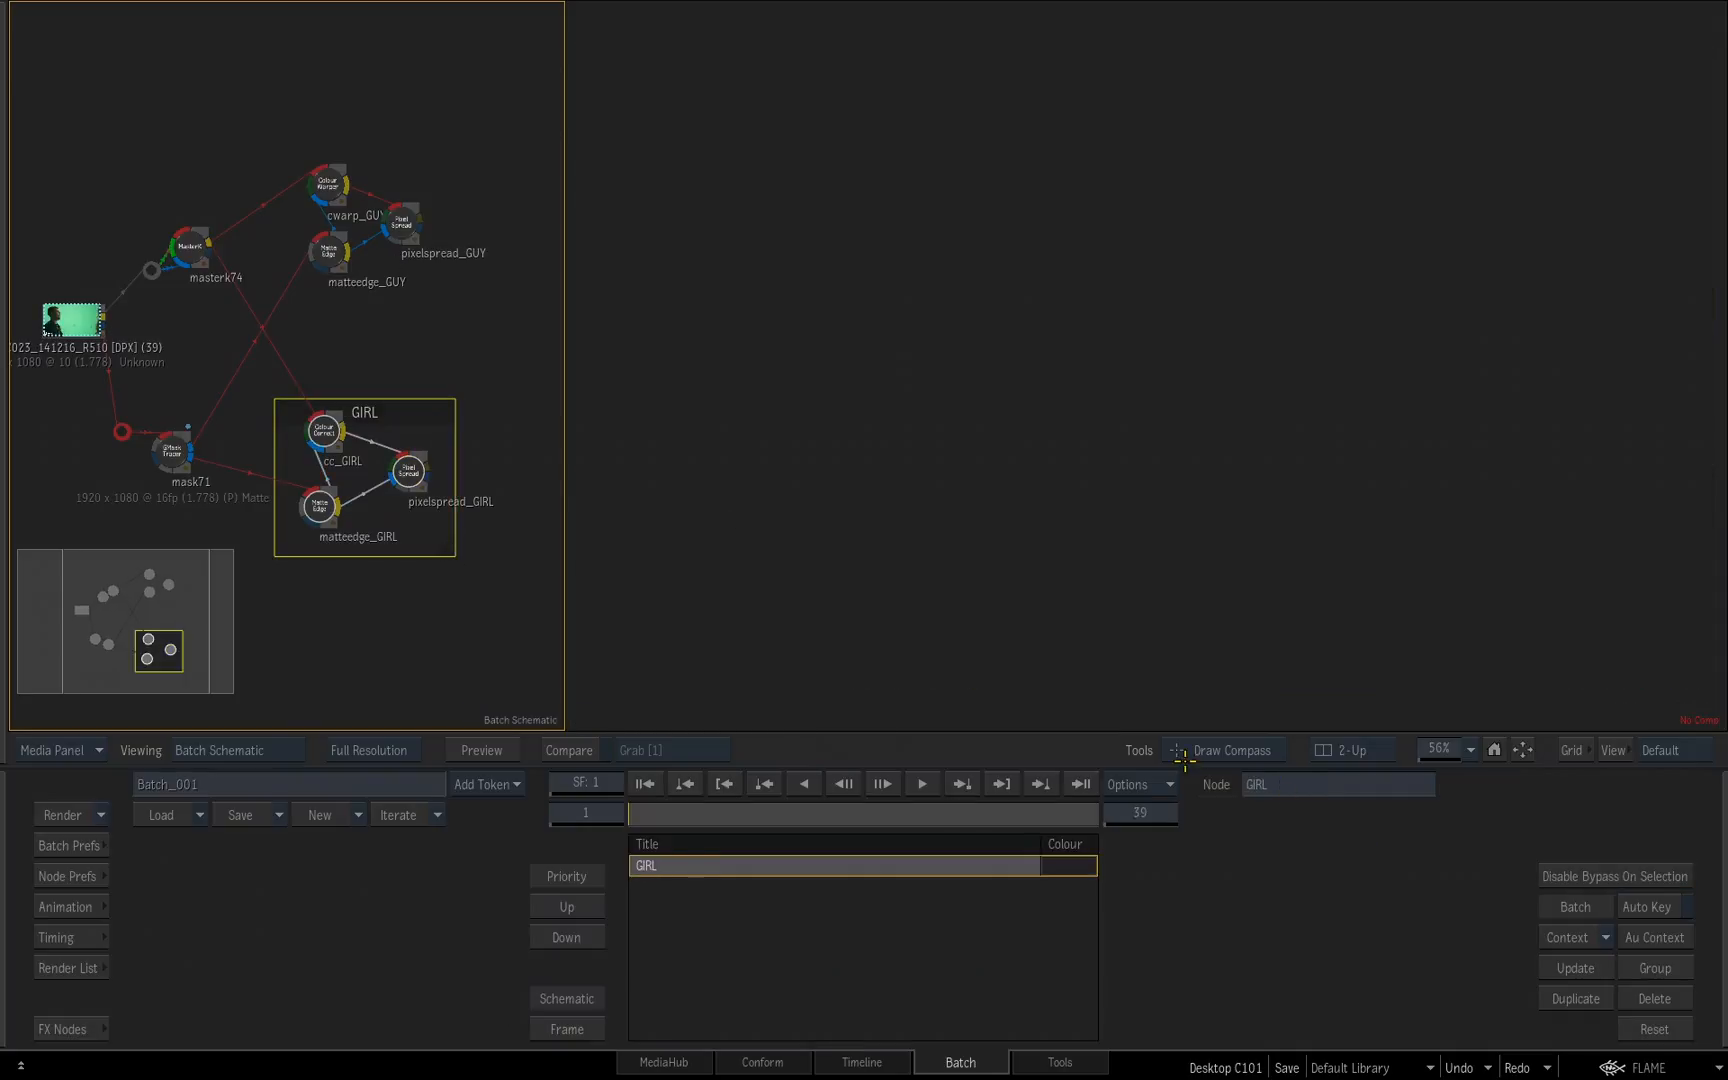
pyautogui.moveTo(288, 120)
pyautogui.write('GUY')
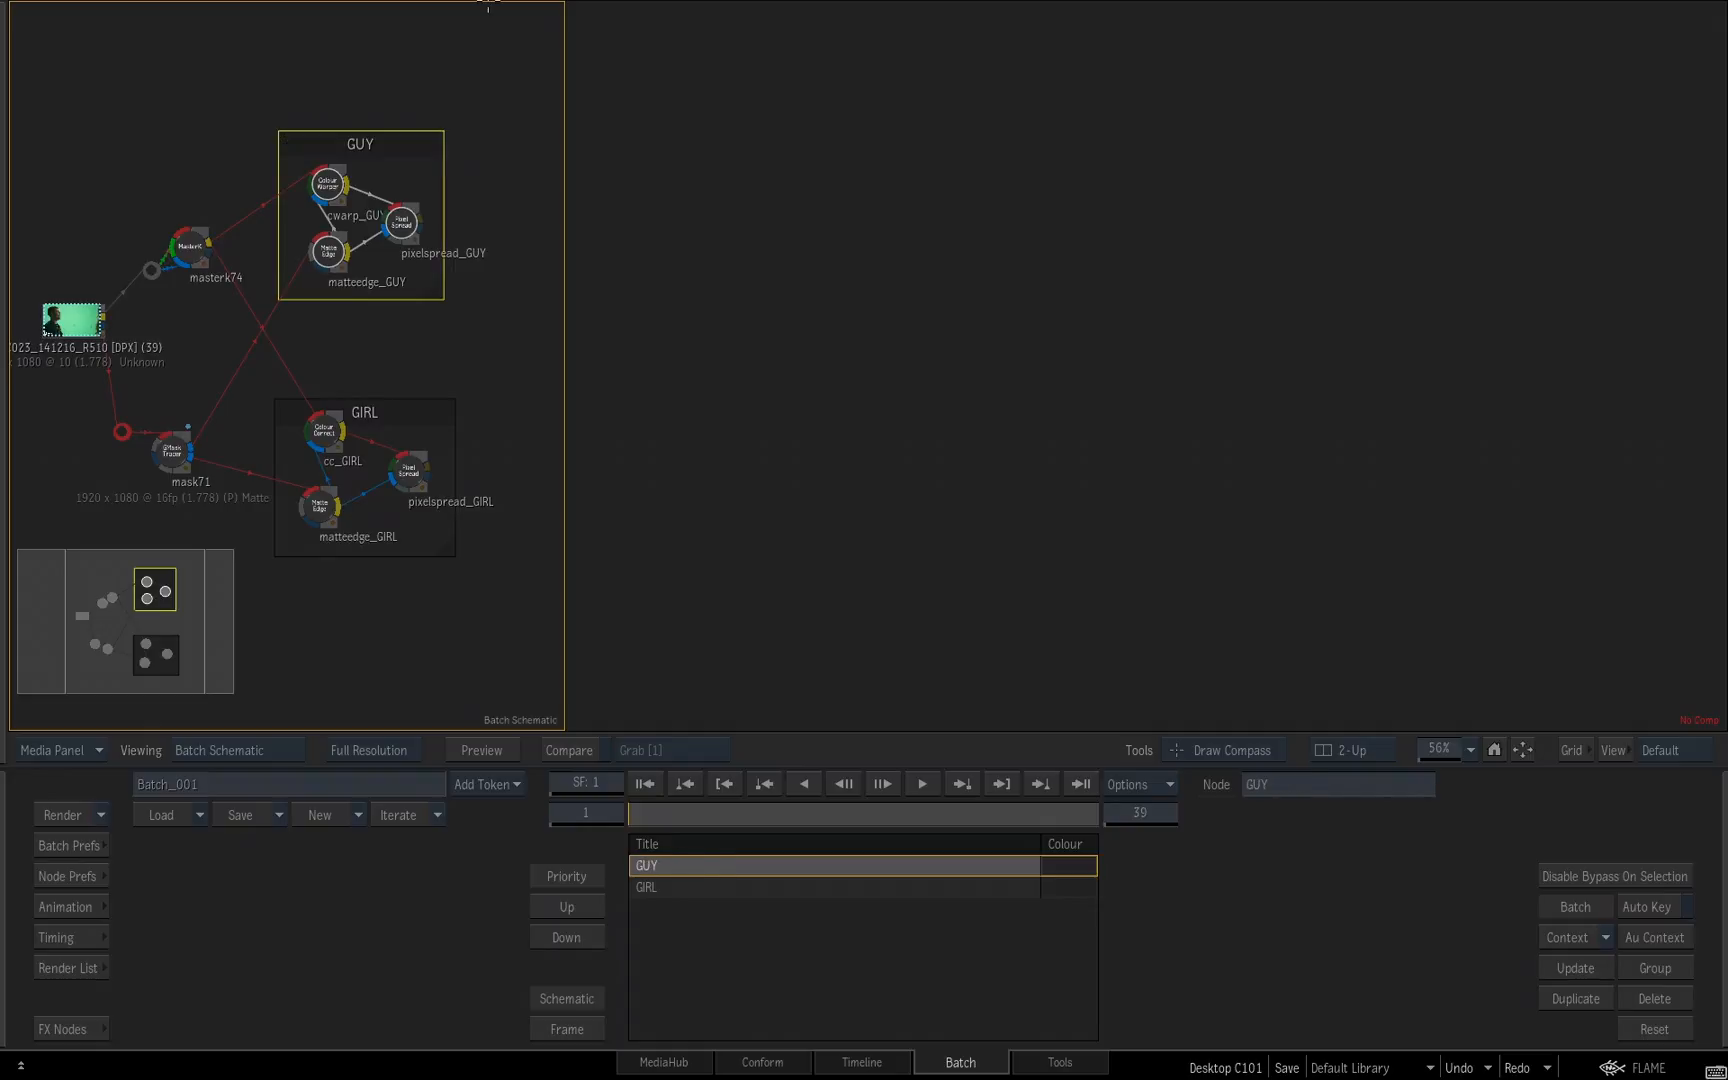
pyautogui.click(62, 1028)
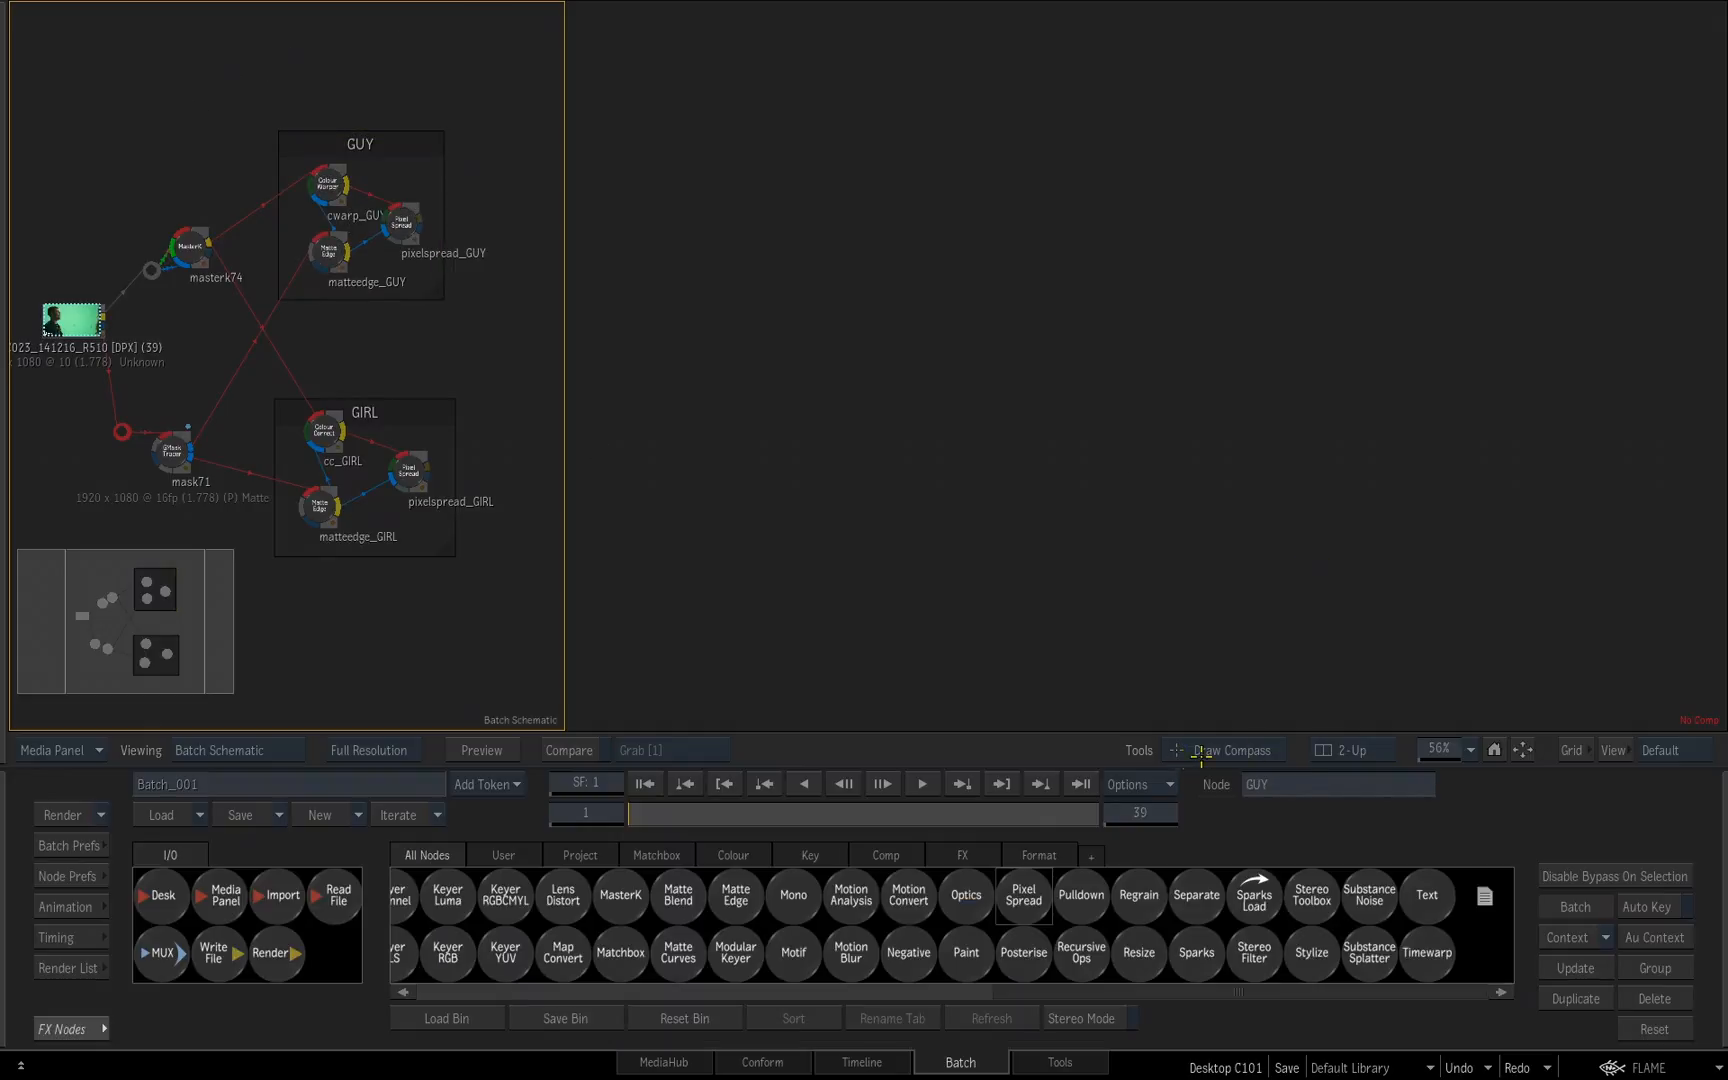
pyautogui.moveTo(298, 114)
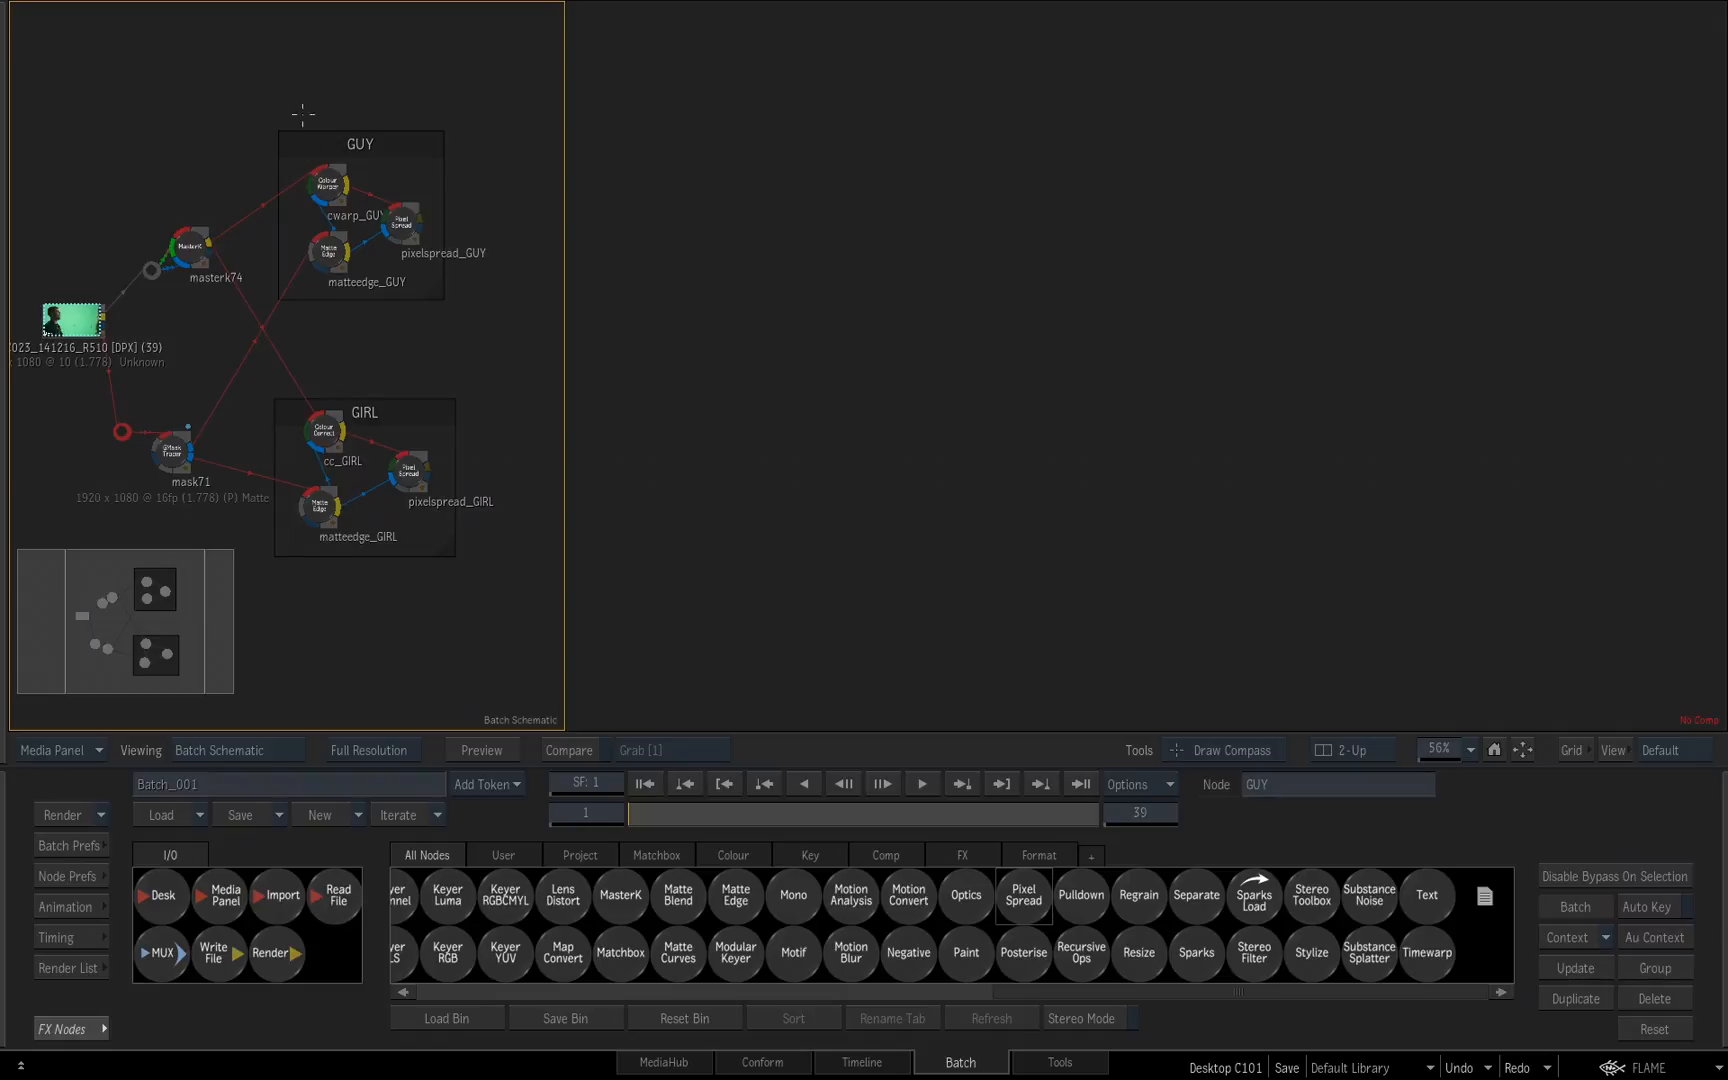
pyautogui.moveTo(214, 90)
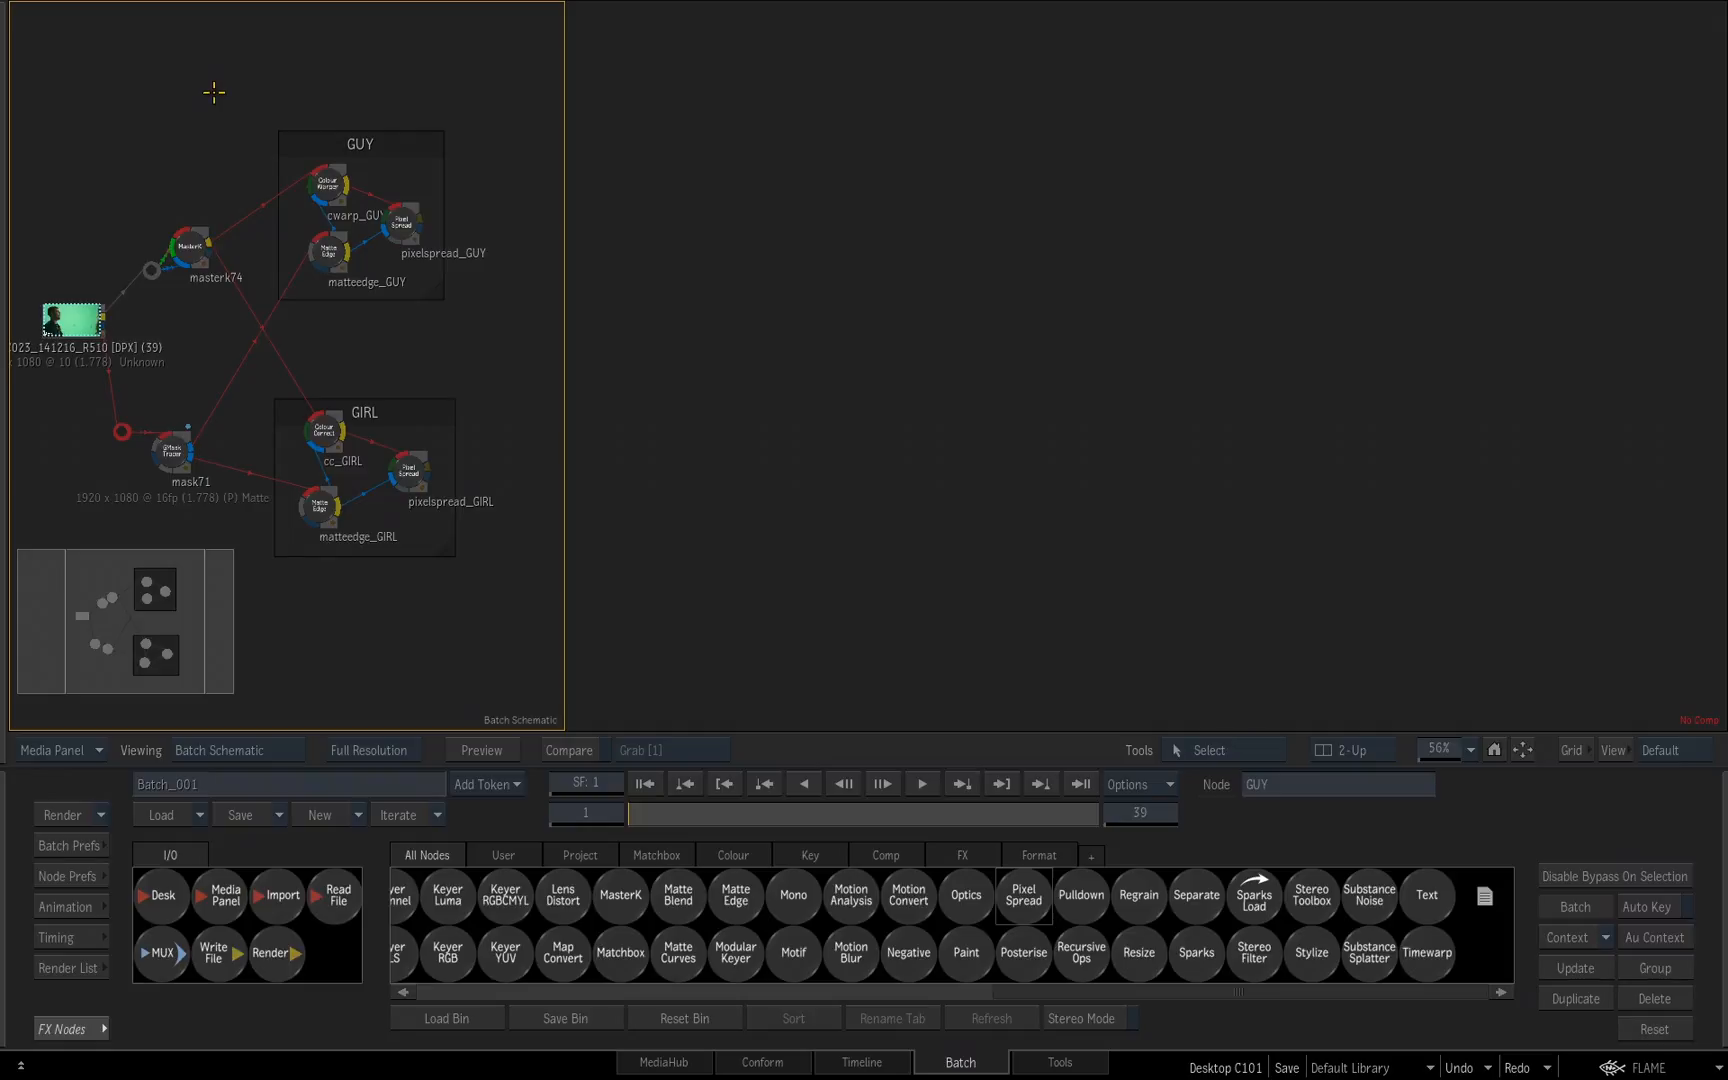
pyautogui.moveTo(386, 142)
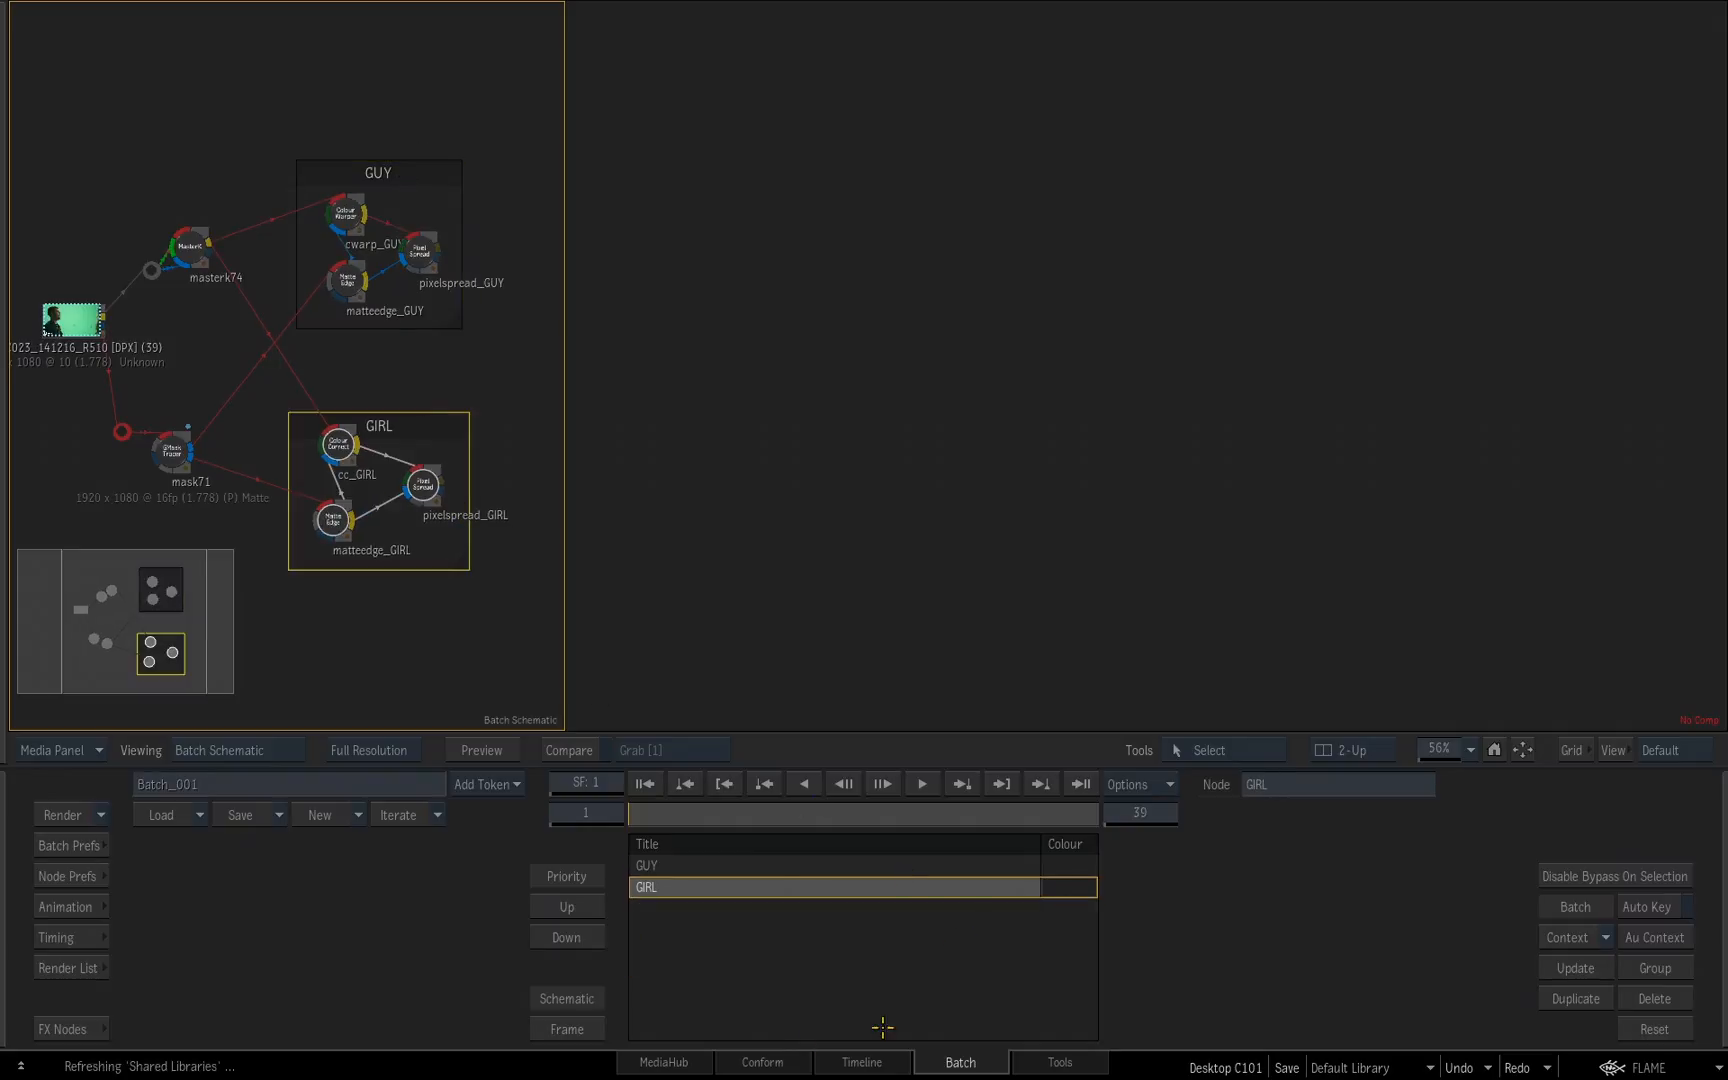
pyautogui.moveTo(978, 992)
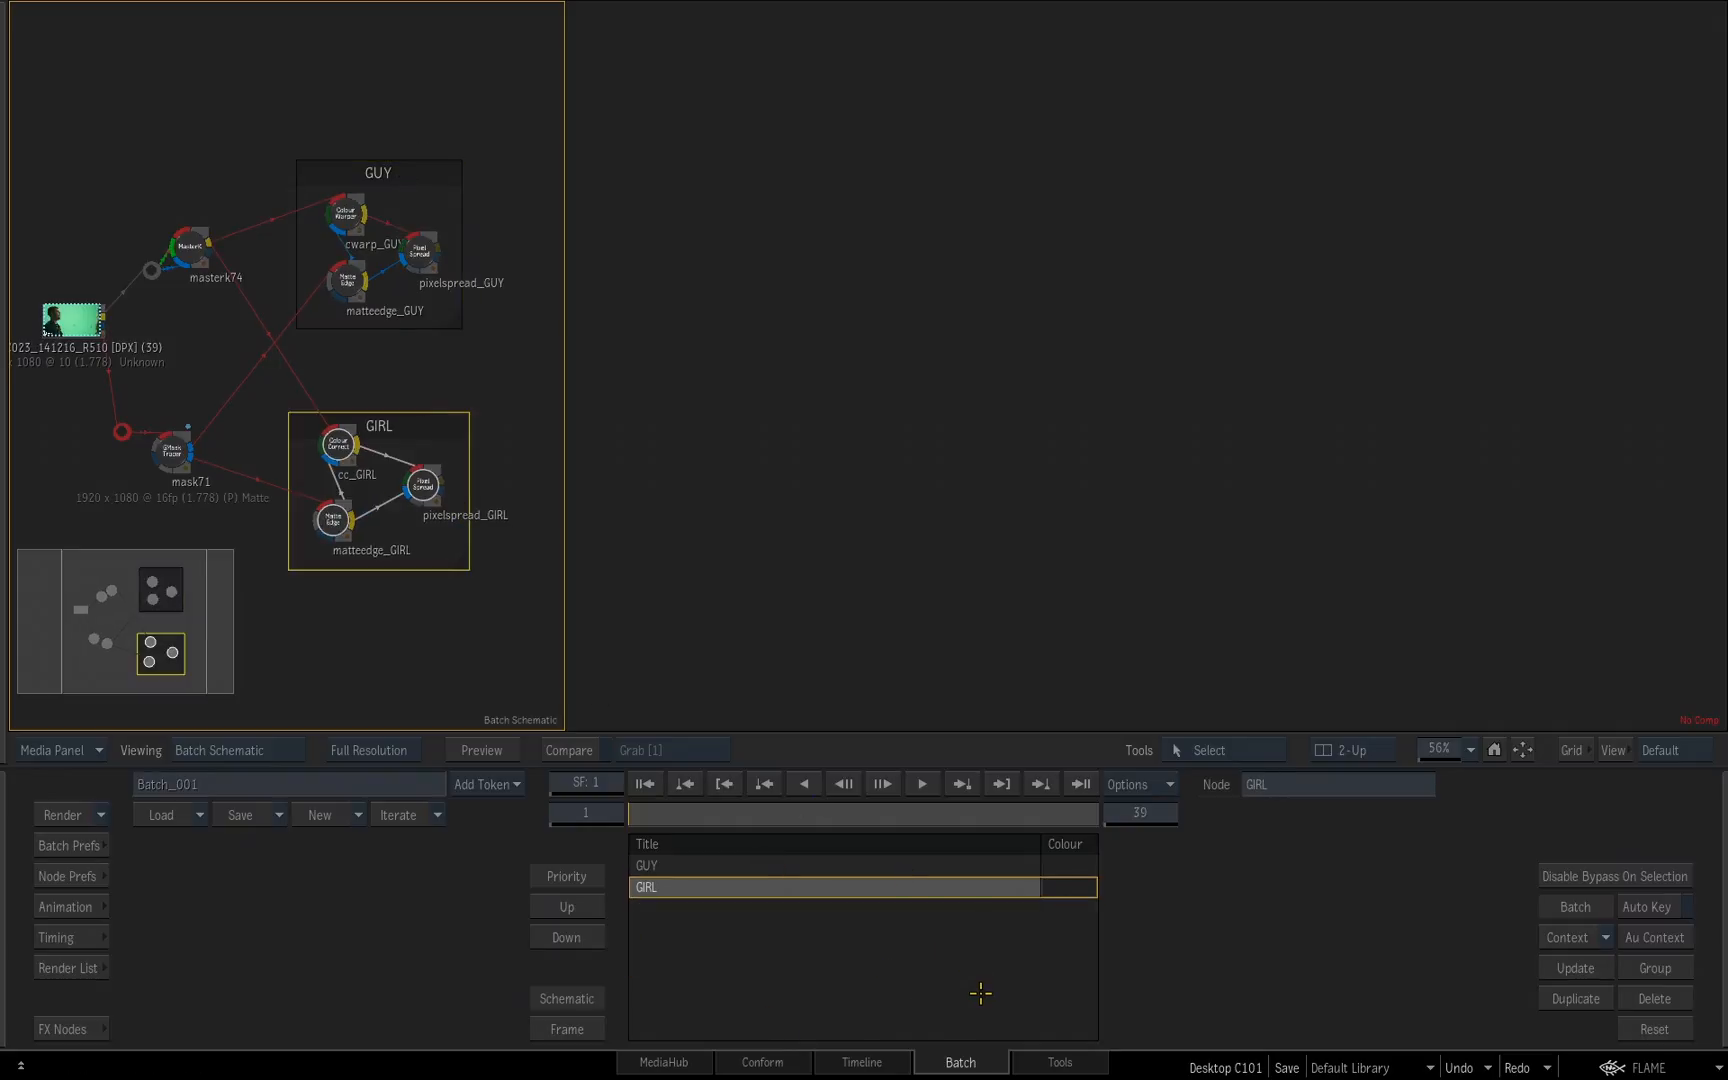
pyautogui.moveTo(980, 946)
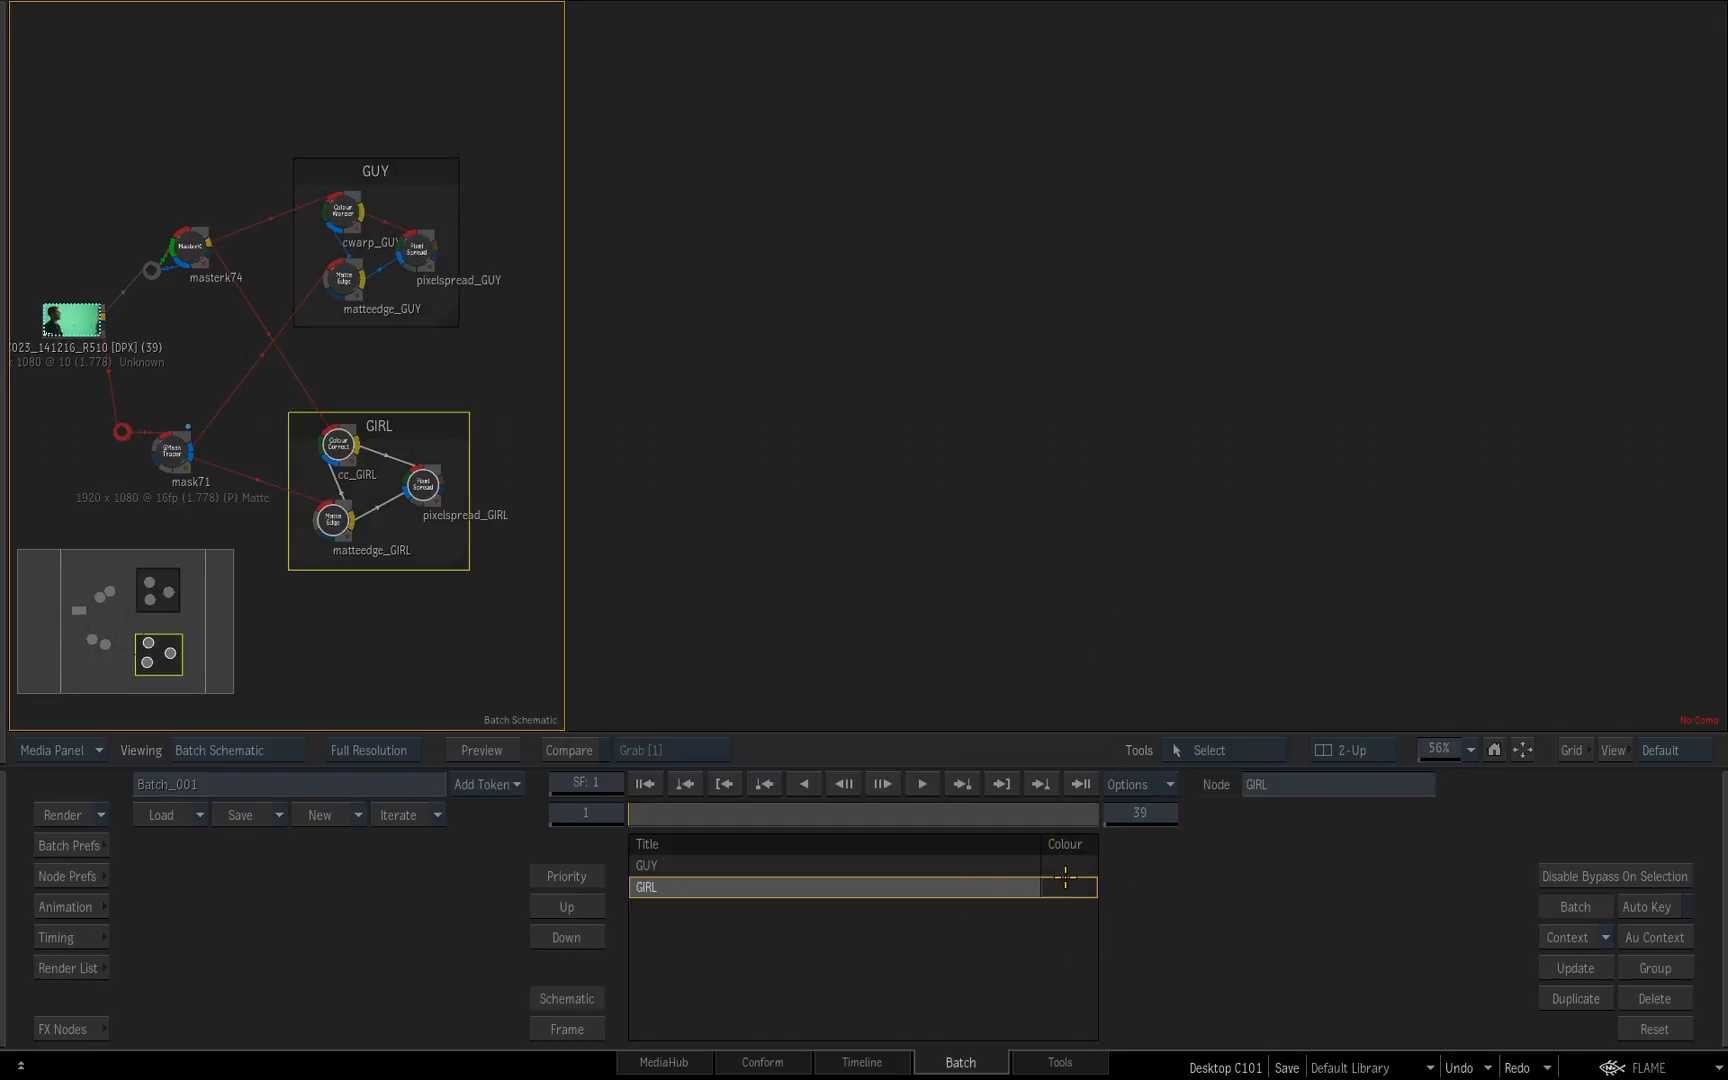
# Step: Colour the GIRL compass dark red and the GUY compass dark blue, confirming the GUY title
pyautogui.click(1066, 886)
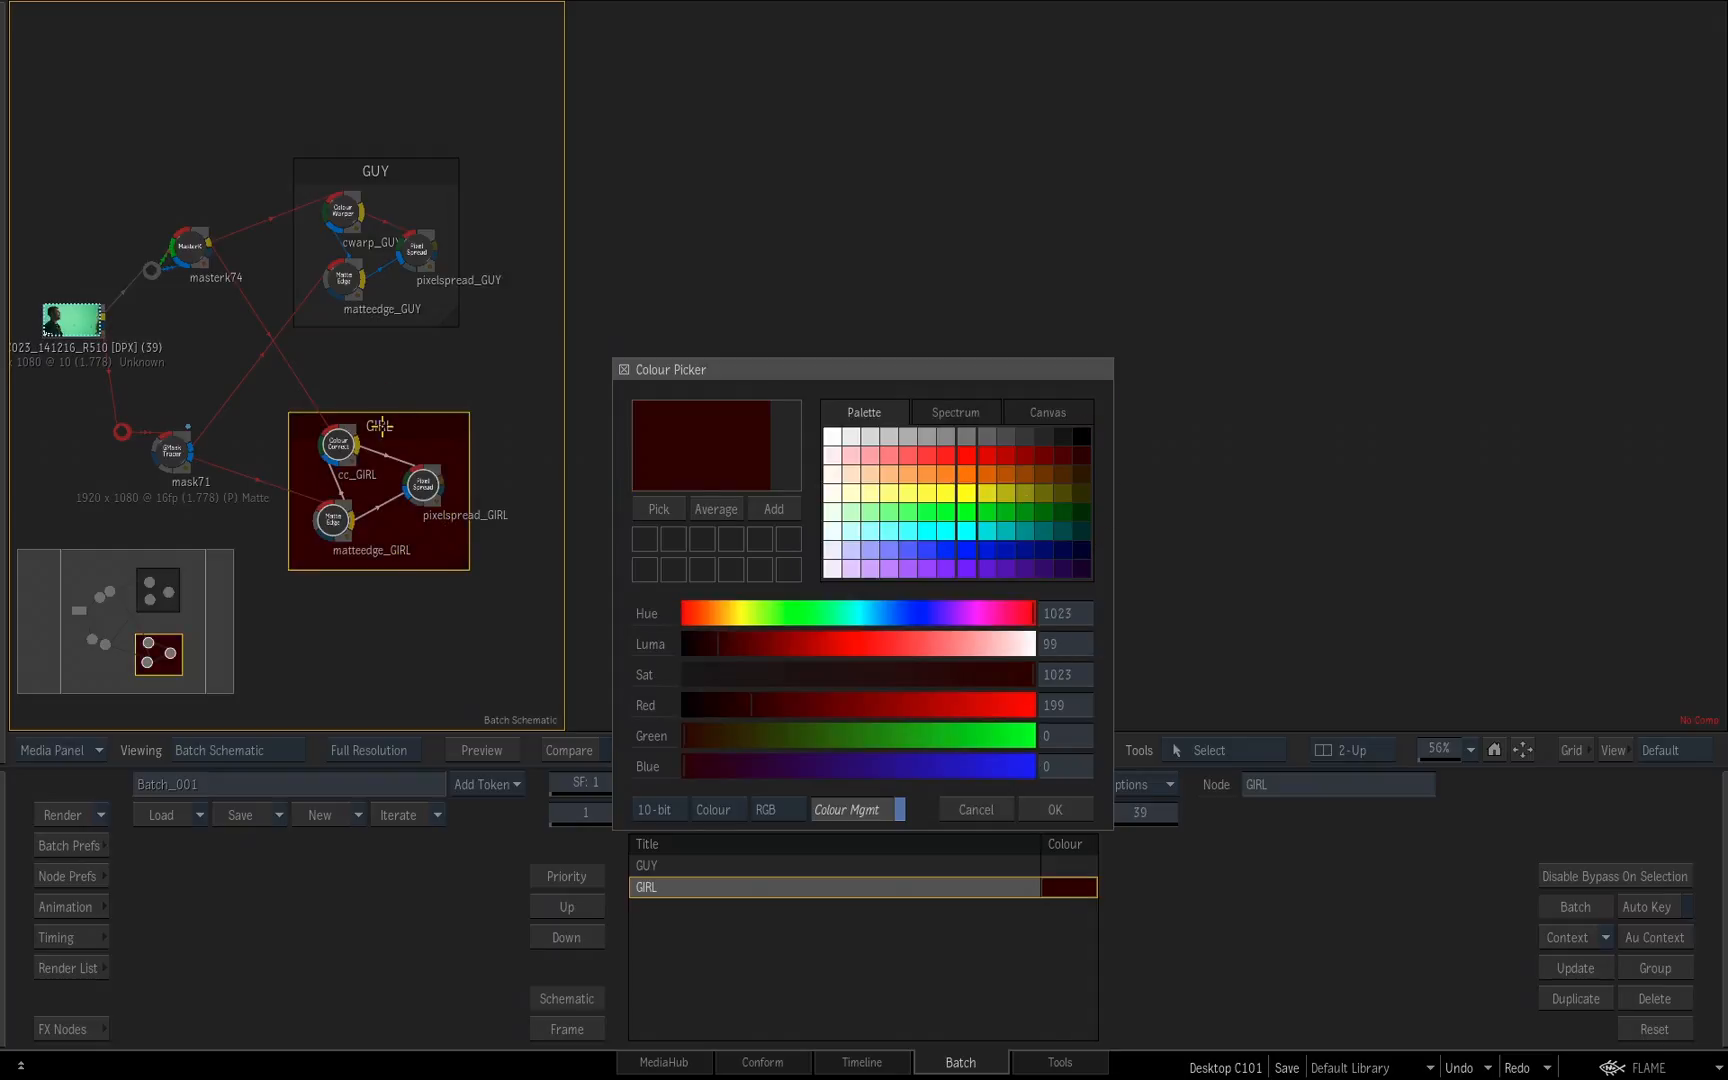
pyautogui.click(1052, 808)
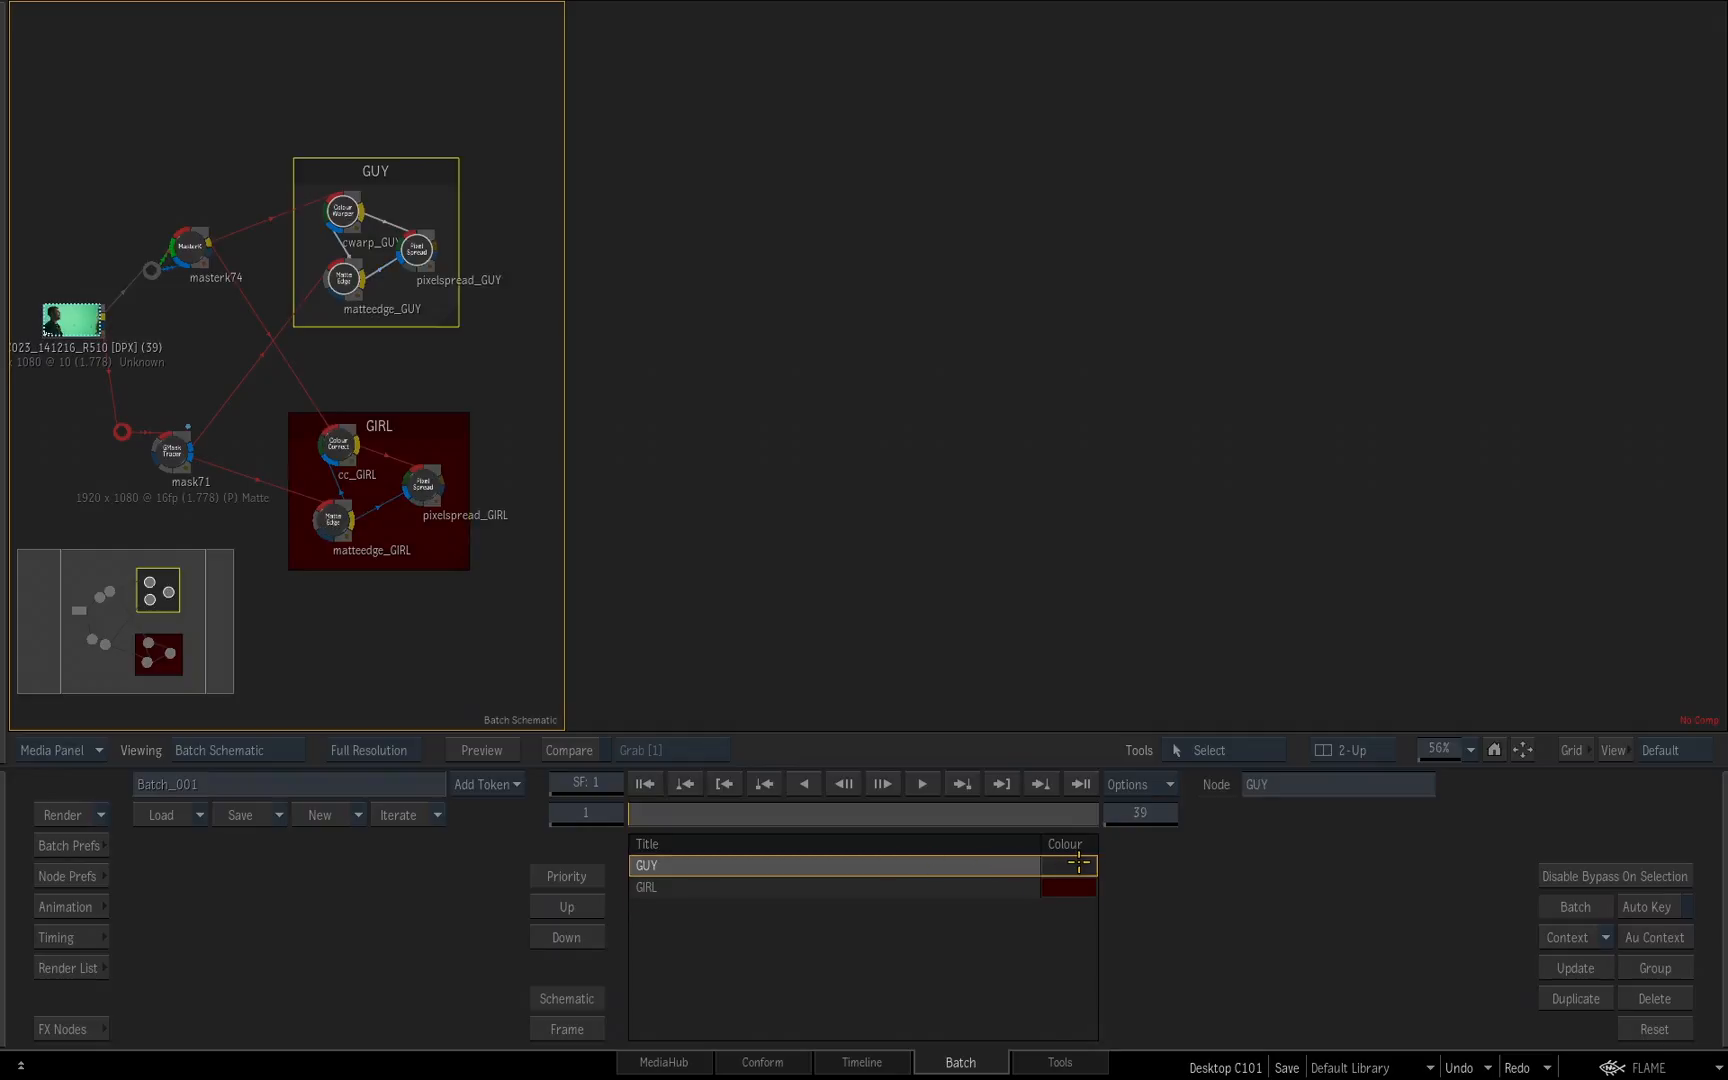
pyautogui.click(1066, 866)
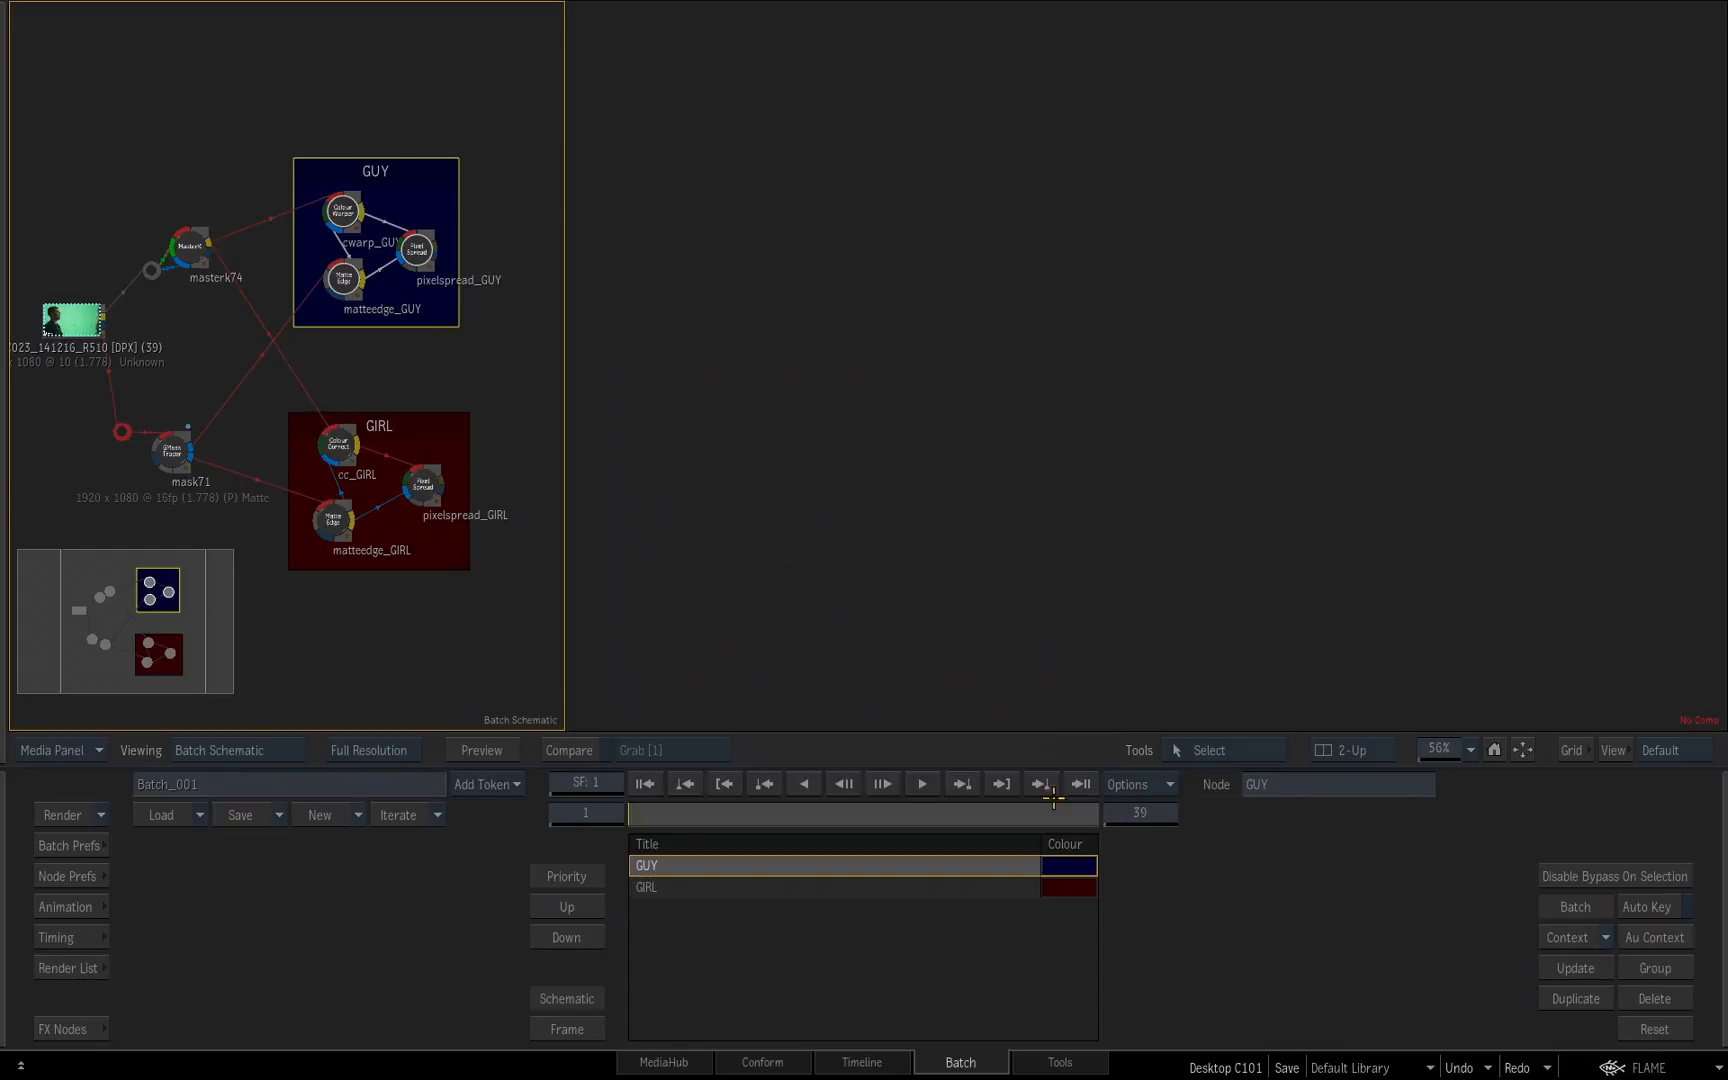
pyautogui.doubleClick(646, 866)
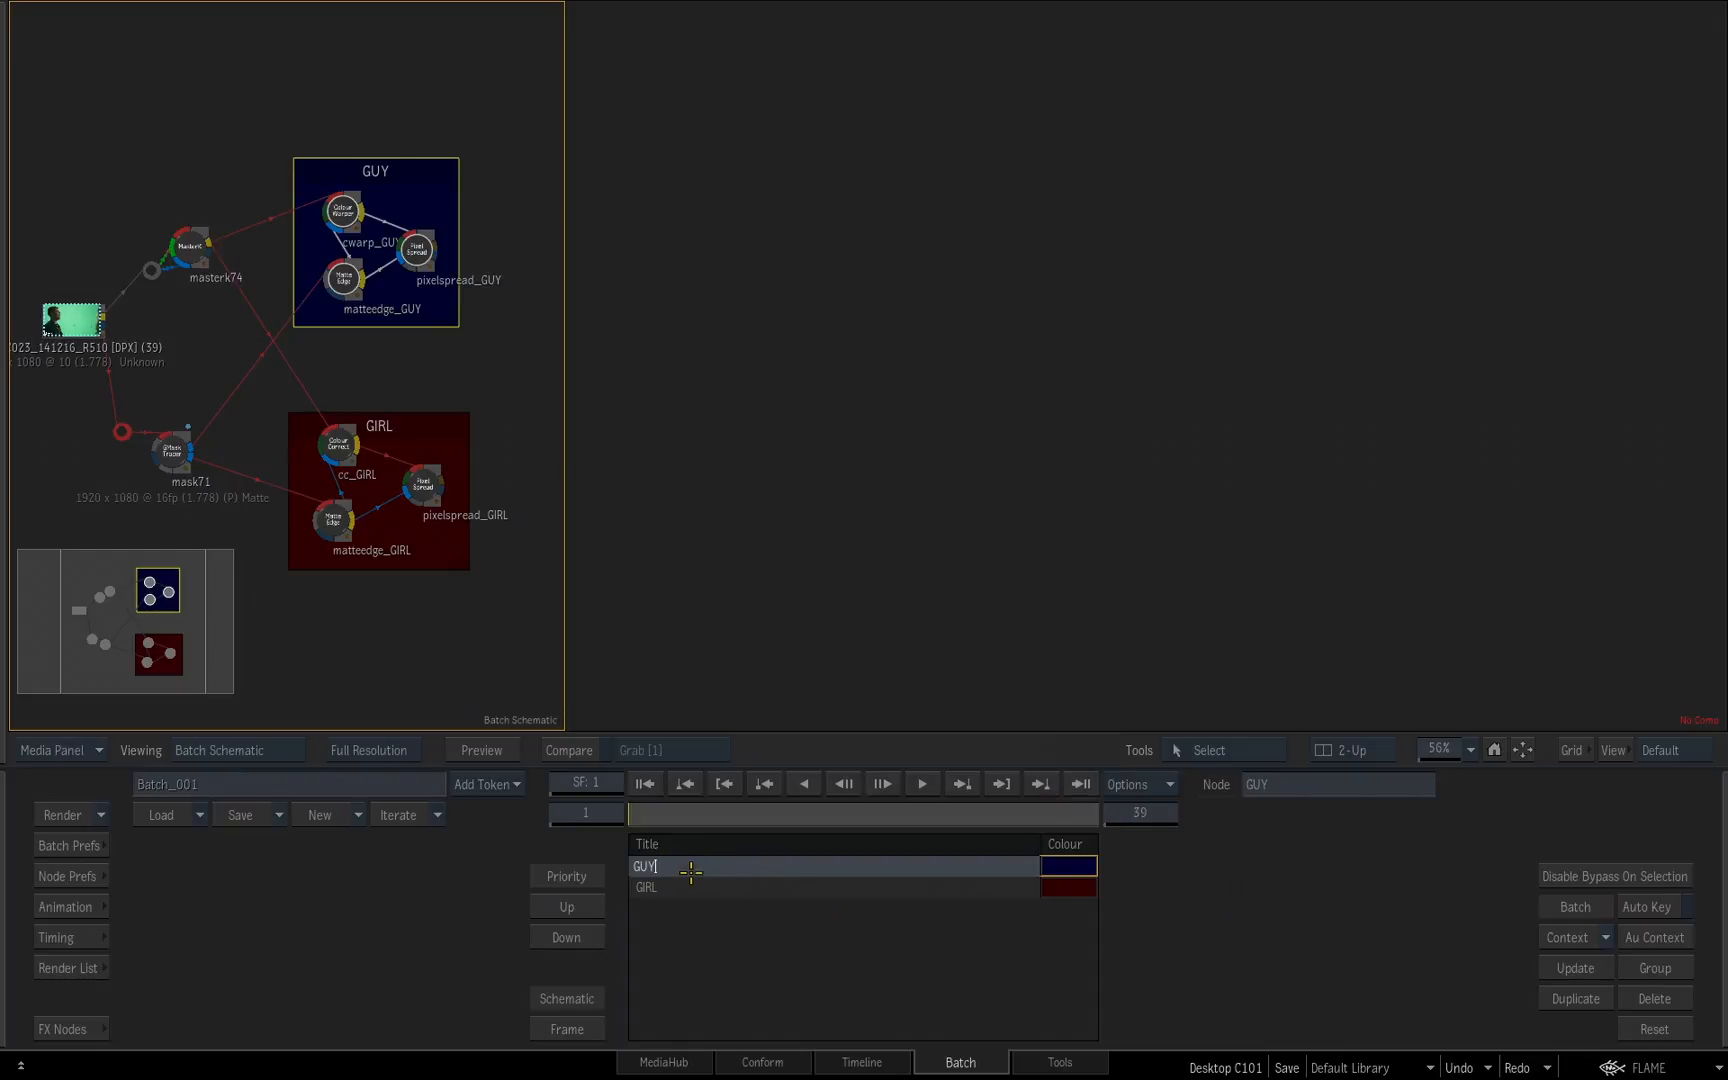
pyautogui.click(832, 866)
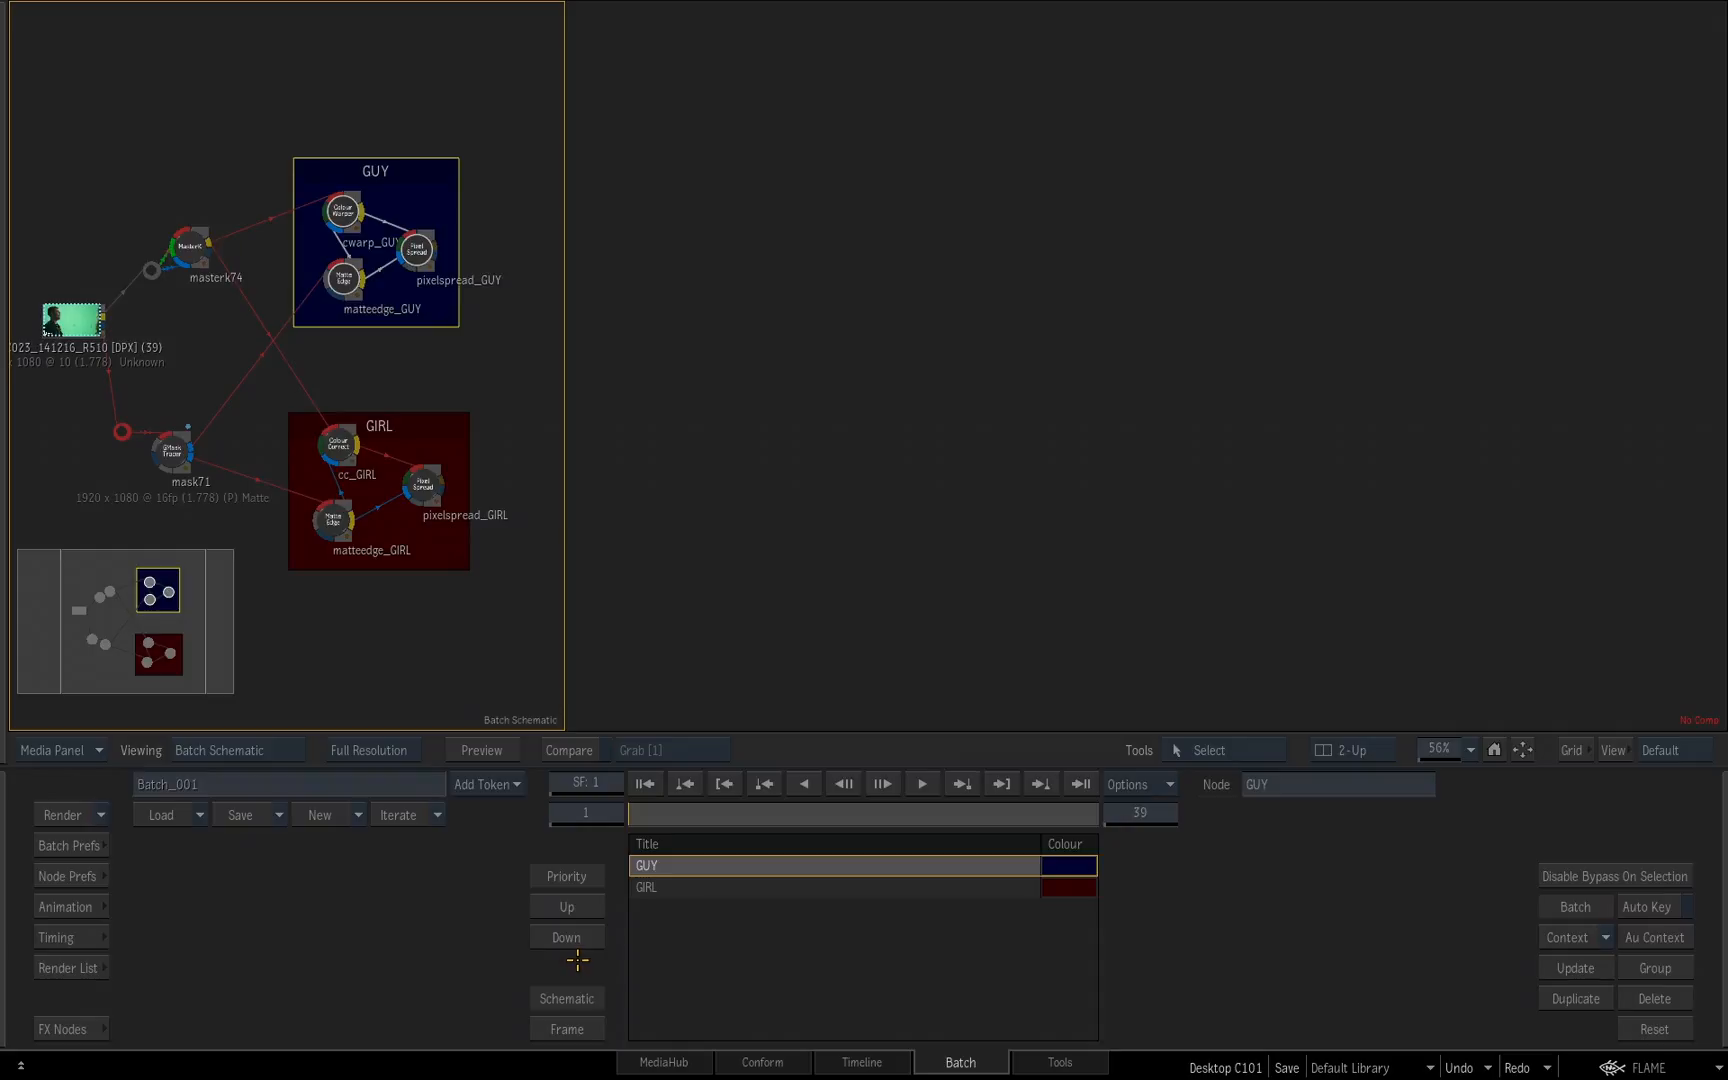
pyautogui.moveTo(988, 684)
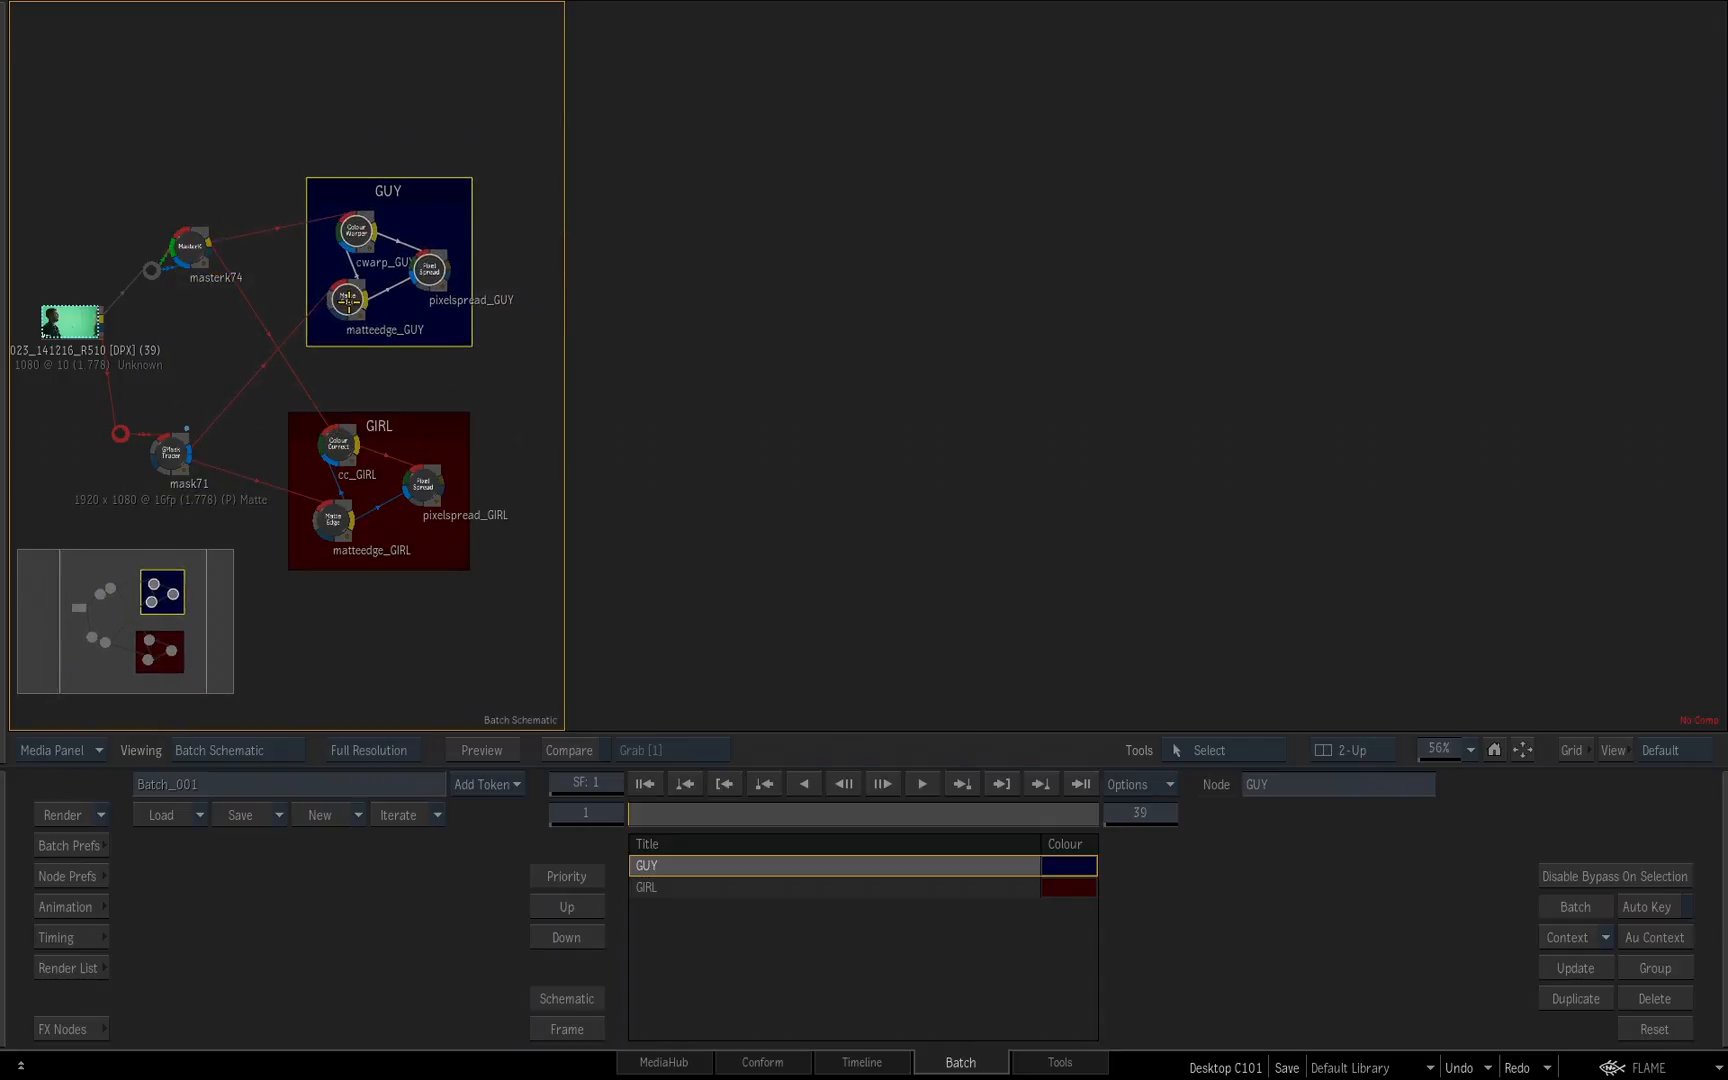
# Step: Nudge the blue GUY compass lower and rearrange its three nodes inside it
pyautogui.click(428, 268)
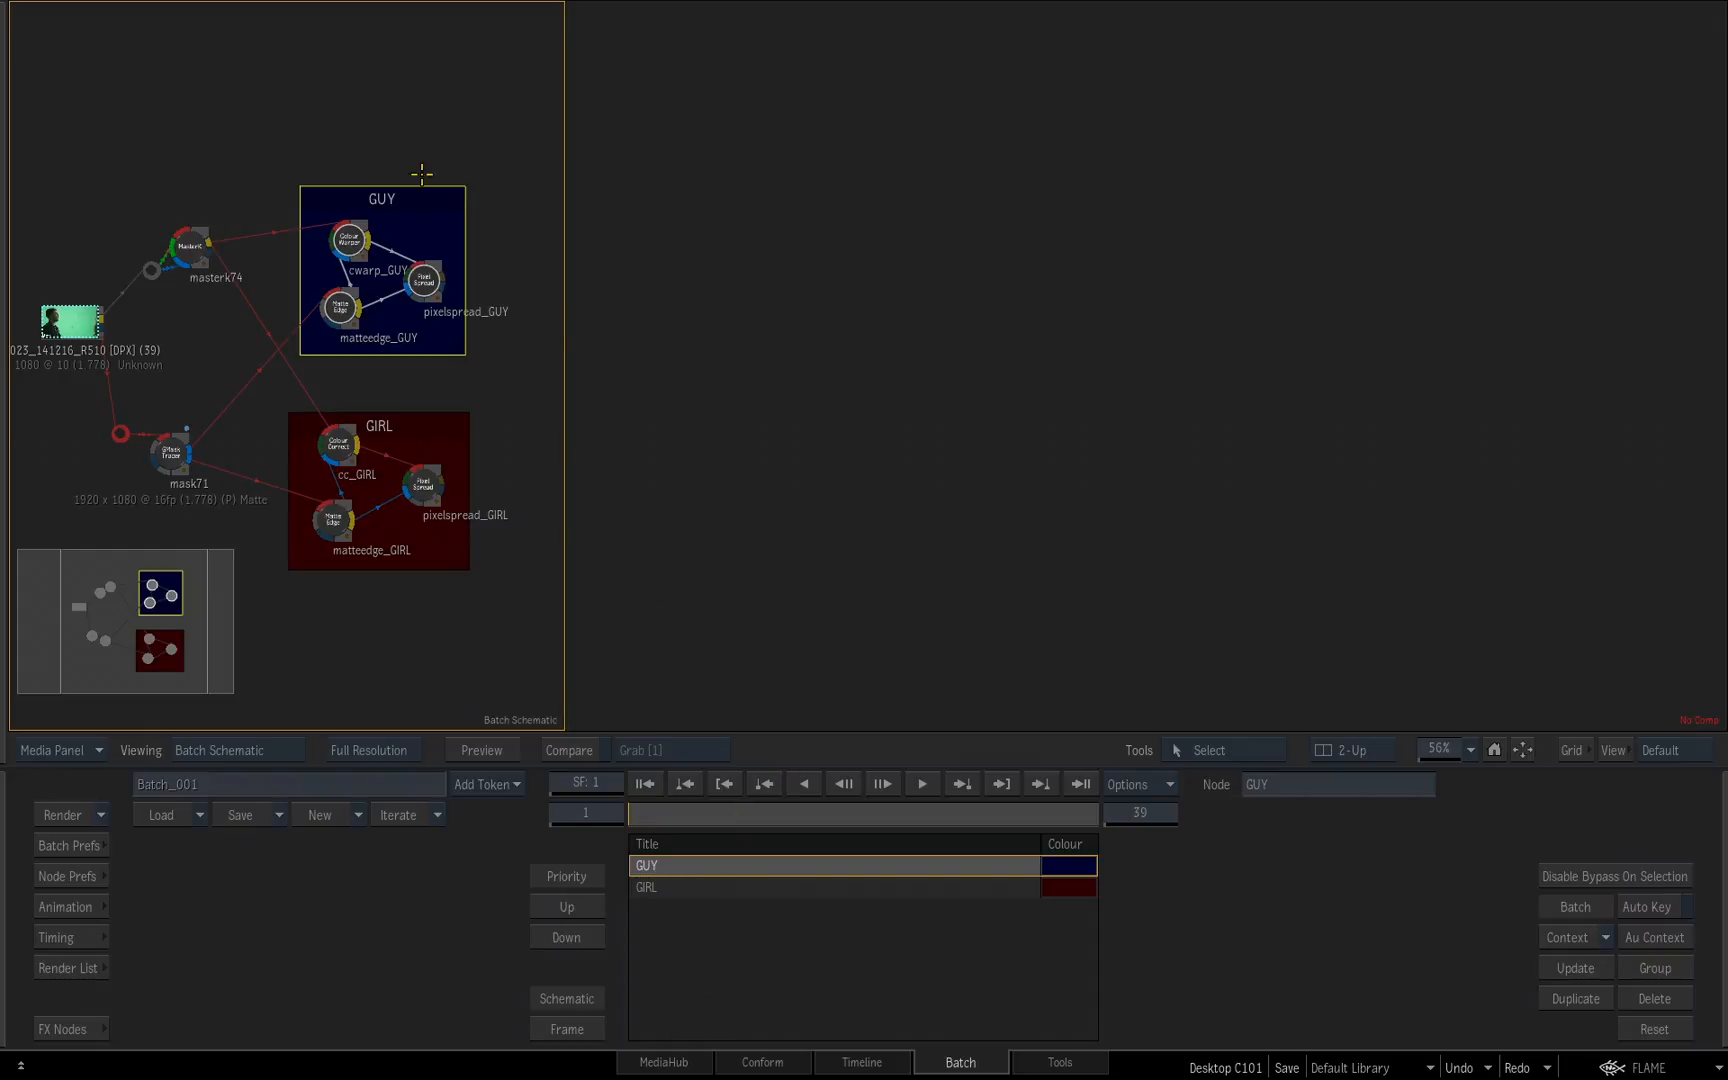
pyautogui.moveTo(1194, 488)
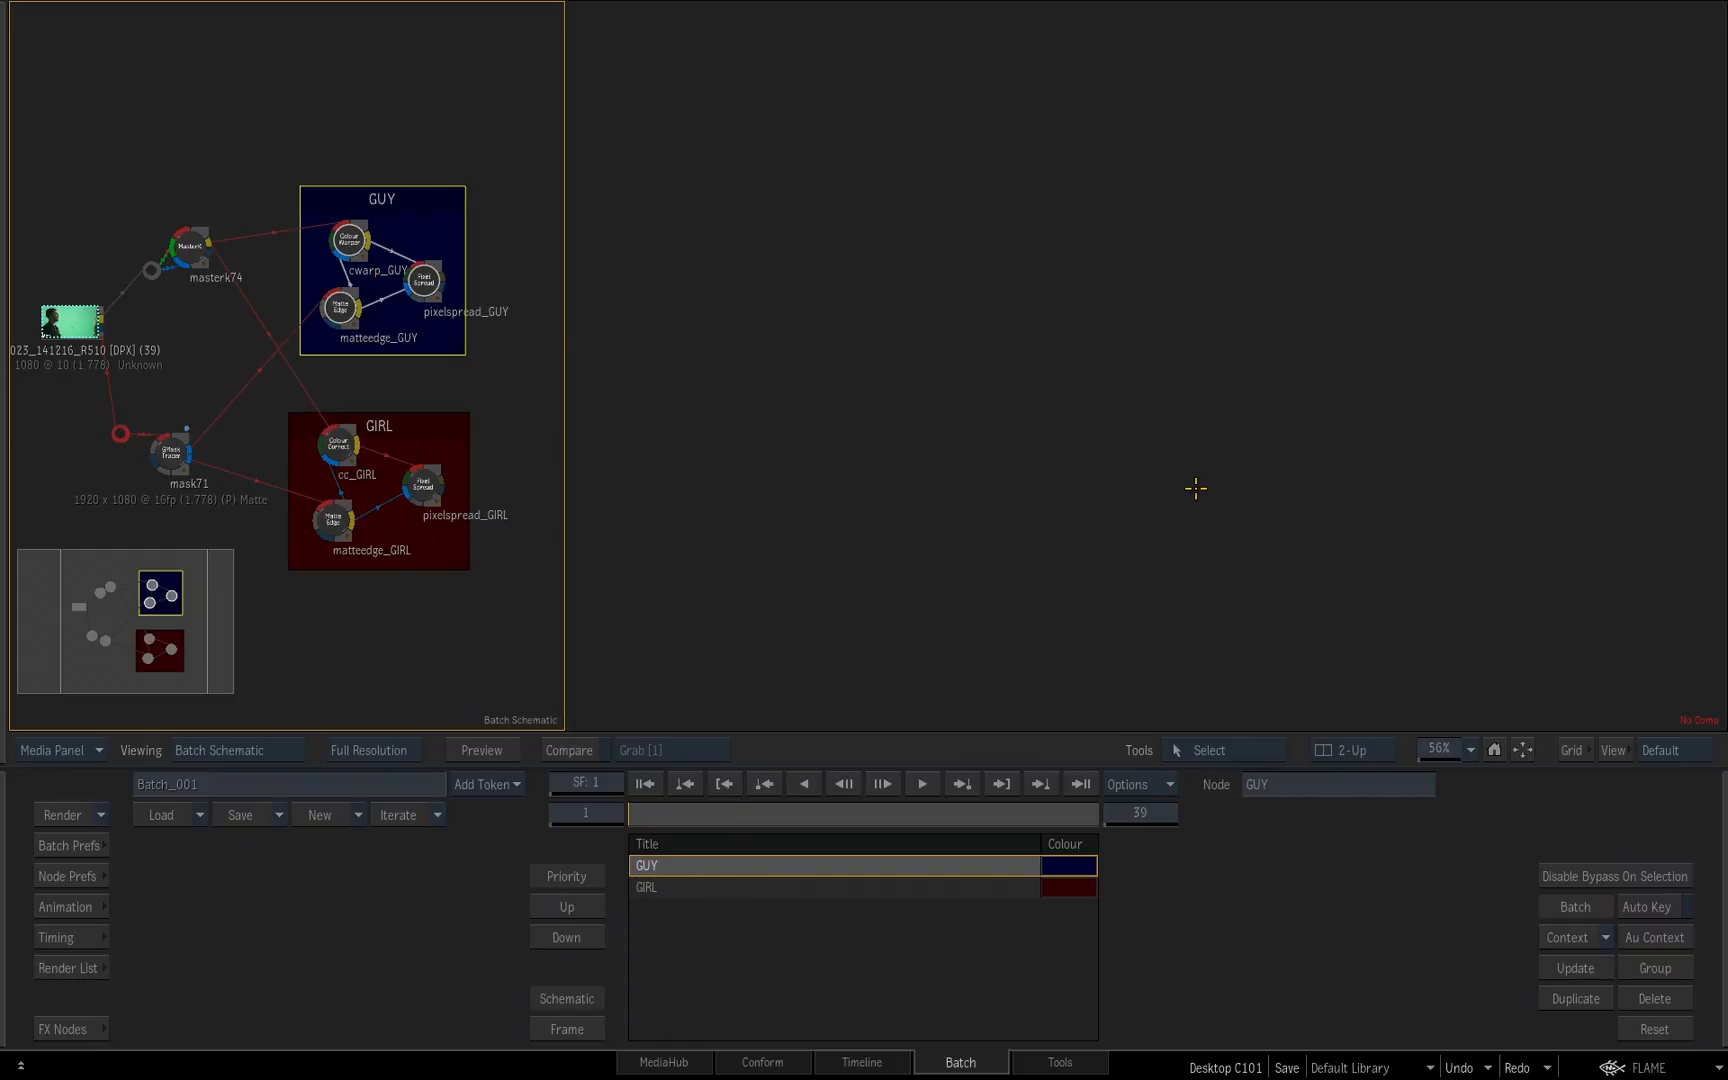
pyautogui.moveTo(1228, 750)
pyautogui.write('A')
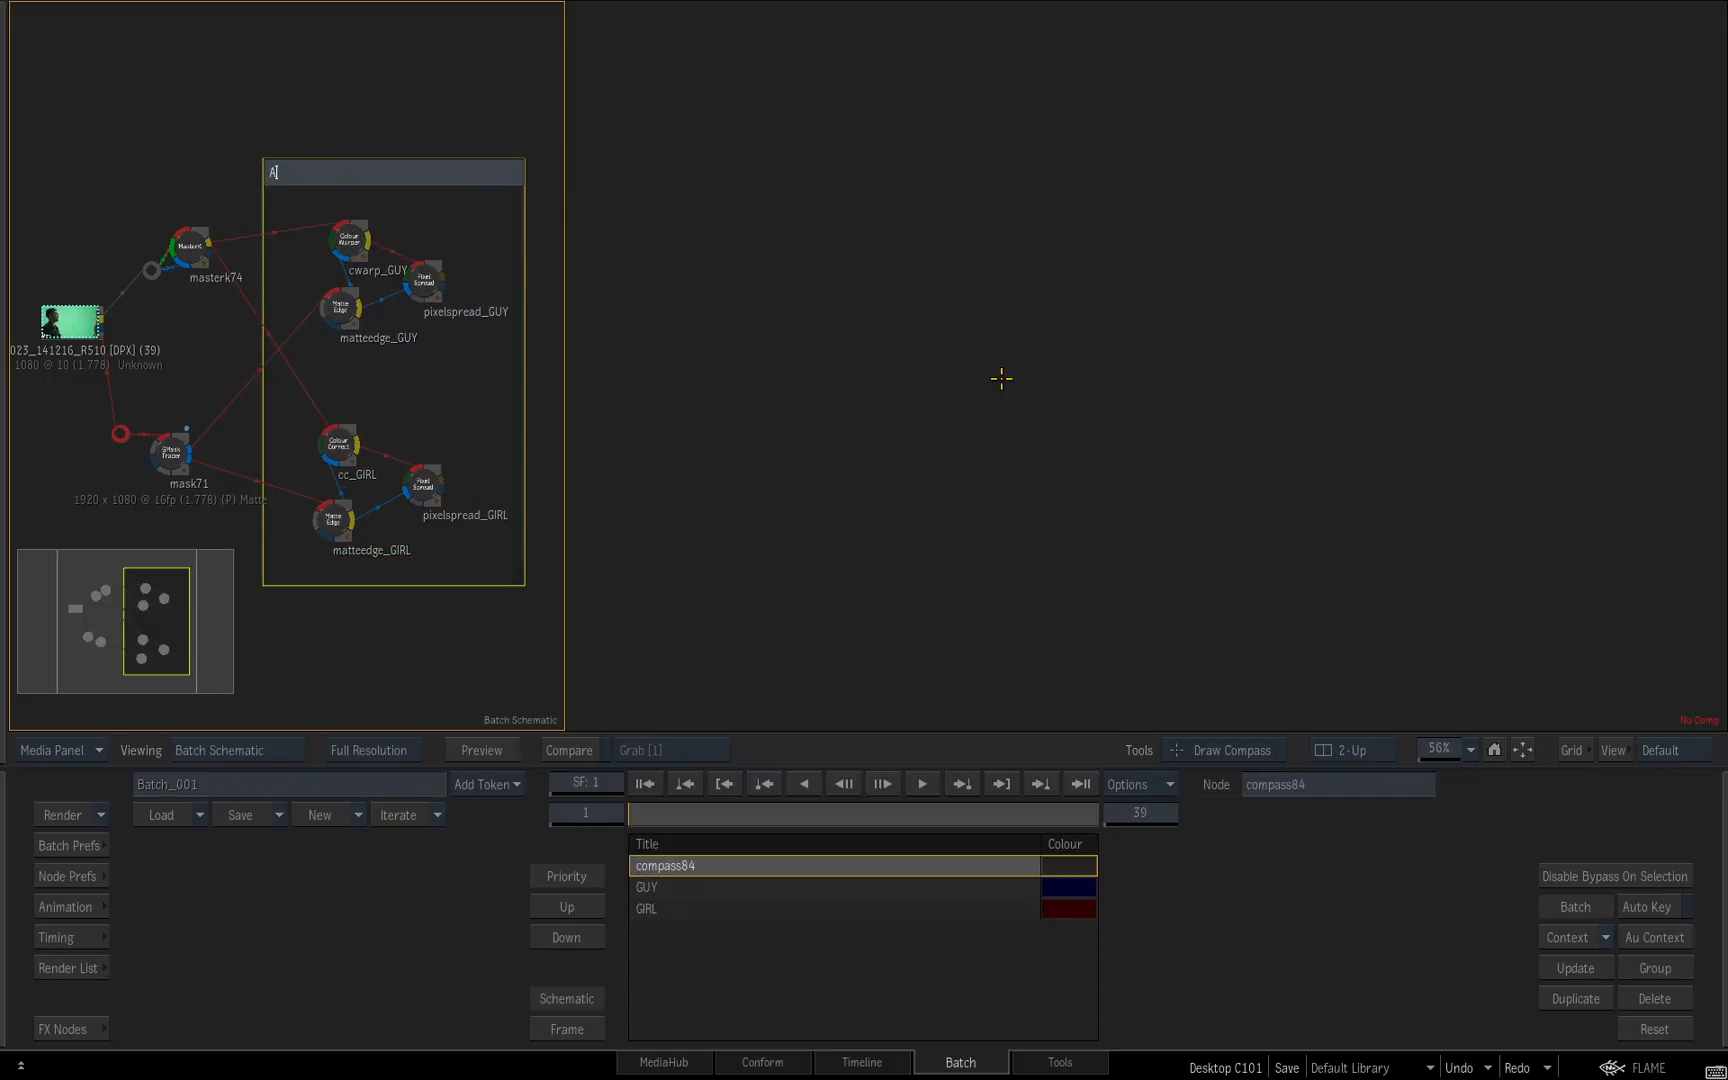
# Step: Name the enclosing compass ALL and push it down so GUY and GIRL draw in front
pyautogui.write('LL')
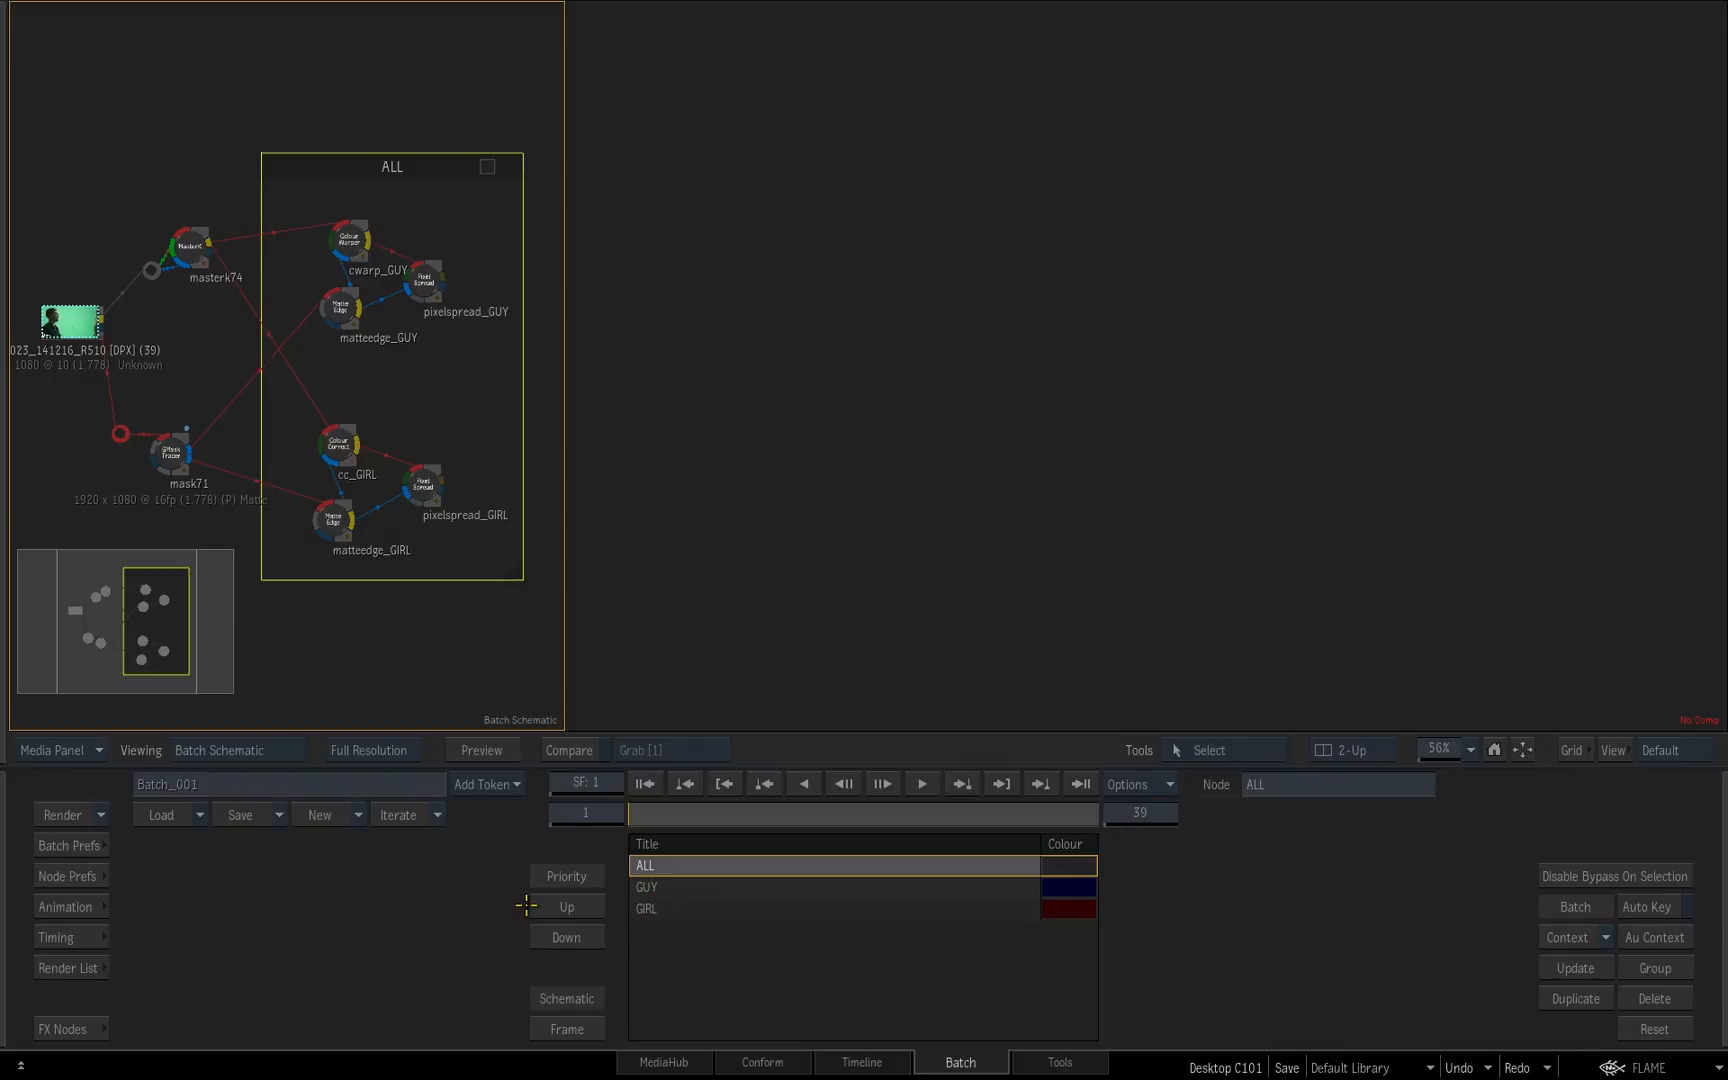
pyautogui.click(566, 936)
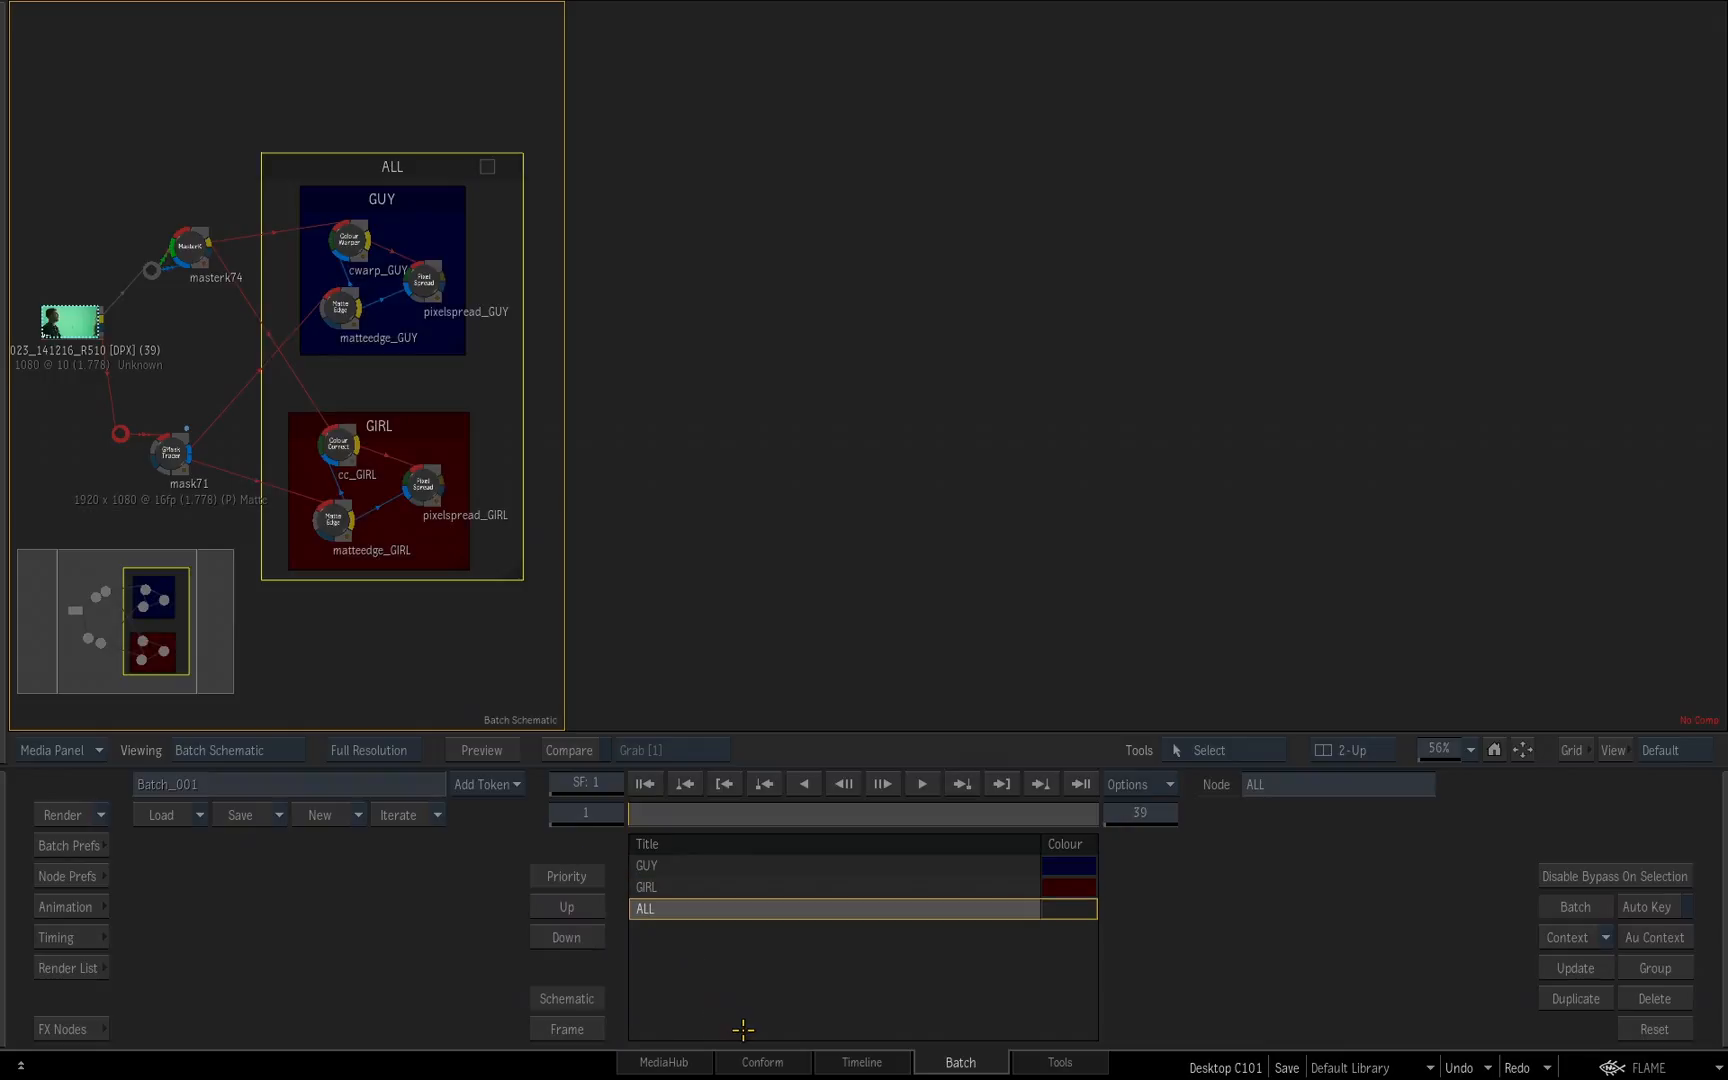
pyautogui.moveTo(680, 930)
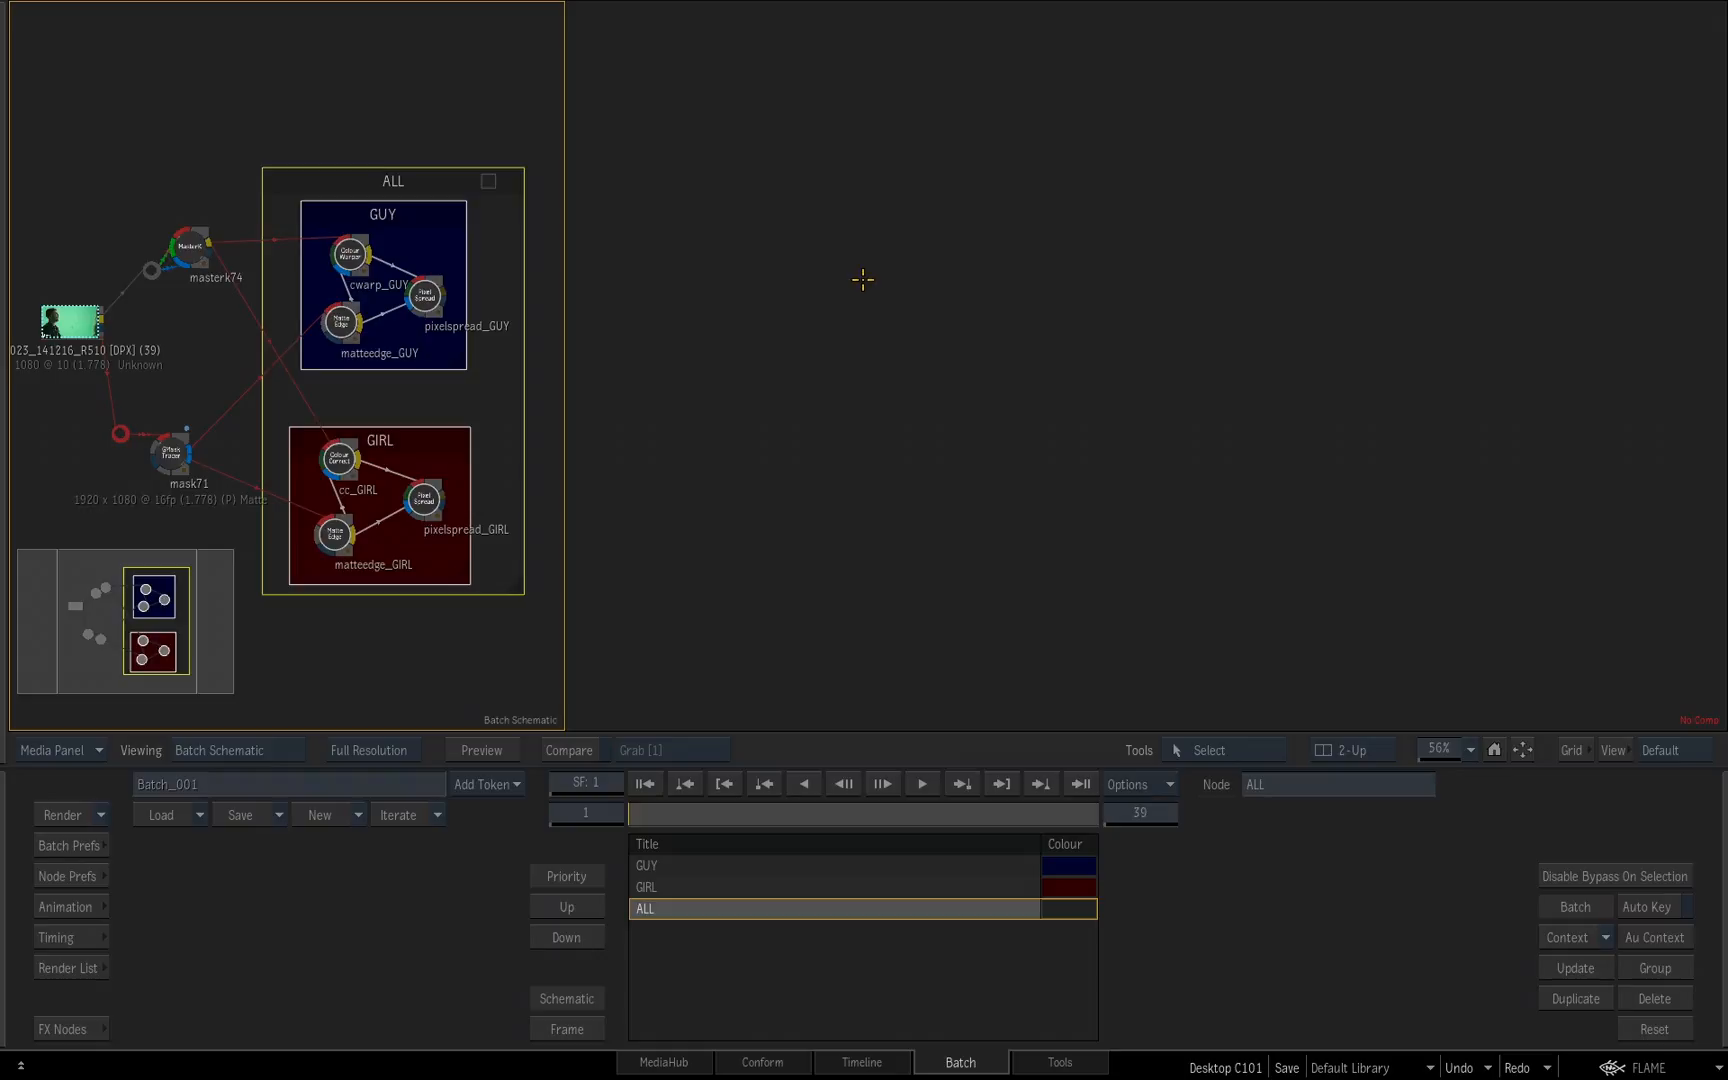
pyautogui.moveTo(852, 288)
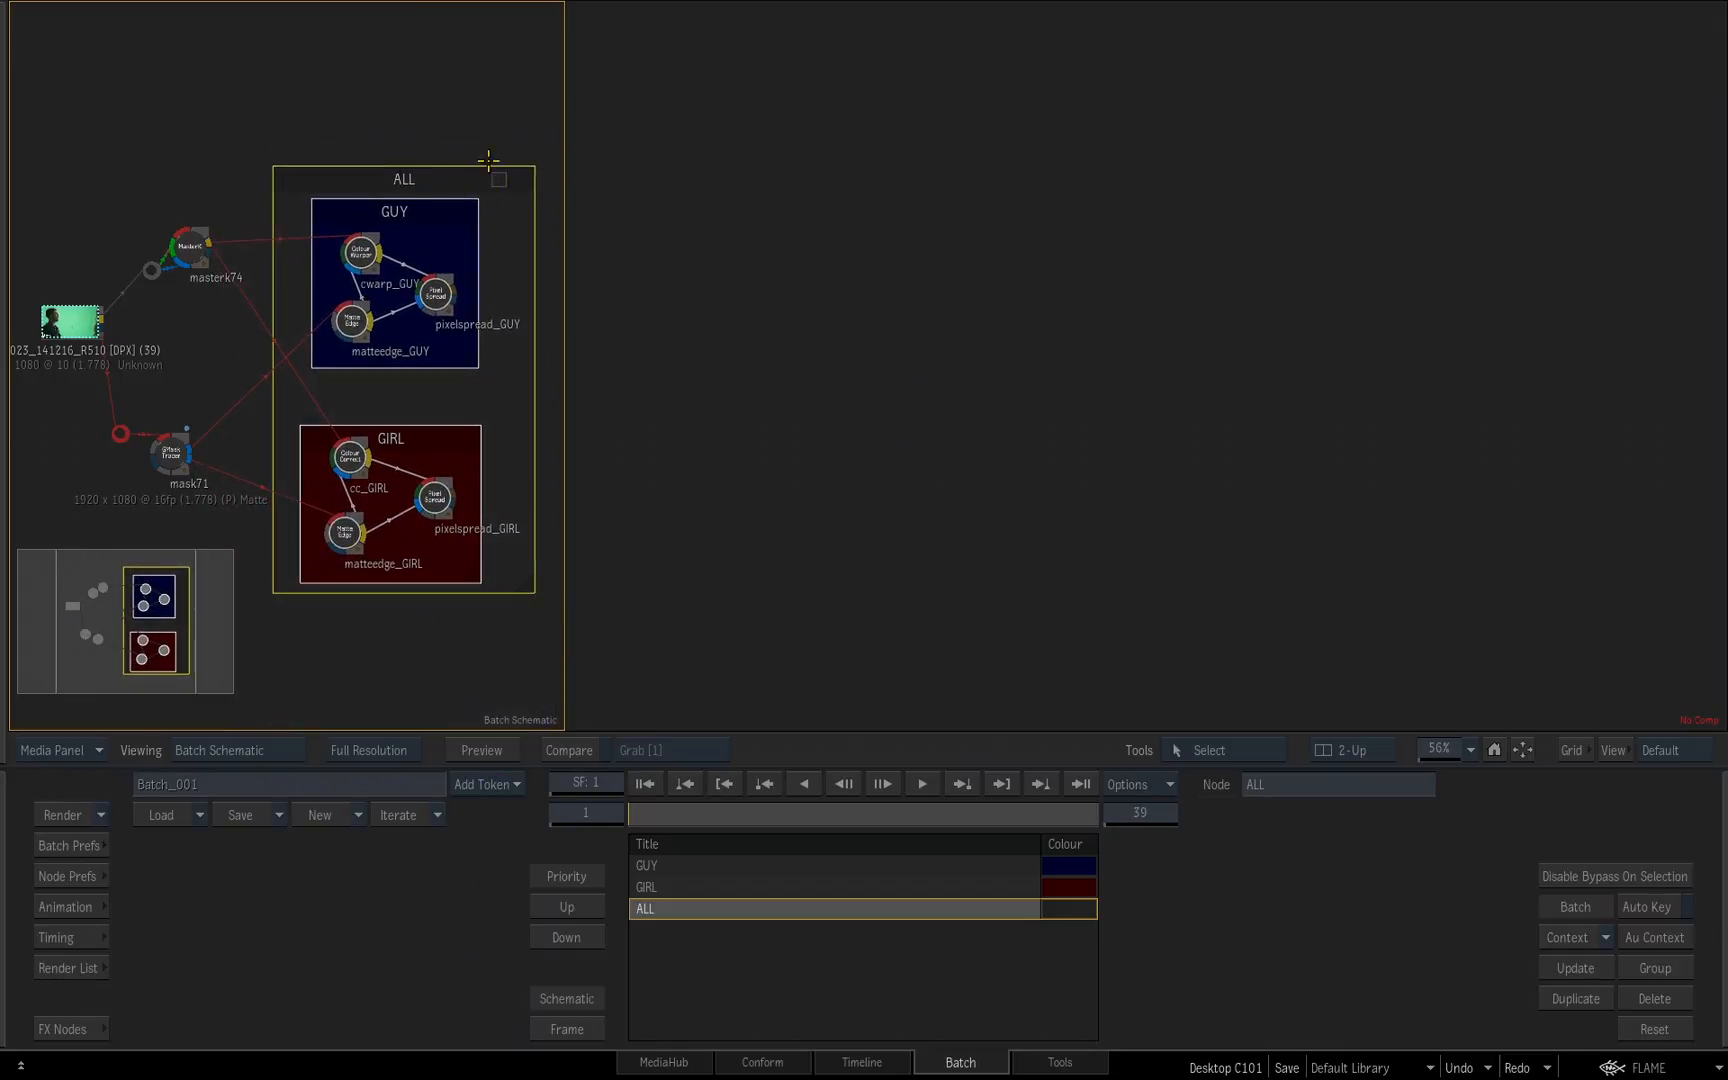
# Step: Delete only the ALL compass, keeping GUY and GIRL nodes, and show the FX Nodes bin
pyautogui.rightClick(498, 180)
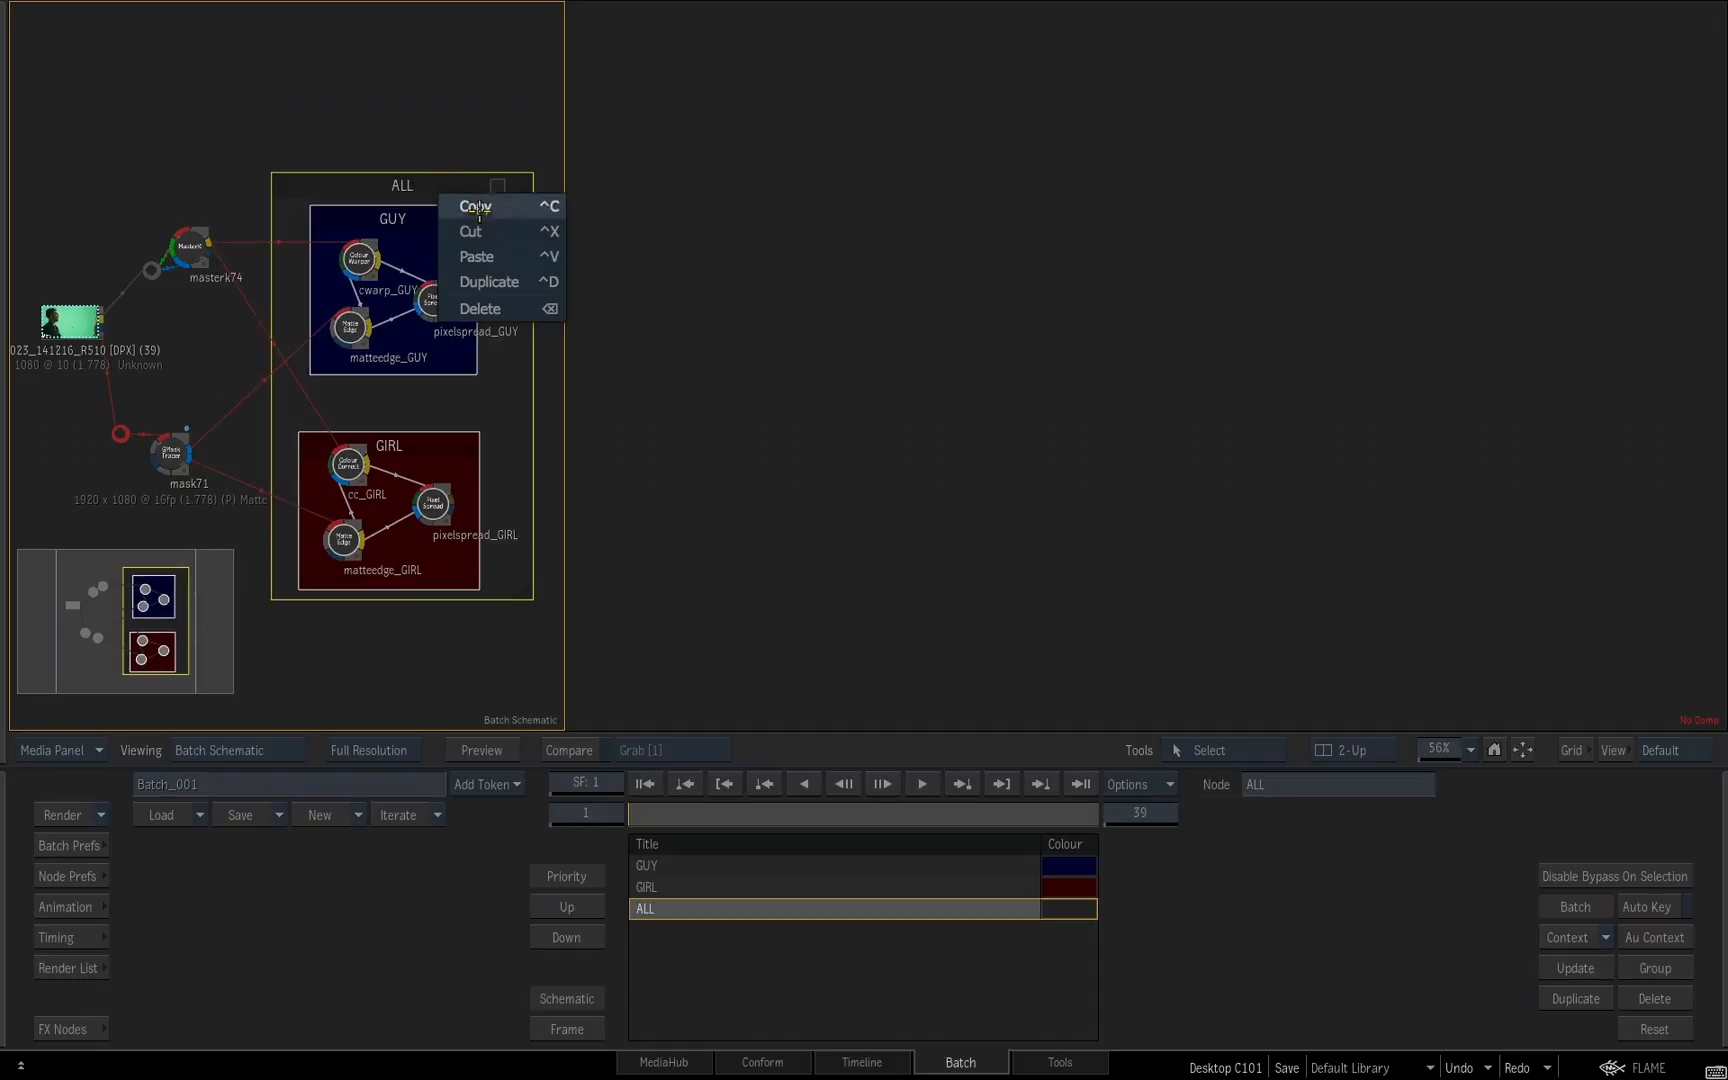
pyautogui.click(480, 308)
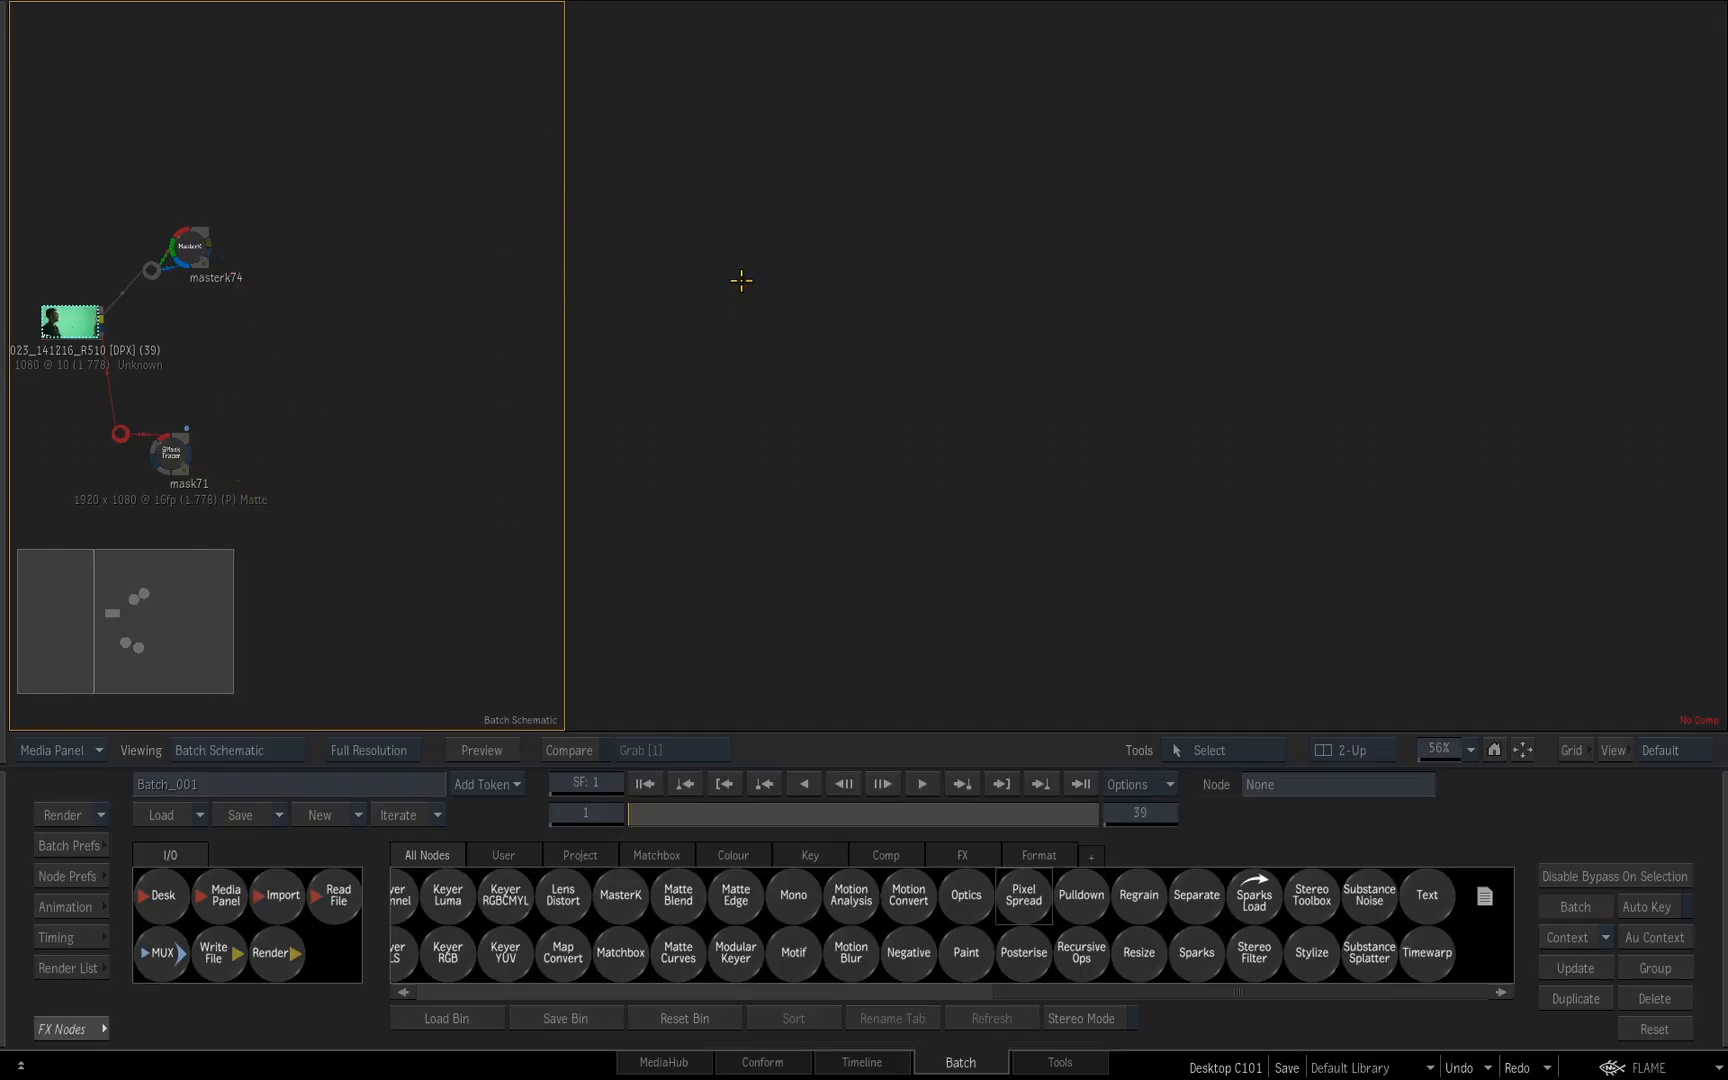
pyautogui.moveTo(736, 270)
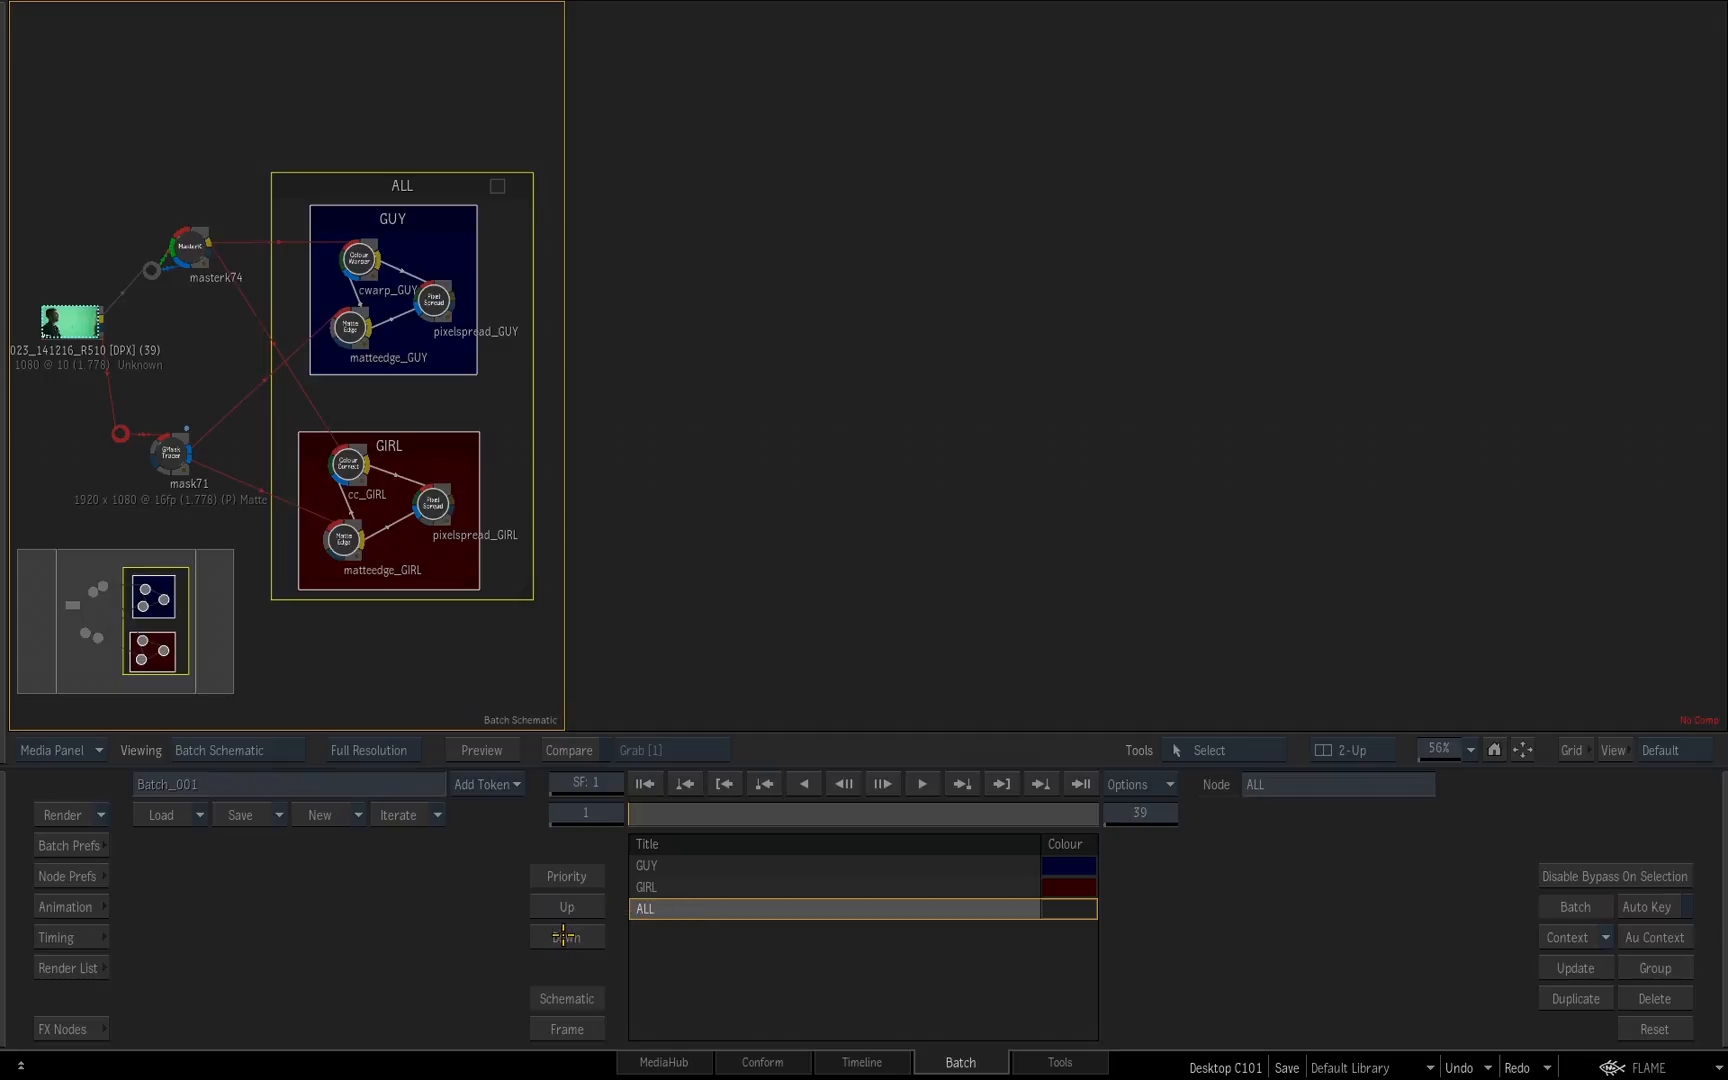
pyautogui.click(566, 936)
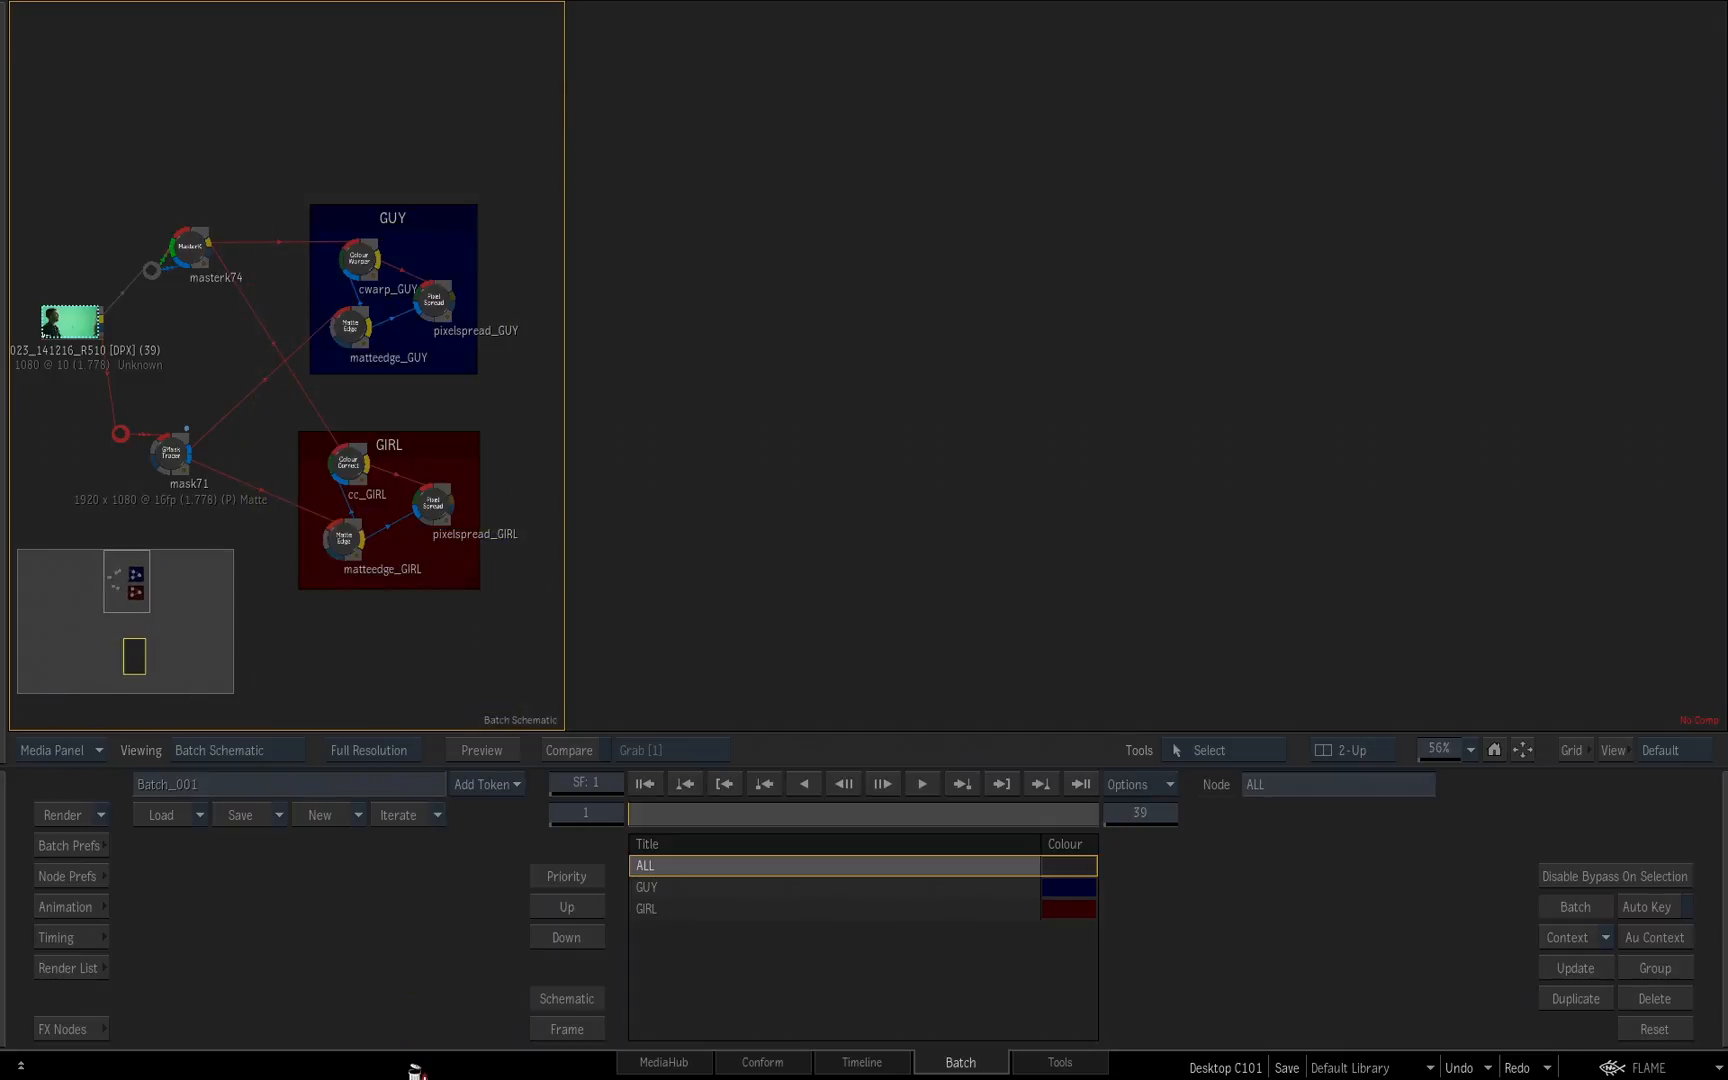
pyautogui.click(64, 1028)
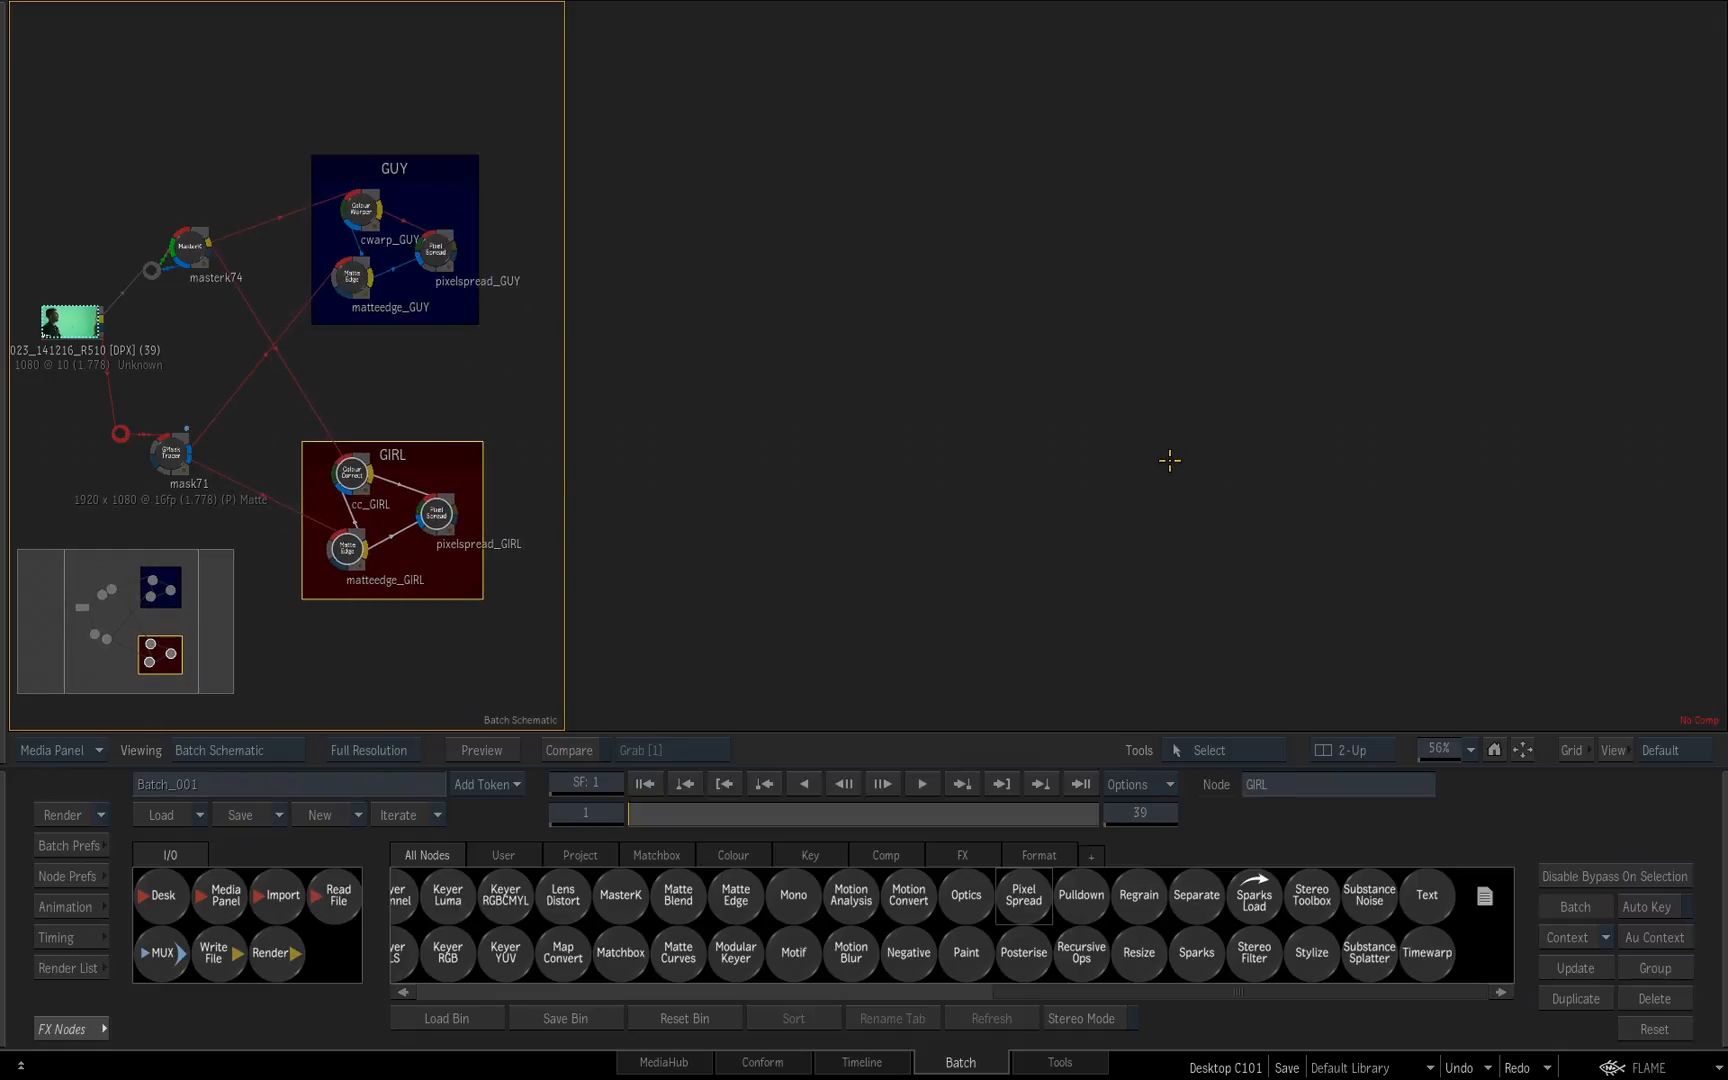
pyautogui.moveTo(1138, 452)
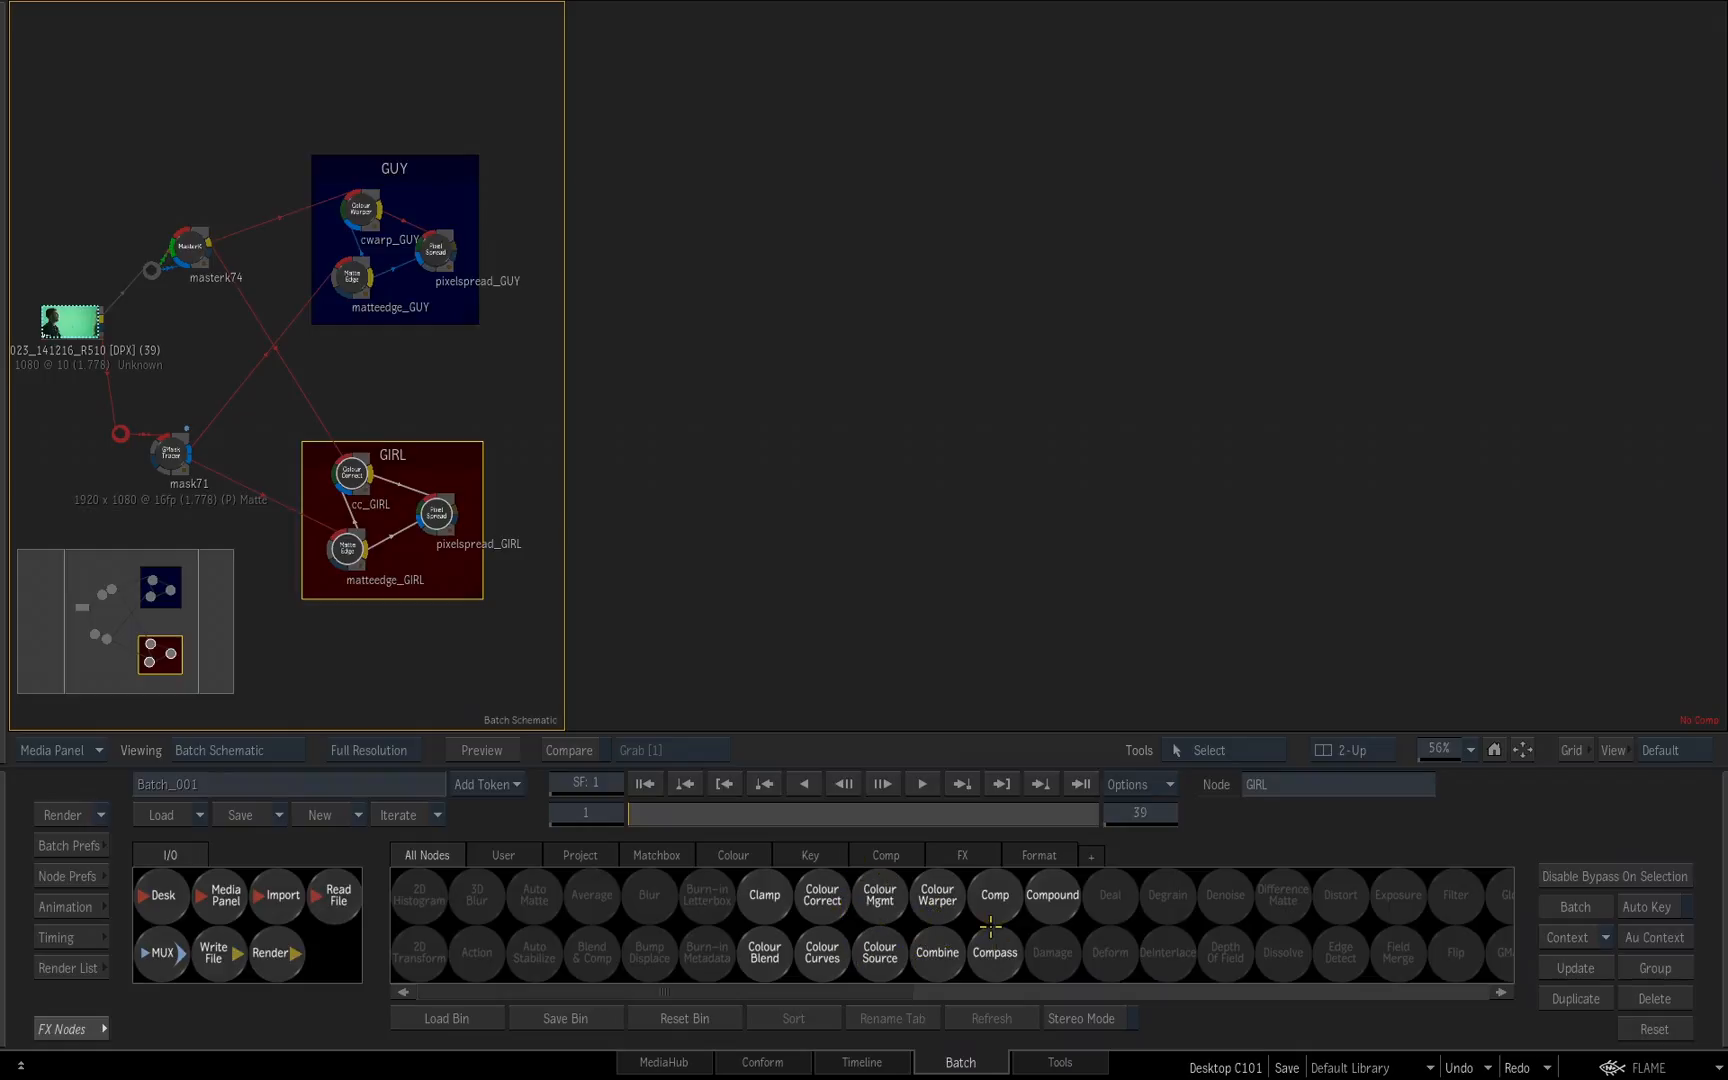
# Step: Add comp84 merging both pixelspread outputs and show its Blending controls
pyautogui.click(992, 894)
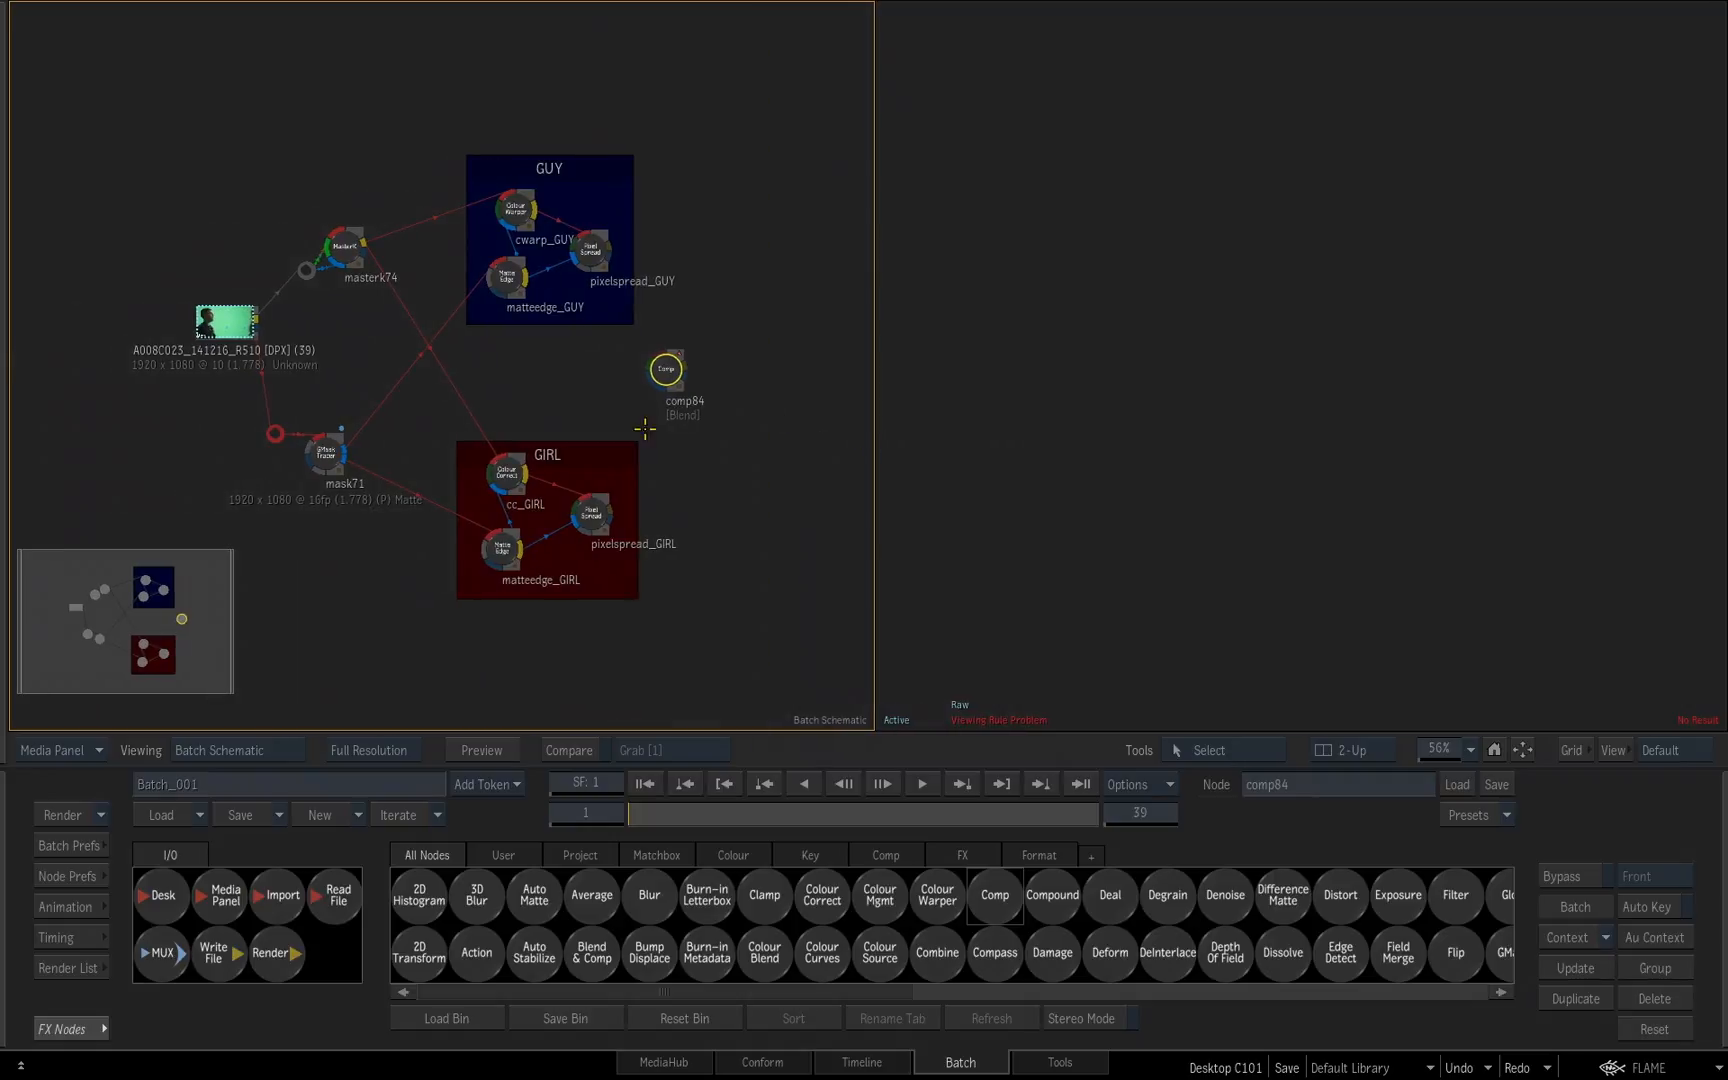
pyautogui.scroll(3)
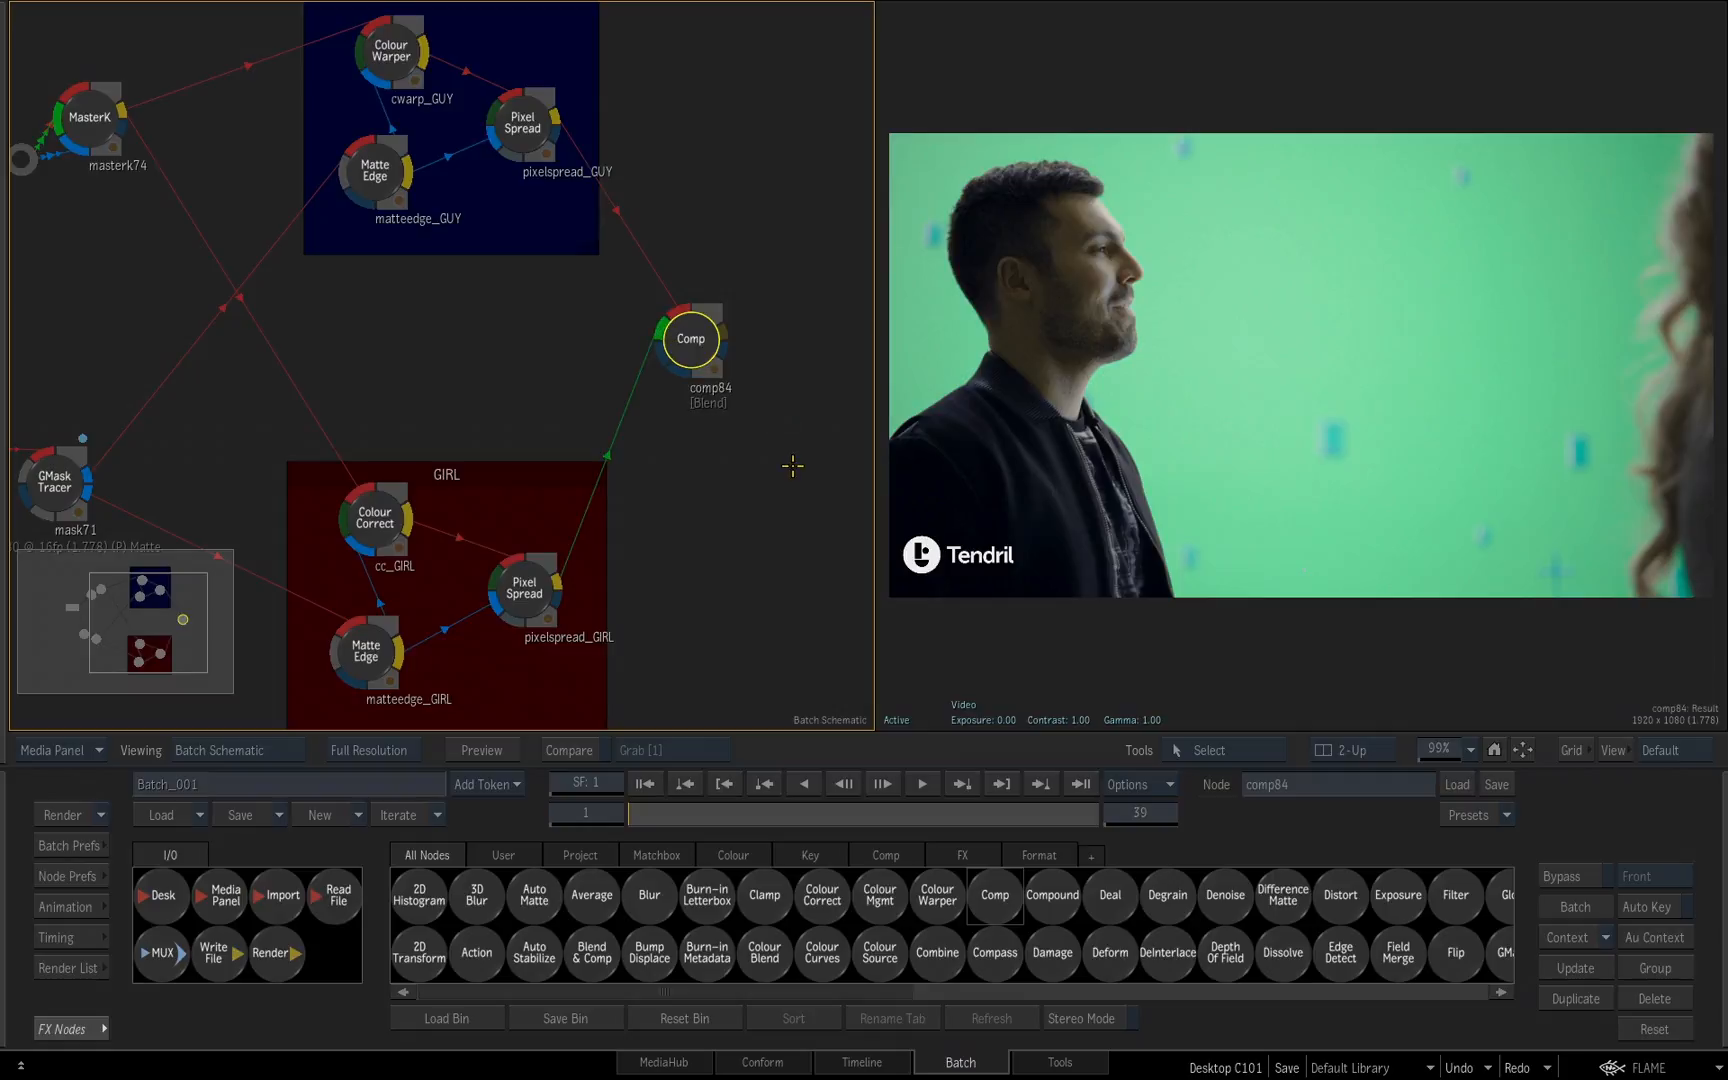
pyautogui.moveTo(556, 134)
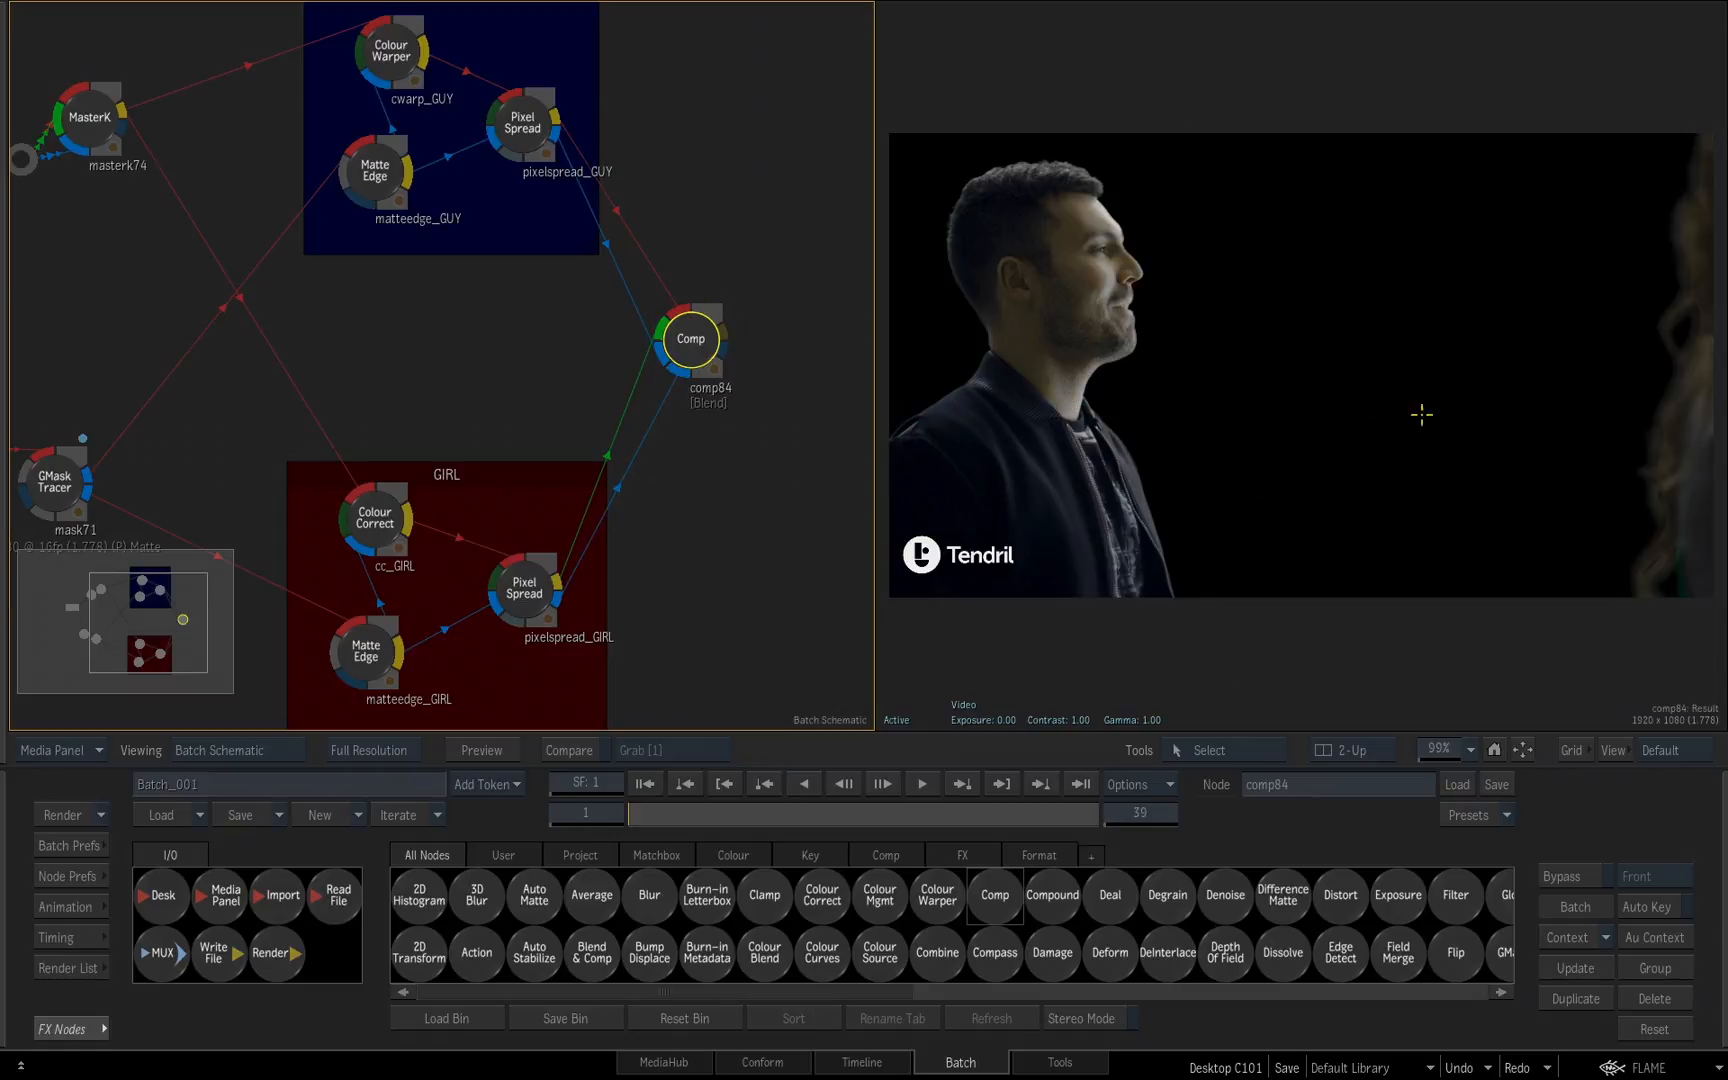
pyautogui.click(690, 338)
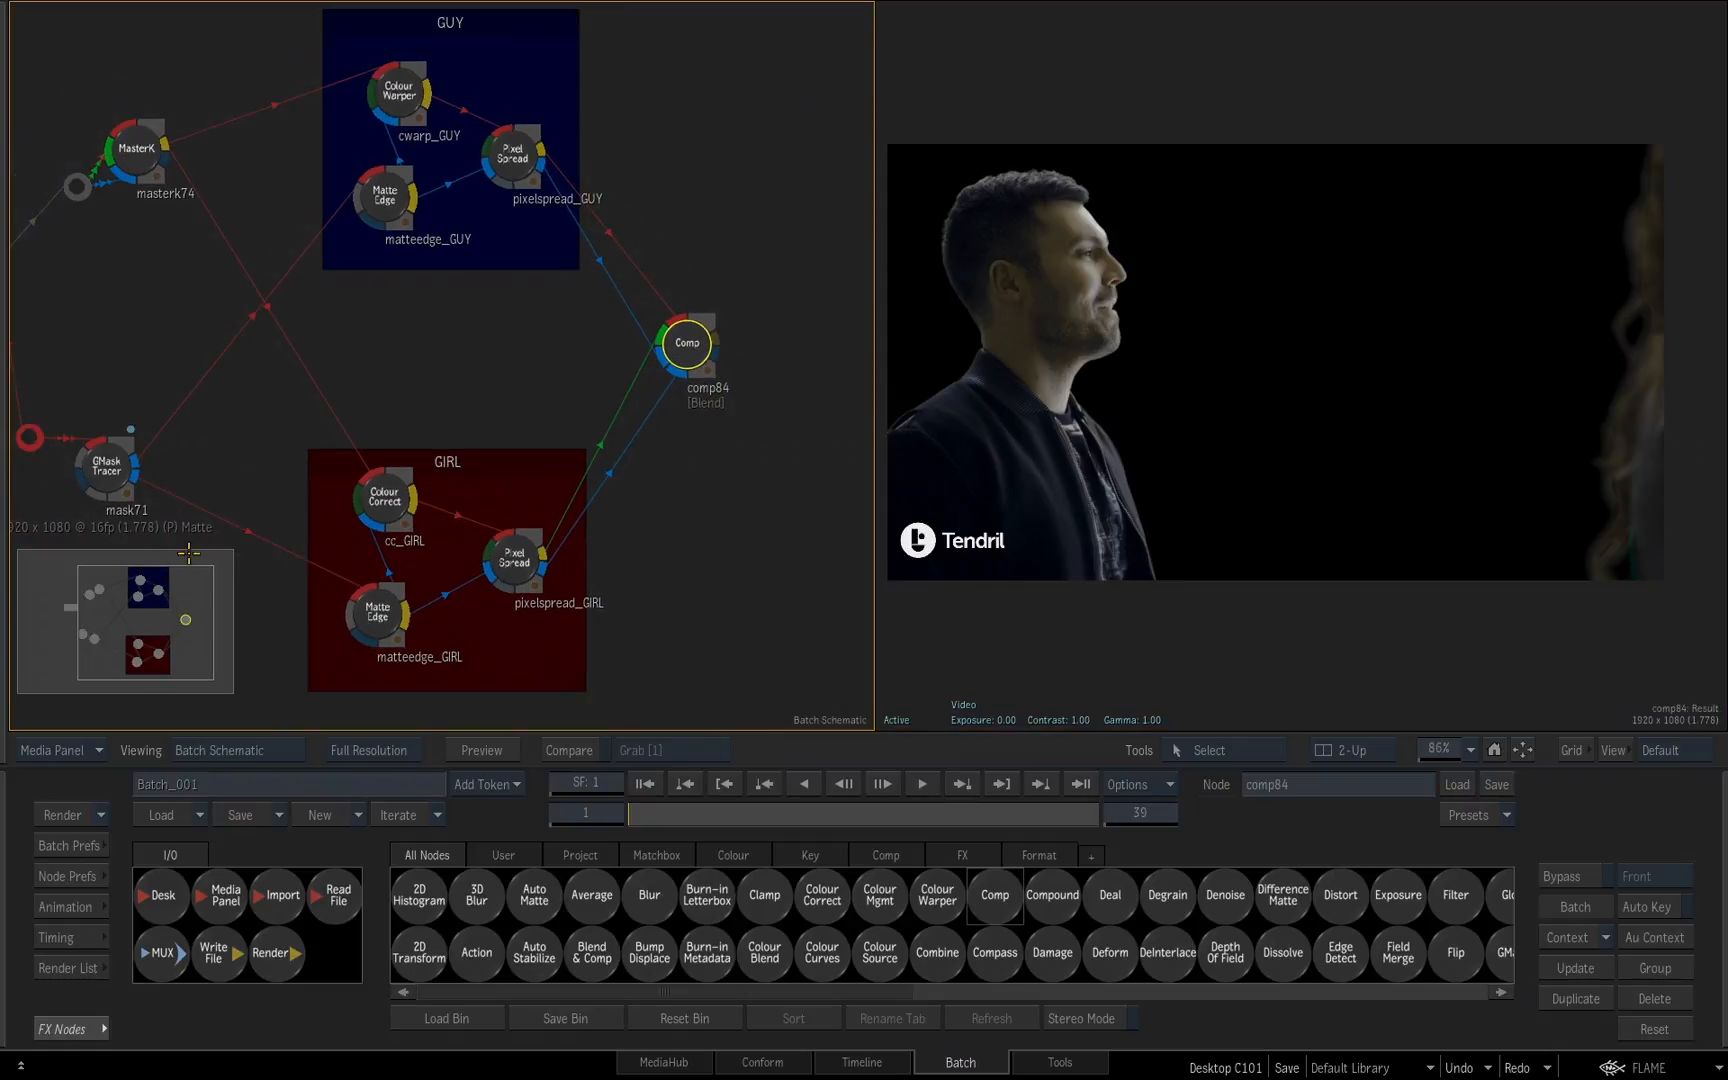
pyautogui.moveTo(578, 600)
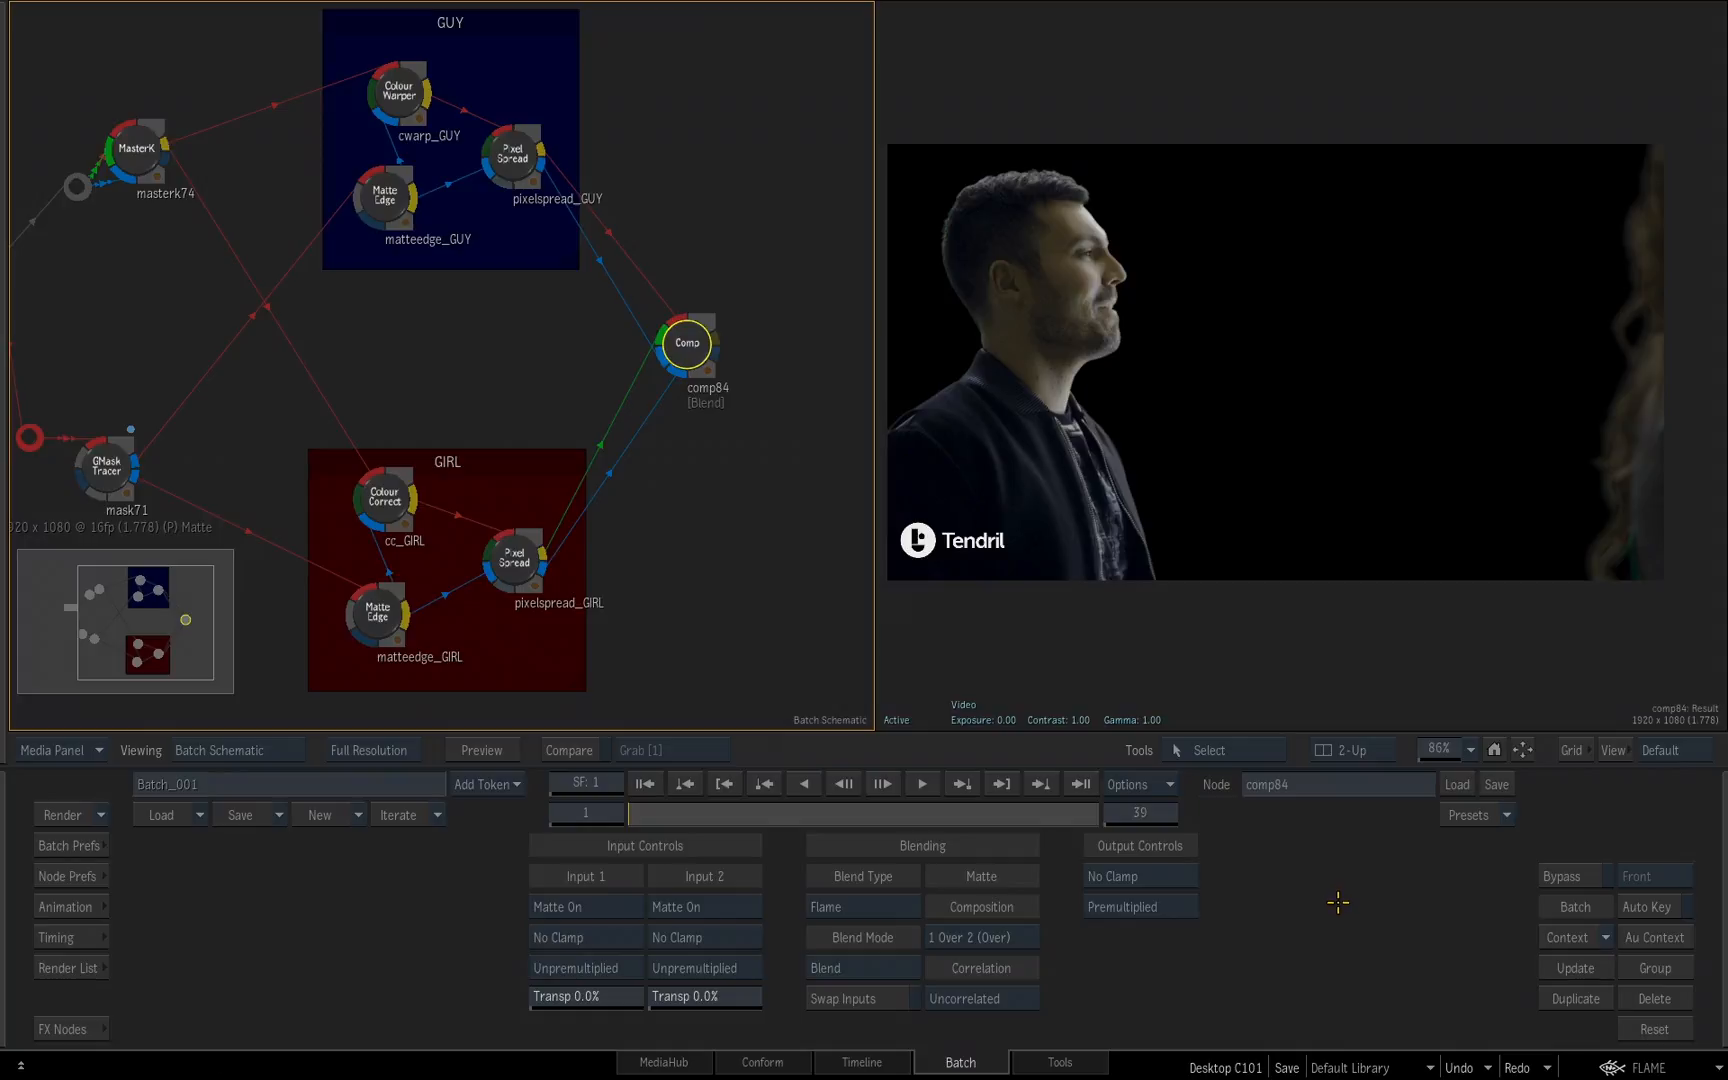
pyautogui.moveTo(708, 450)
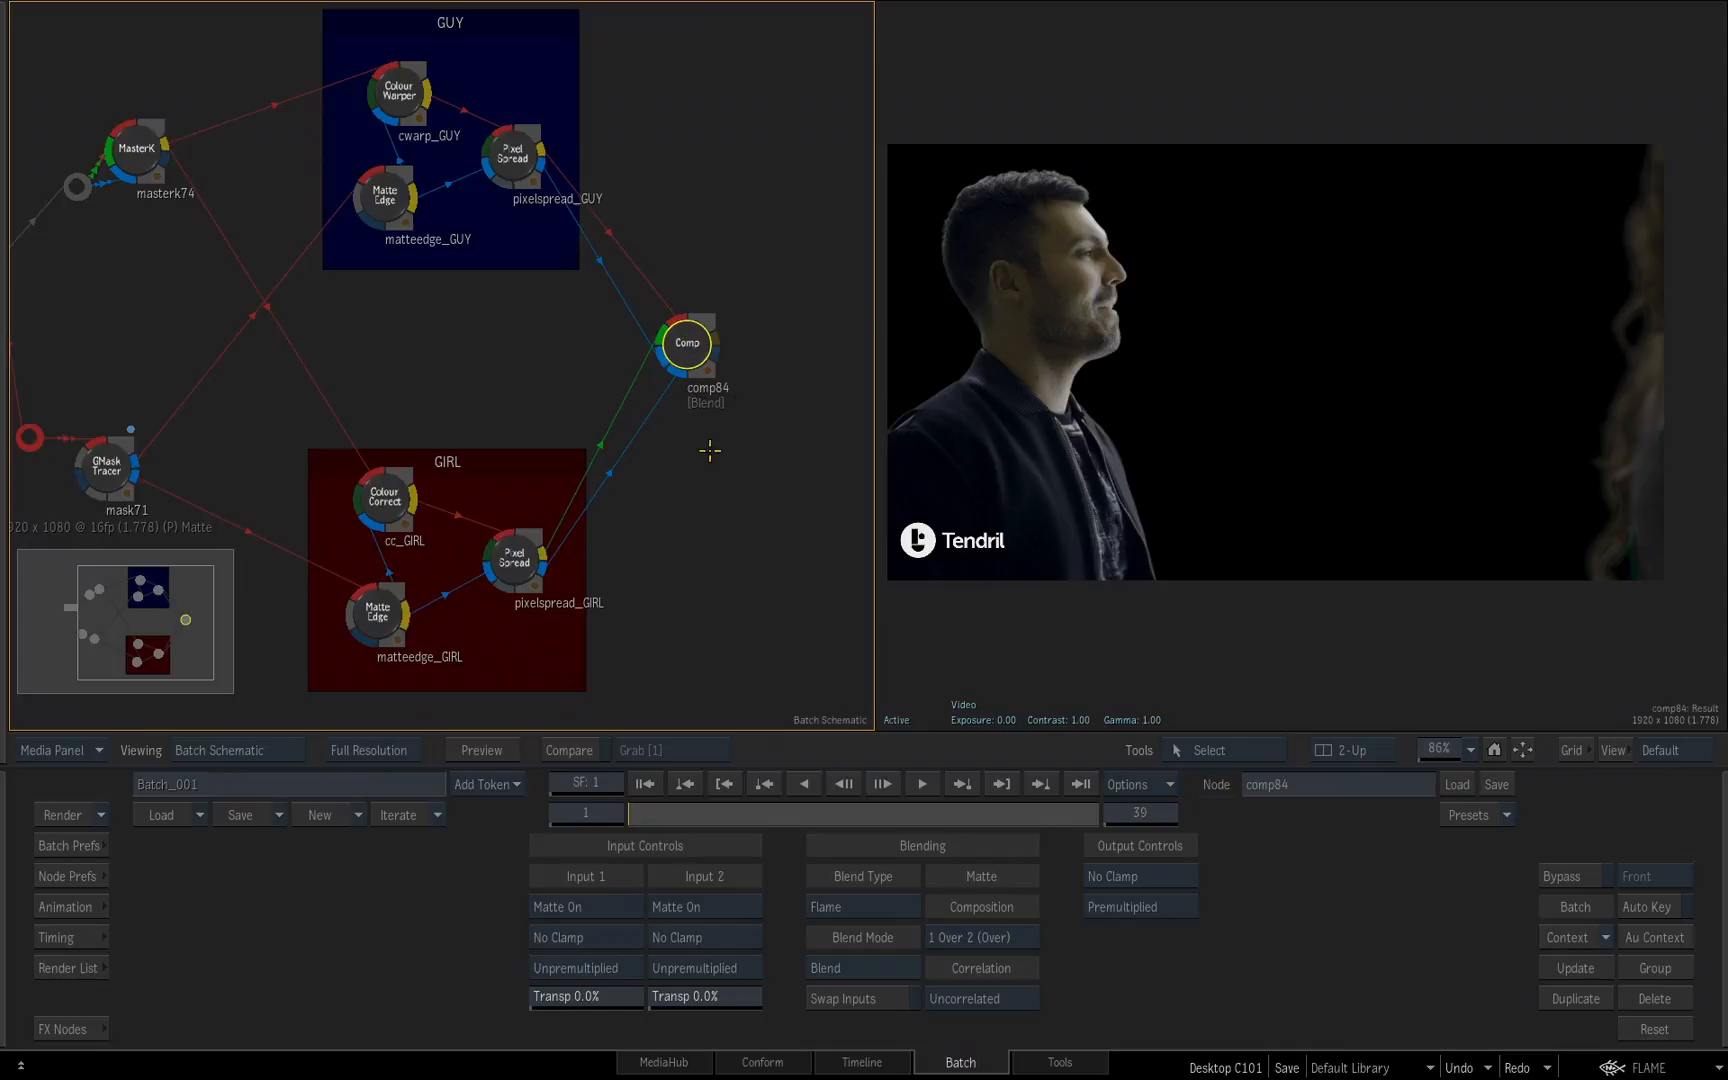
pyautogui.moveTo(722, 386)
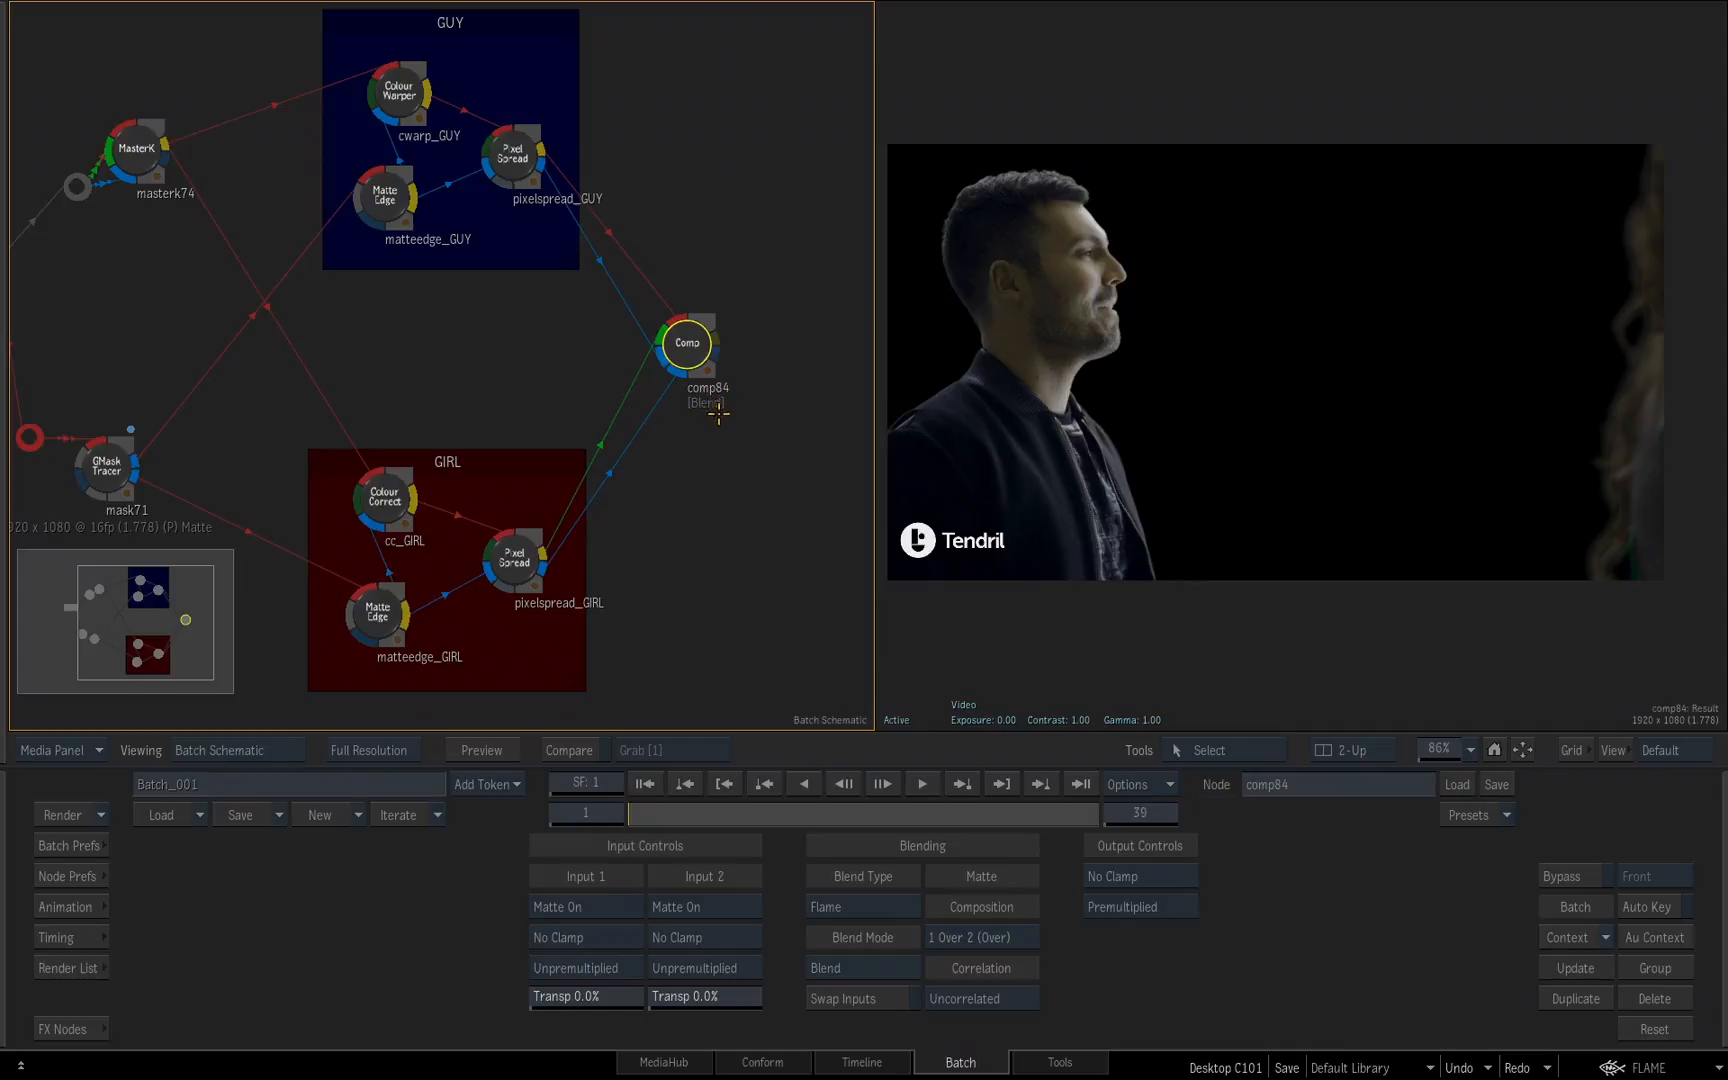
pyautogui.moveTo(1164, 614)
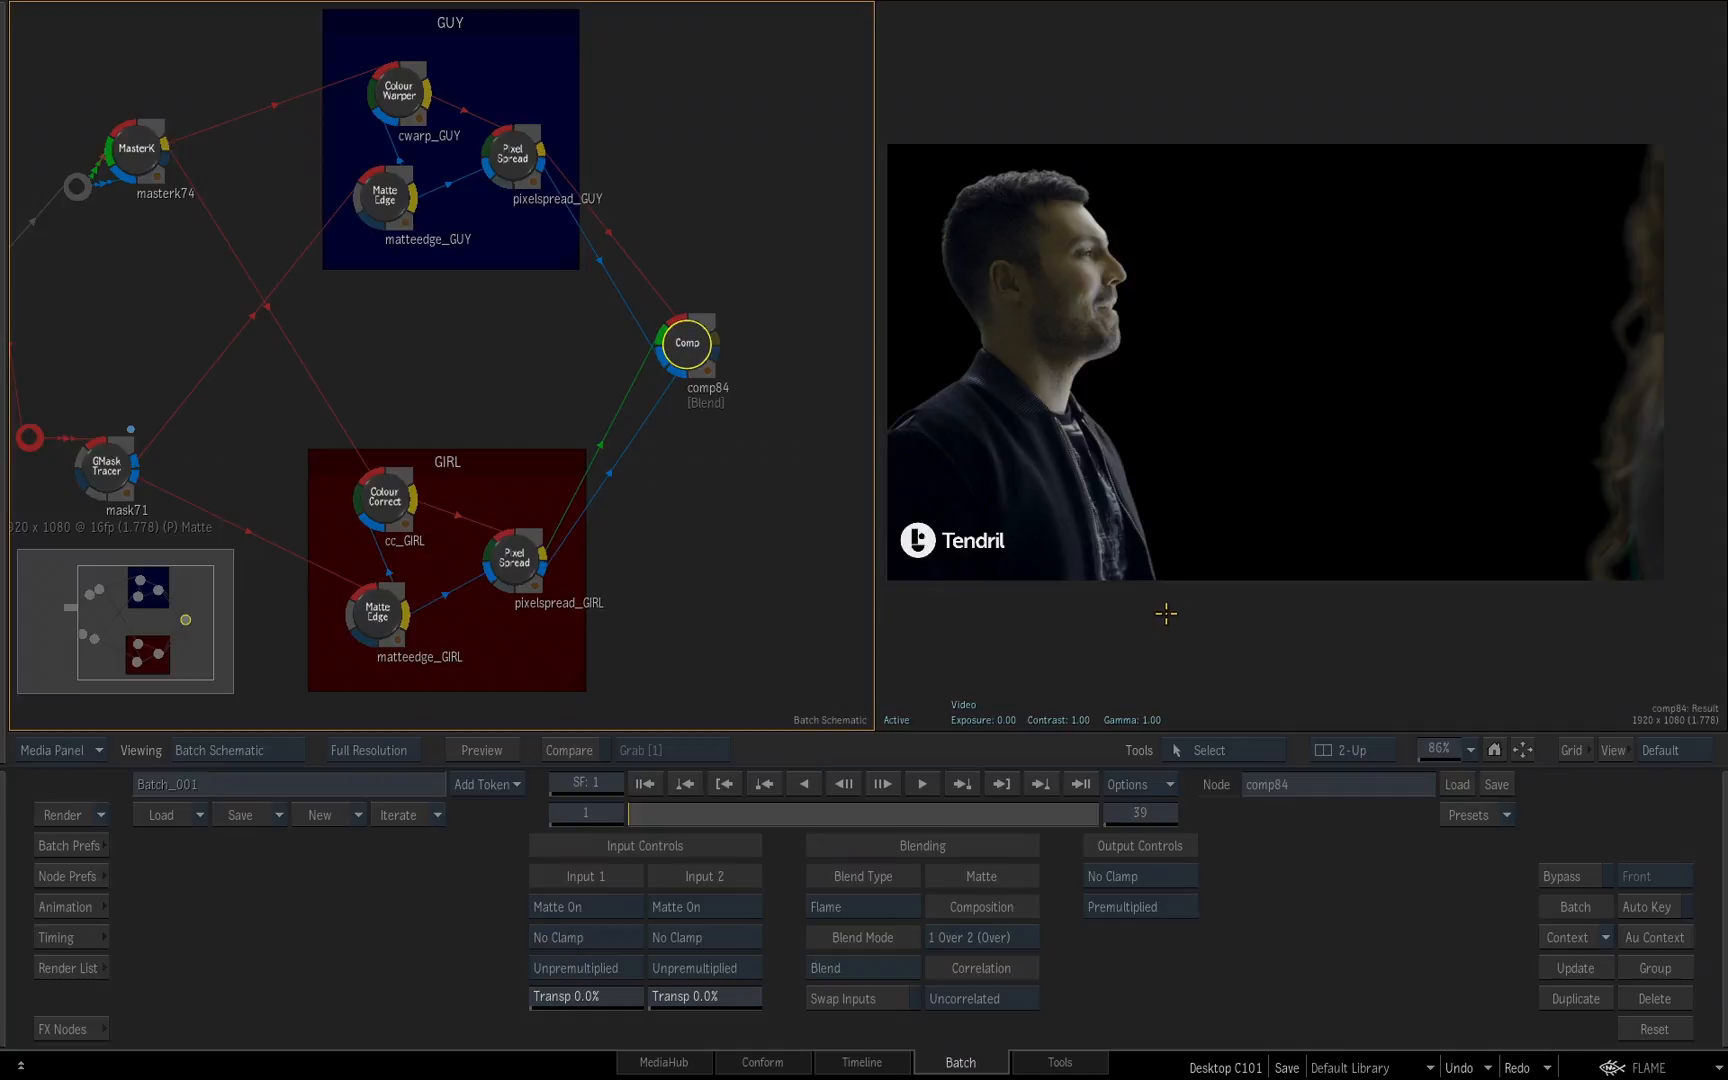
pyautogui.moveTo(714, 430)
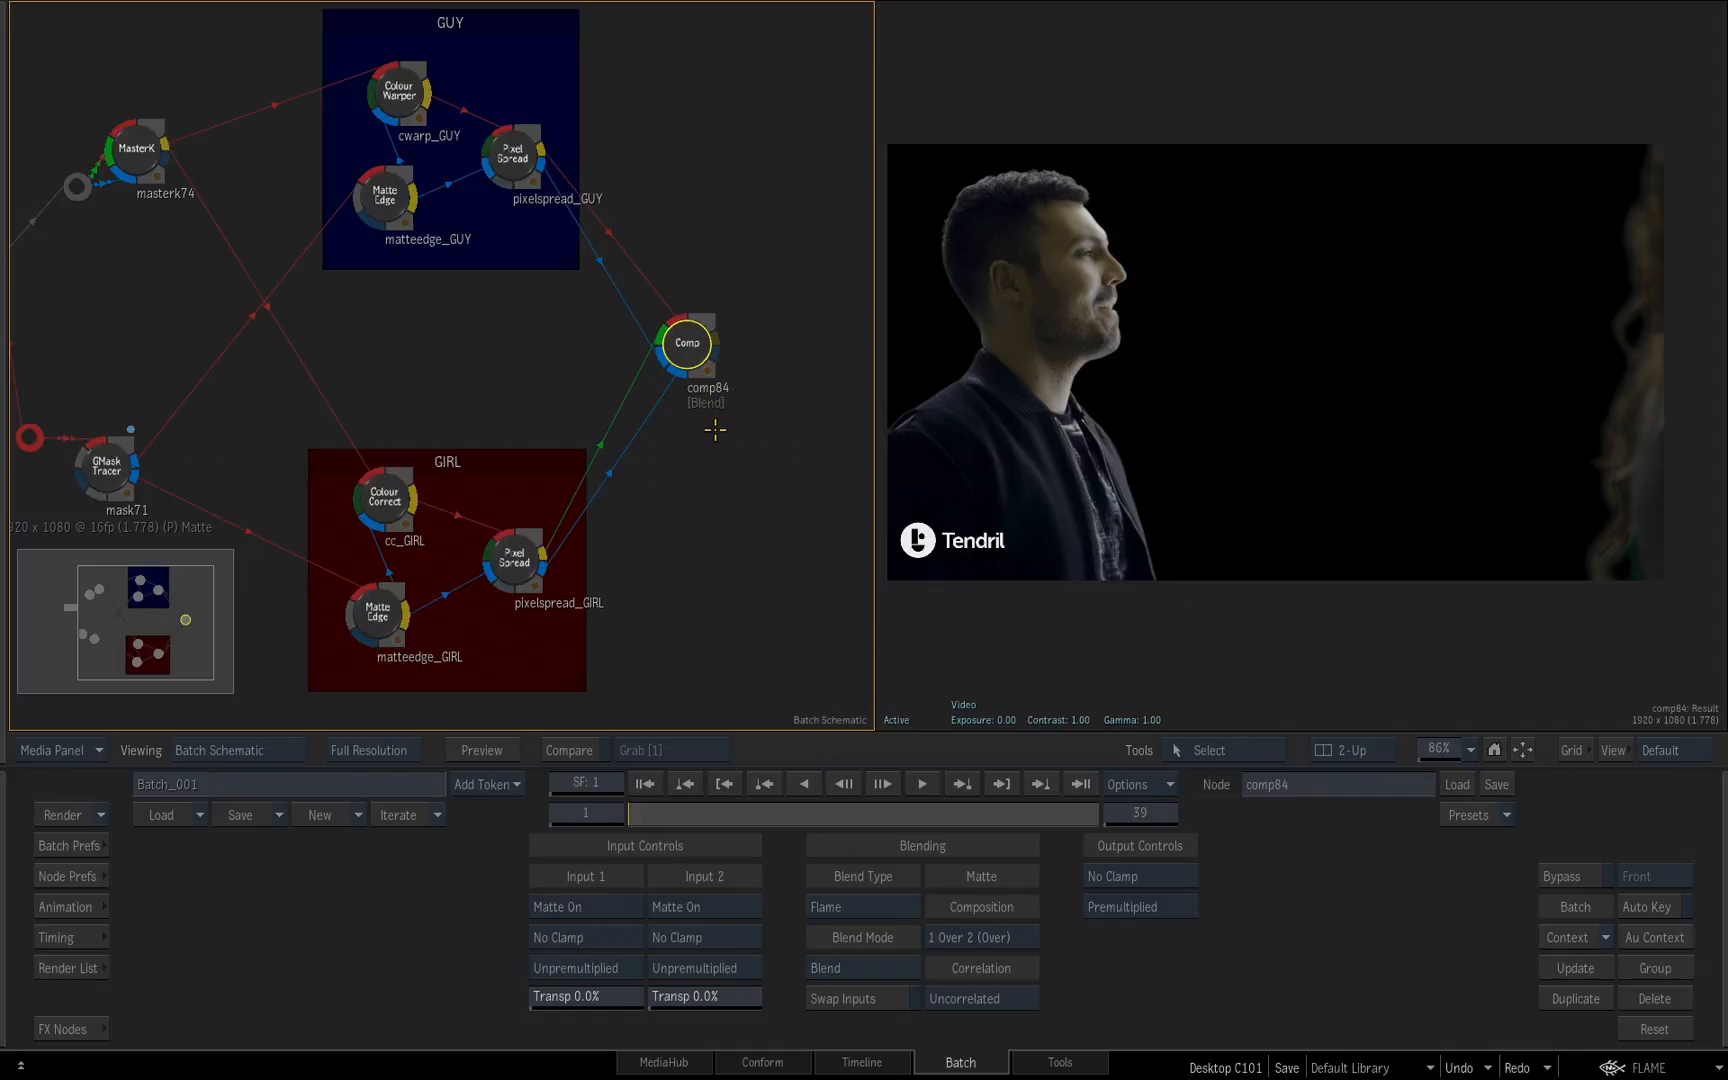
pyautogui.moveTo(708, 418)
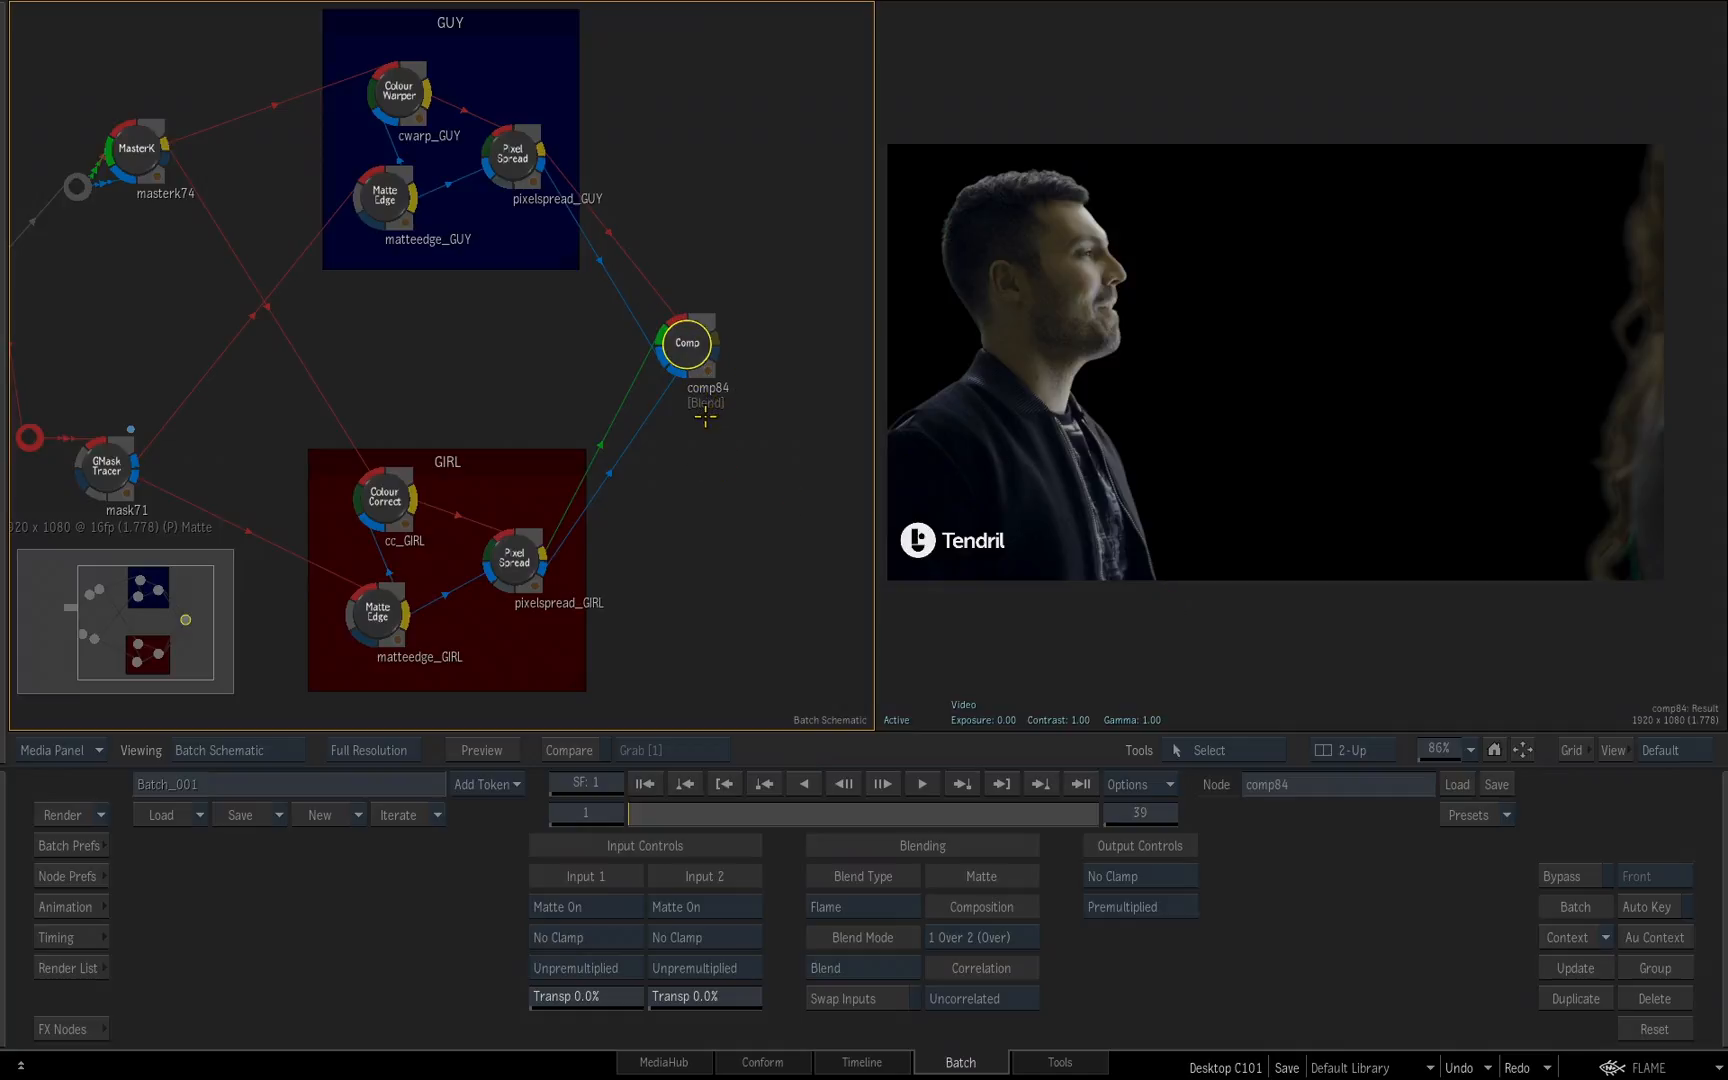
pyautogui.scroll(-3)
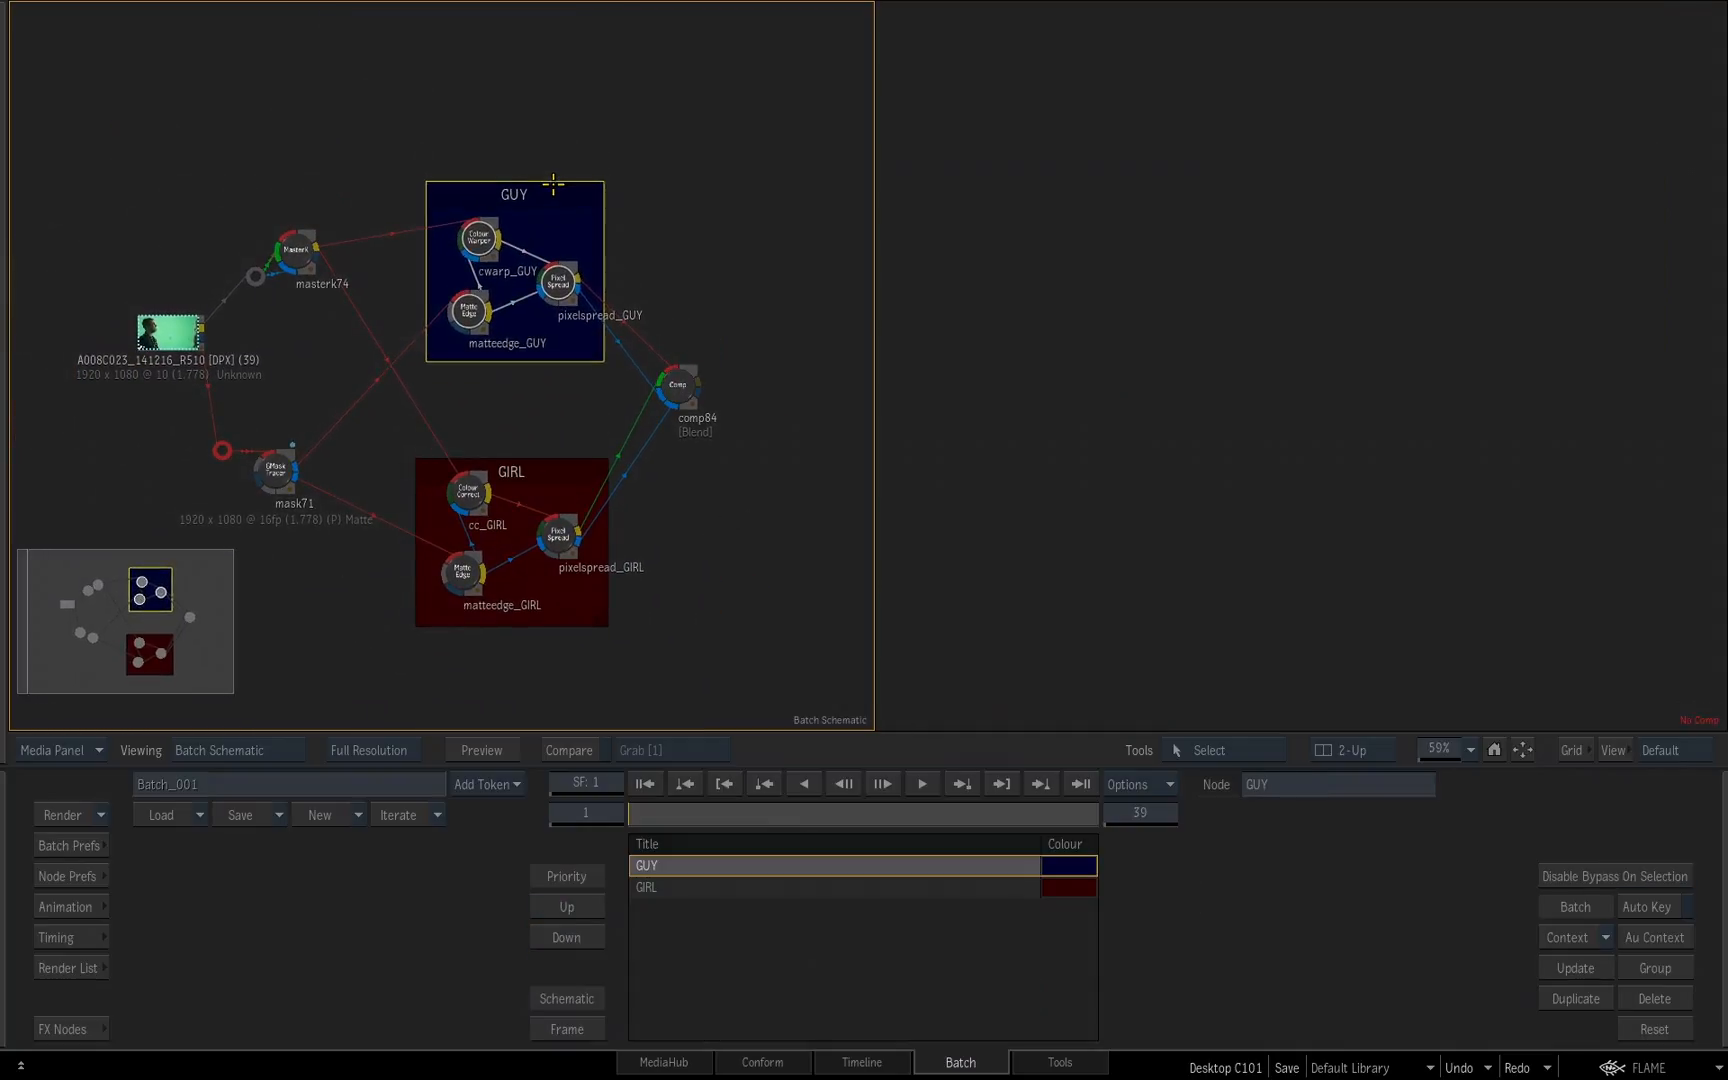
pyautogui.click(688, 384)
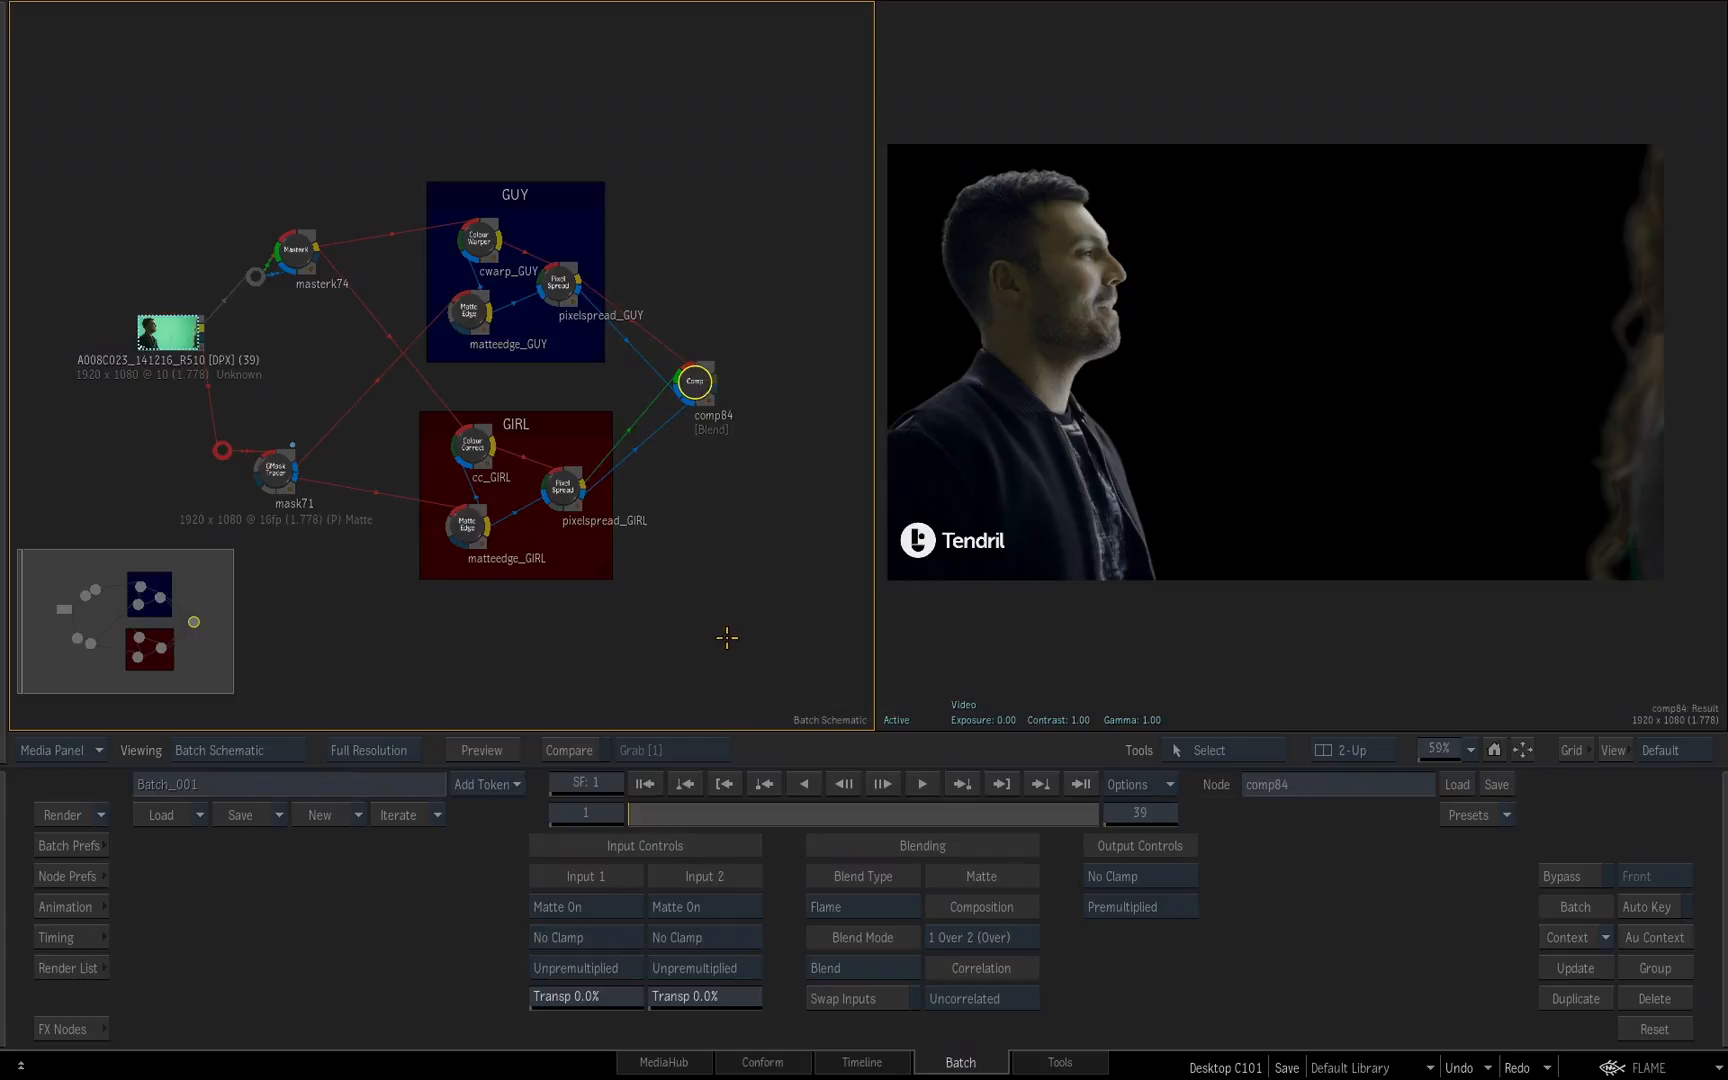
pyautogui.moveTo(726, 632)
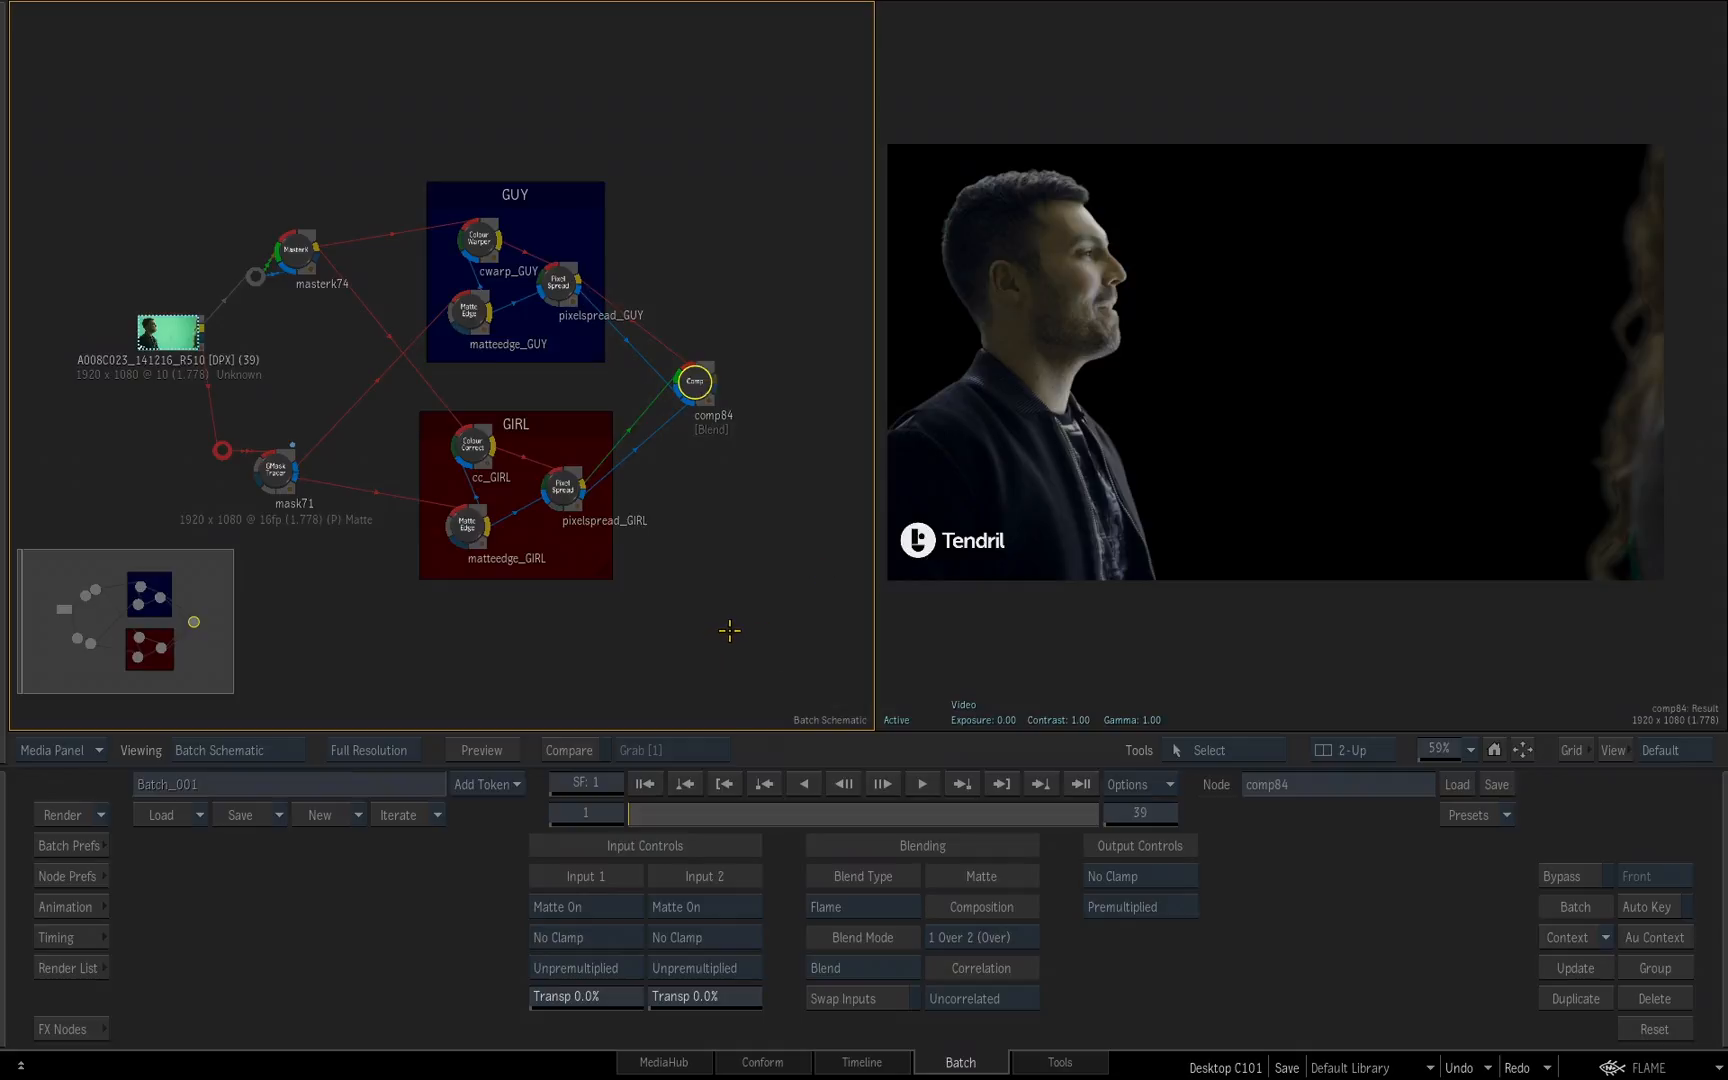